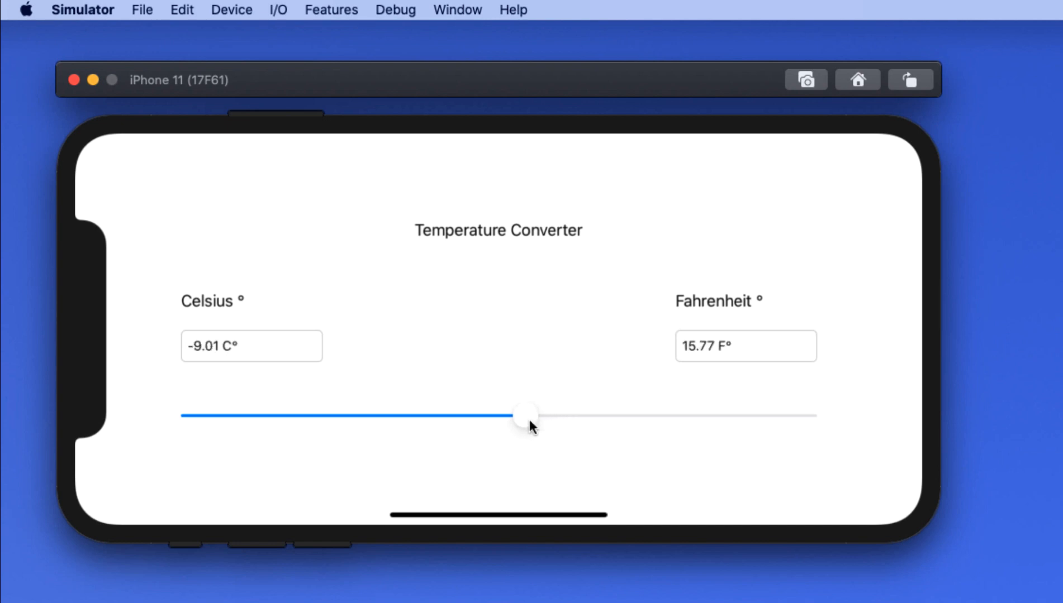
Drag the temperature slider up and down, watching Celsius and Fahrenheit values change together
{"action": "left_click_drag", "start_coordinate": [528, 414], "coordinate": [690, 414]}
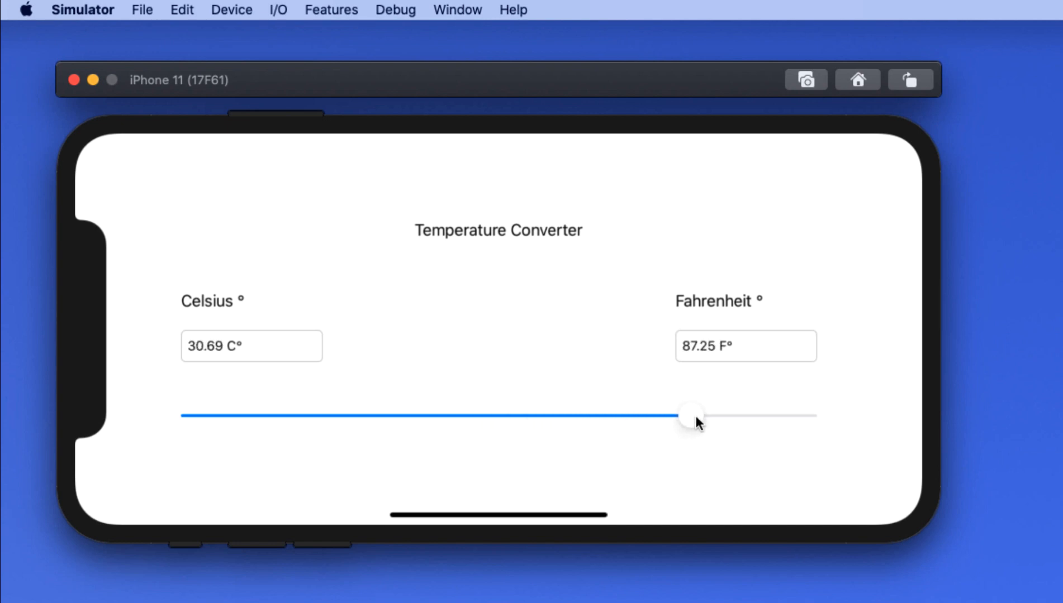
{"action": "left_click_drag", "start_coordinate": [689, 414], "coordinate": [709, 414]}
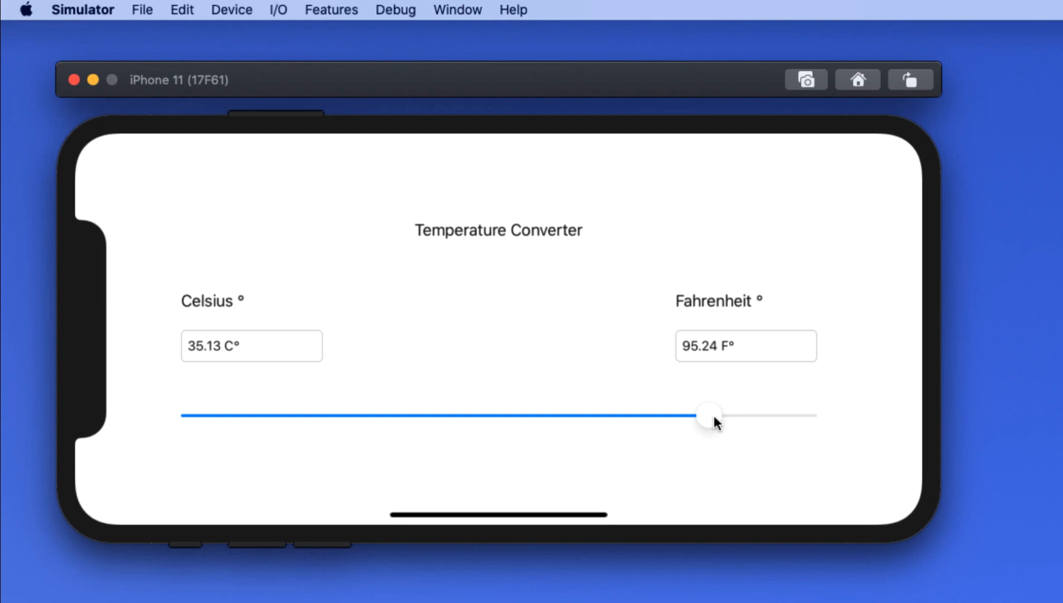
{"action": "left_click_drag", "start_coordinate": [709, 414], "coordinate": [717, 414]}
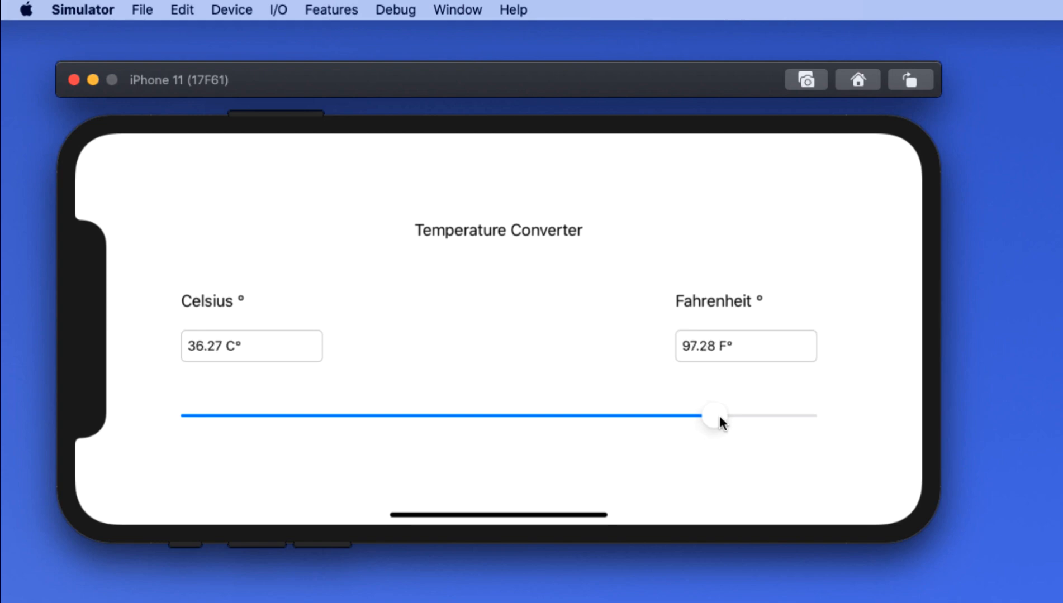
{"action": "left_click_drag", "start_coordinate": [716, 414], "coordinate": [680, 414]}
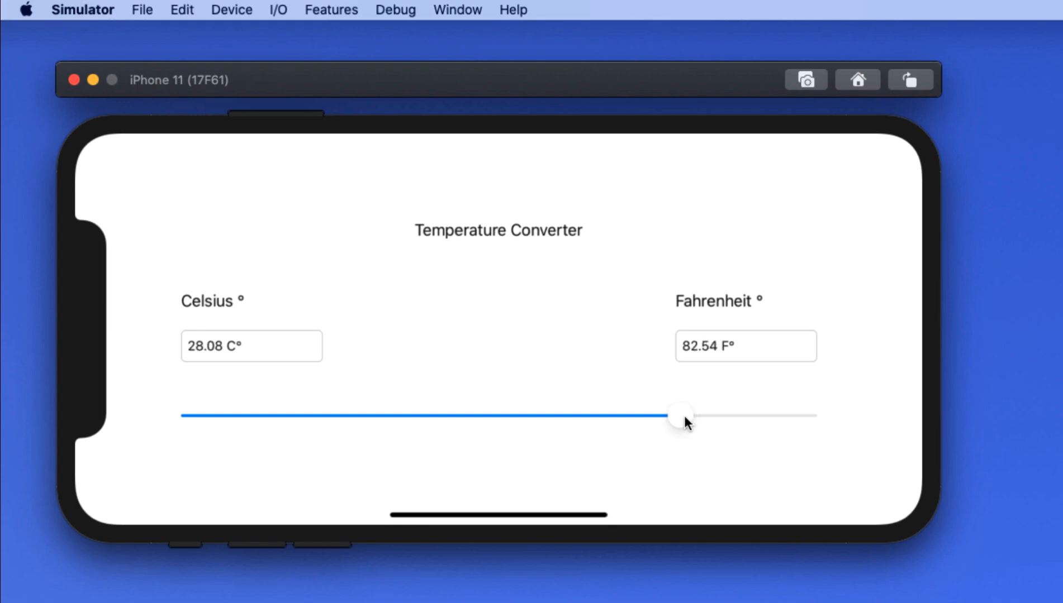
{"action": "left_click_drag", "start_coordinate": [681, 415], "coordinate": [631, 416]}
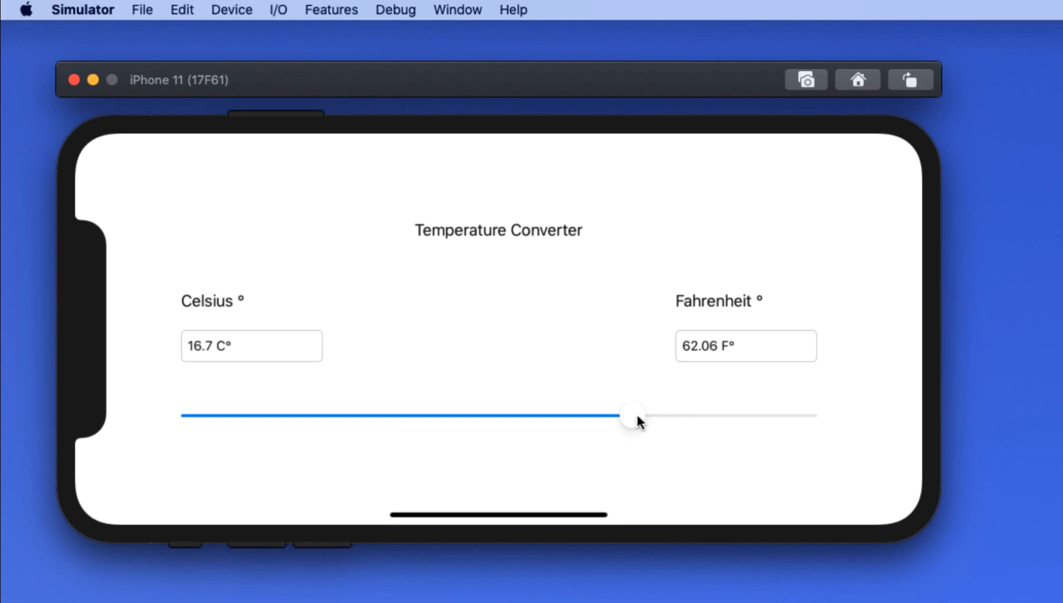
{"action": "left_click_drag", "start_coordinate": [630, 414], "coordinate": [588, 414]}
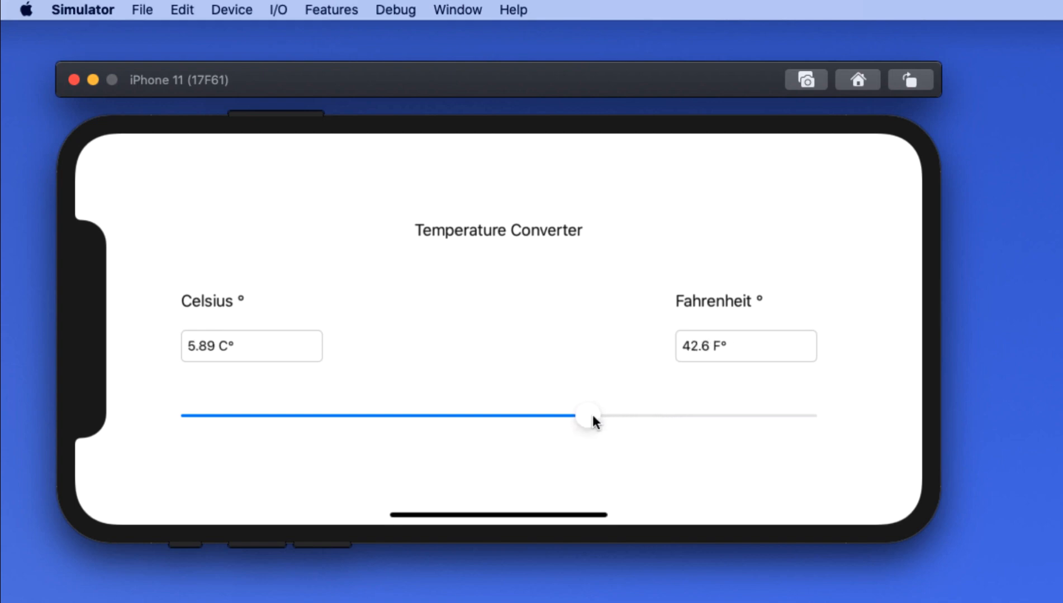
{"action": "left_click_drag", "start_coordinate": [588, 413], "coordinate": [569, 414]}
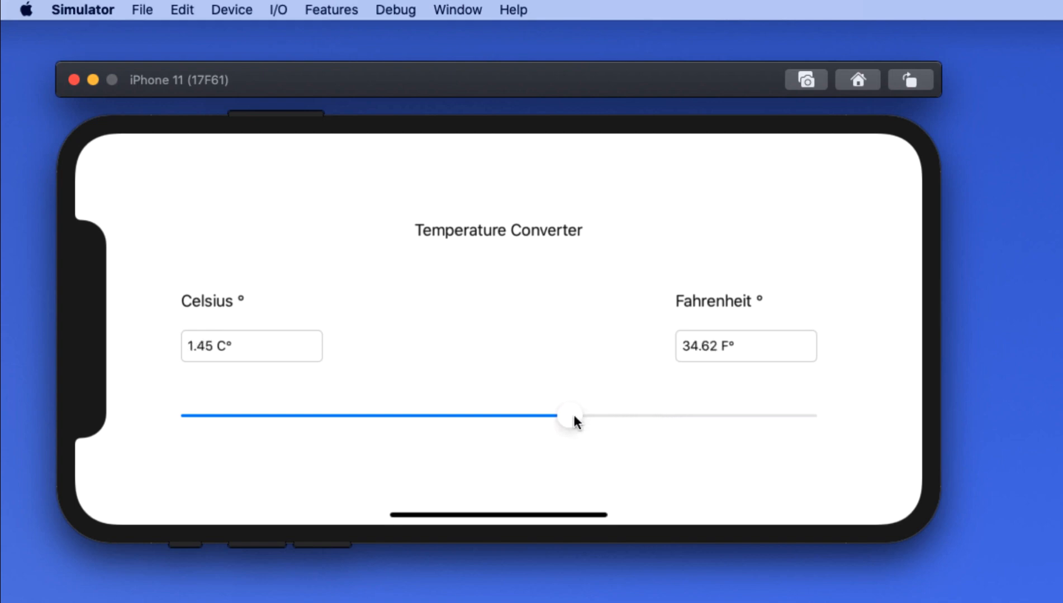
{"action": "left_click_drag", "start_coordinate": [573, 414], "coordinate": [564, 414]}
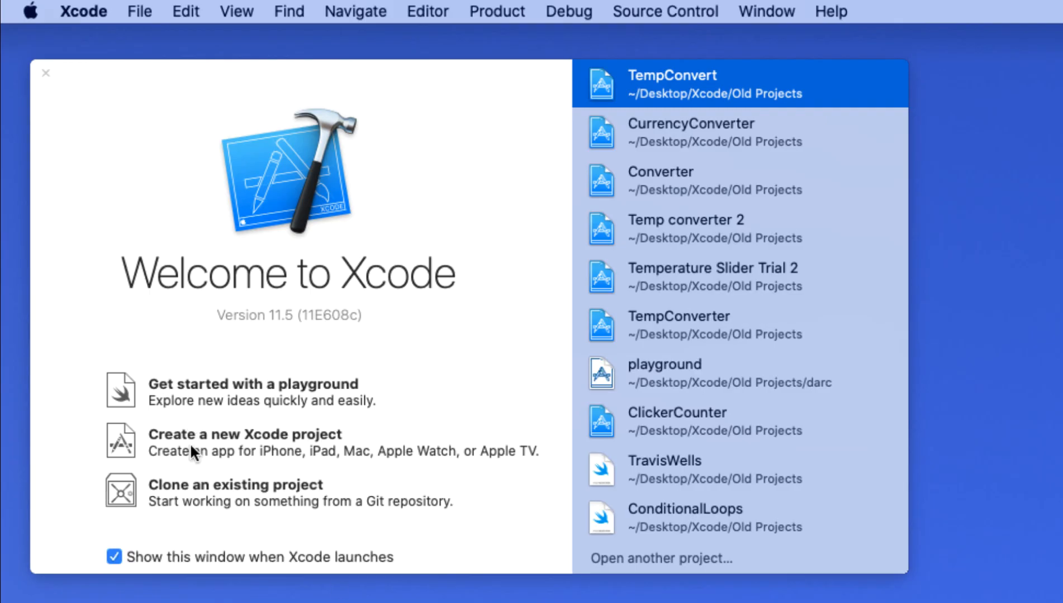
Configure a new Single View App named TermperatureConverter using Swift and Storyboard
{"action": "left_click", "coordinate": [245, 435]}
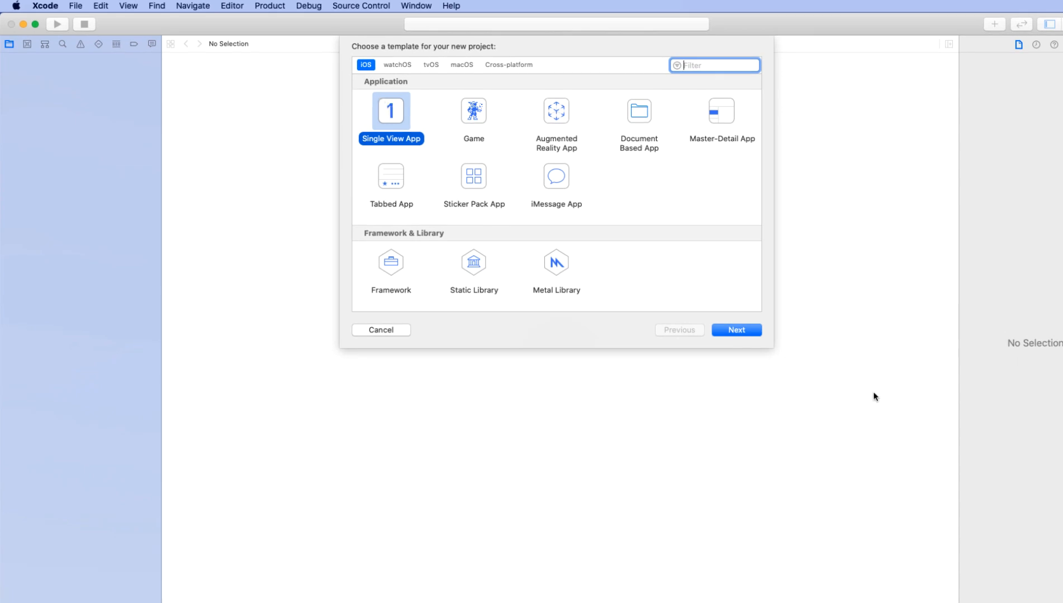
{"action": "left_click", "coordinate": [736, 329]}
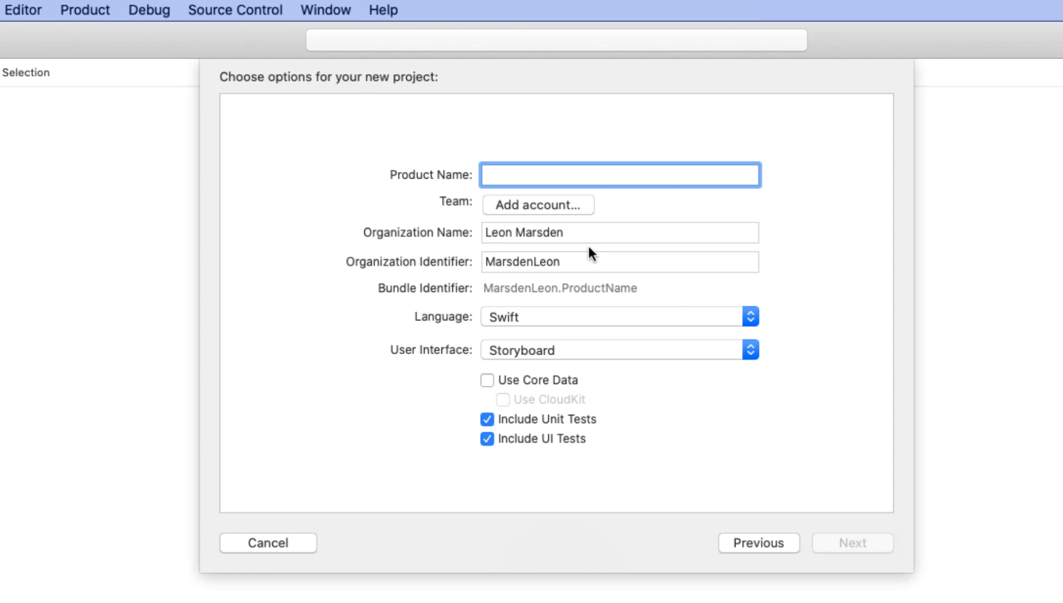
{"action": "type", "text": "TermperatureConverter"}
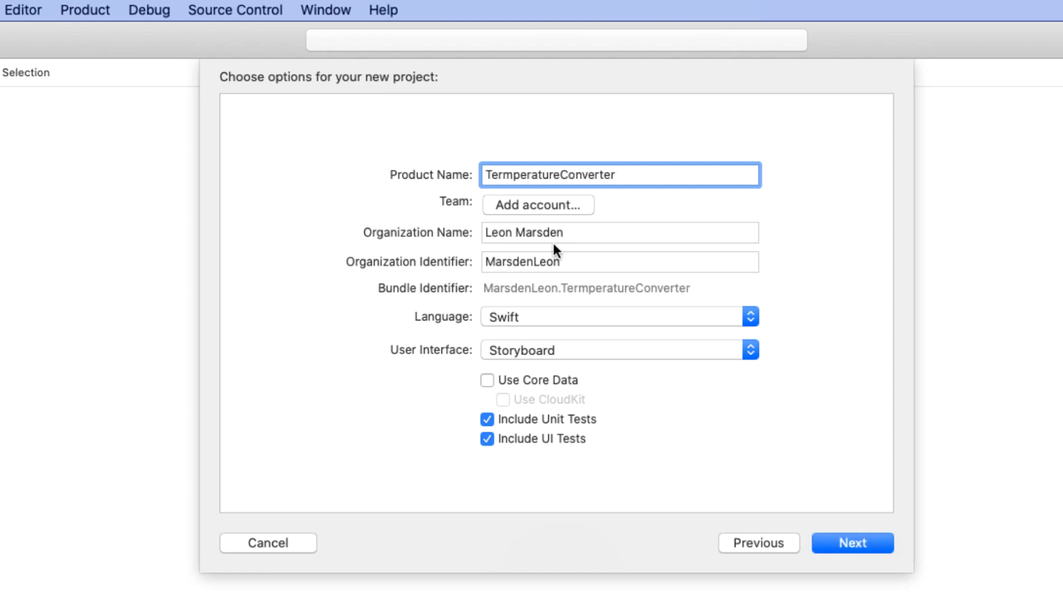
{"action": "mouse_move", "coordinate": [543, 241]}
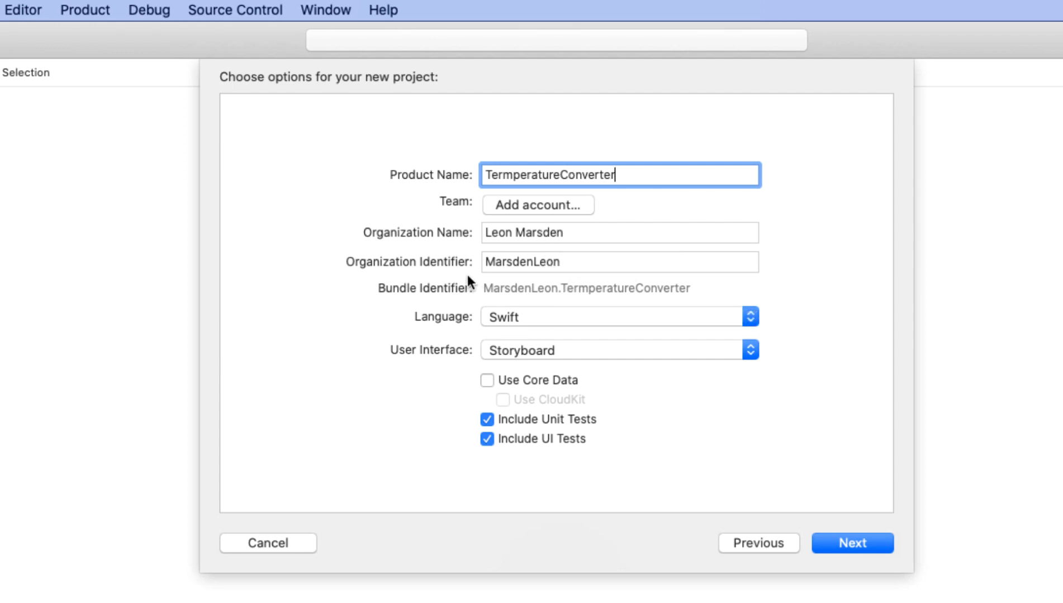
{"action": "mouse_move", "coordinate": [576, 318]}
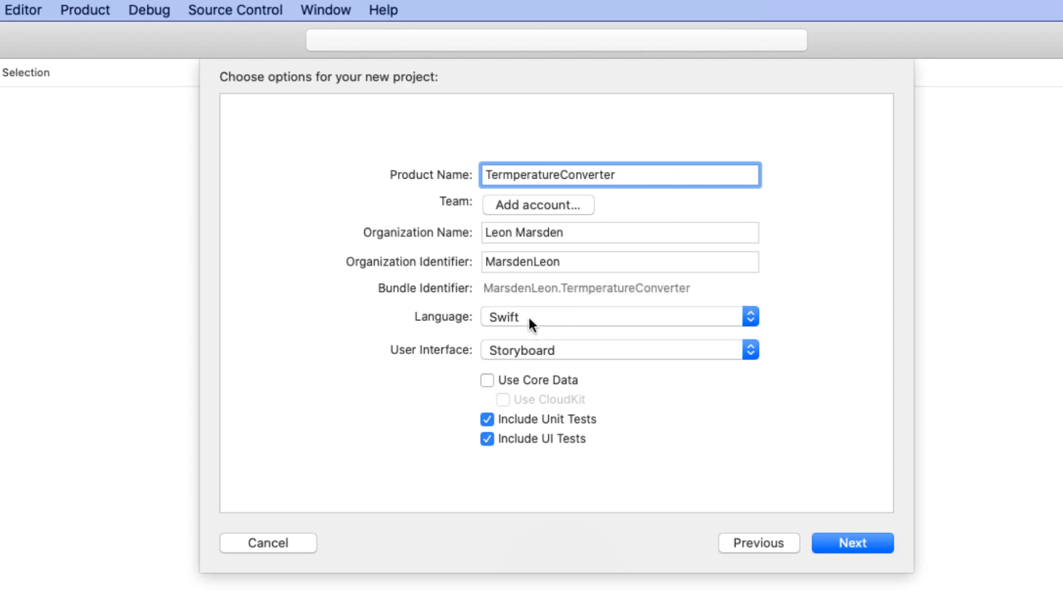
{"action": "mouse_move", "coordinate": [681, 363]}
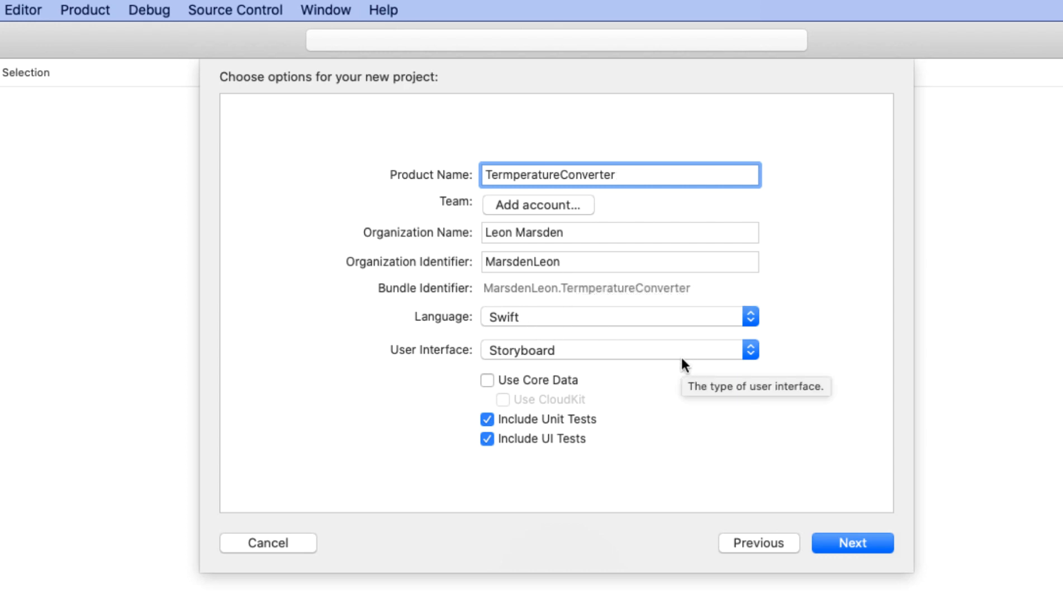
{"action": "left_click", "coordinate": [619, 174]}
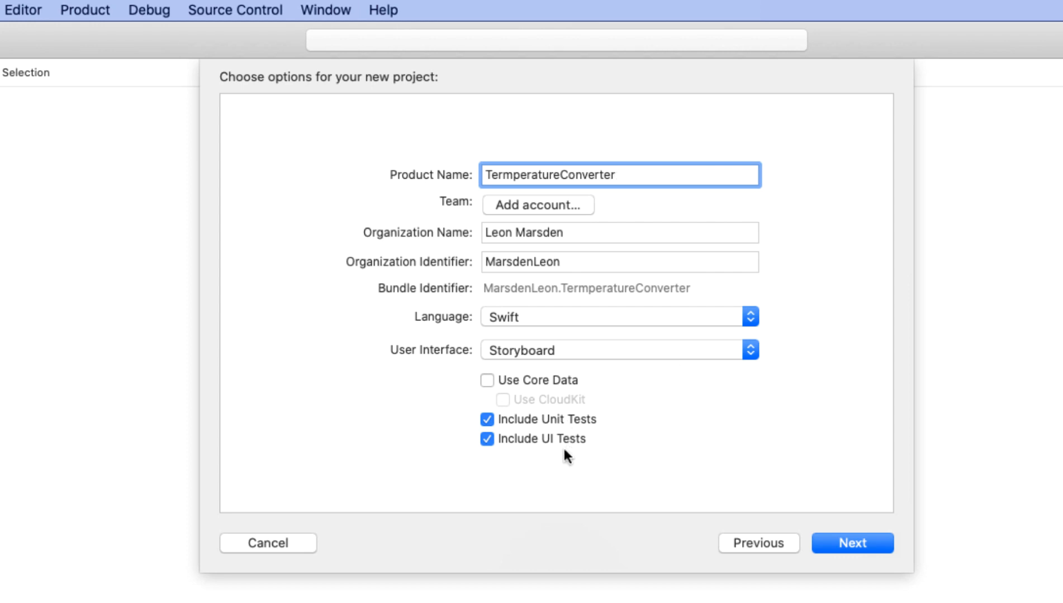
{"action": "left_click", "coordinate": [859, 543]}
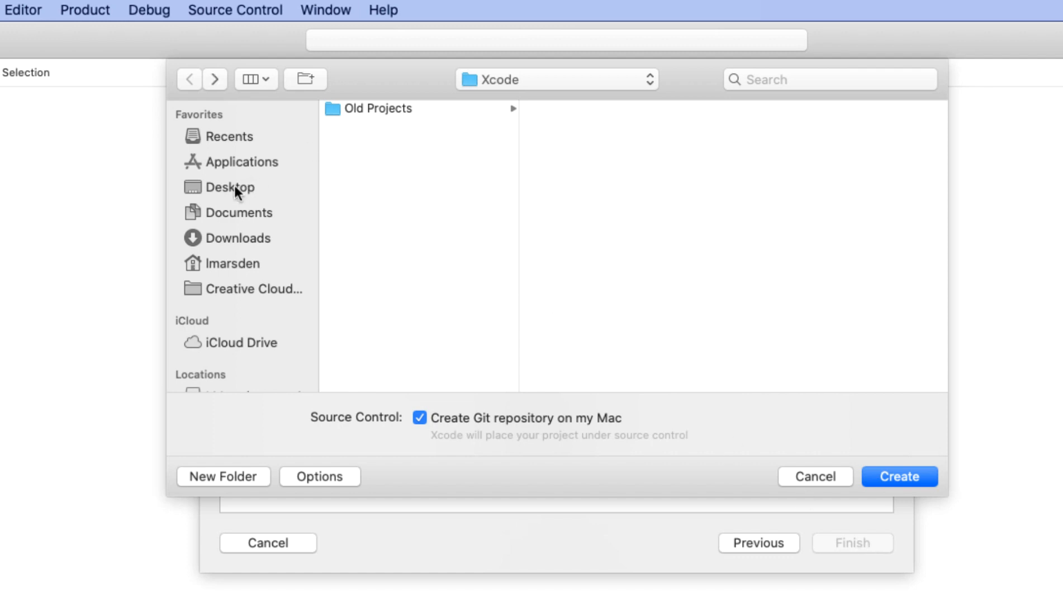
{"action": "mouse_move", "coordinate": [547, 74]}
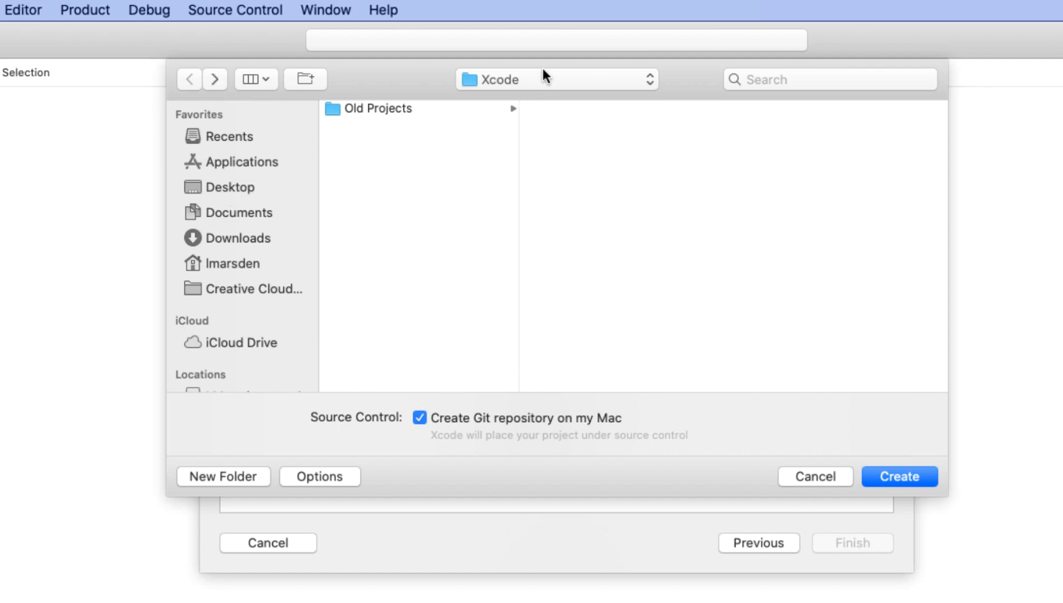
{"action": "mouse_move", "coordinate": [925, 503]}
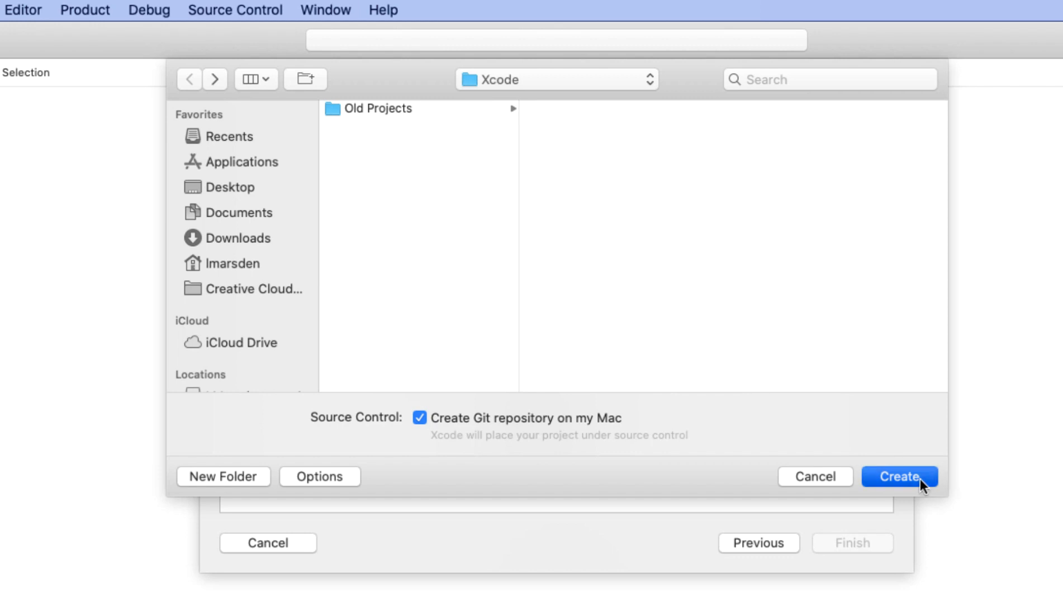
Create the project in the Xcode folder with a Git repository
{"action": "left_click", "coordinate": [900, 477]}
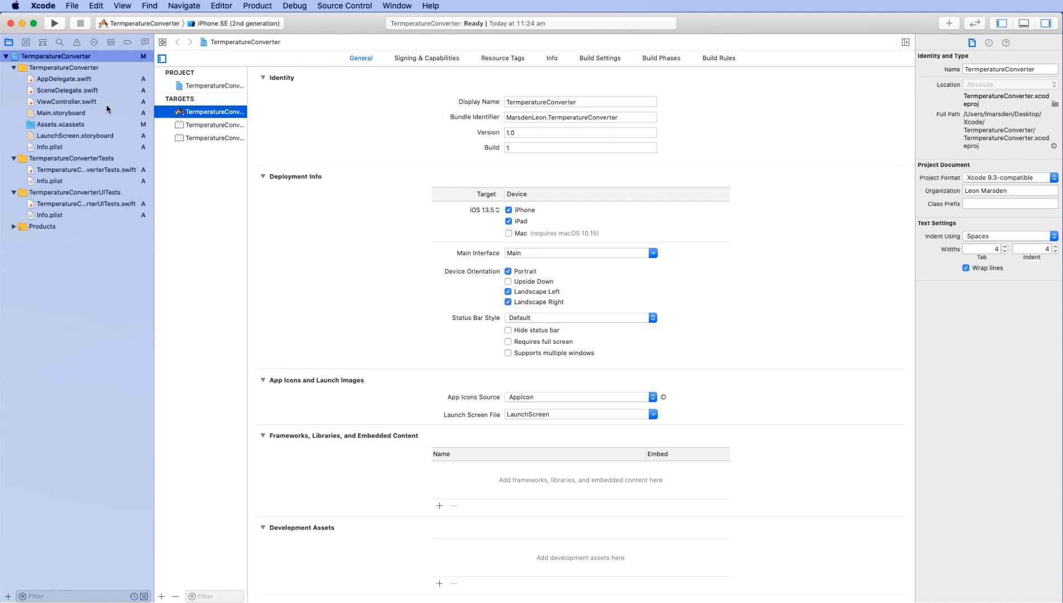
{"action": "mouse_move", "coordinate": [57, 113]}
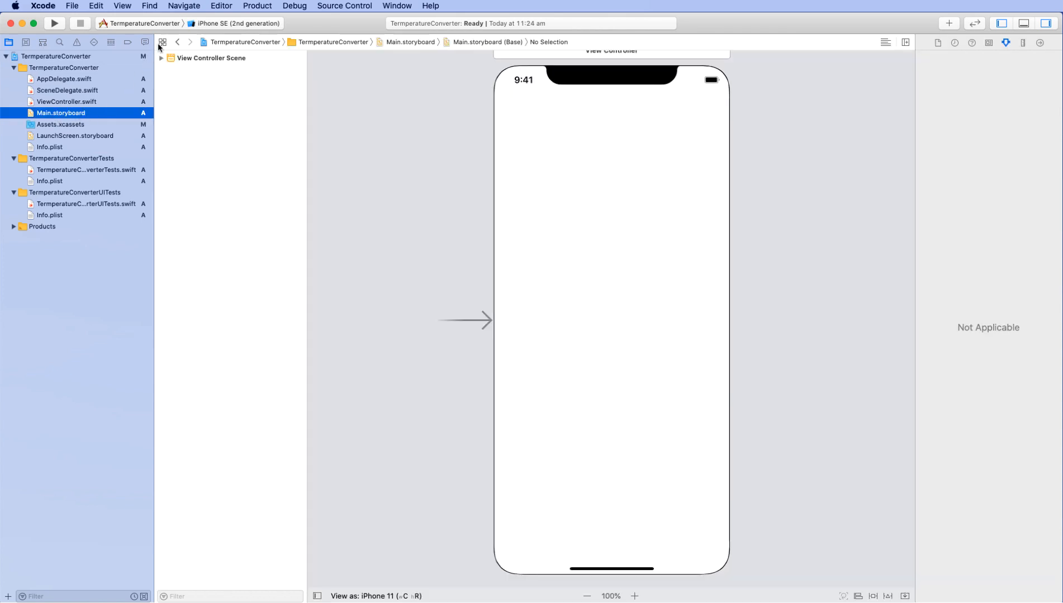
{"action": "mouse_move", "coordinate": [210, 23]}
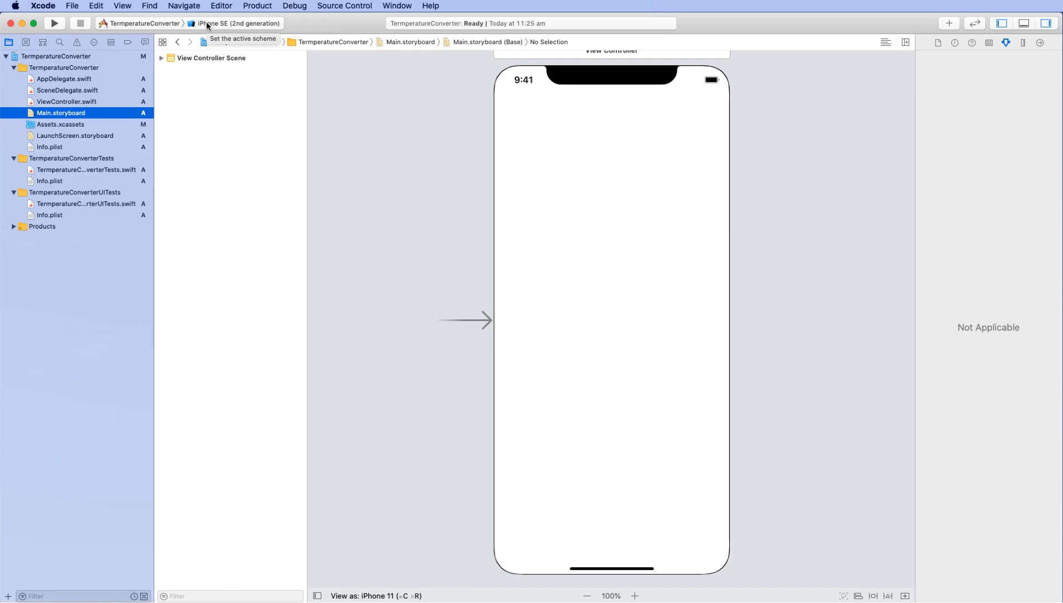
Set iPhone 11 as the run destination and show the canvas device options
{"action": "left_click", "coordinate": [233, 24]}
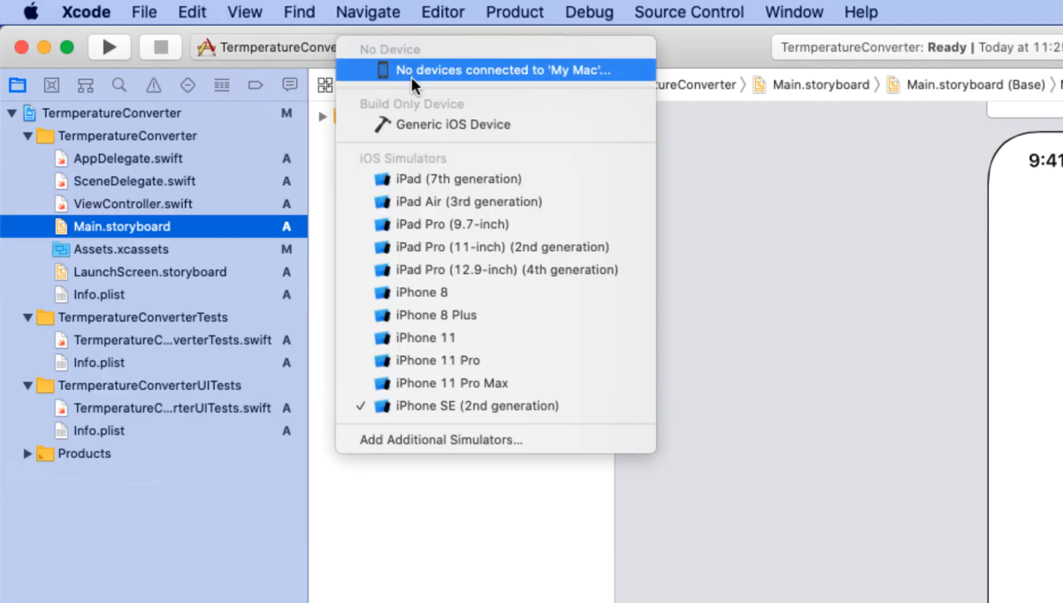
{"action": "mouse_move", "coordinate": [425, 338]}
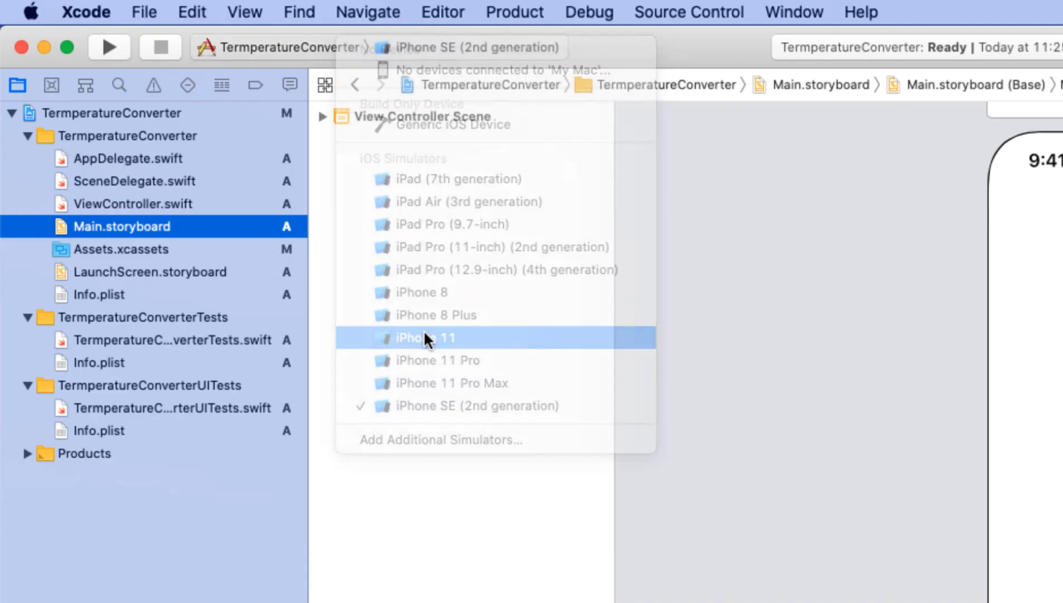
{"action": "left_click", "coordinate": [425, 339]}
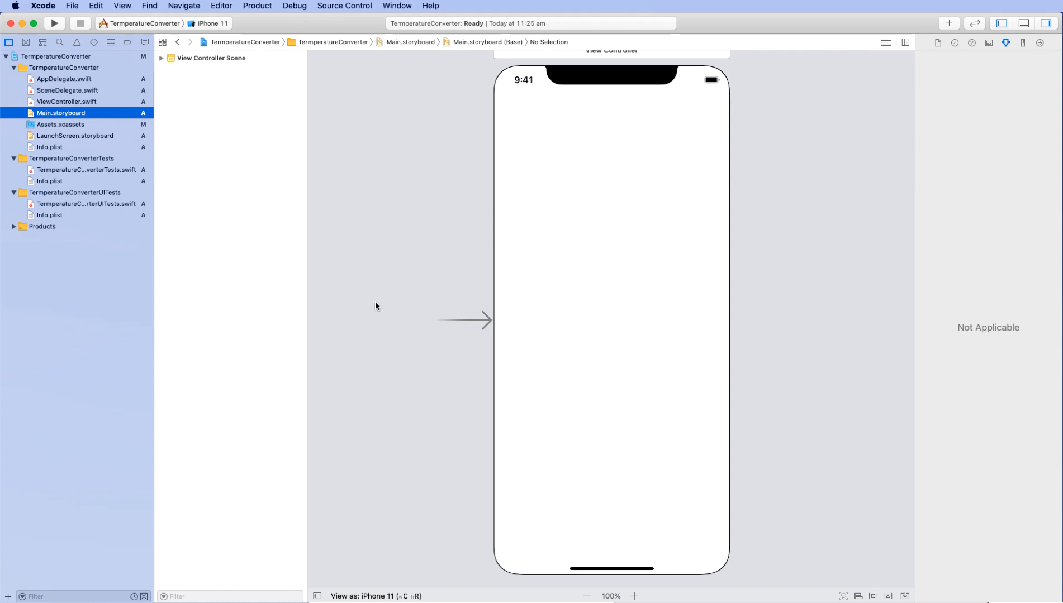
{"action": "left_click", "coordinate": [320, 597]}
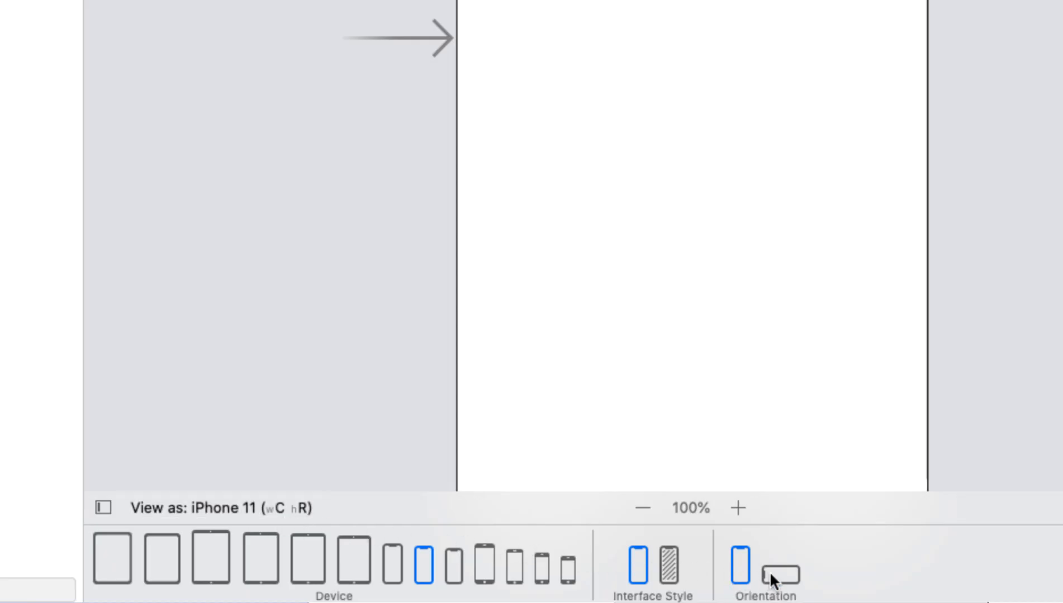
Switch the iPhone 11 canvas preview to landscape orientation
{"action": "left_click", "coordinate": [778, 575]}
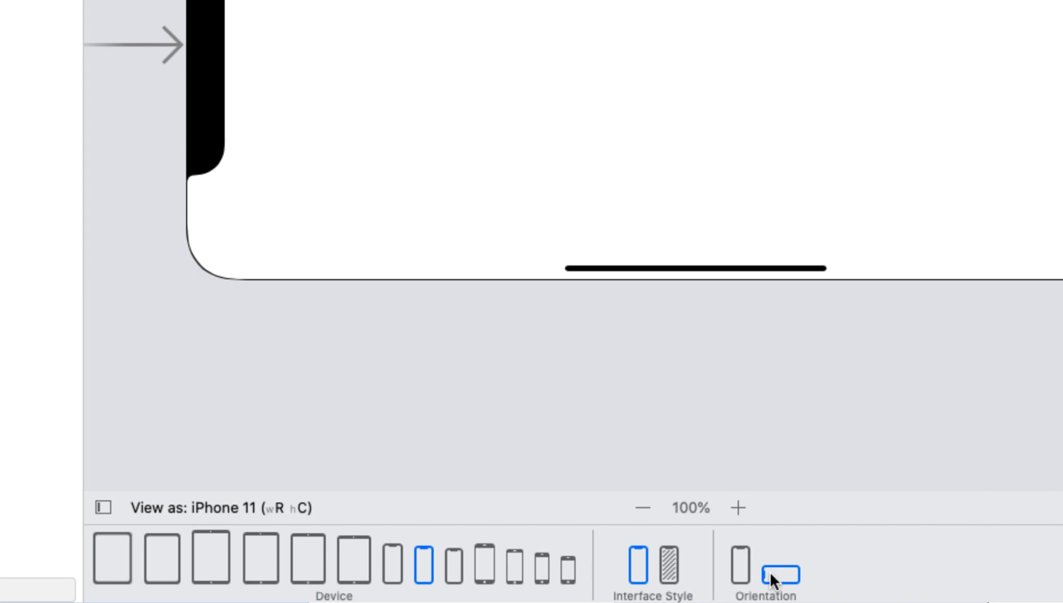
{"action": "left_click", "coordinate": [738, 568]}
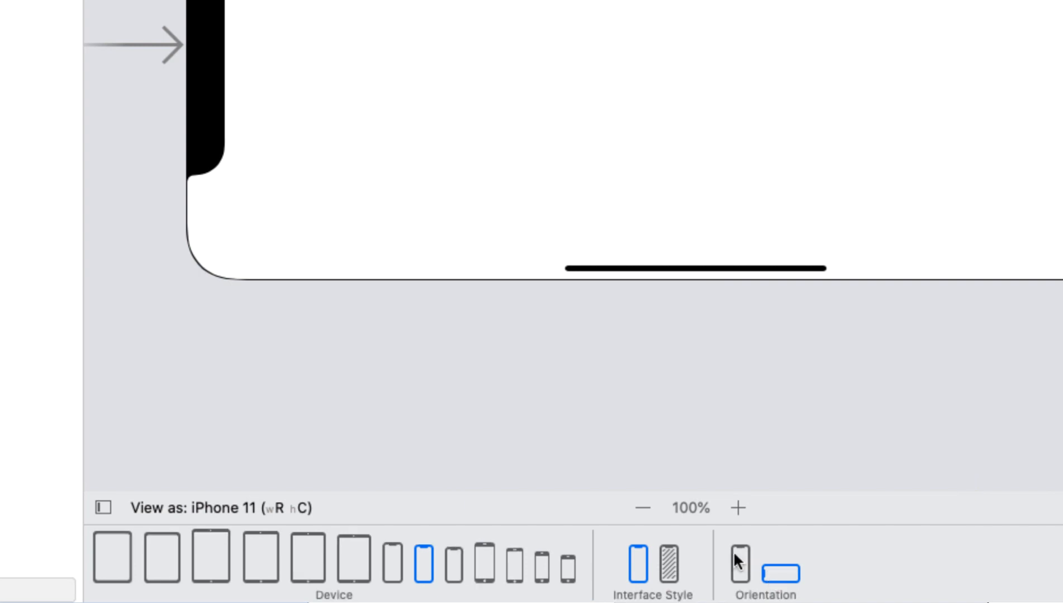
{"action": "mouse_move", "coordinate": [451, 569]}
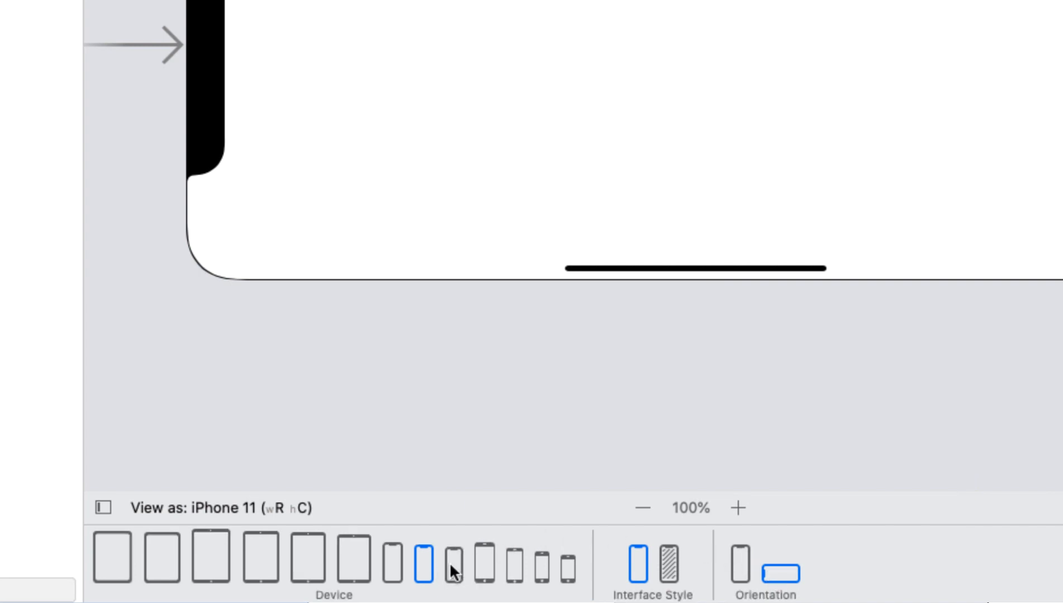
{"action": "mouse_move", "coordinate": [396, 577]}
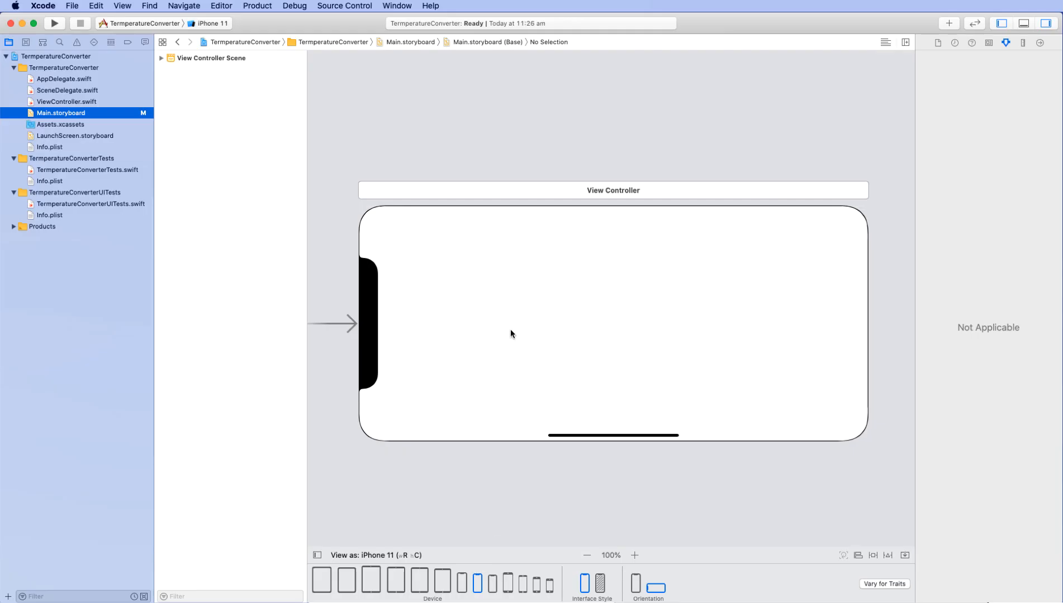
{"action": "mouse_move", "coordinate": [603, 380]}
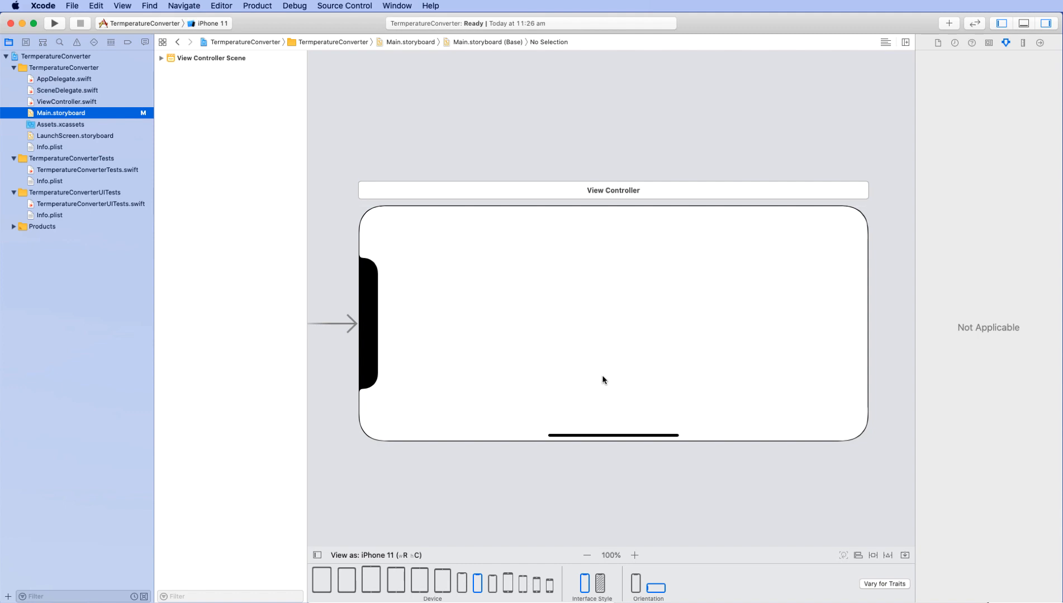
{"action": "mouse_move", "coordinate": [948, 22]}
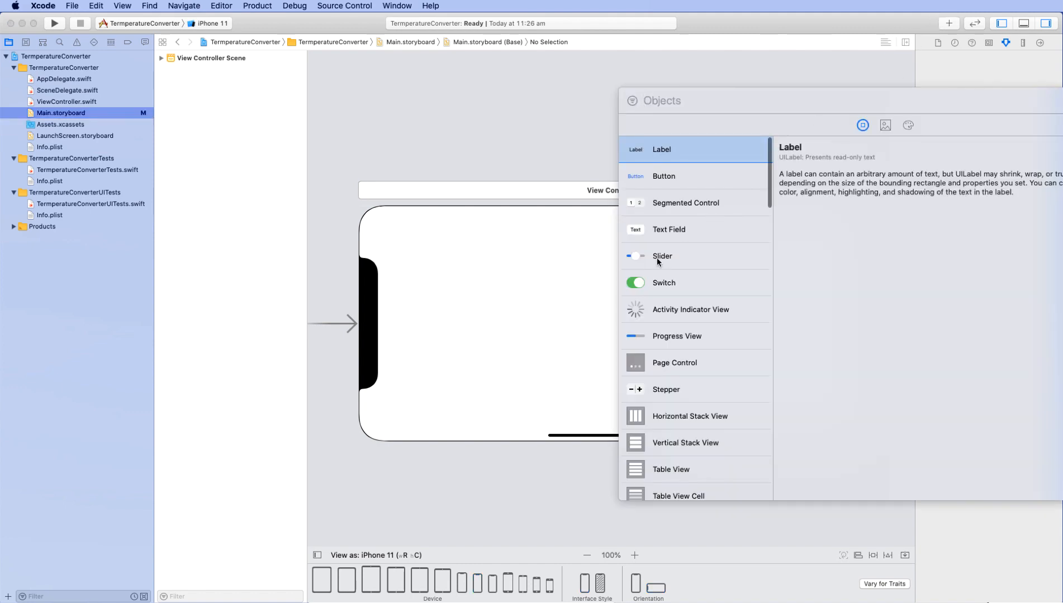
Place a slider on the screen, stretch it wide and centre it horizontally
{"action": "left_click_drag", "start_coordinate": [662, 255], "coordinate": [511, 380]}
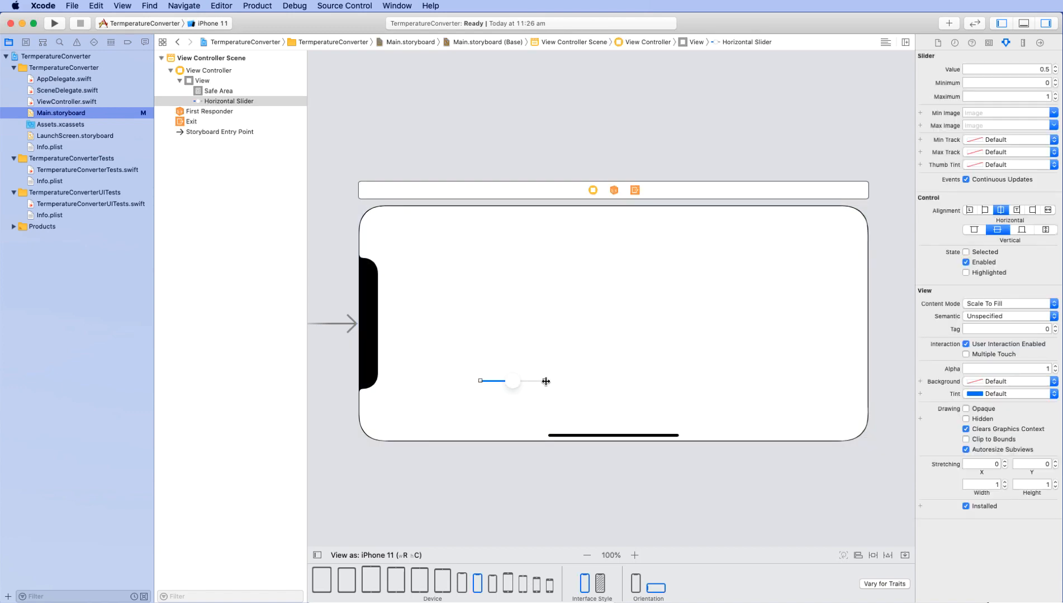
{"action": "left_click_drag", "start_coordinate": [547, 381], "coordinate": [803, 381]}
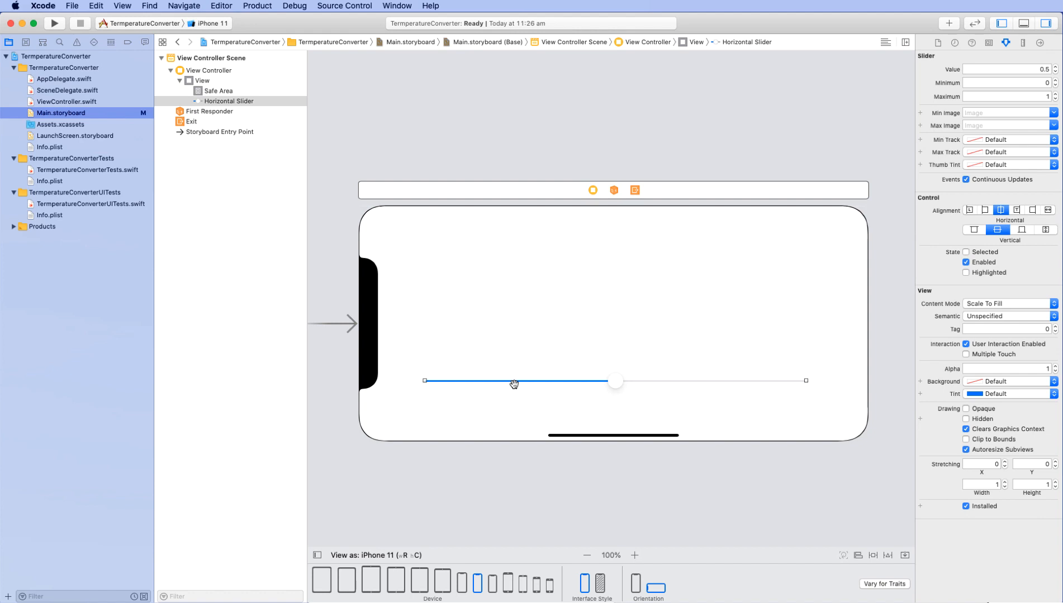
{"action": "left_click", "coordinate": [201, 80]}
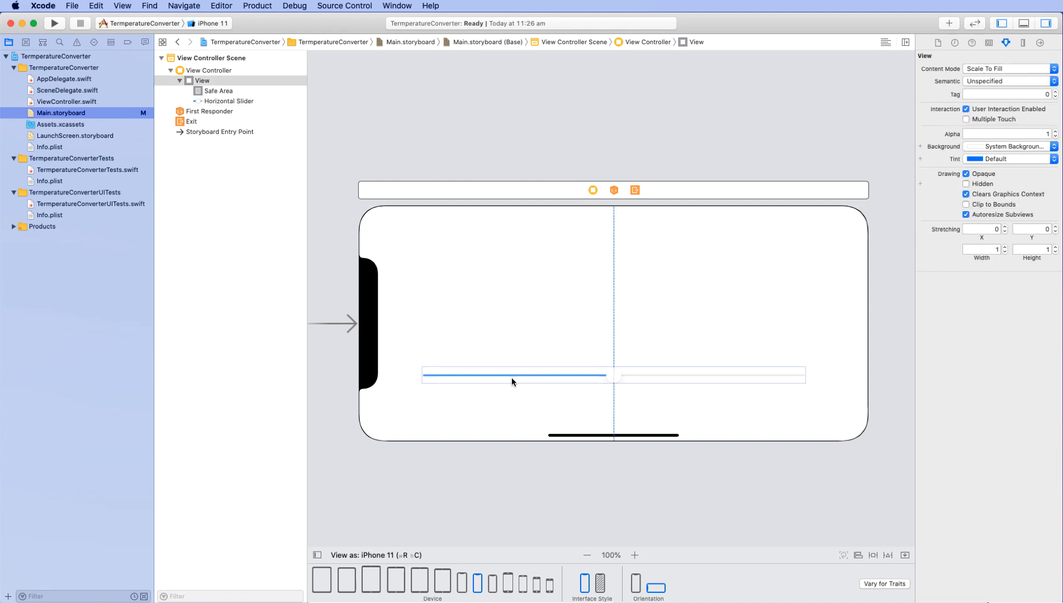
{"action": "left_click", "coordinate": [519, 376]}
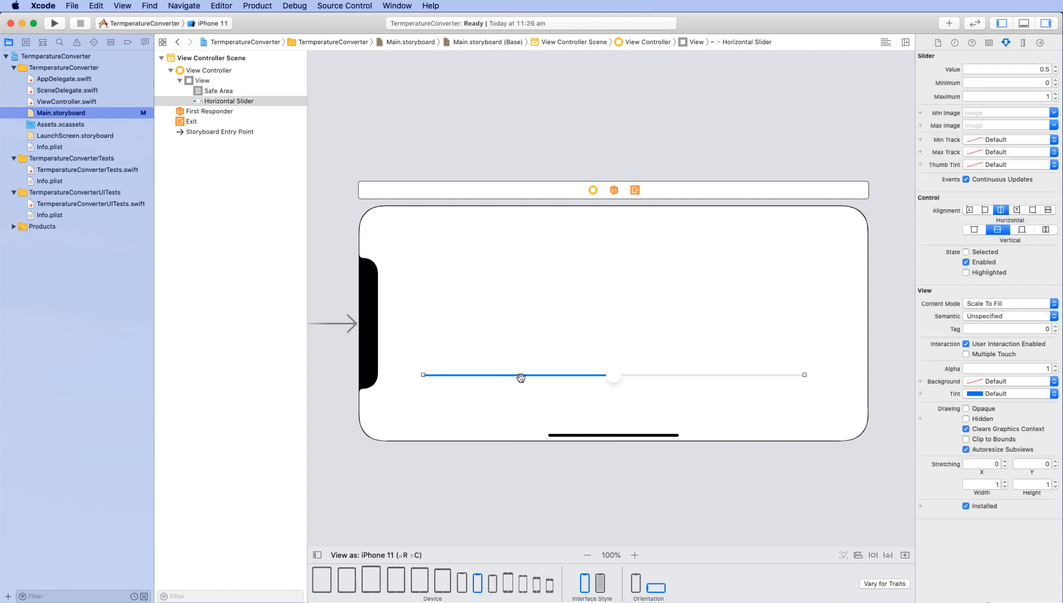
{"action": "mouse_move", "coordinate": [997, 77]}
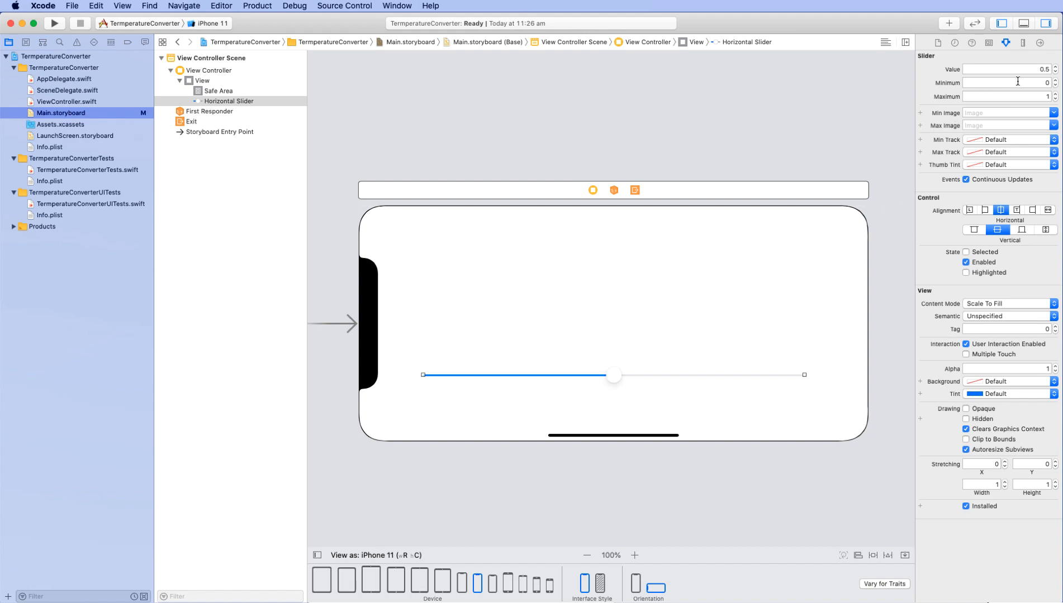
Set the slider's Minimum to -89 and Maximum to 58
{"action": "left_click", "coordinate": [1009, 83]}
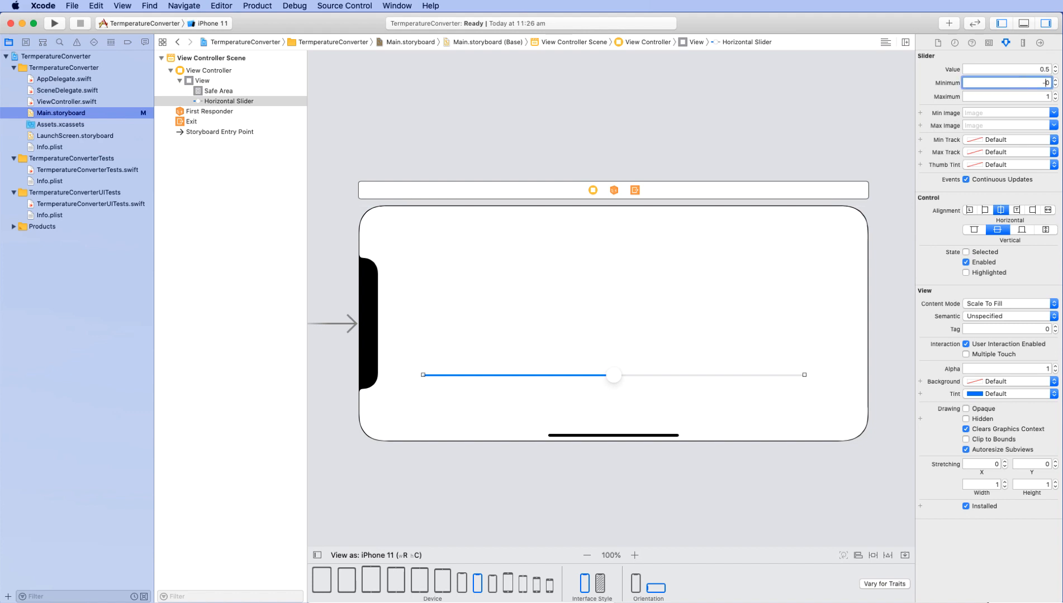
{"action": "type", "text": "-89"}
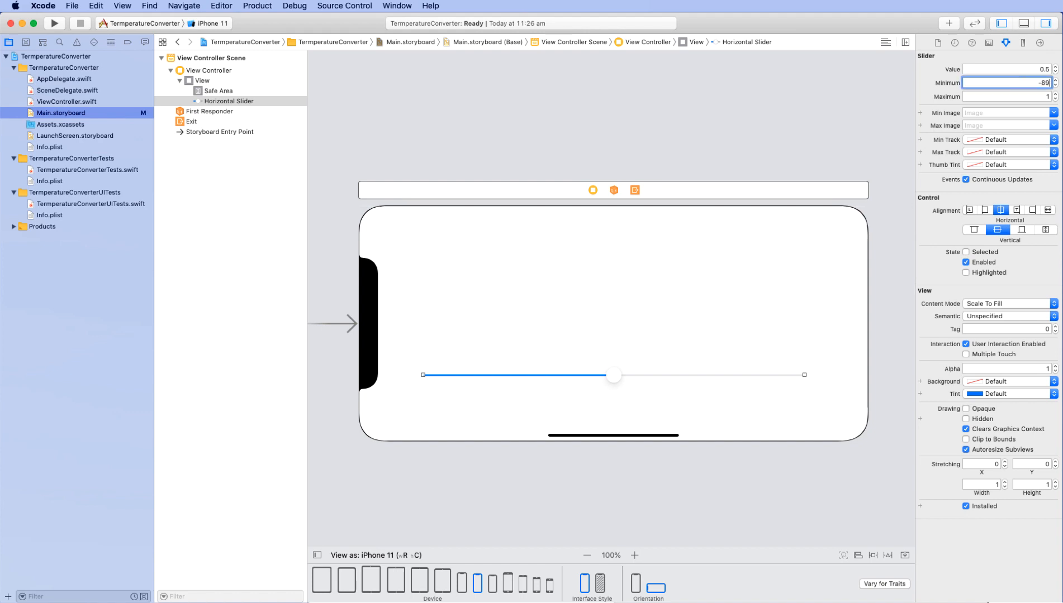
{"action": "left_click", "coordinate": [1008, 97]}
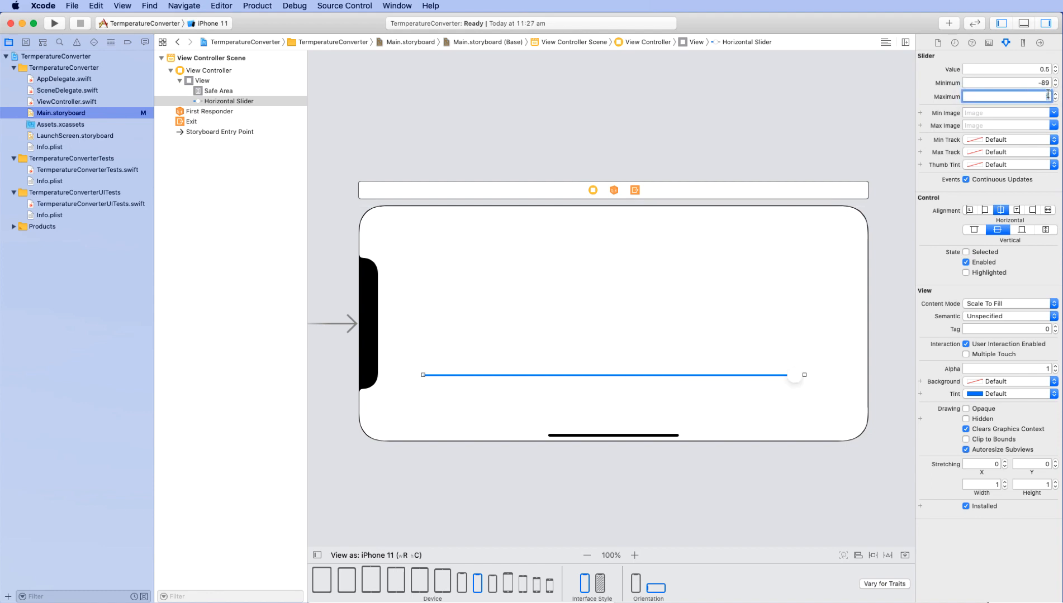
{"action": "type", "text": "58"}
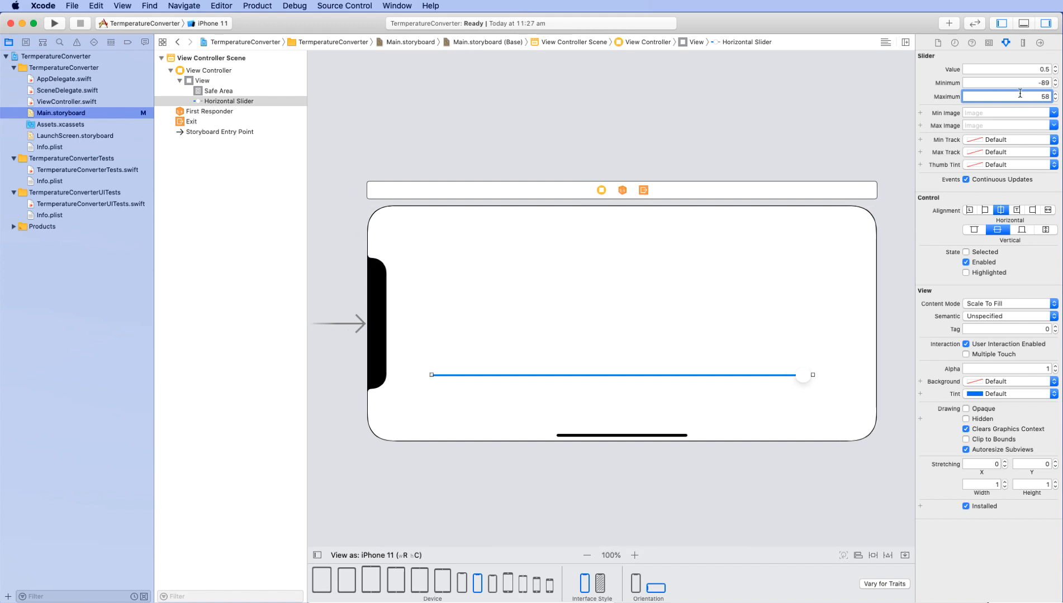
{"action": "mouse_move", "coordinate": [1004, 98]}
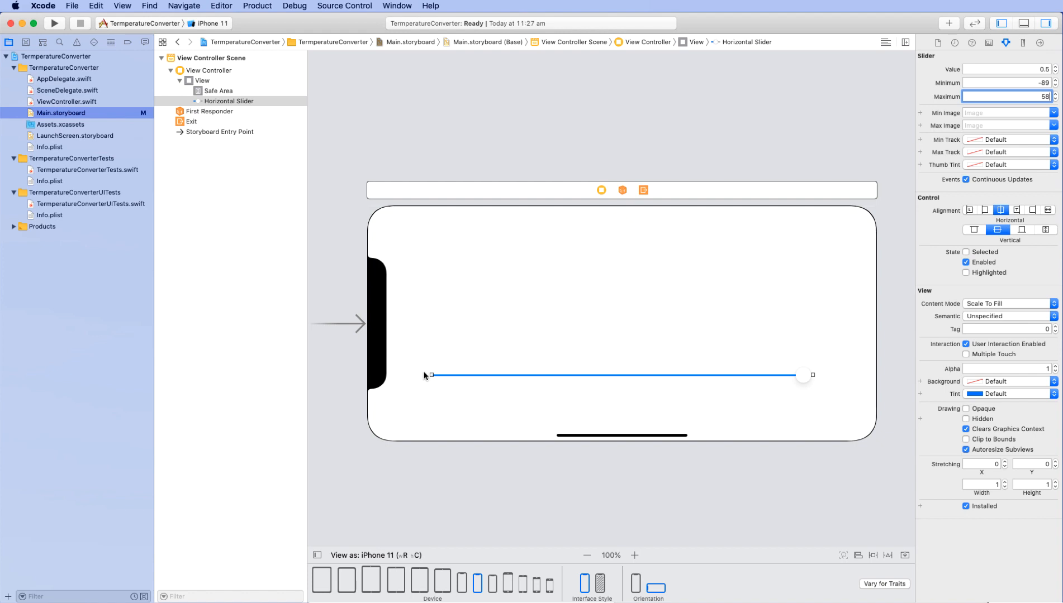
{"action": "mouse_move", "coordinate": [829, 378]}
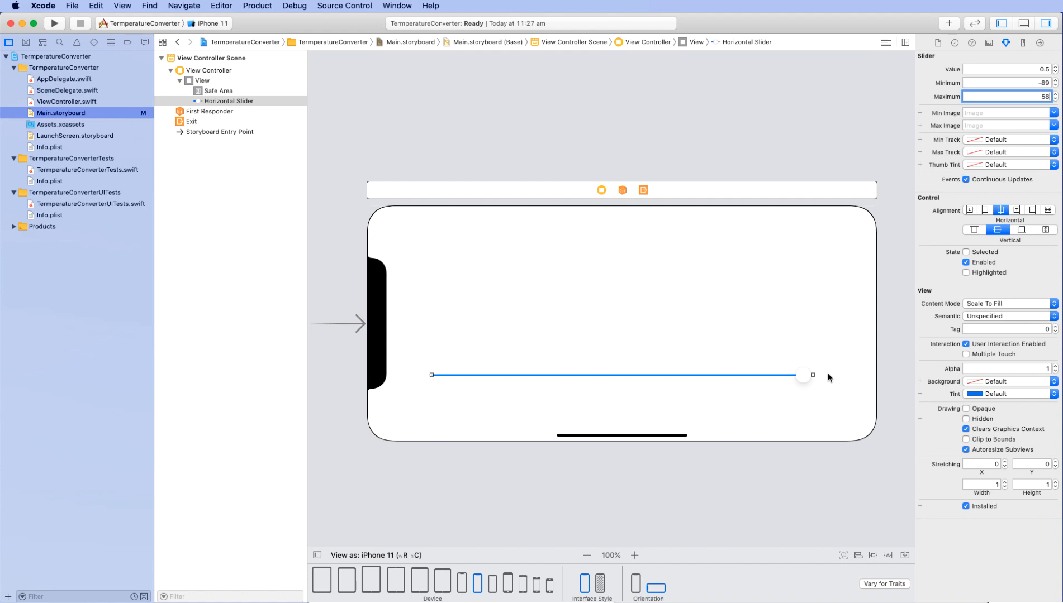
{"action": "mouse_move", "coordinate": [909, 198]}
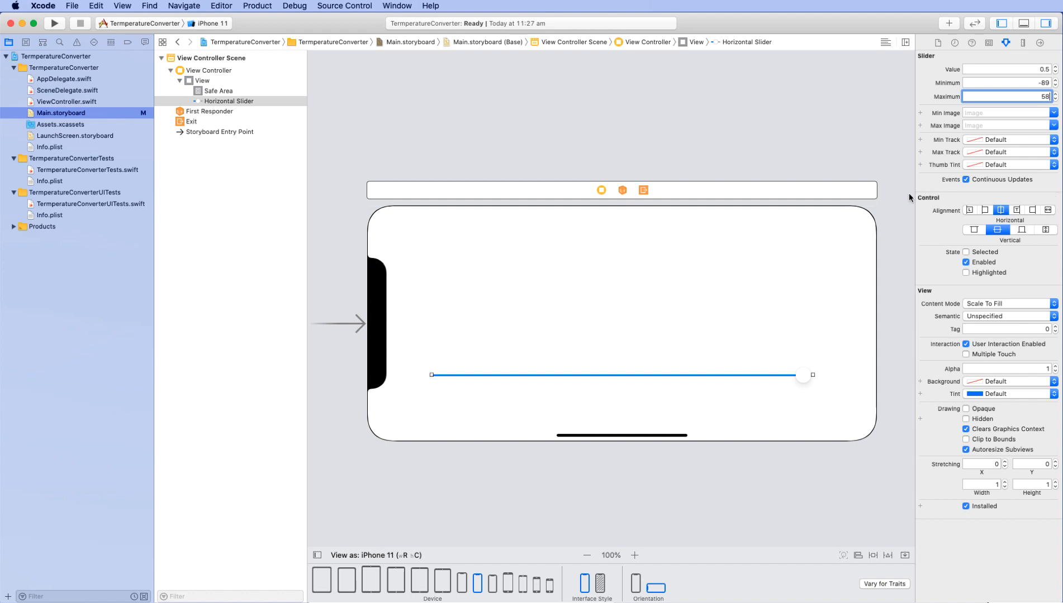
{"action": "mouse_move", "coordinate": [817, 254]}
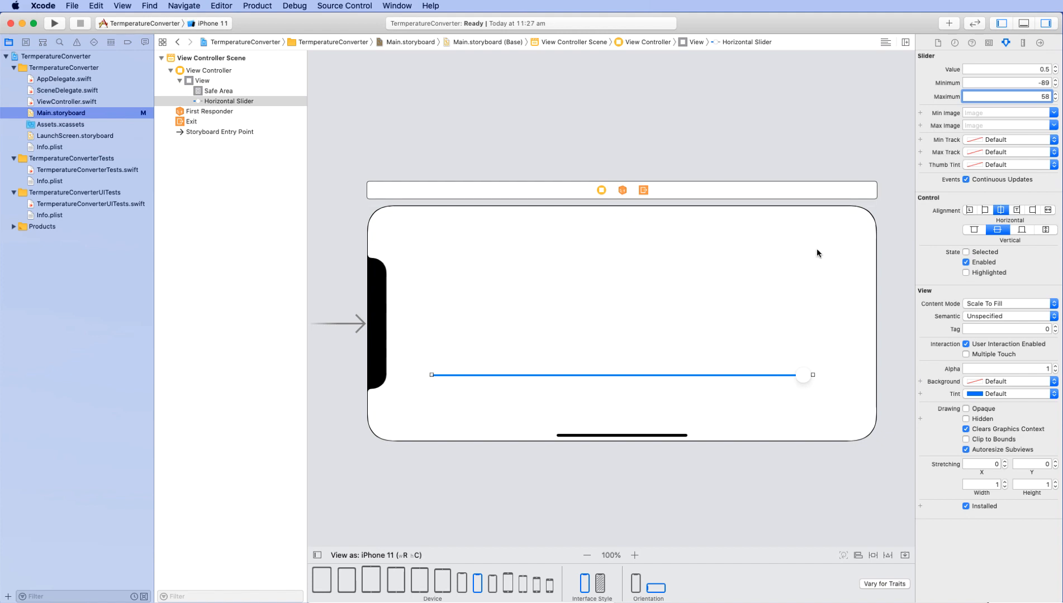
{"action": "mouse_move", "coordinate": [977, 137]}
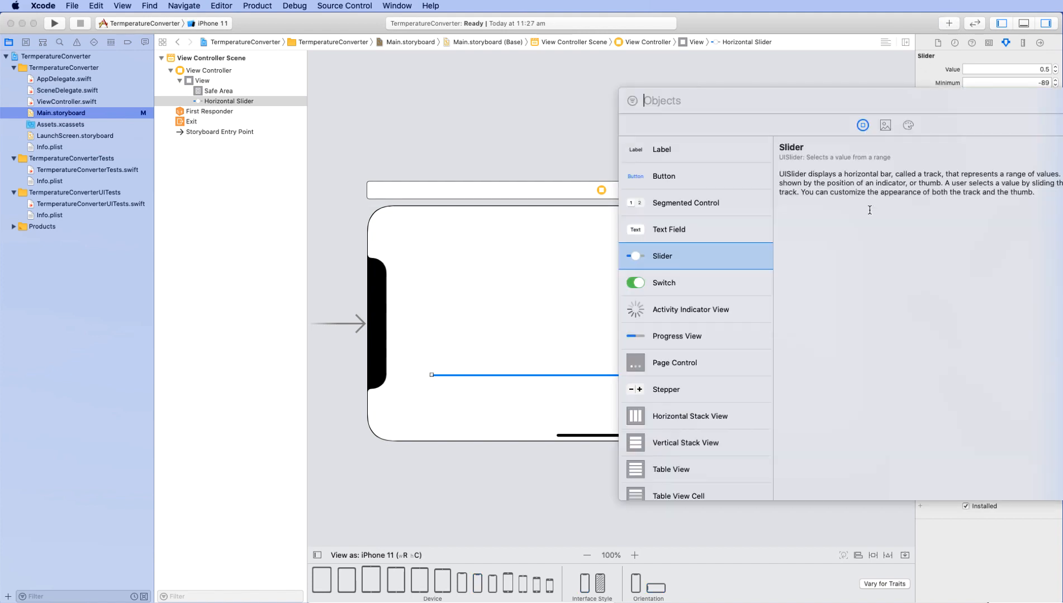
{"action": "mouse_move", "coordinate": [673, 234]}
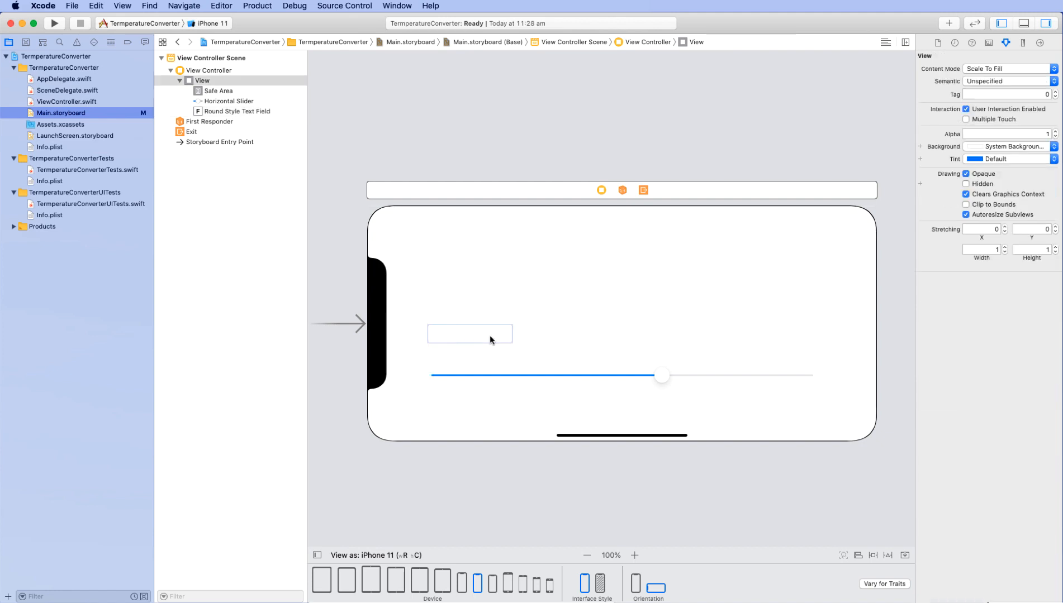
Position two text fields above the slider's left and right ends
{"action": "left_click", "coordinate": [490, 334]}
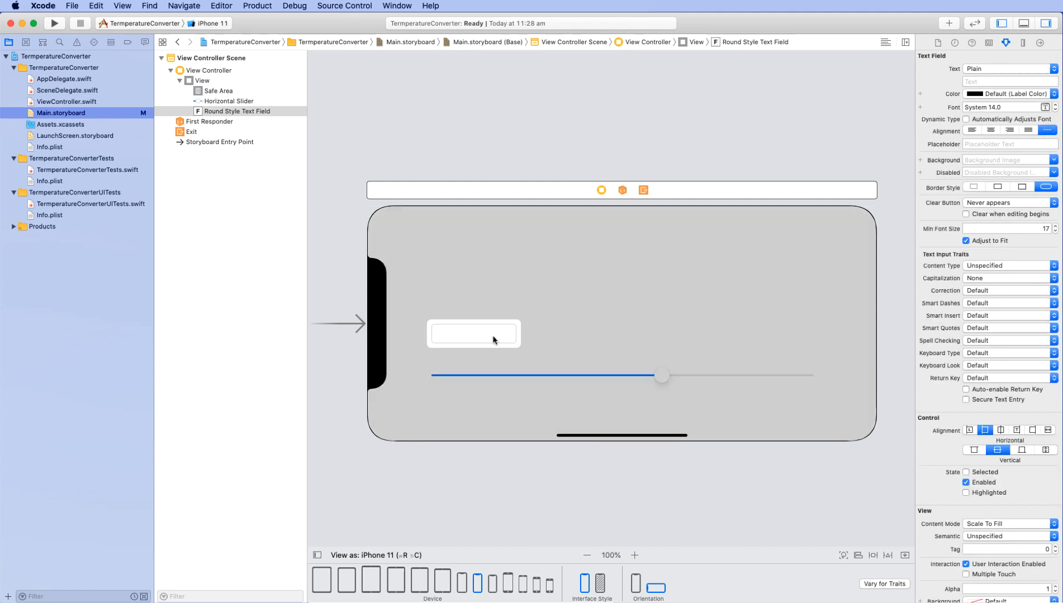
{"action": "mouse_move", "coordinate": [536, 332]}
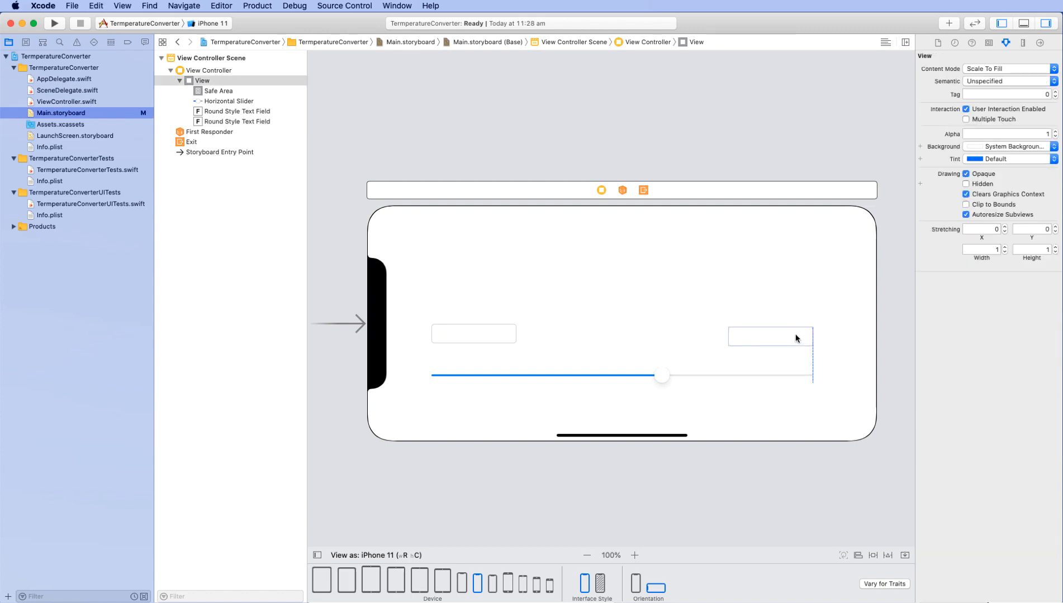
{"action": "left_click", "coordinate": [770, 336]}
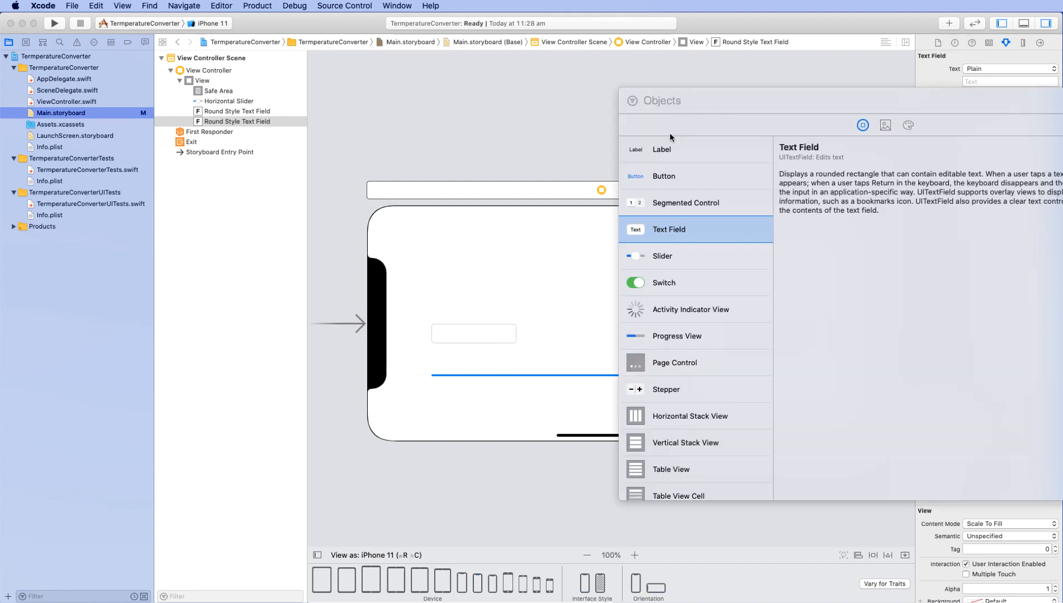
Add a label reading 'Temperature Converter' and centre it near the top
{"action": "left_click_drag", "start_coordinate": [661, 149], "coordinate": [608, 257]}
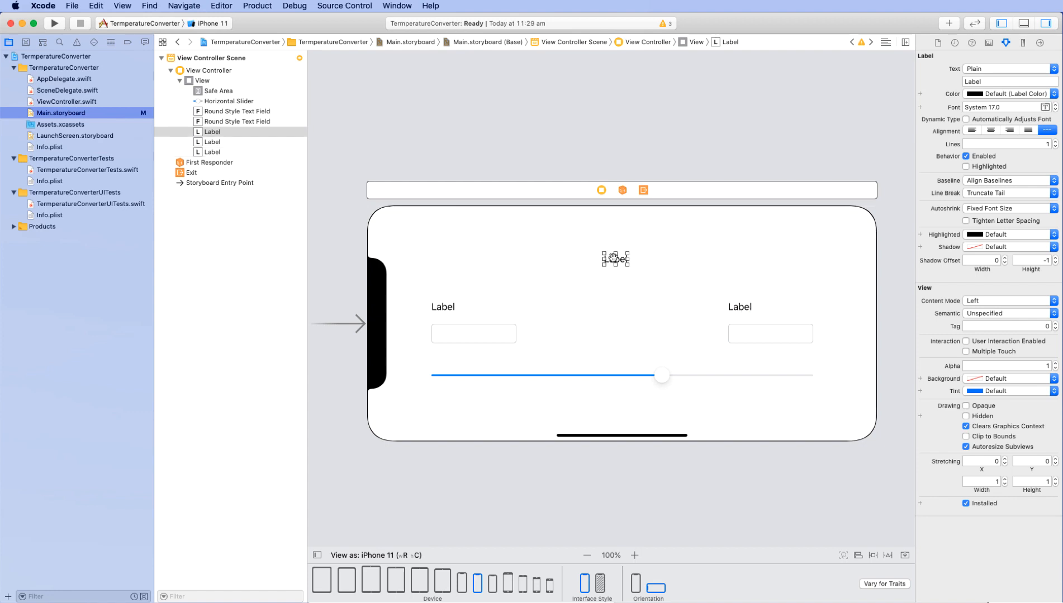
{"action": "left_click", "coordinate": [1008, 81]}
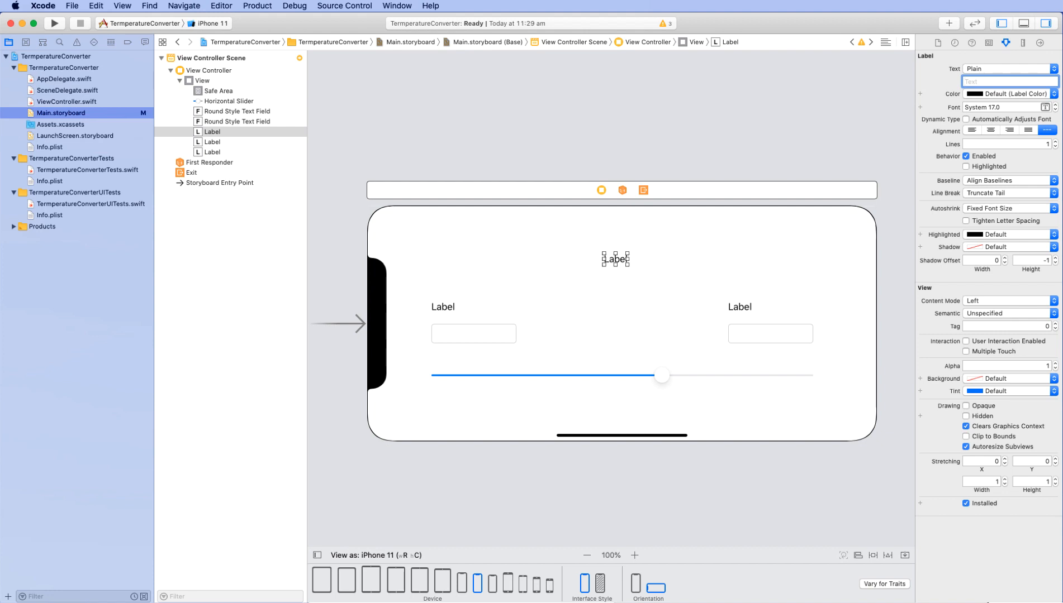
{"action": "type", "text": "Temperature Converter"}
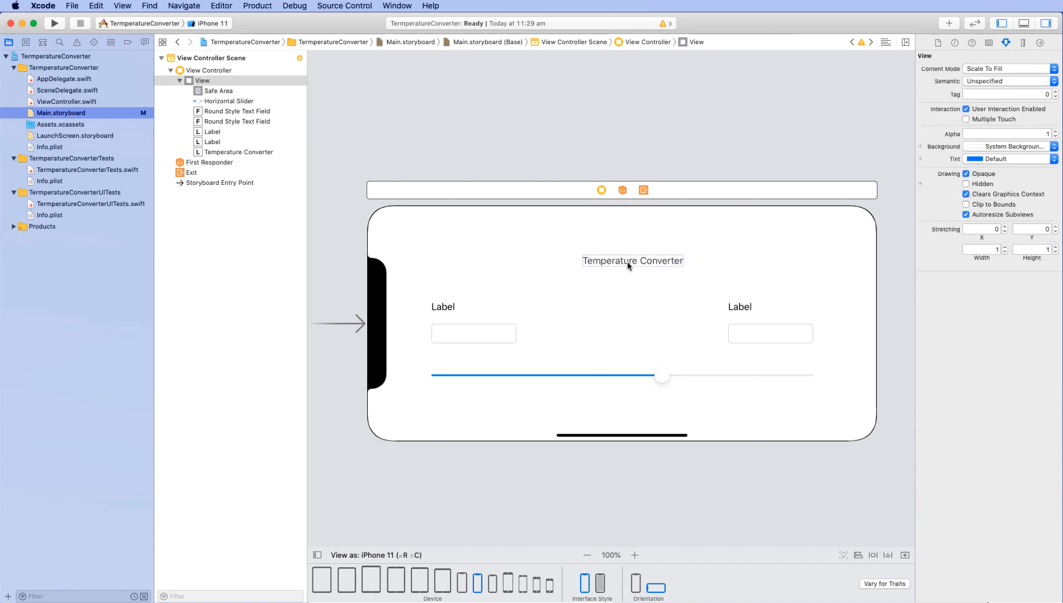
{"action": "left_click_drag", "start_coordinate": [630, 261], "coordinate": [636, 273]}
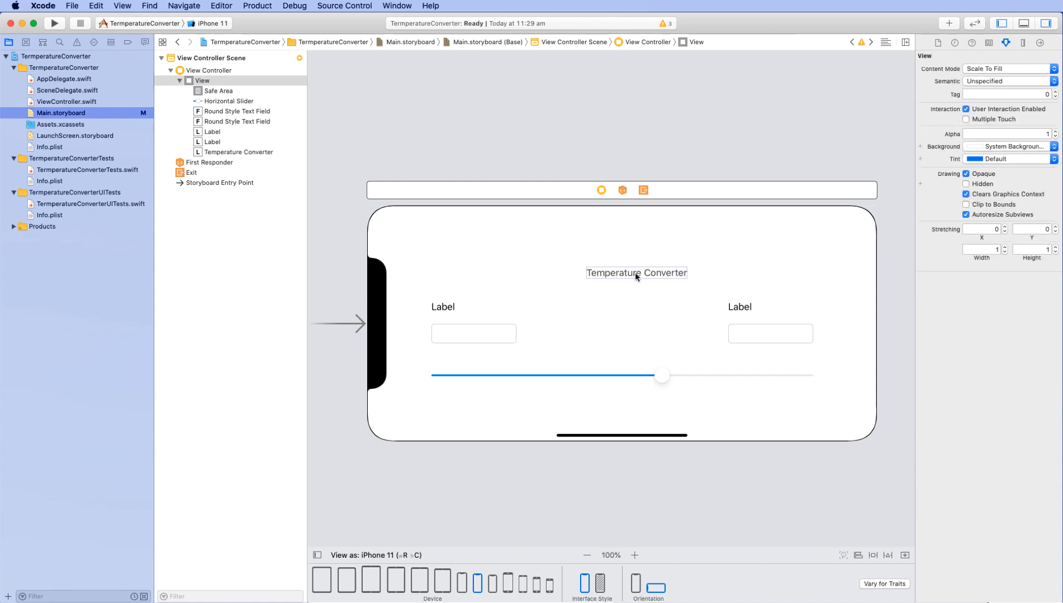
{"action": "left_click", "coordinate": [636, 273]}
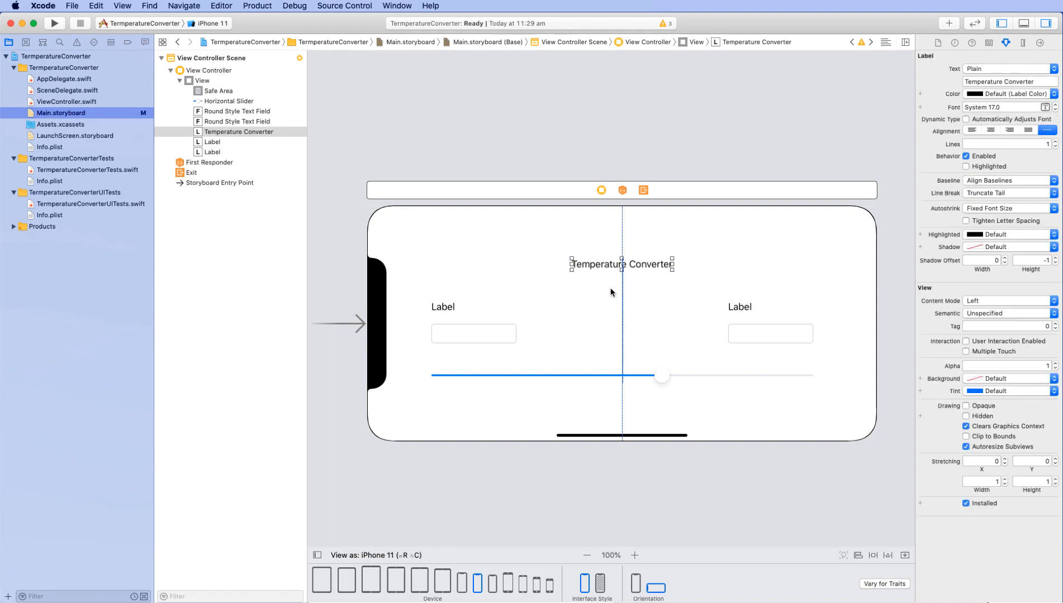
Rename the label above the left text field to 'Celsius'
{"action": "left_click", "coordinate": [442, 306]}
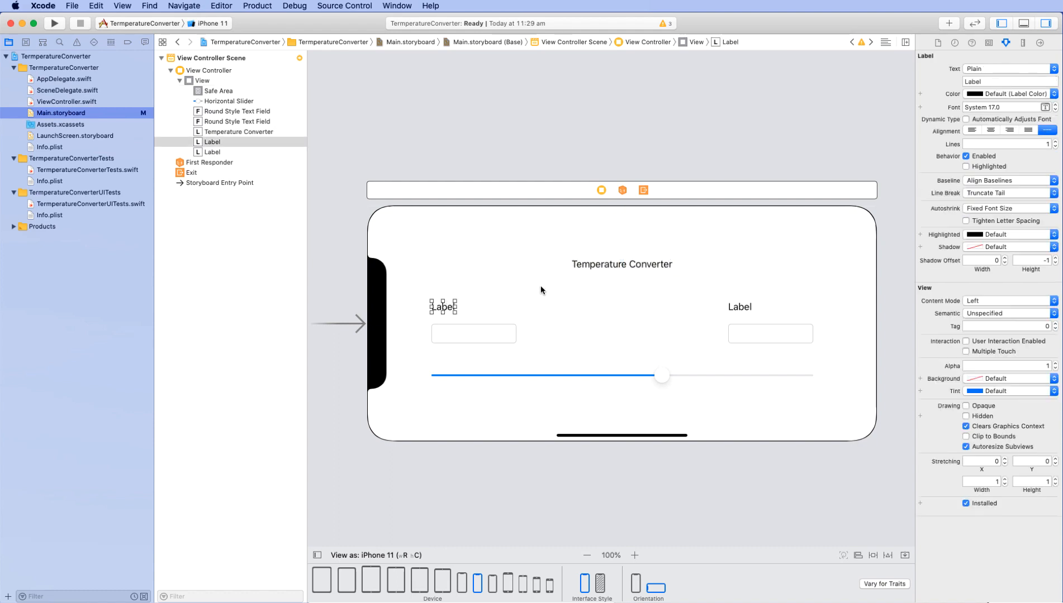
{"action": "left_click", "coordinate": [1008, 81]}
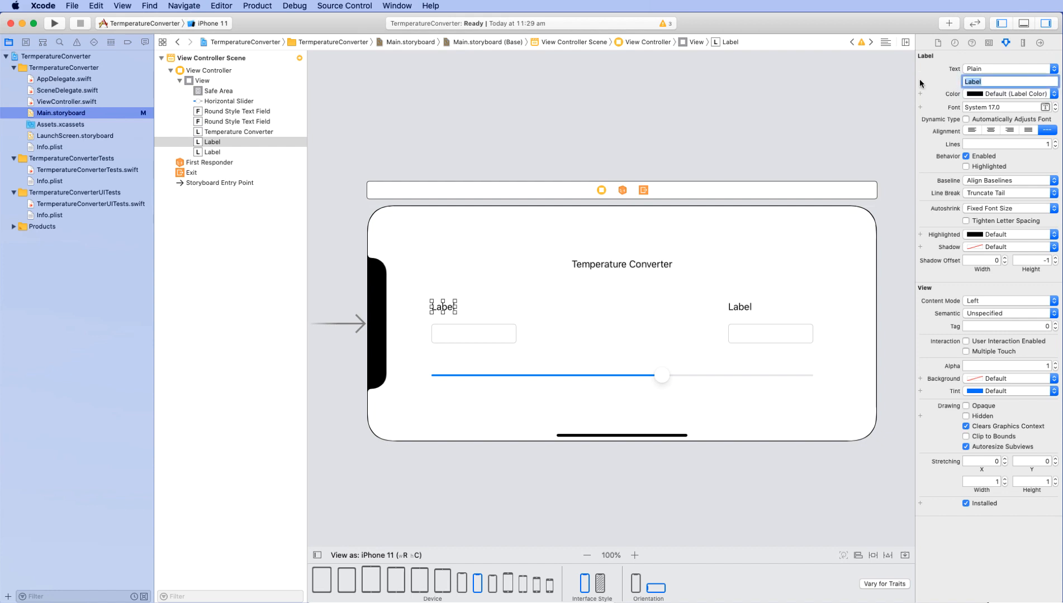
{"action": "type", "text": "Celsius"}
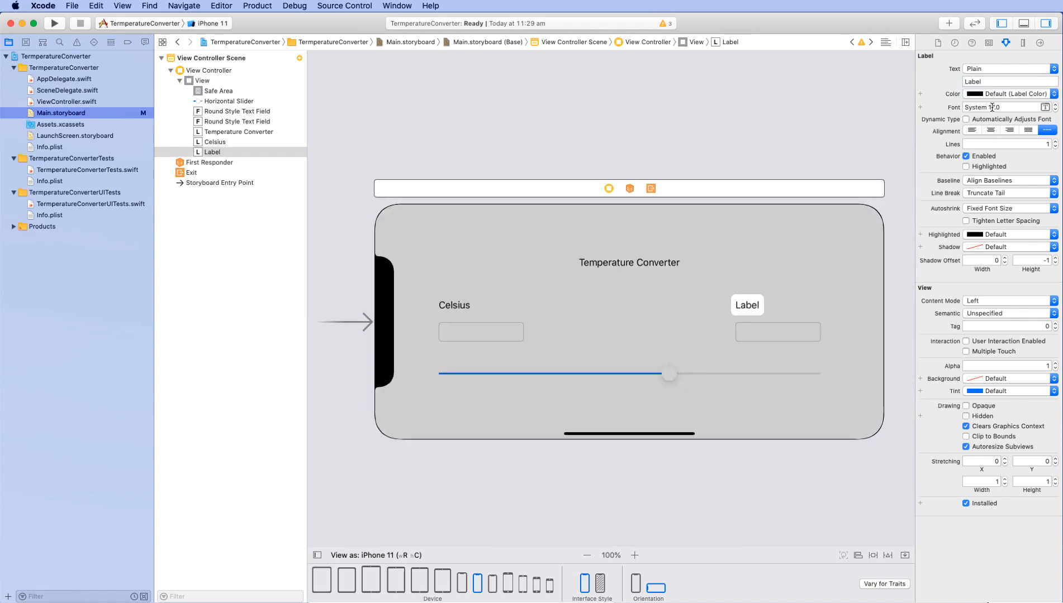
{"action": "left_click", "coordinate": [1002, 81]}
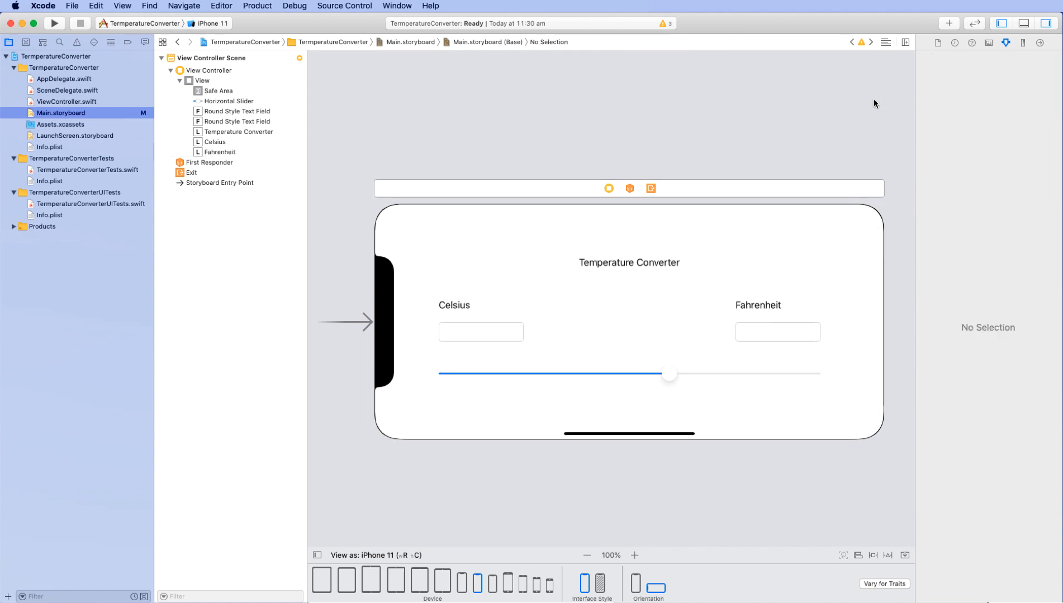
Append a degree sign to the Celsius and Fahrenheit labels
{"action": "left_click", "coordinate": [454, 305]}
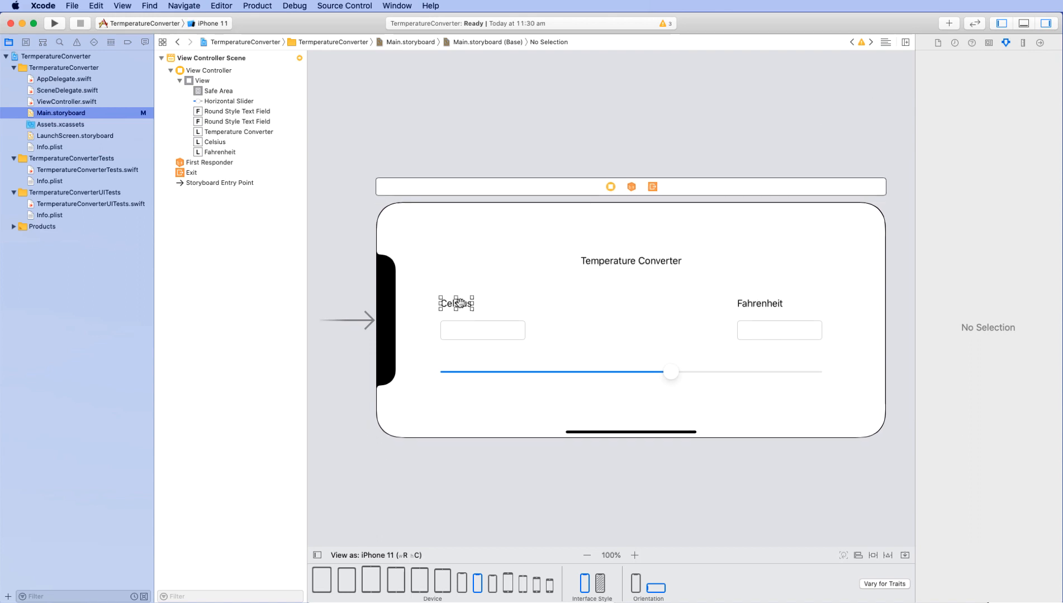
{"action": "left_click", "coordinate": [456, 303]}
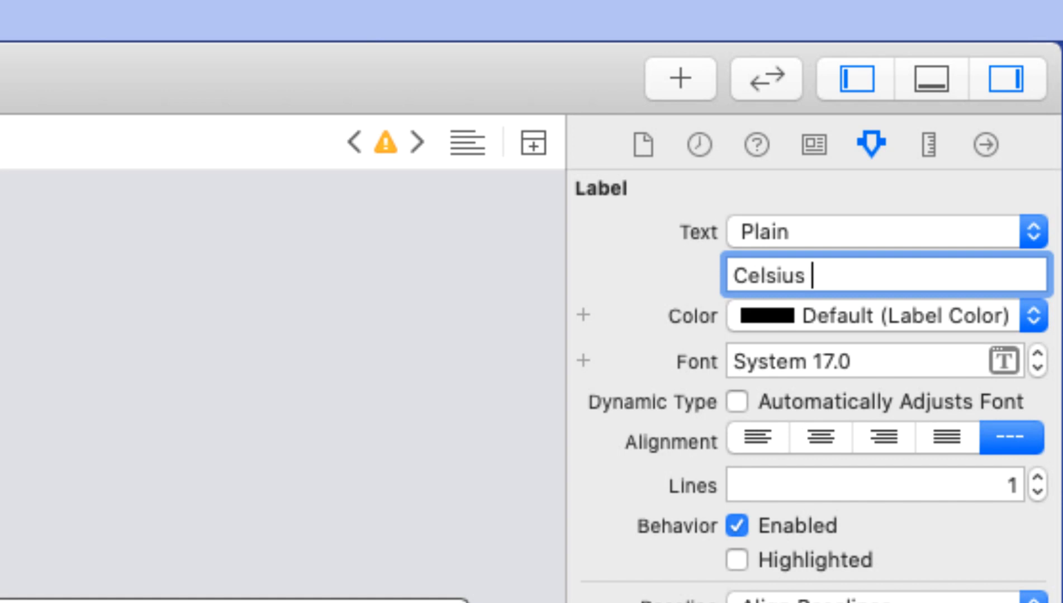
{"action": "type", "text": "°"}
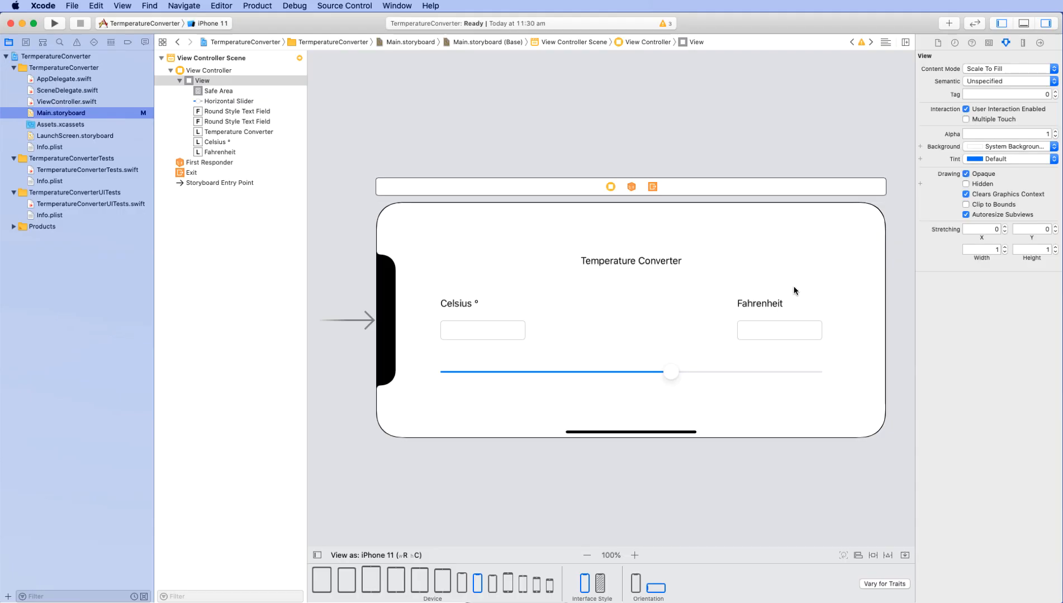
{"action": "left_click", "coordinate": [759, 303]}
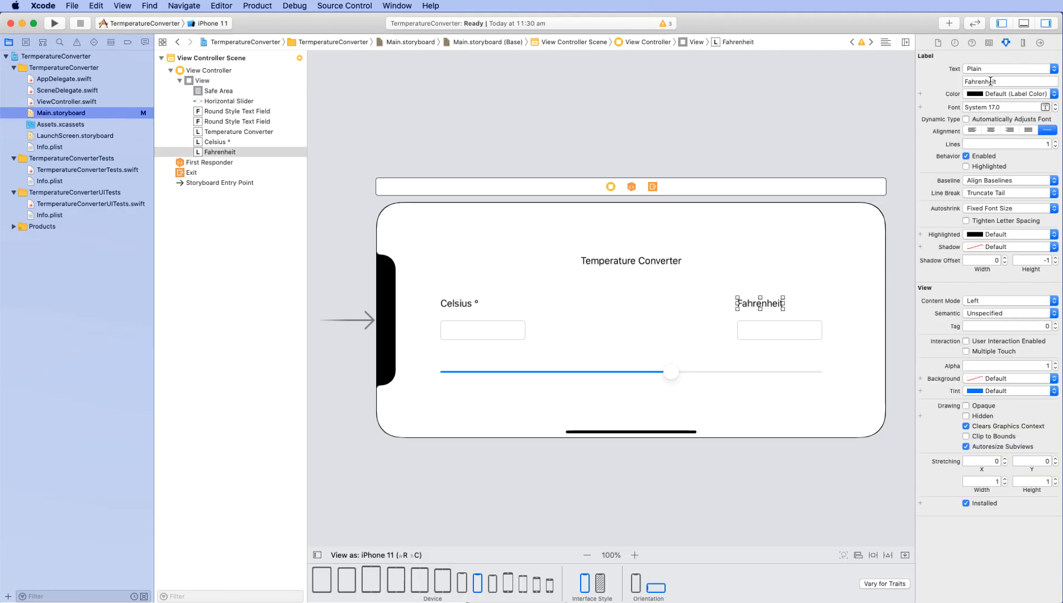
{"action": "left_click", "coordinate": [1007, 81]}
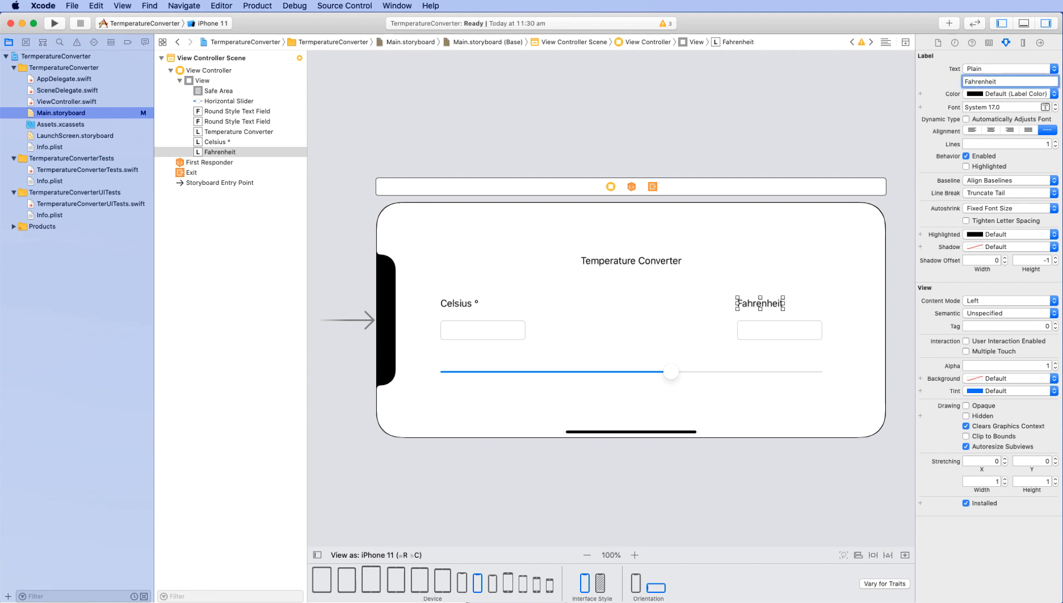
{"action": "type", "text": "°"}
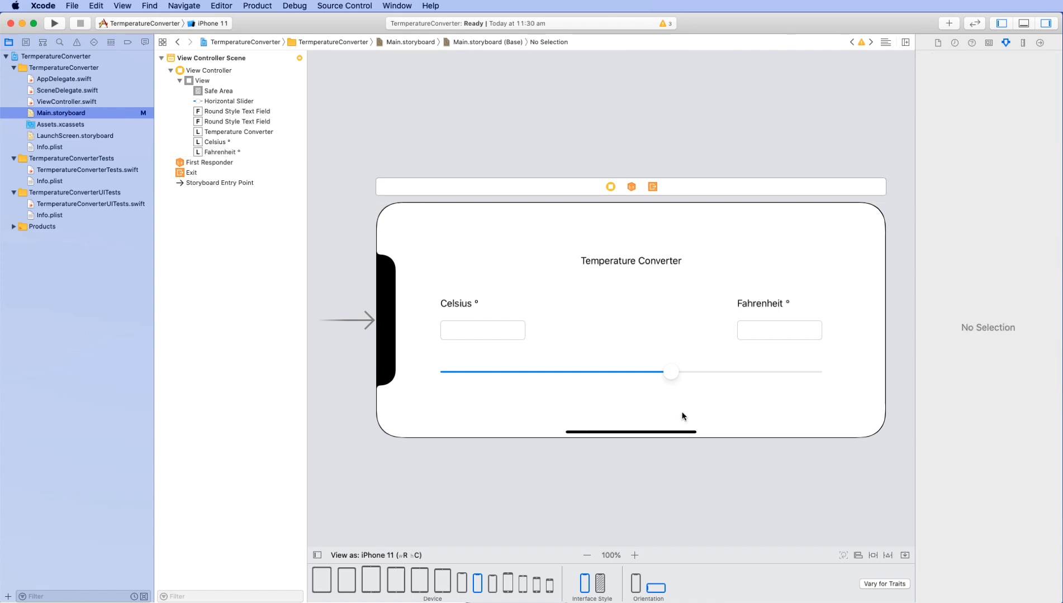
{"action": "mouse_move", "coordinate": [662, 319]}
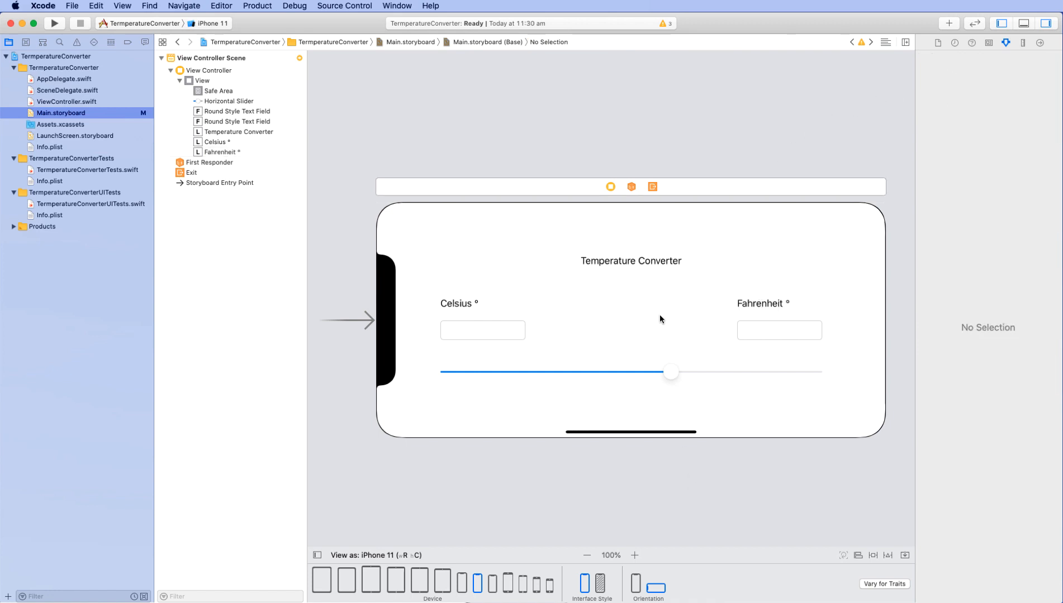
Pin the Temperature Converter title label with top and leading constraints measured from View
{"action": "left_click", "coordinate": [202, 80]}
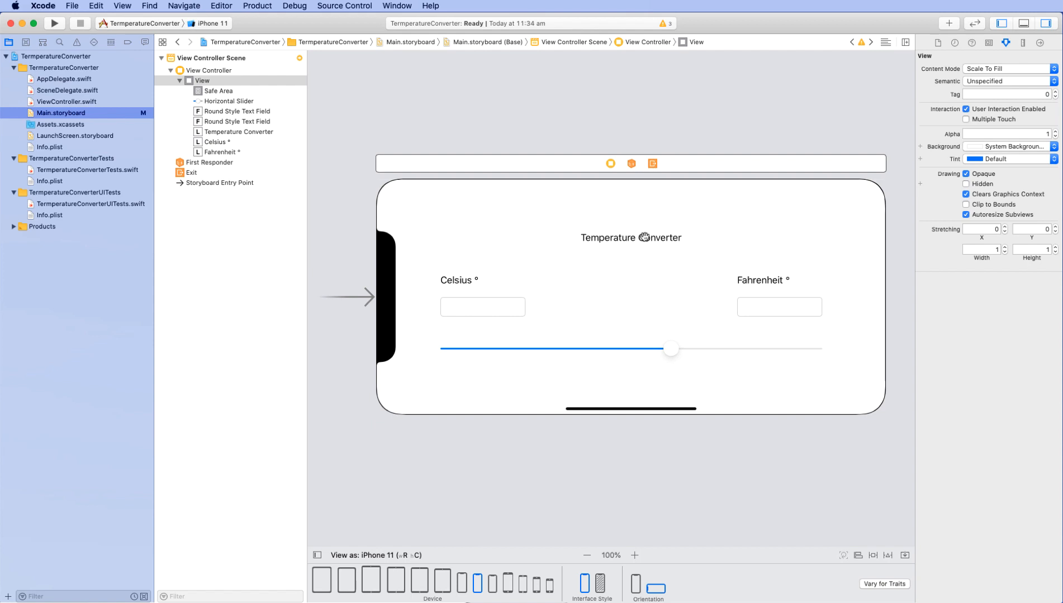
{"action": "left_click", "coordinate": [631, 237]}
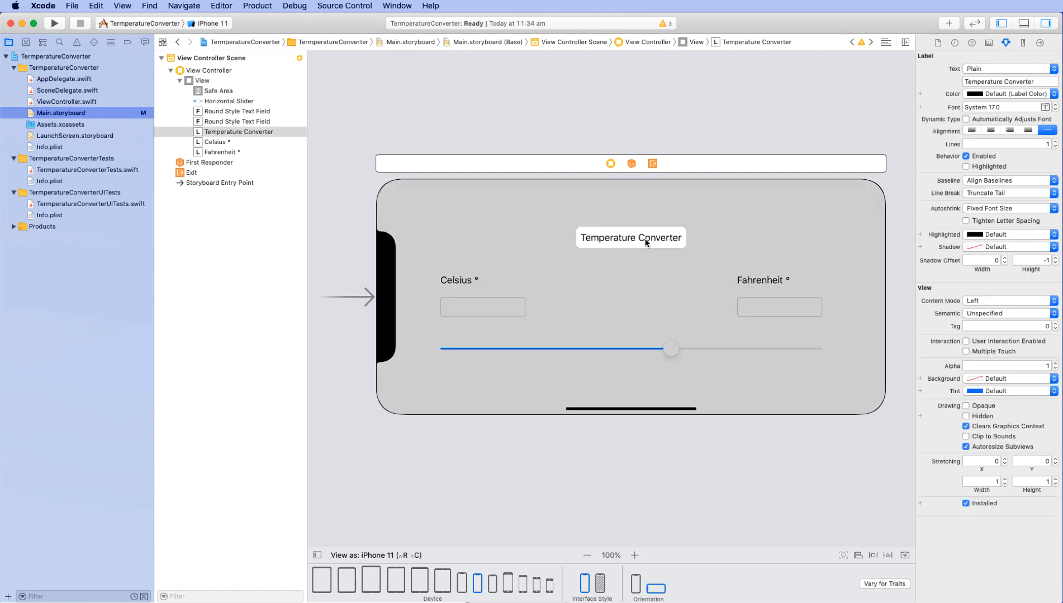
{"action": "mouse_move", "coordinate": [394, 572]}
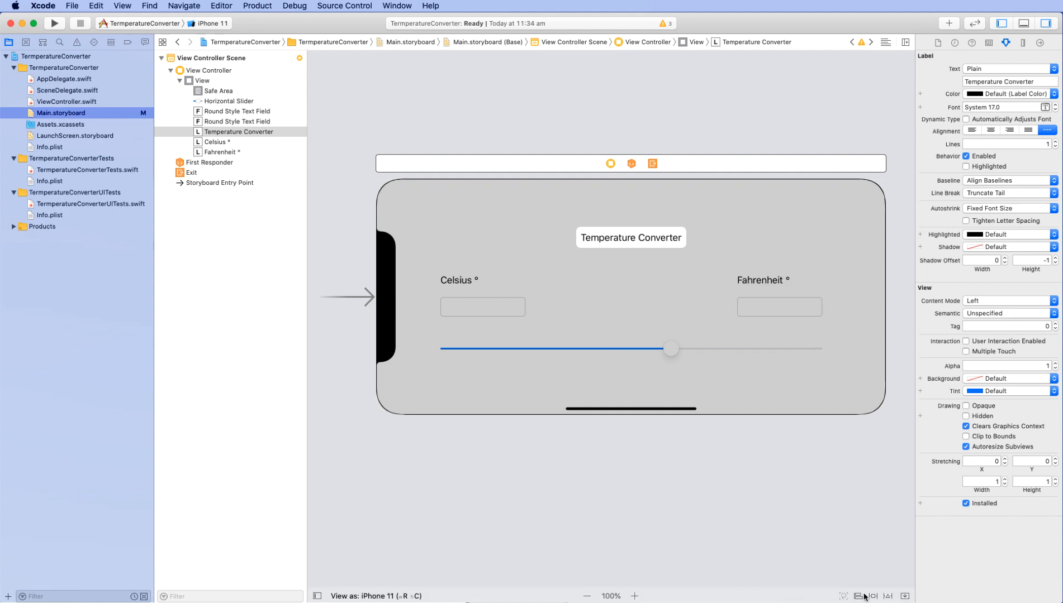
{"action": "left_click", "coordinate": [856, 596]}
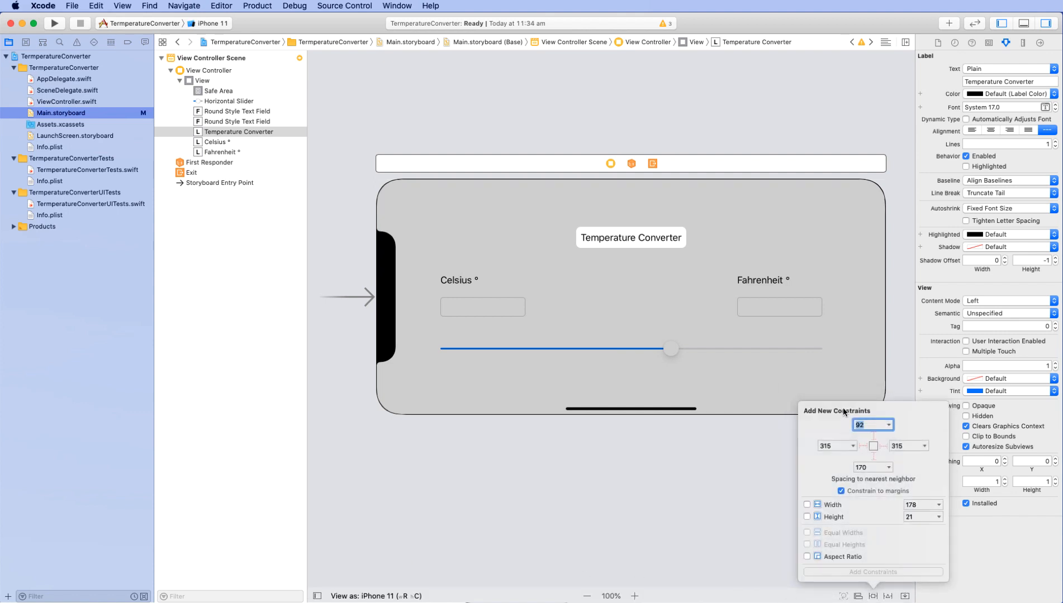
{"action": "left_click", "coordinate": [886, 424]}
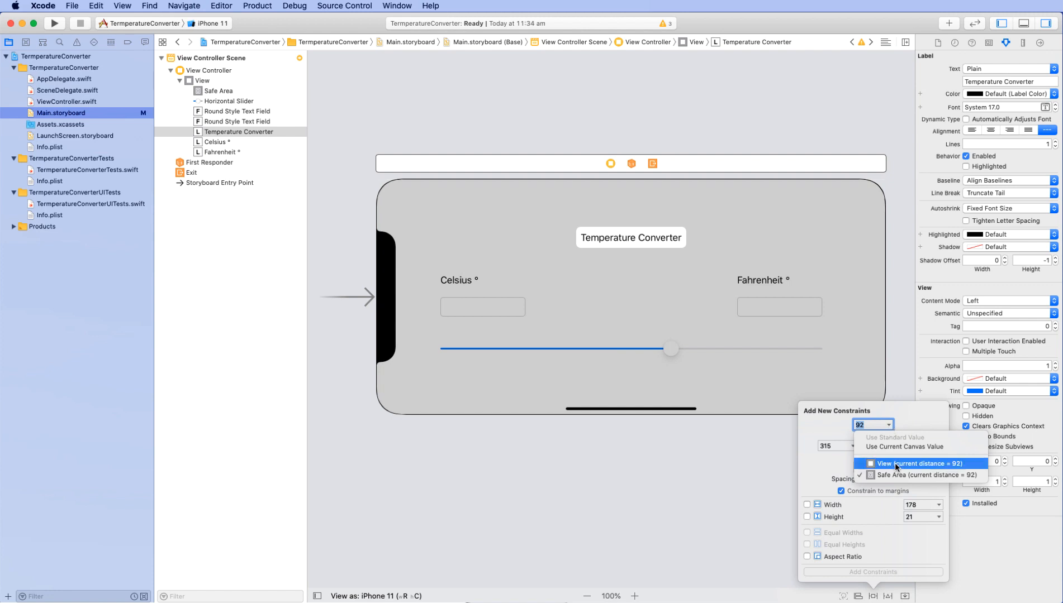
{"action": "left_click", "coordinate": [903, 463]}
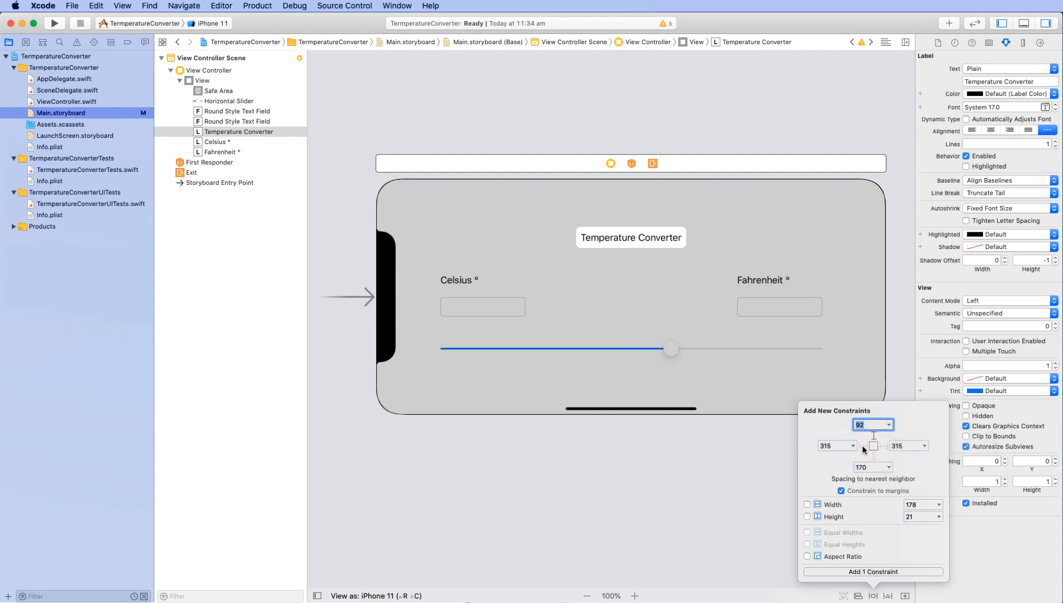
{"action": "left_click", "coordinate": [849, 446]}
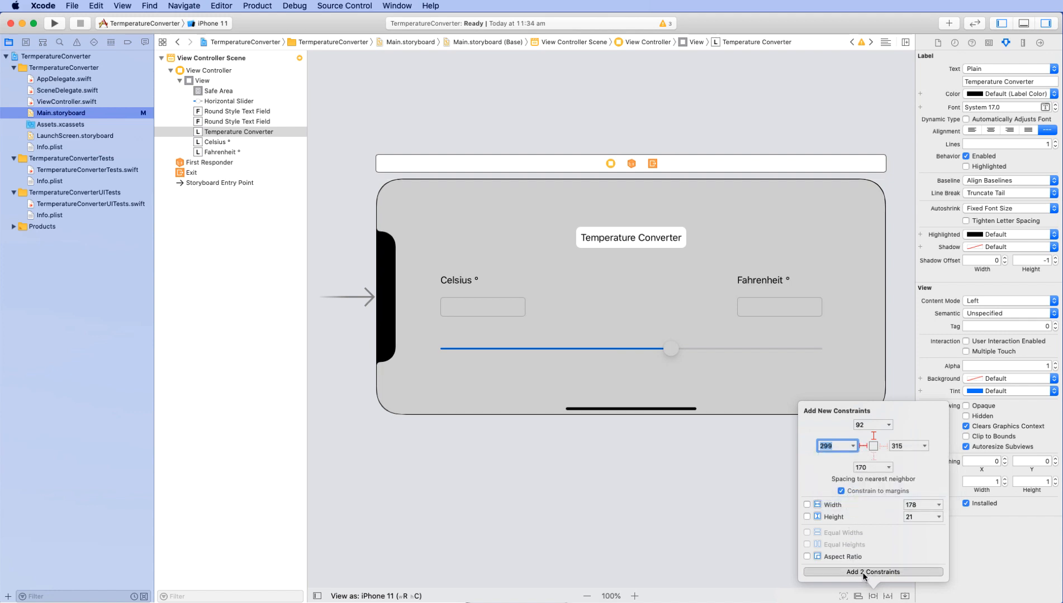
{"action": "left_click", "coordinate": [873, 573]}
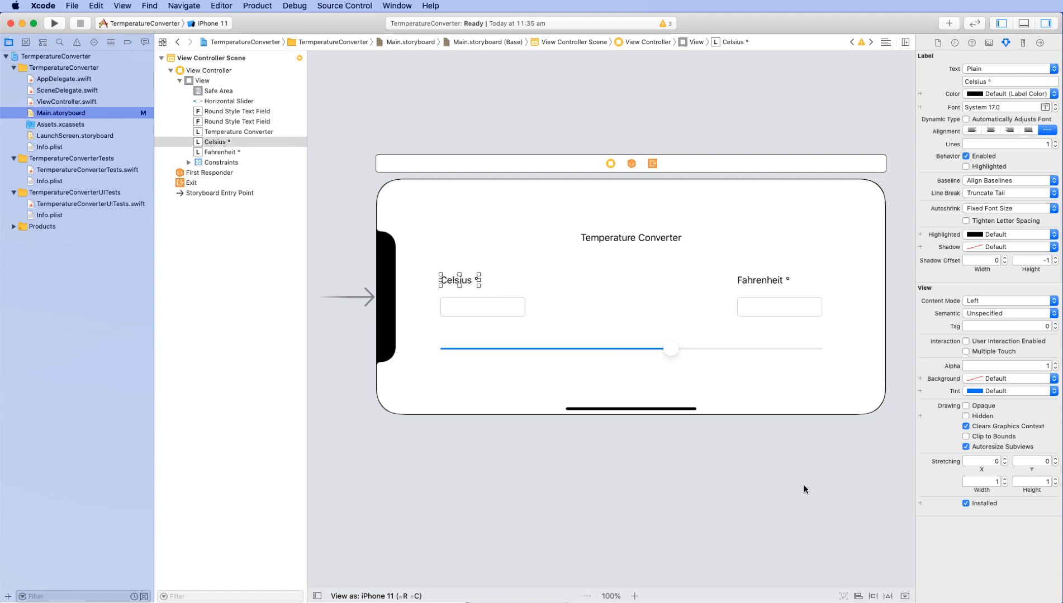
Constrain the Celsius ° and Fahrenheit ° labels, measuring their left spacing from View
{"action": "left_click", "coordinate": [872, 596]}
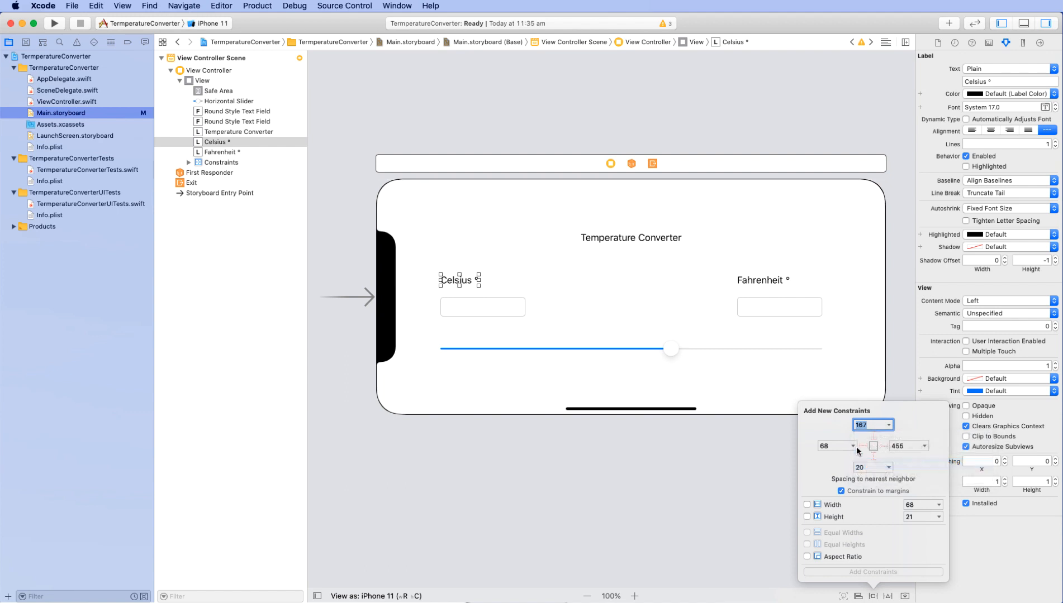
{"action": "left_click", "coordinate": [850, 446]}
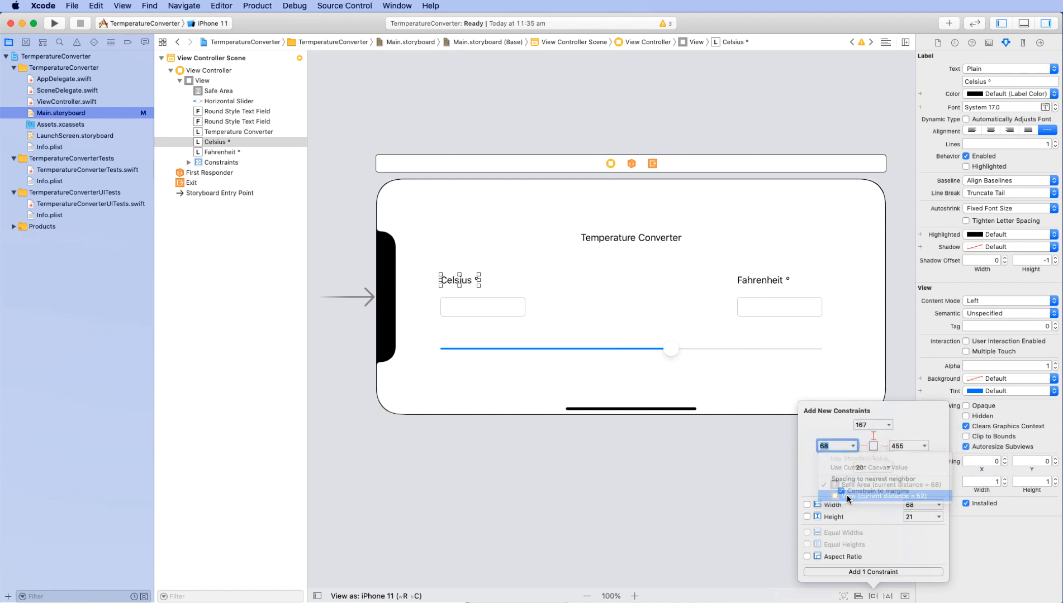
{"action": "left_click", "coordinate": [759, 281]}
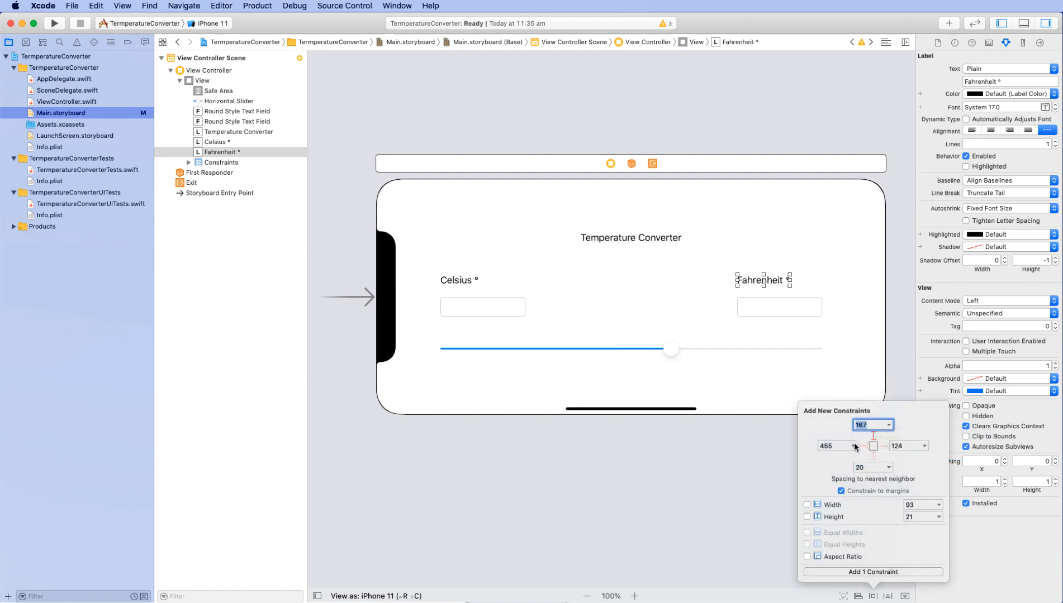
{"action": "left_click", "coordinate": [852, 446]}
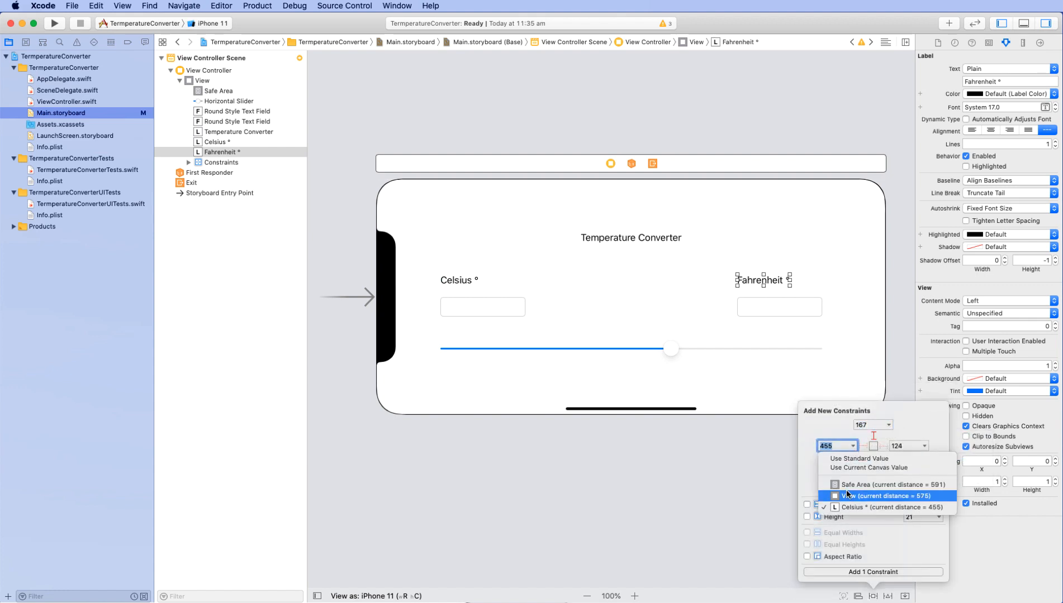
{"action": "left_click", "coordinate": [870, 495]}
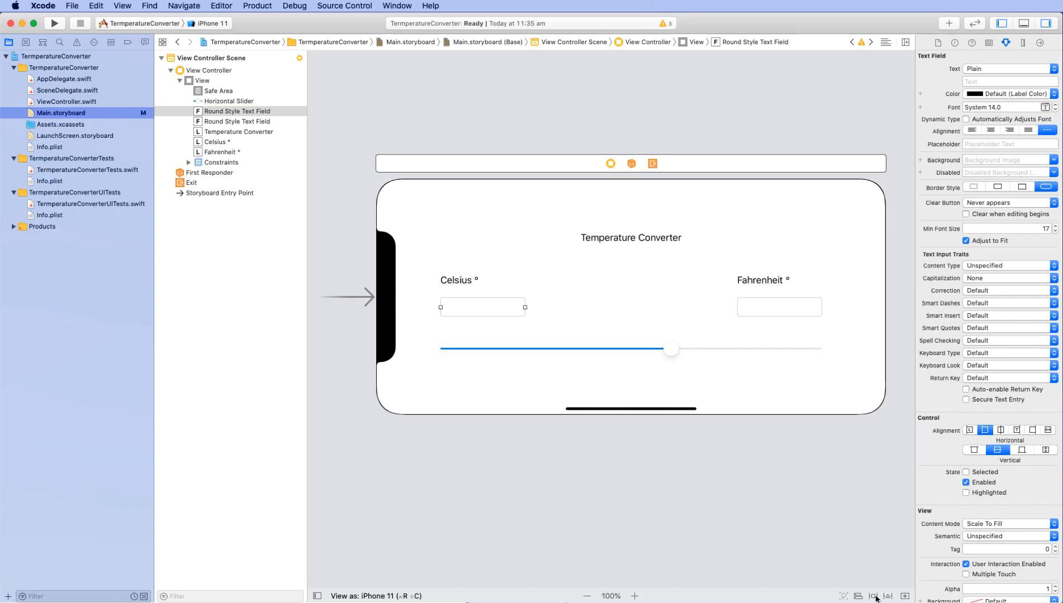
Add four constraints to the Celsius text field: top, leading, width and height
{"action": "left_click", "coordinate": [874, 597]}
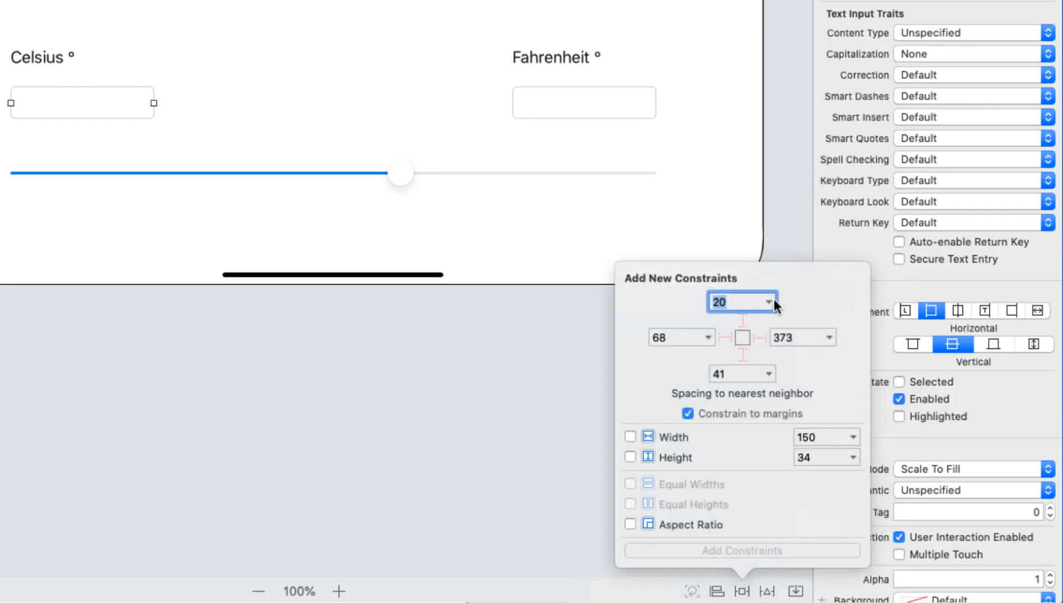
{"action": "left_click", "coordinate": [742, 320]}
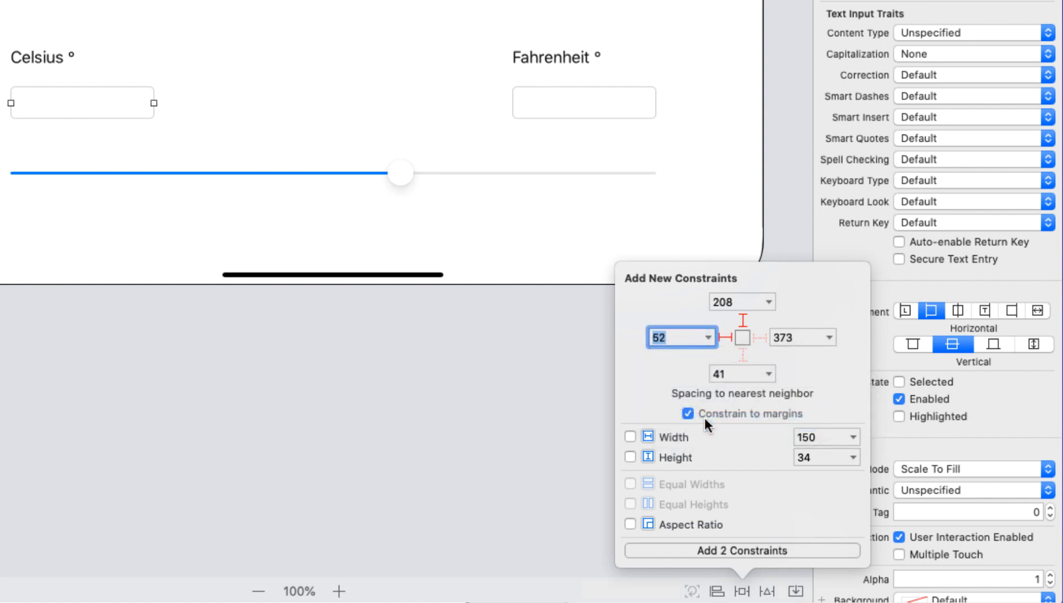
{"action": "left_click", "coordinate": [630, 437]}
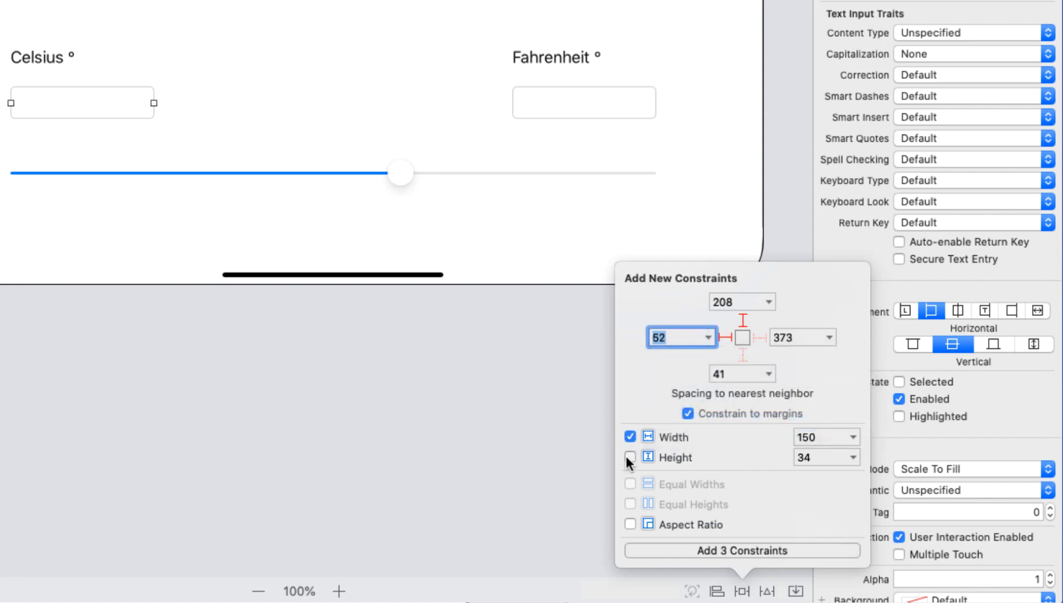
{"action": "left_click", "coordinate": [629, 457]}
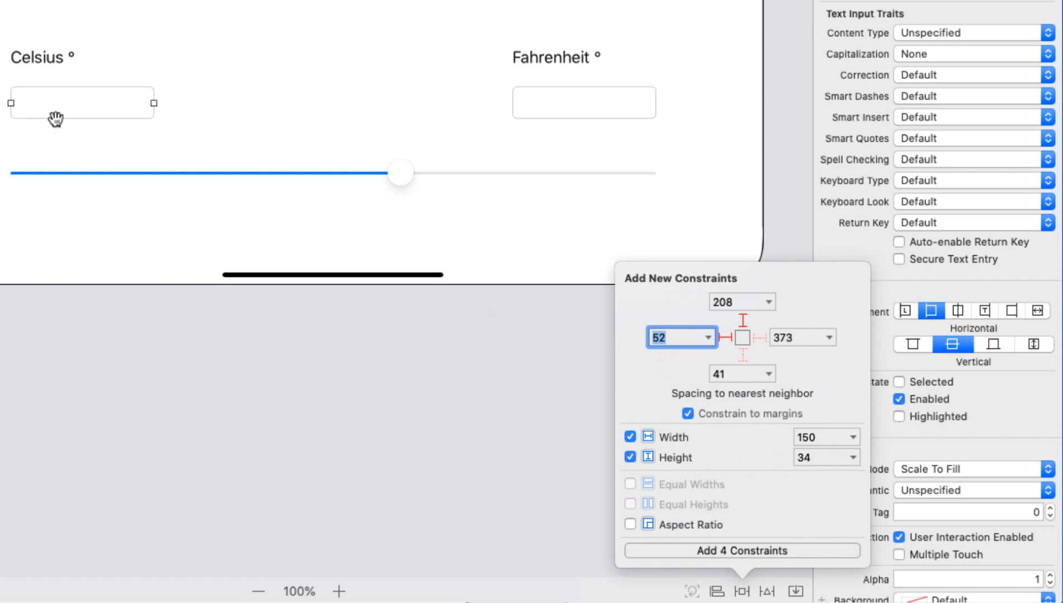
{"action": "mouse_move", "coordinate": [382, 417]}
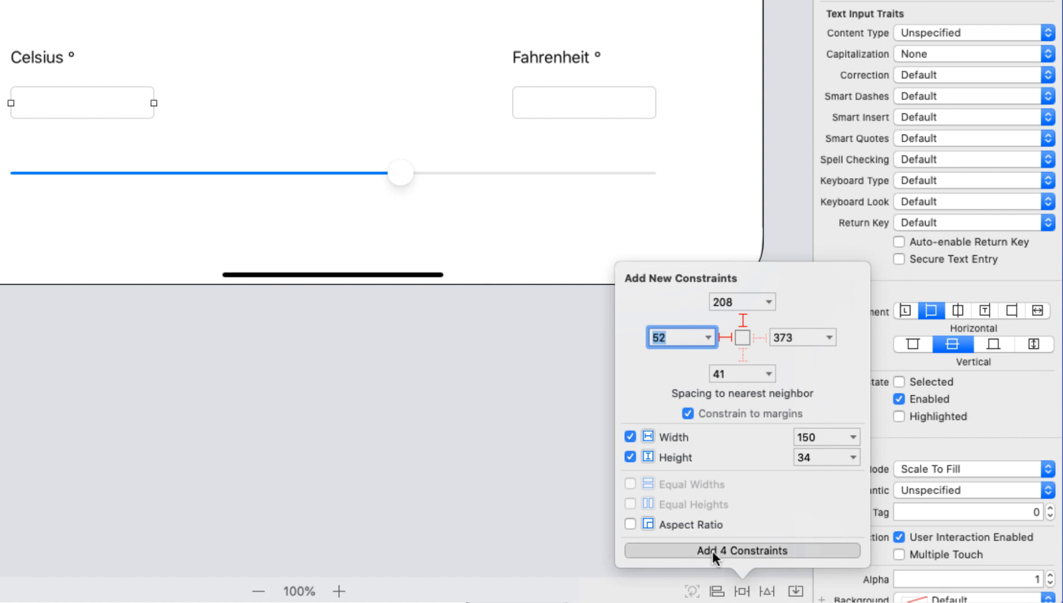
{"action": "left_click", "coordinate": [741, 551]}
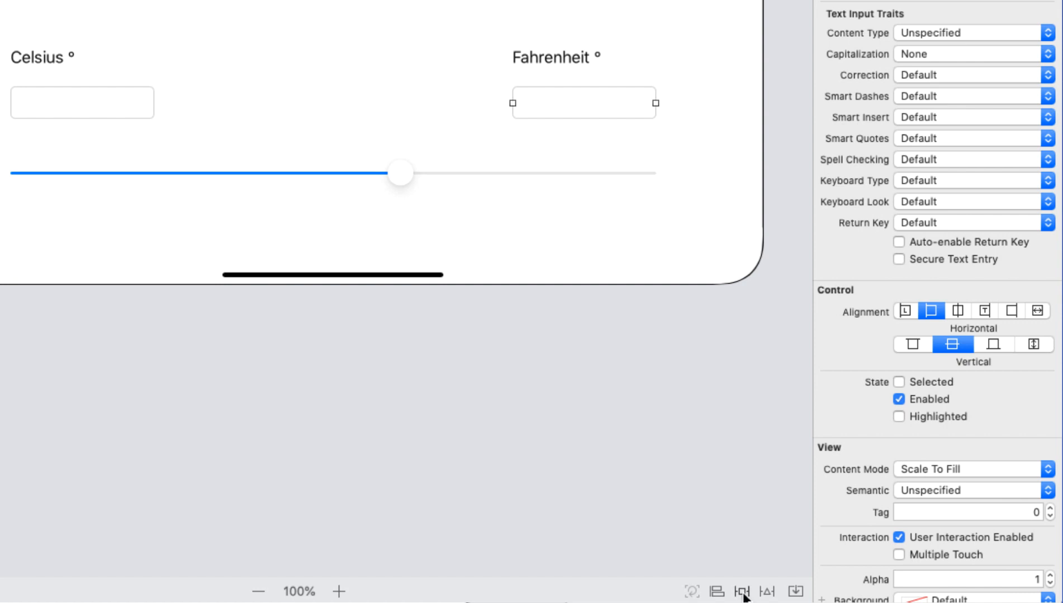
Add constraints to the Fahrenheit field, then top, leading, width and height to the slider
{"action": "left_click", "coordinate": [740, 591]}
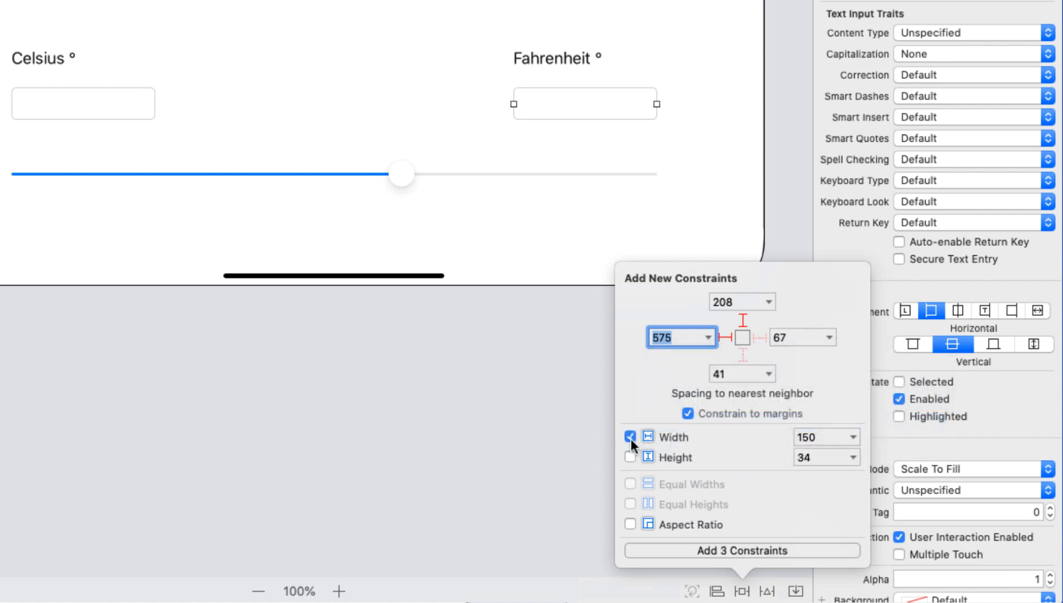
{"action": "left_click", "coordinate": [742, 551]}
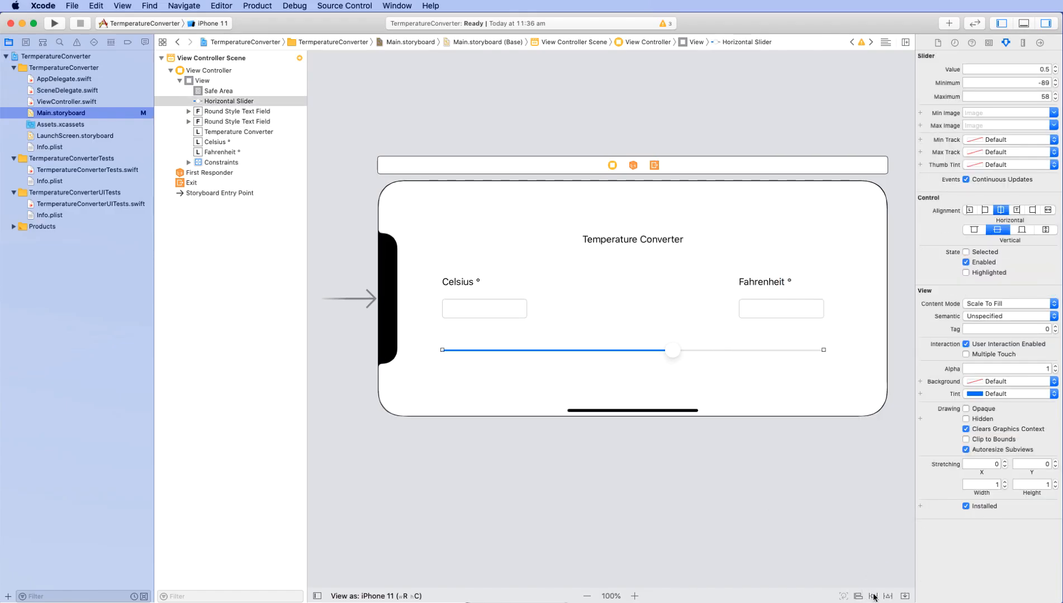
{"action": "left_click", "coordinate": [871, 597]}
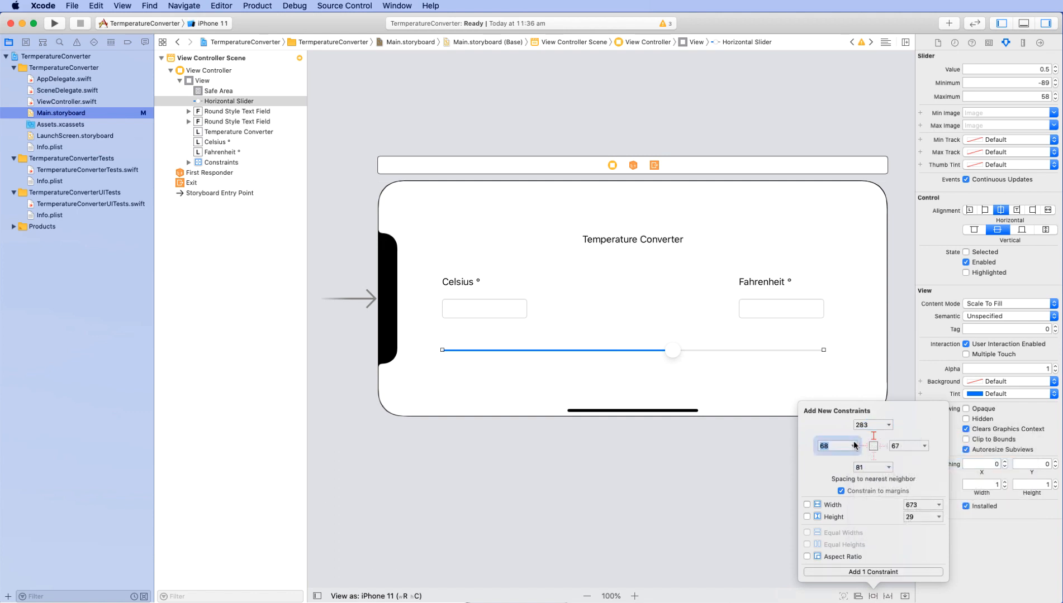
{"action": "left_click", "coordinate": [852, 446]}
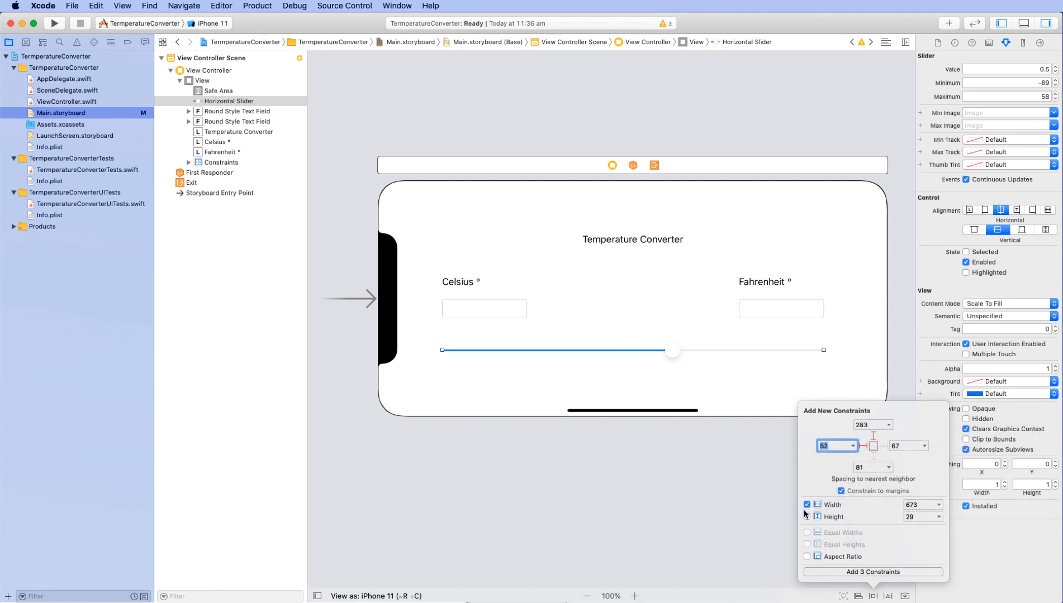
{"action": "left_click", "coordinate": [807, 517]}
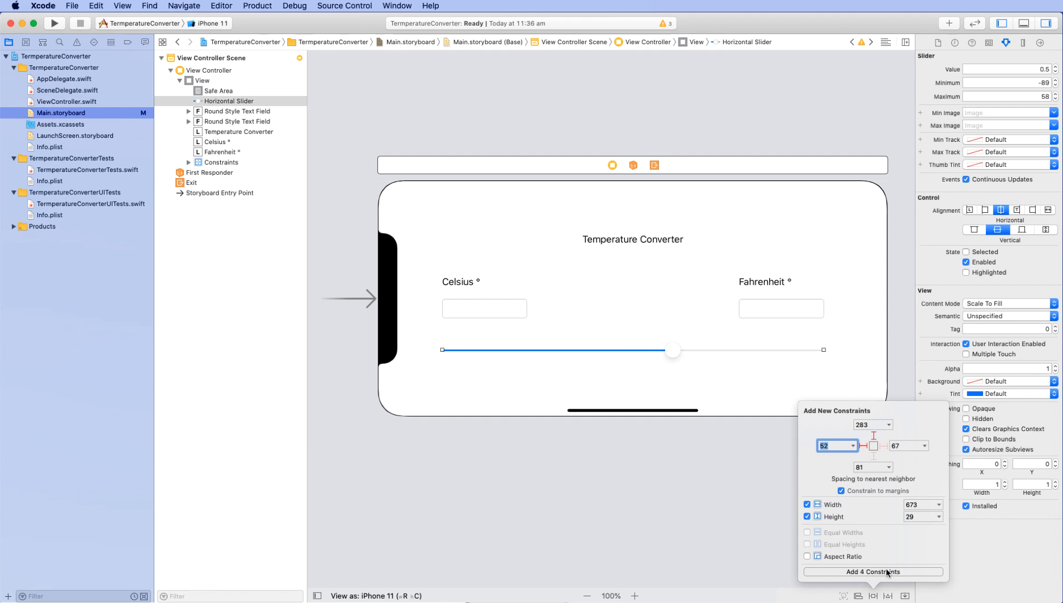
{"action": "left_click", "coordinate": [872, 572]}
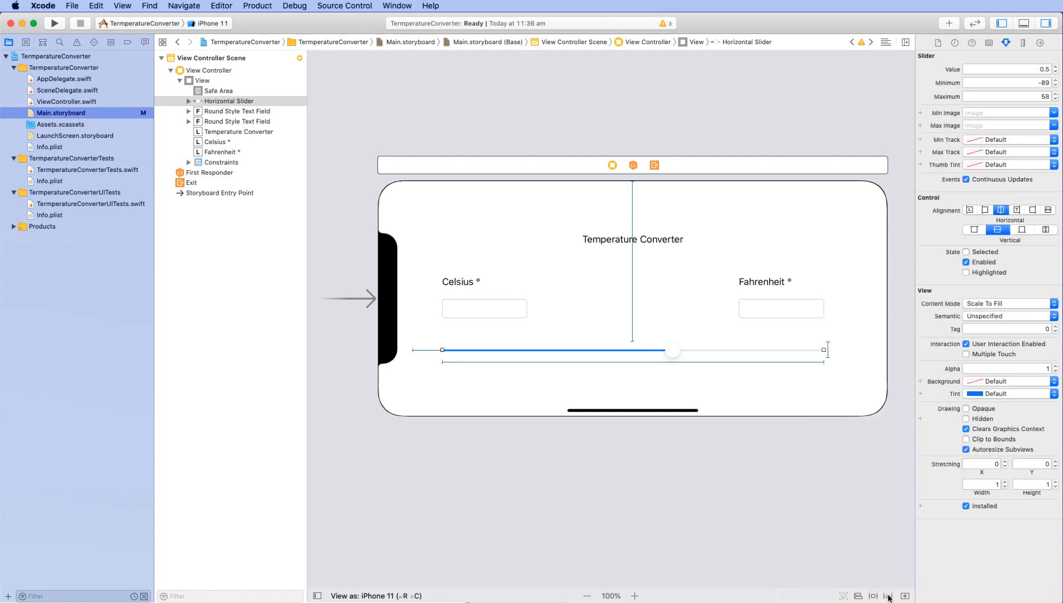
{"action": "mouse_move", "coordinate": [799, 404]}
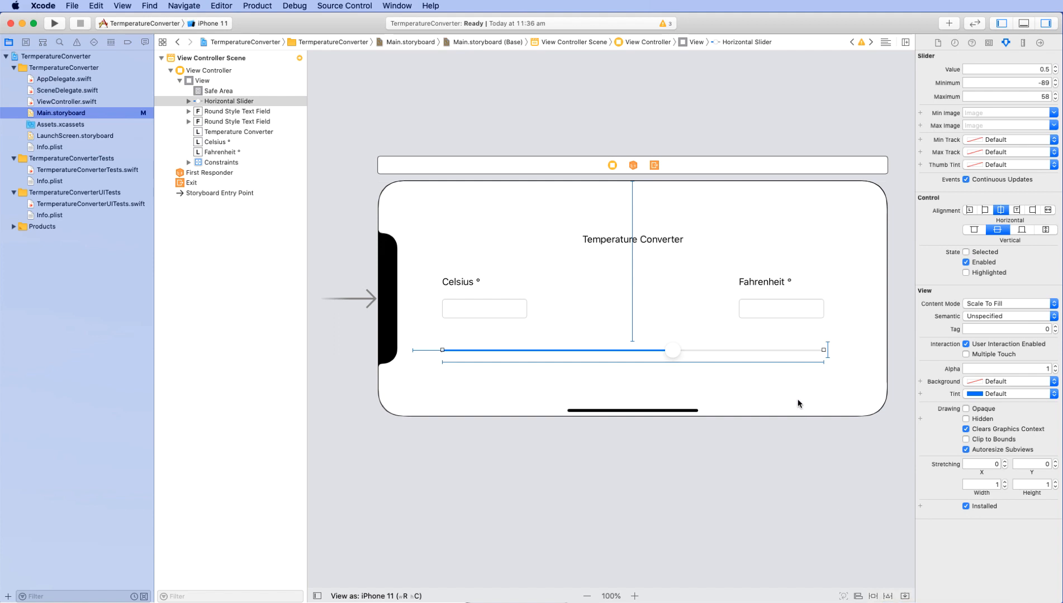
{"action": "left_click", "coordinate": [201, 81]}
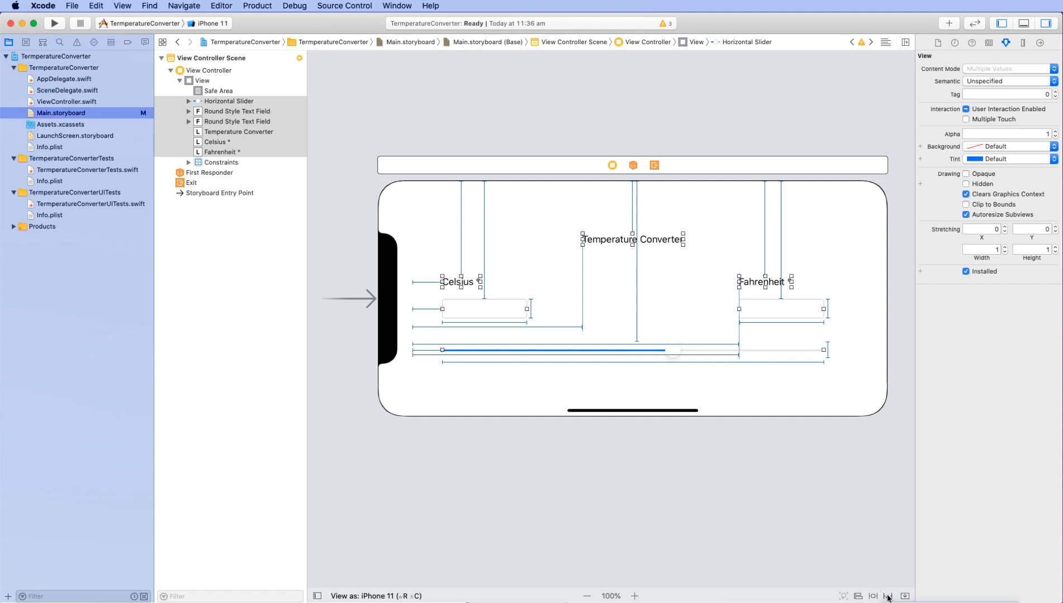
{"action": "mouse_move", "coordinate": [772, 241]}
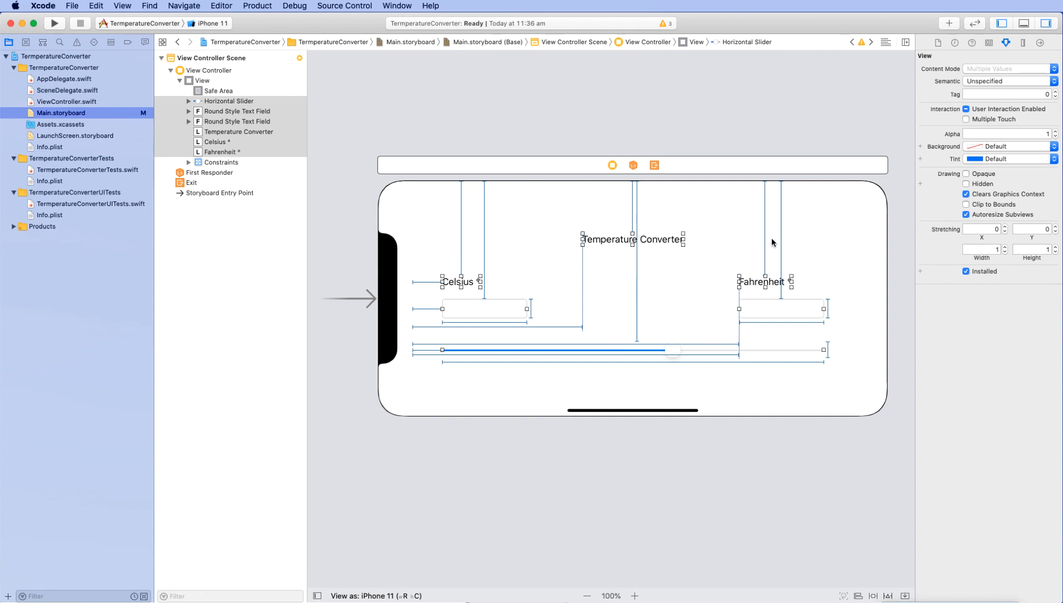
{"action": "mouse_move", "coordinate": [693, 293]}
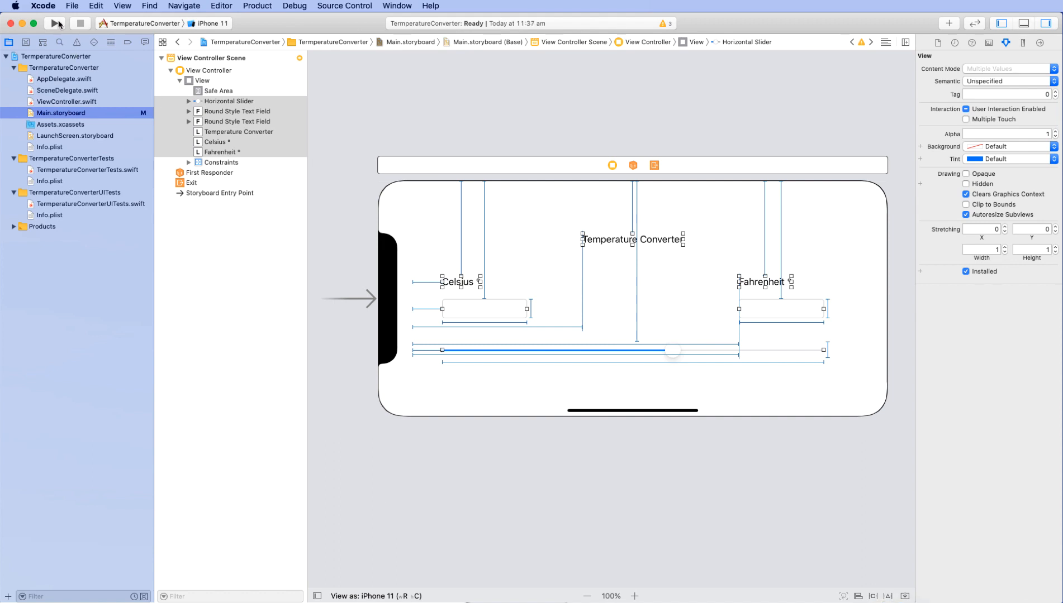
Build and run the Temperature Converter app in the iPhone 11 Simulator
{"action": "left_click", "coordinate": [54, 24]}
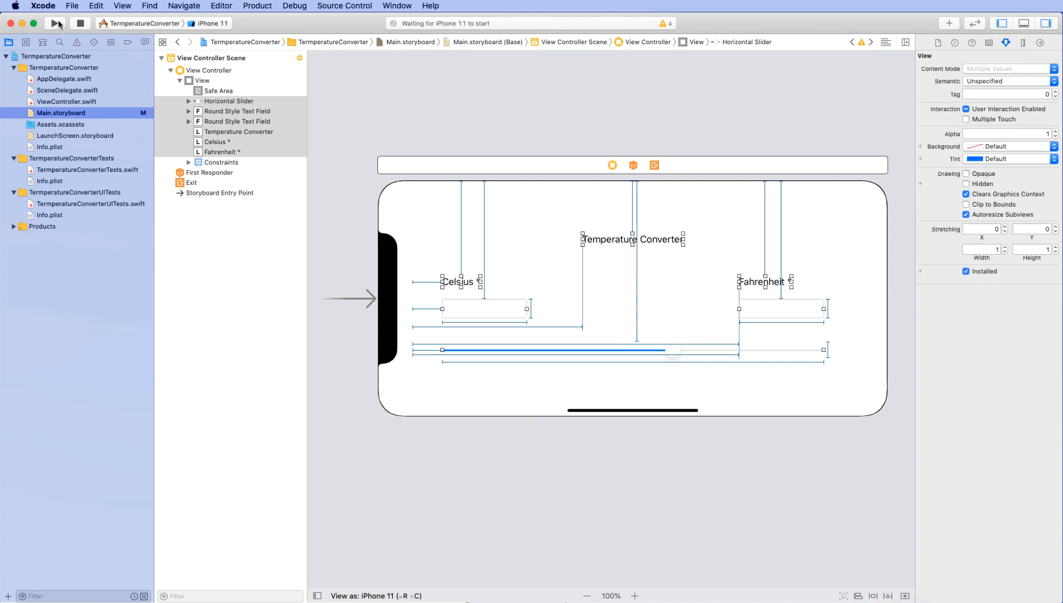
{"action": "left_click", "coordinate": [53, 24]}
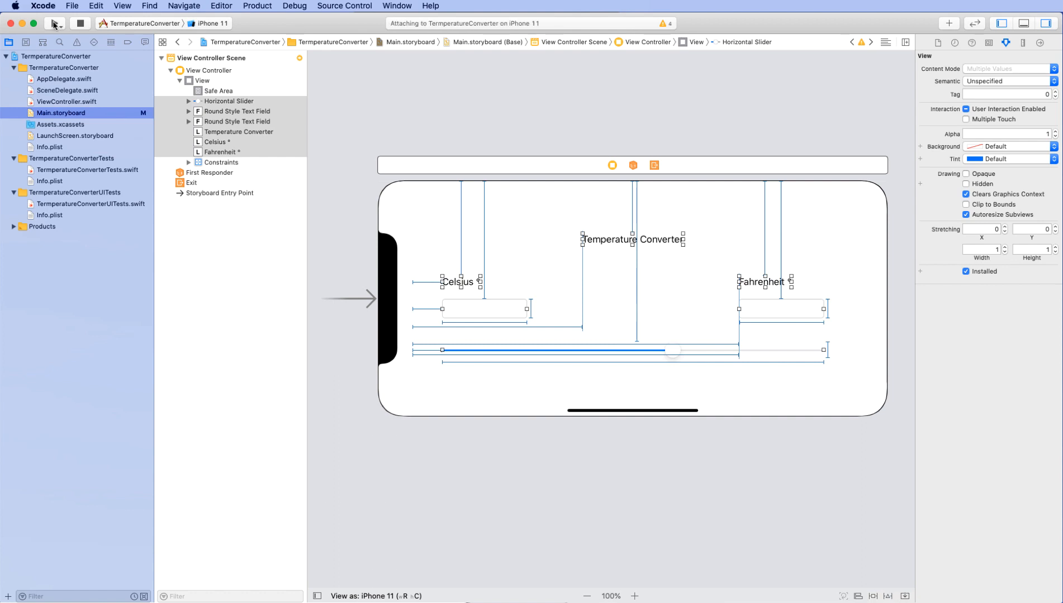
{"action": "left_click", "coordinate": [54, 24]}
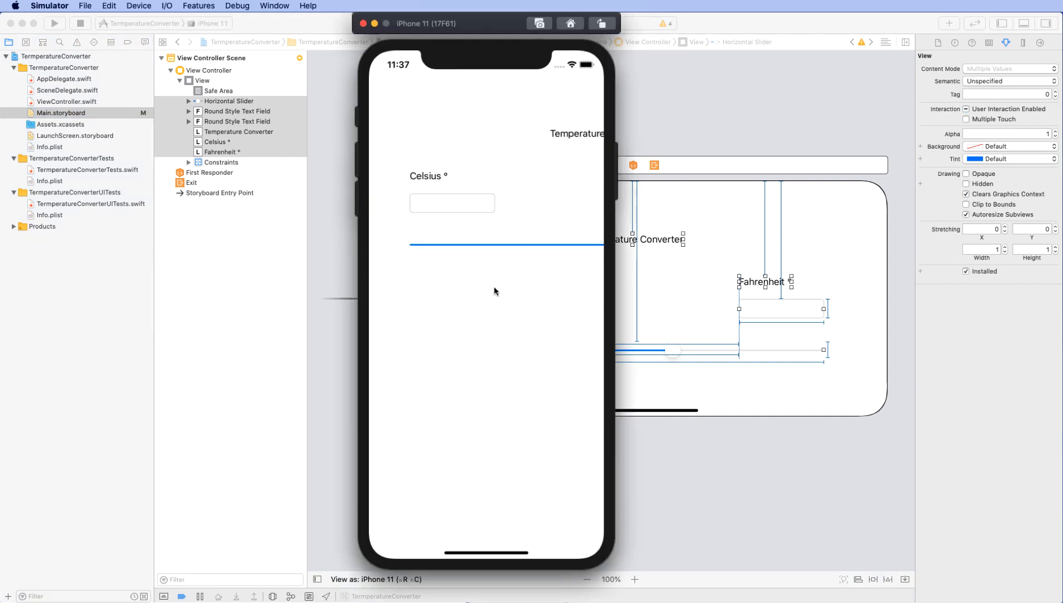
{"action": "mouse_move", "coordinate": [534, 168]}
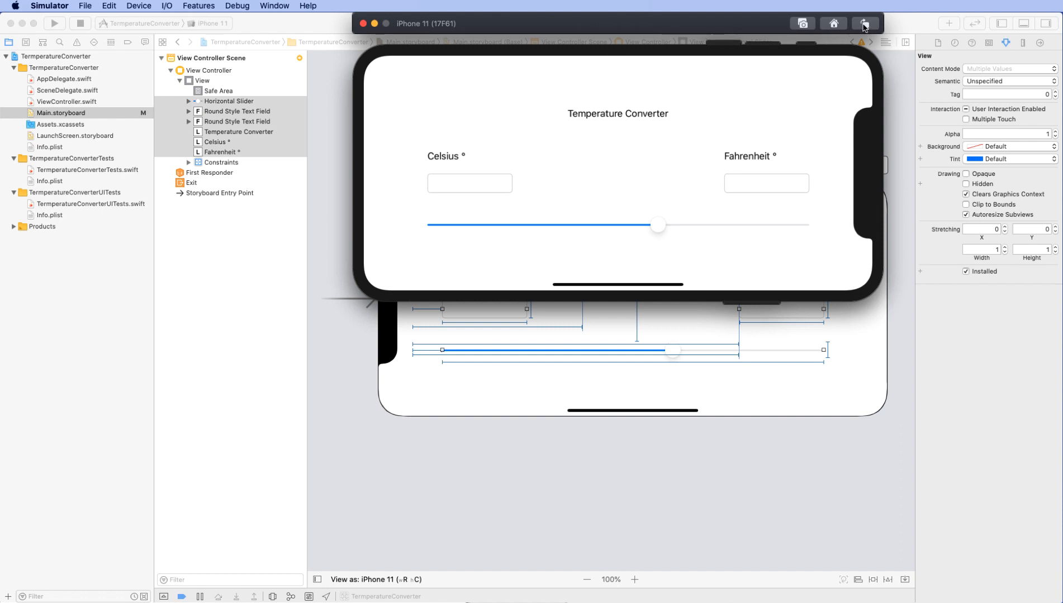
Rotate the simulator to landscape and drag the temperature slider down and back up
{"action": "left_click", "coordinate": [865, 23]}
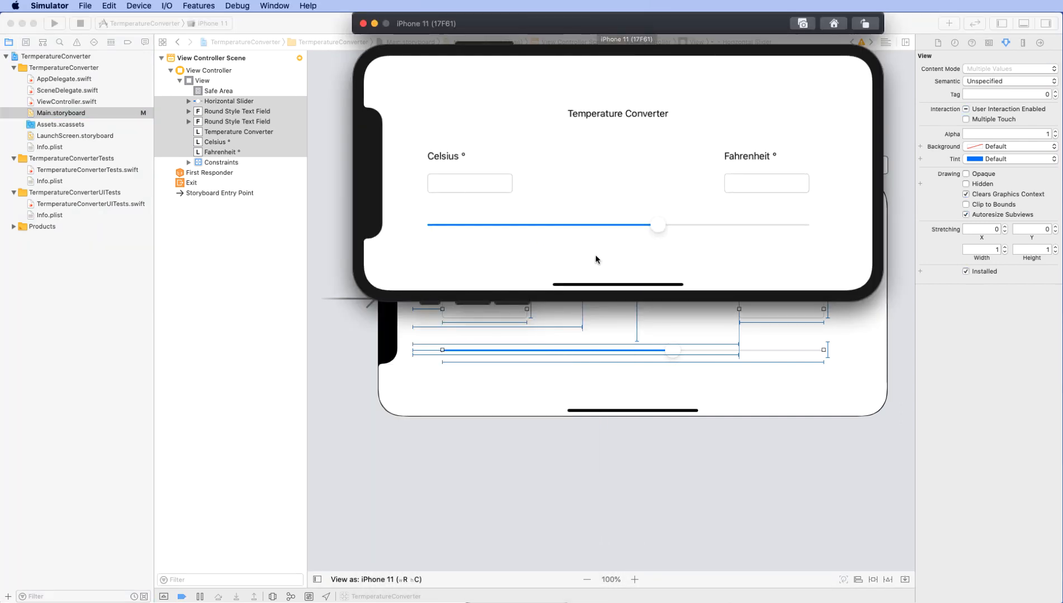
{"action": "left_click_drag", "start_coordinate": [658, 226], "coordinate": [611, 225]}
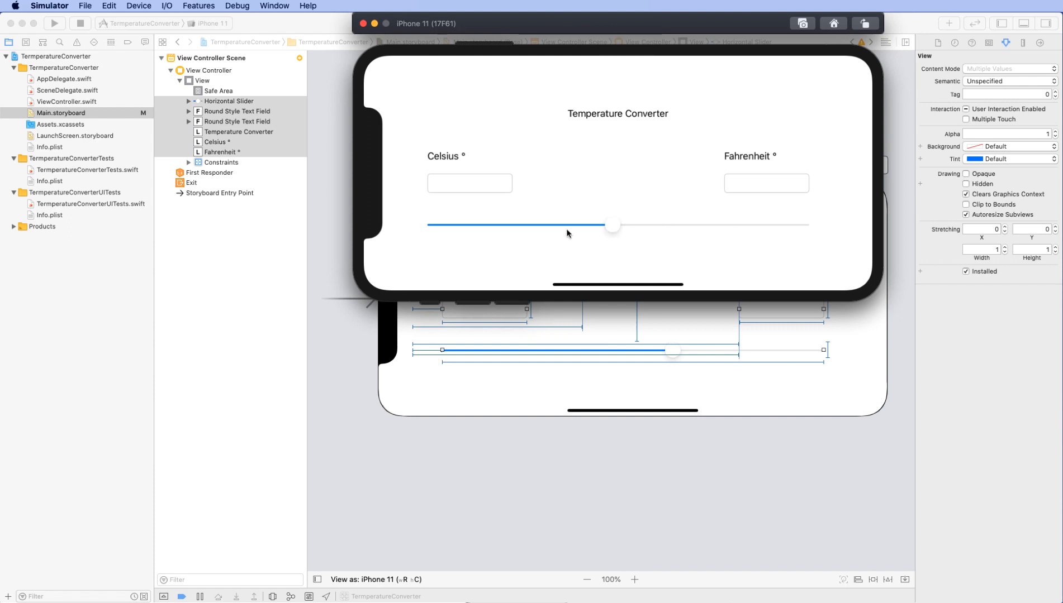
{"action": "left_click_drag", "start_coordinate": [612, 225], "coordinate": [646, 225]}
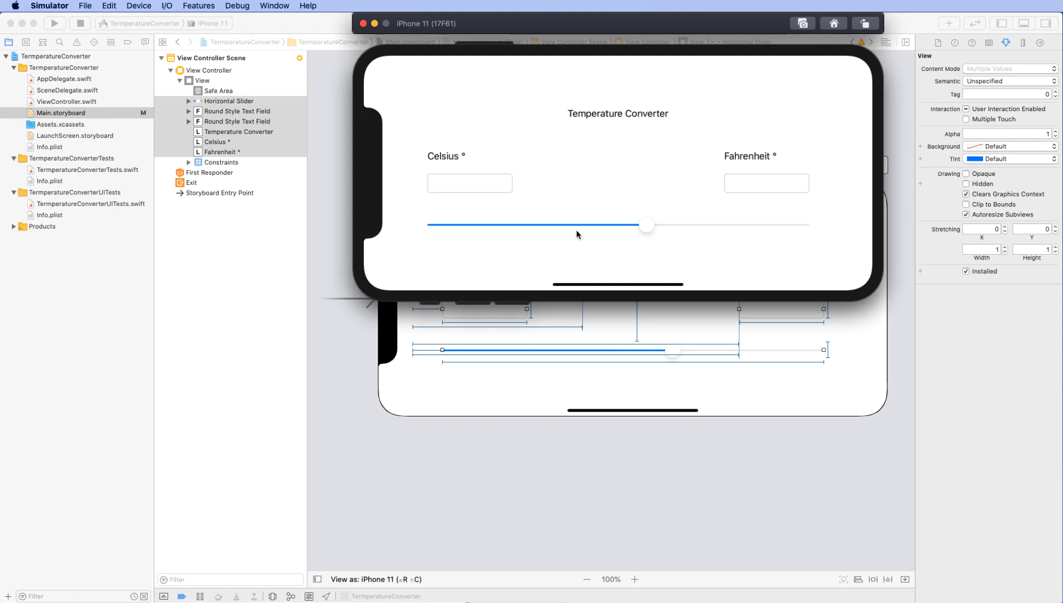
{"action": "mouse_move", "coordinate": [431, 99]}
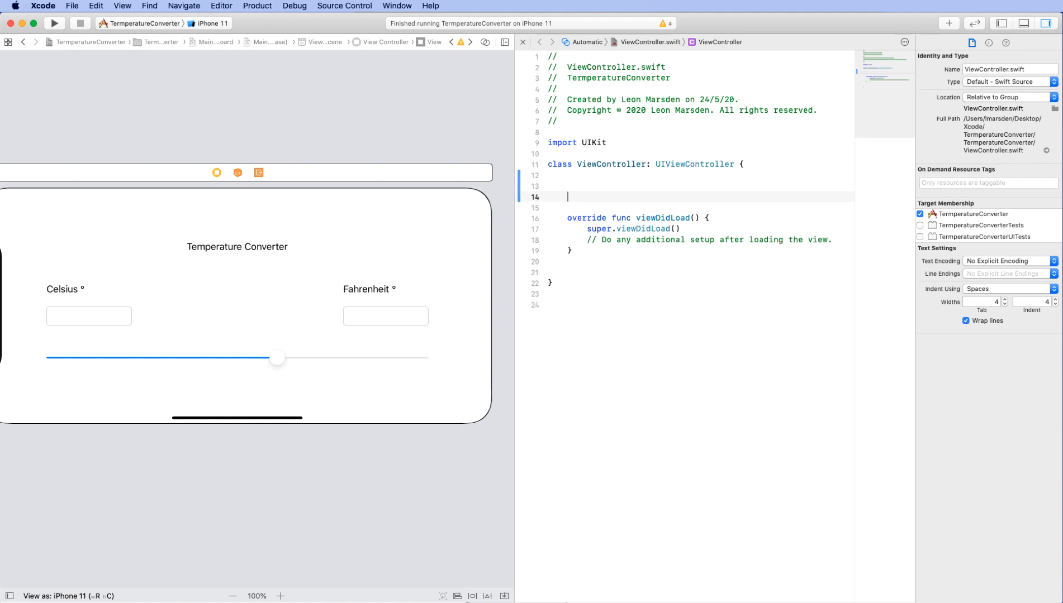
Type the comment //Input and Output Objects inside the ViewController class
{"action": "type", "text": "//"}
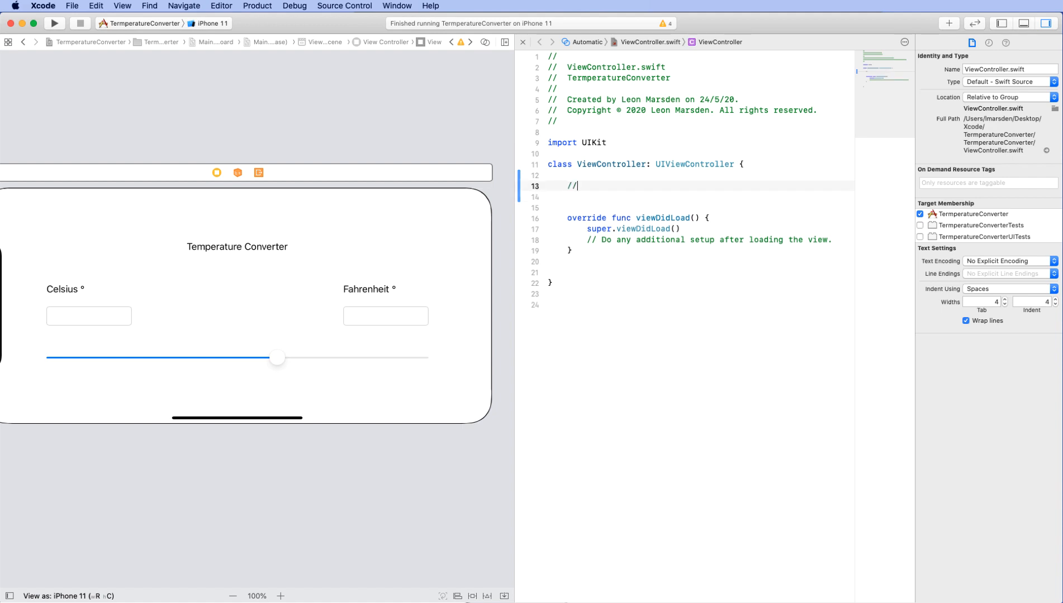
{"action": "type", "text": "Input"}
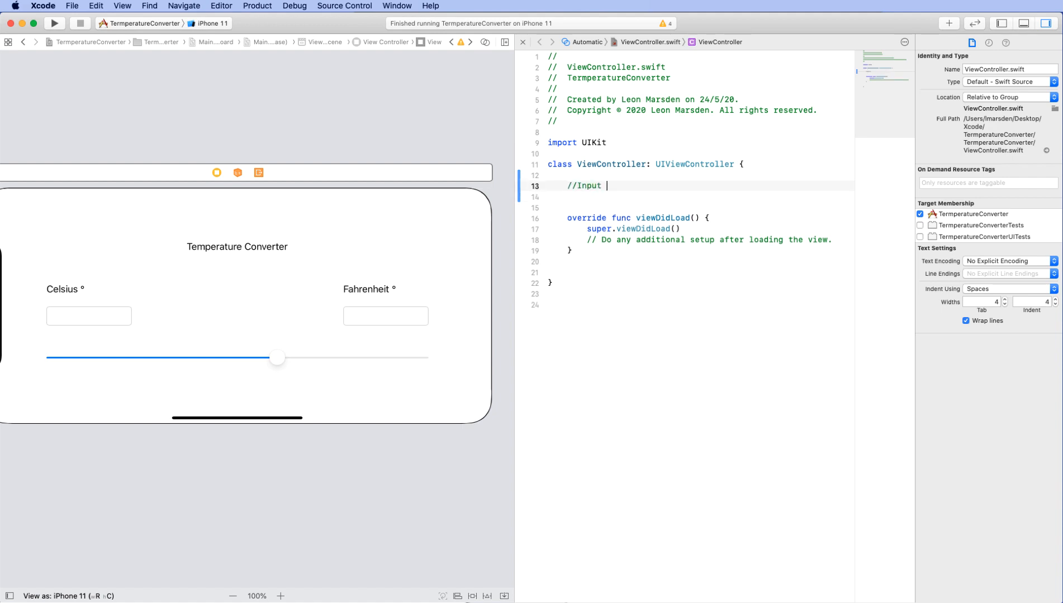
{"action": "type", "text": "and Output Objects"}
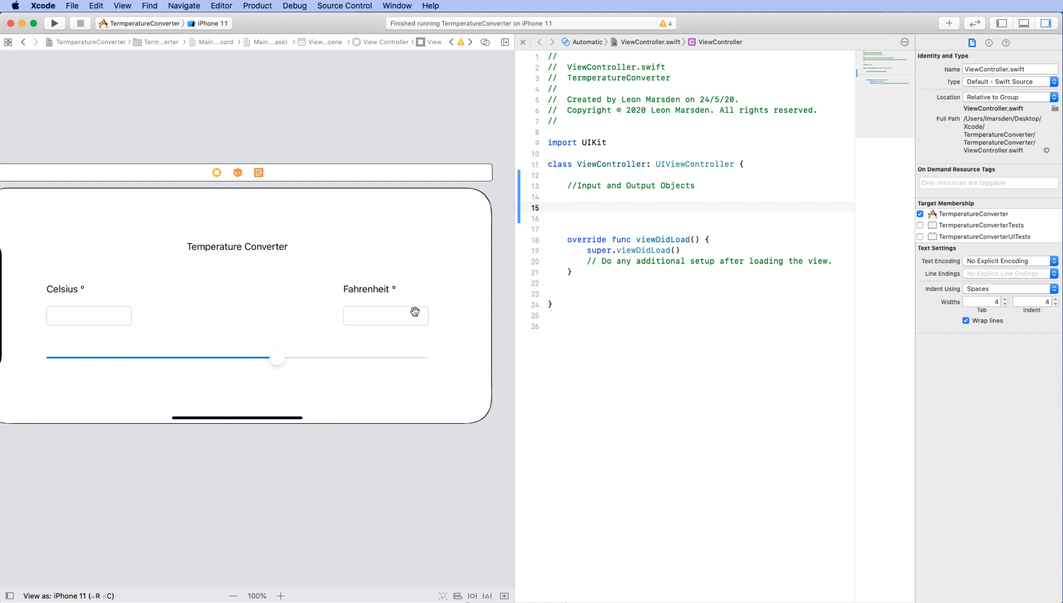
Connect the Fahrenheit text field as the outlet txtFahrenheit
{"action": "left_click", "coordinate": [386, 316]}
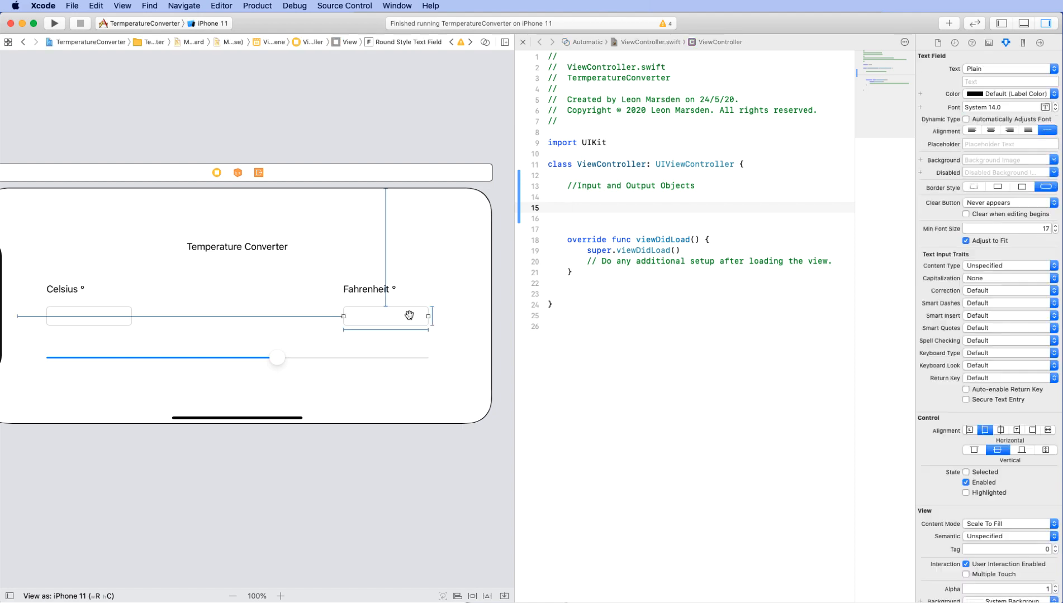
{"action": "left_click_drag", "start_coordinate": [402, 315], "coordinate": [577, 198]}
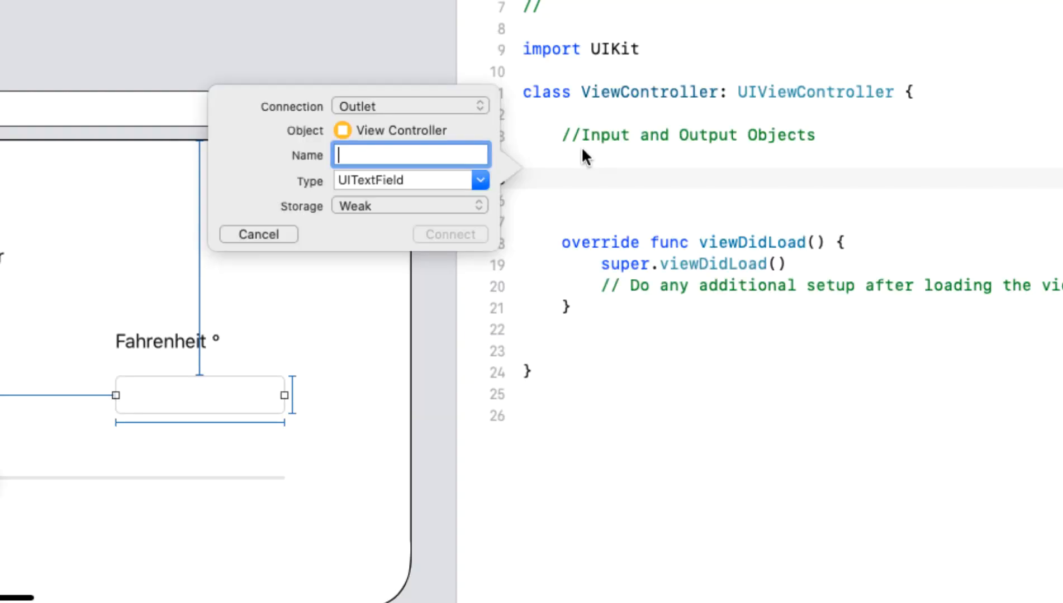
{"action": "mouse_move", "coordinate": [574, 158]}
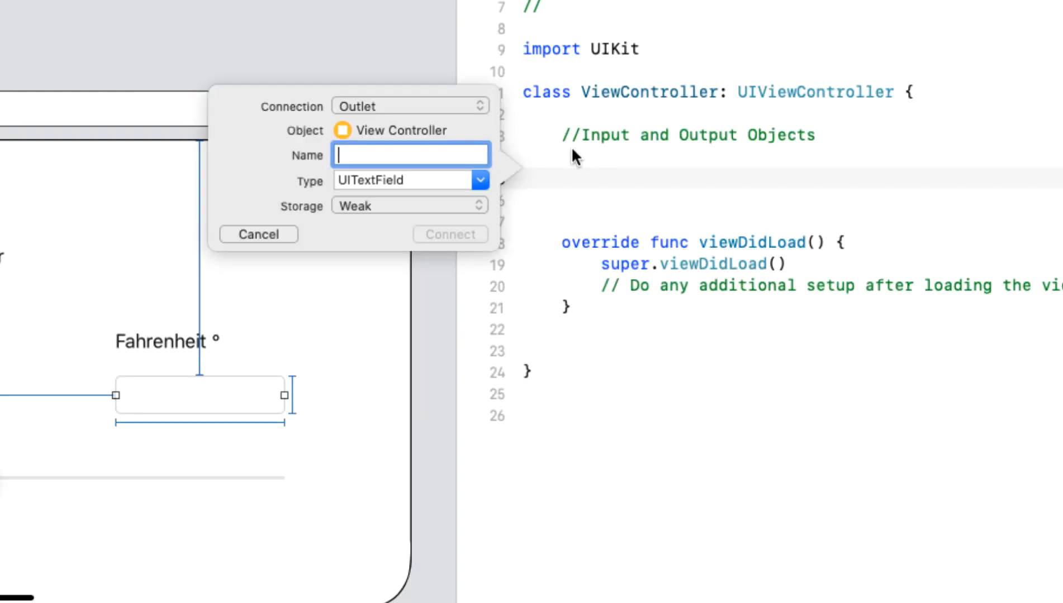
{"action": "type", "text": "txtFahrenhe"}
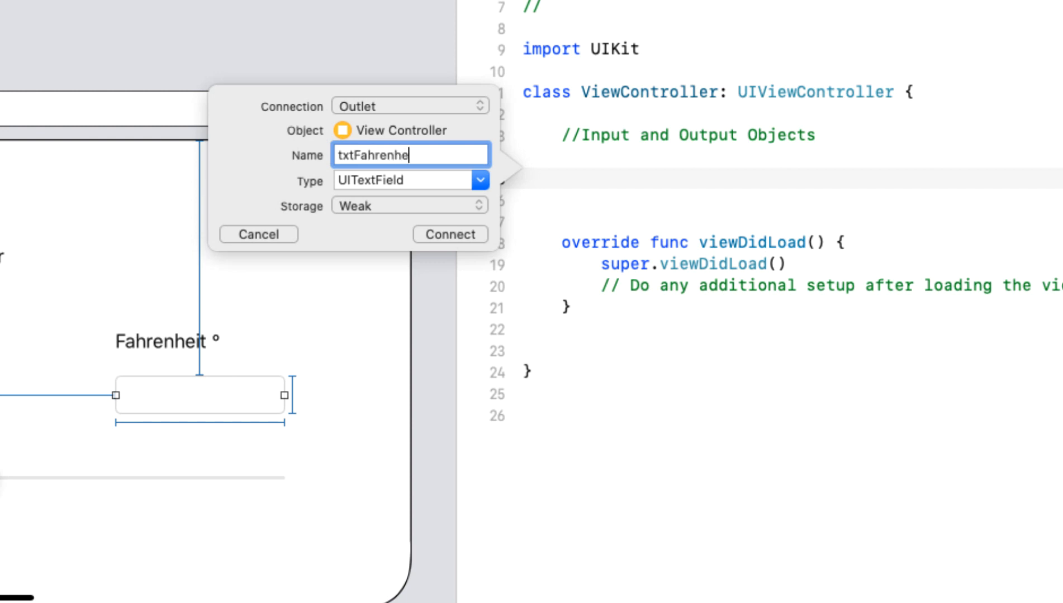
{"action": "type", "text": "it"}
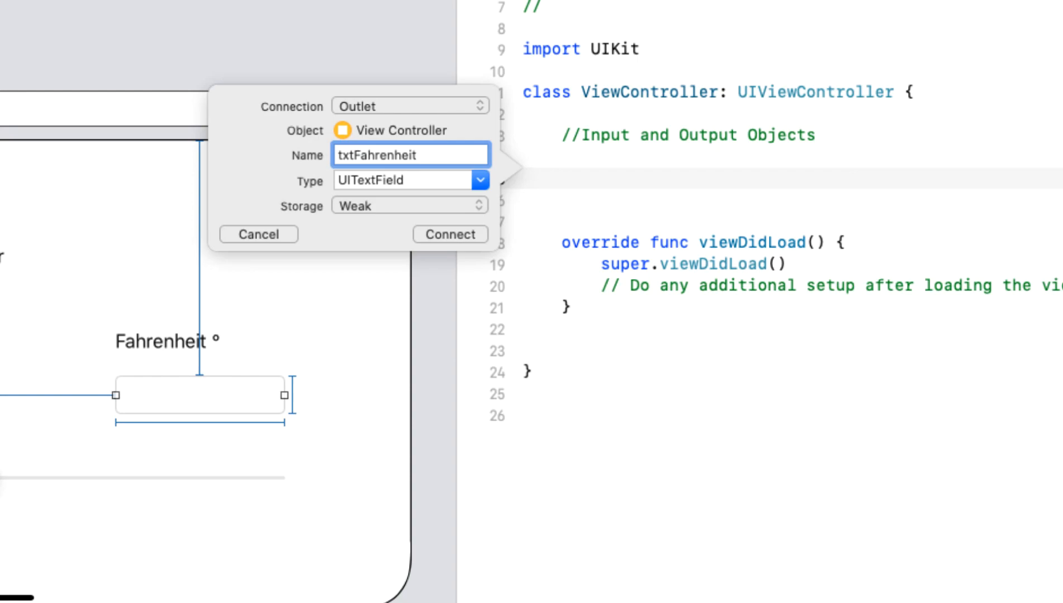
{"action": "left_click", "coordinate": [450, 234]}
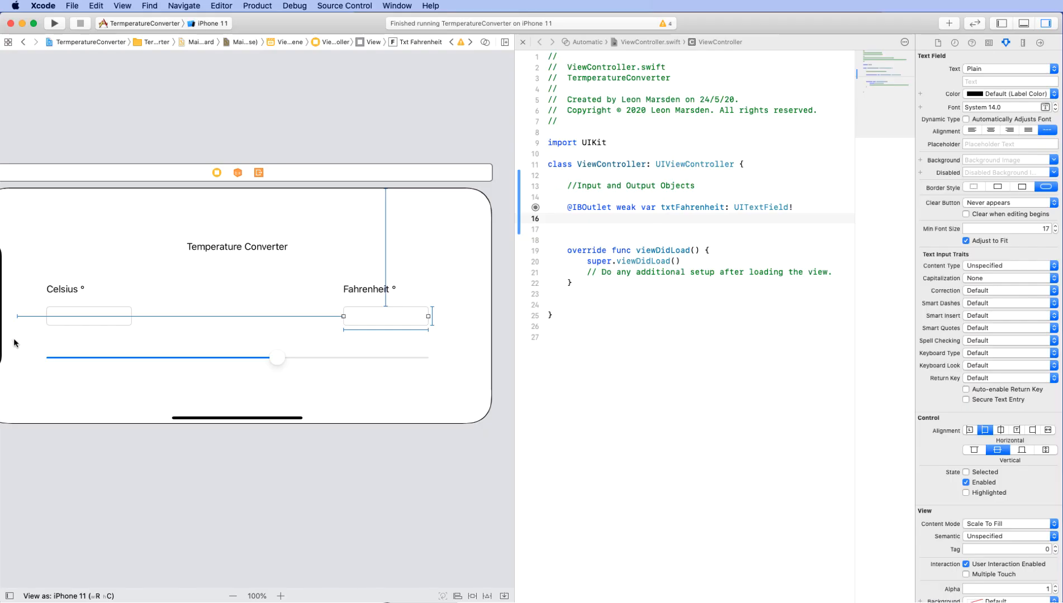
Connect the Celsius text field as the outlet txtCelsius
{"action": "left_click", "coordinate": [90, 316]}
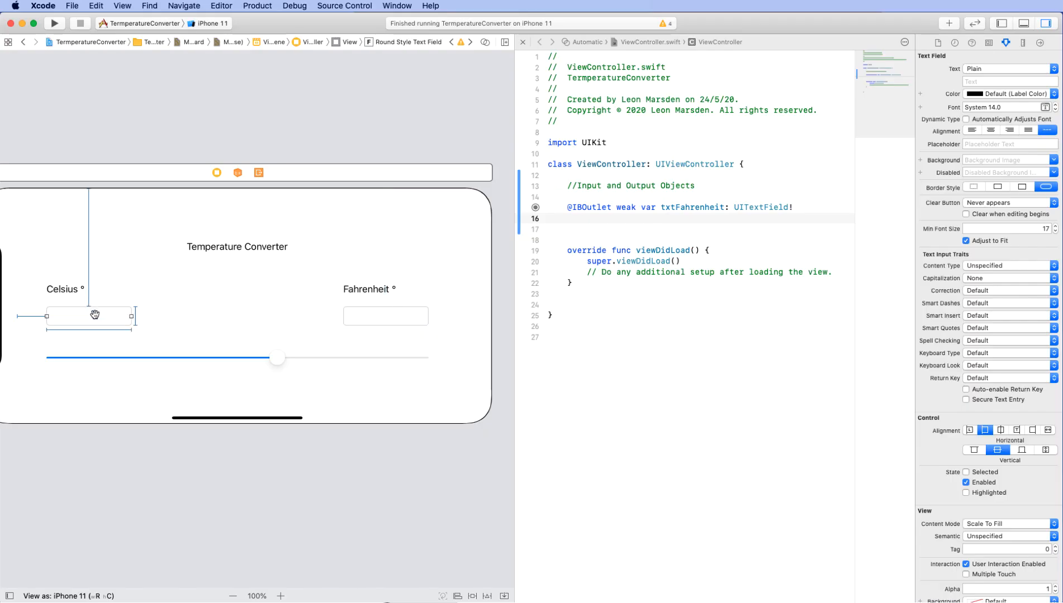
{"action": "left_click_drag", "start_coordinate": [88, 316], "coordinate": [590, 223]}
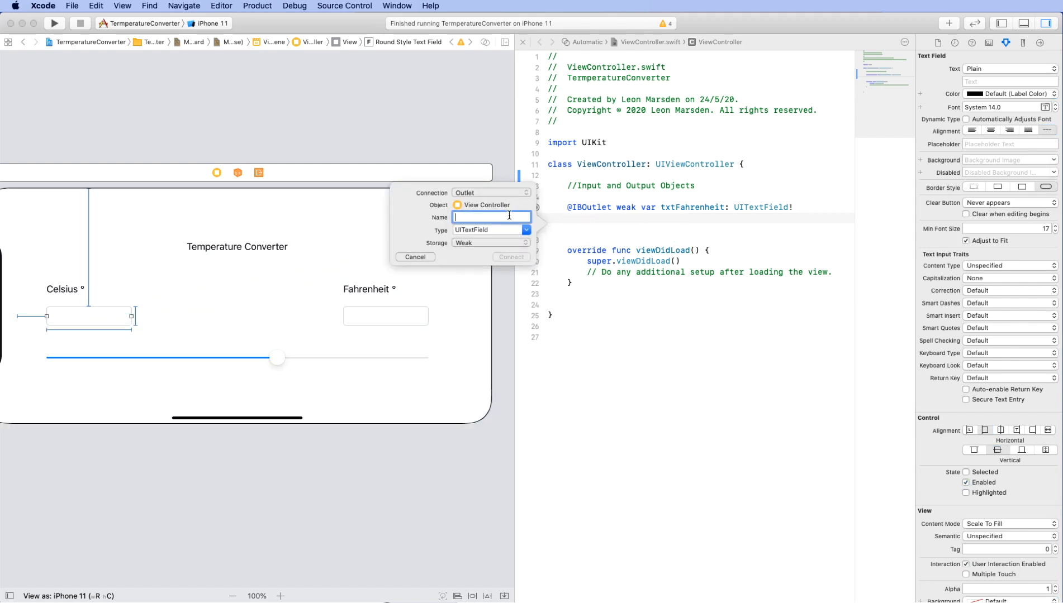
{"action": "type", "text": "txtCelsius"}
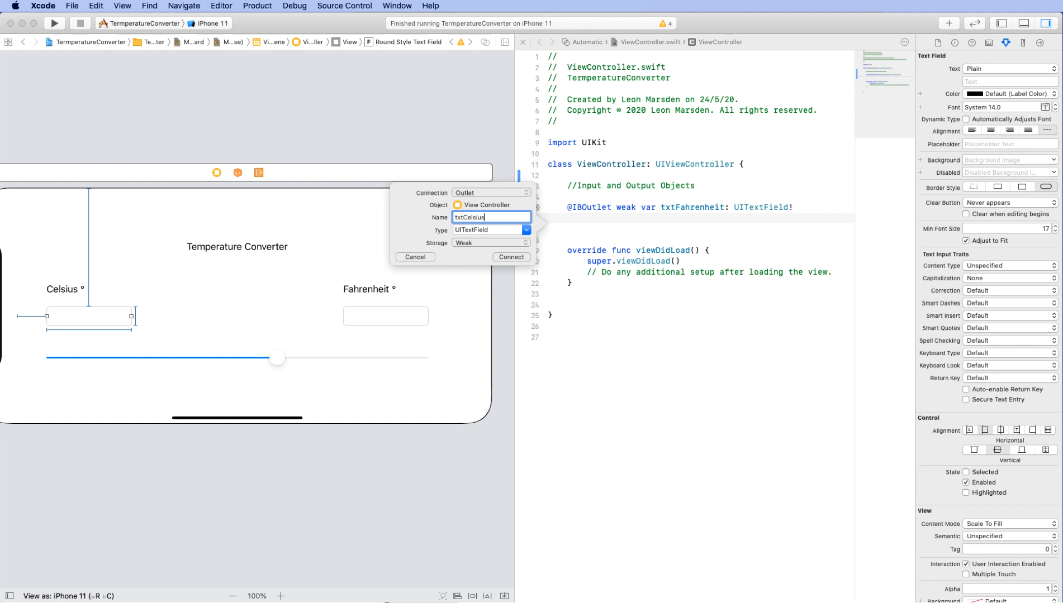
{"action": "left_click", "coordinate": [511, 257]}
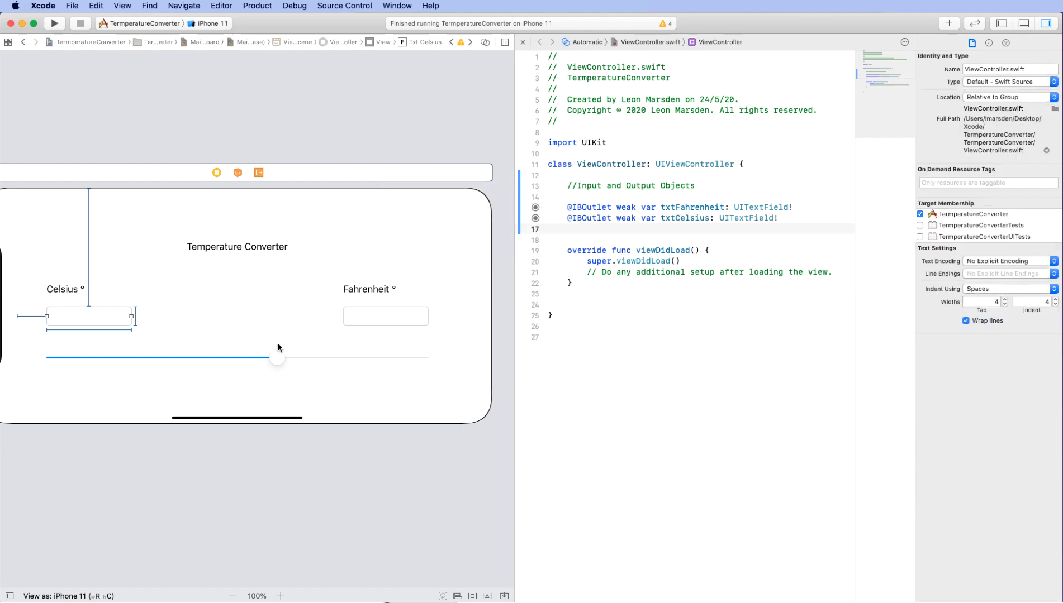
Create the sldrTemperature slider outlet, then drag the slider below viewDidLoad for another connection
{"action": "left_click", "coordinate": [253, 356]}
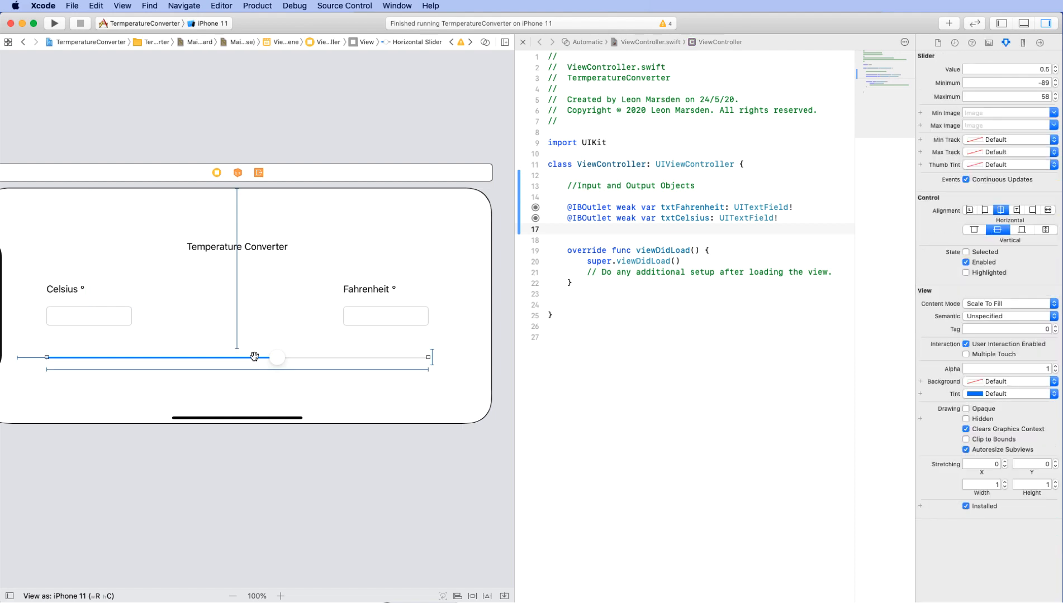
{"action": "left_click_drag", "start_coordinate": [254, 357], "coordinate": [561, 224]}
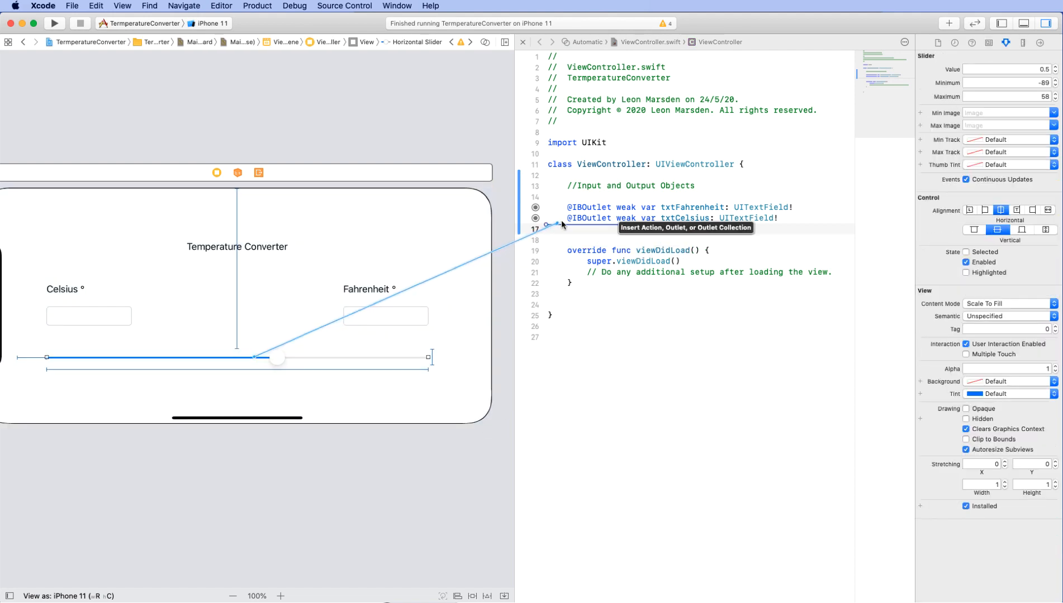
{"action": "left_click", "coordinate": [548, 225]}
{"action": "type", "text": "s"}
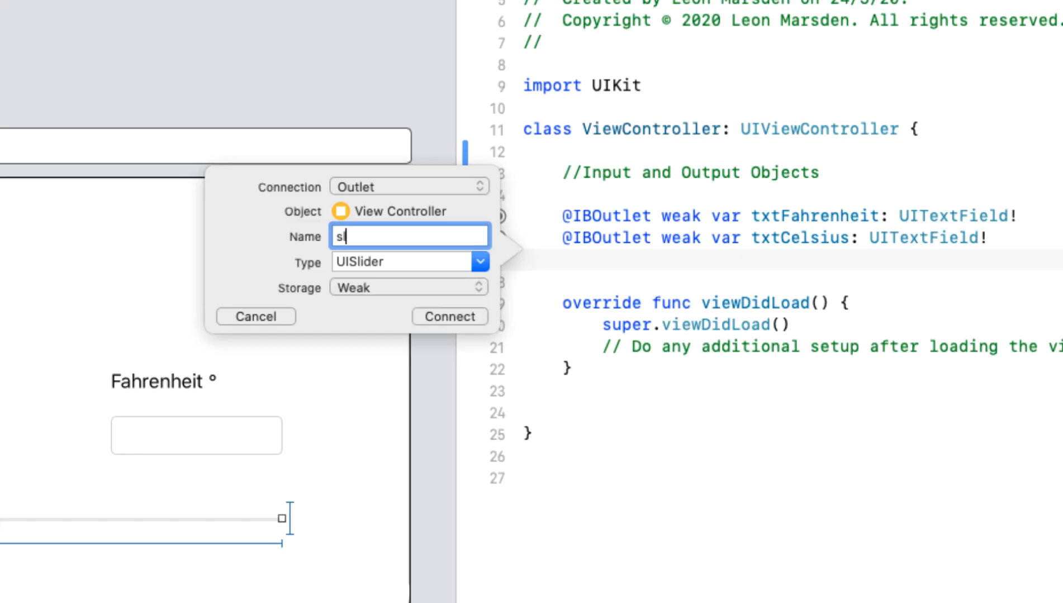
{"action": "type", "text": "ldr"}
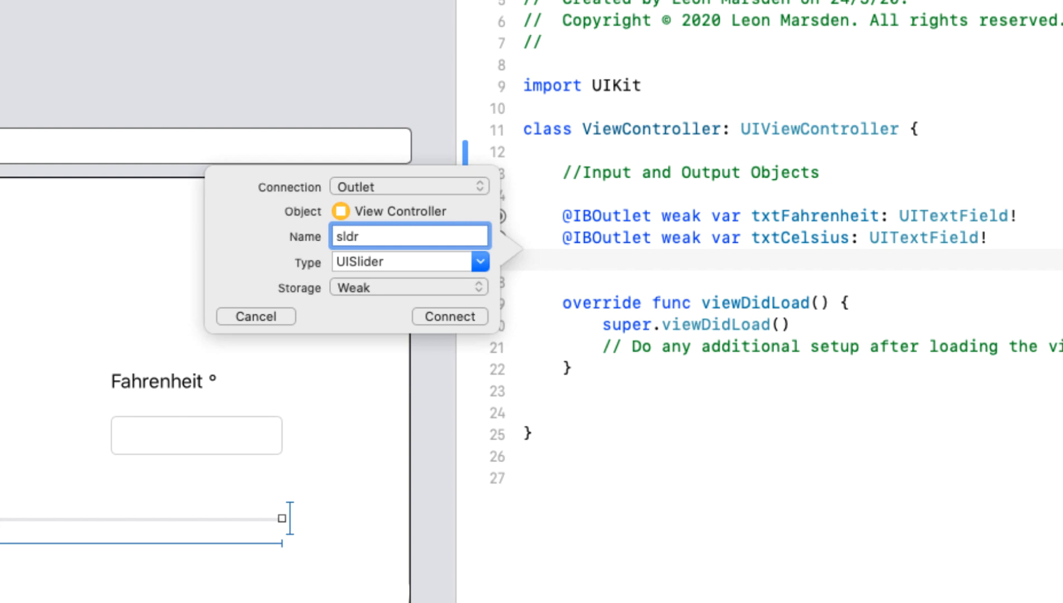
{"action": "type", "text": "Temperat"}
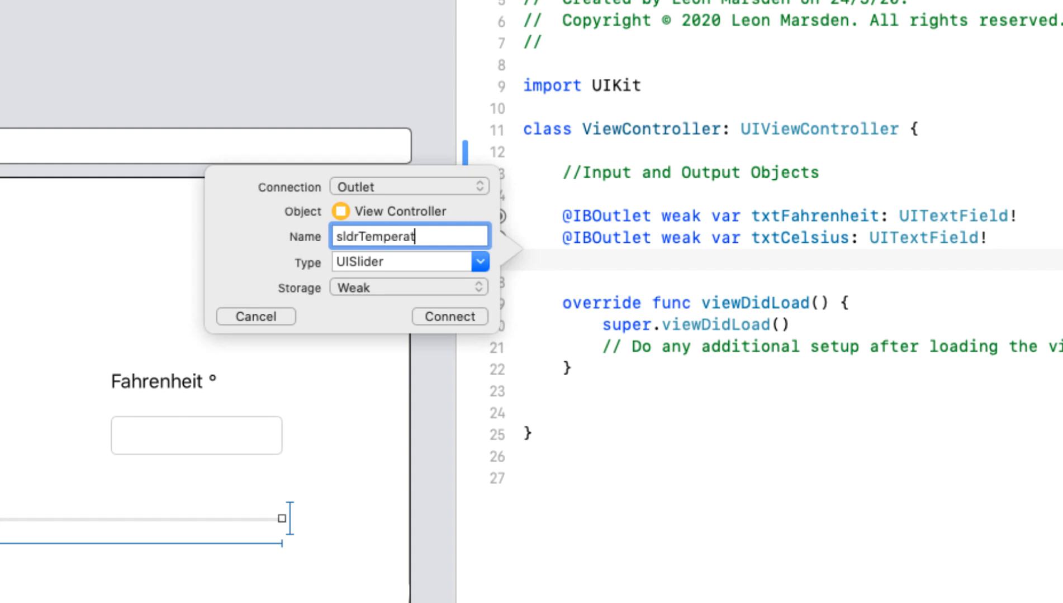
{"action": "left_click", "coordinate": [449, 316]}
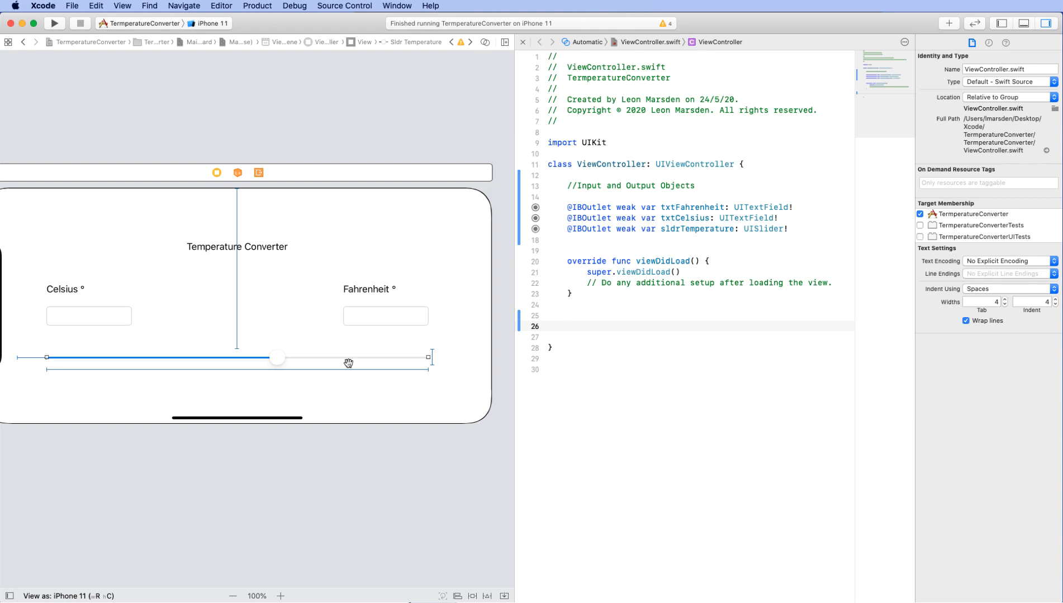
{"action": "left_click", "coordinate": [569, 326]}
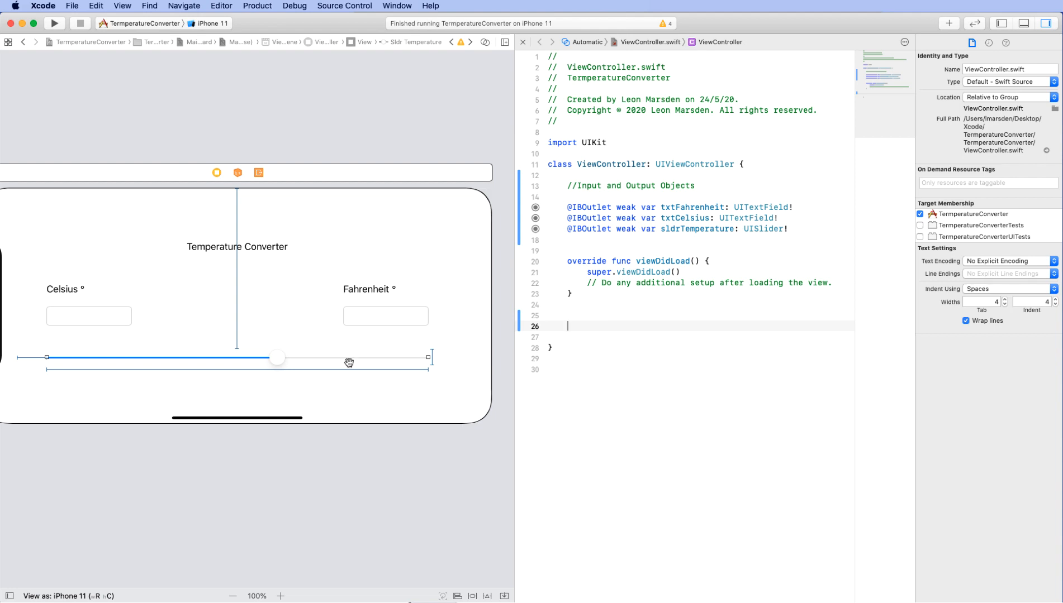
{"action": "left_click_drag", "start_coordinate": [349, 358], "coordinate": [573, 310]}
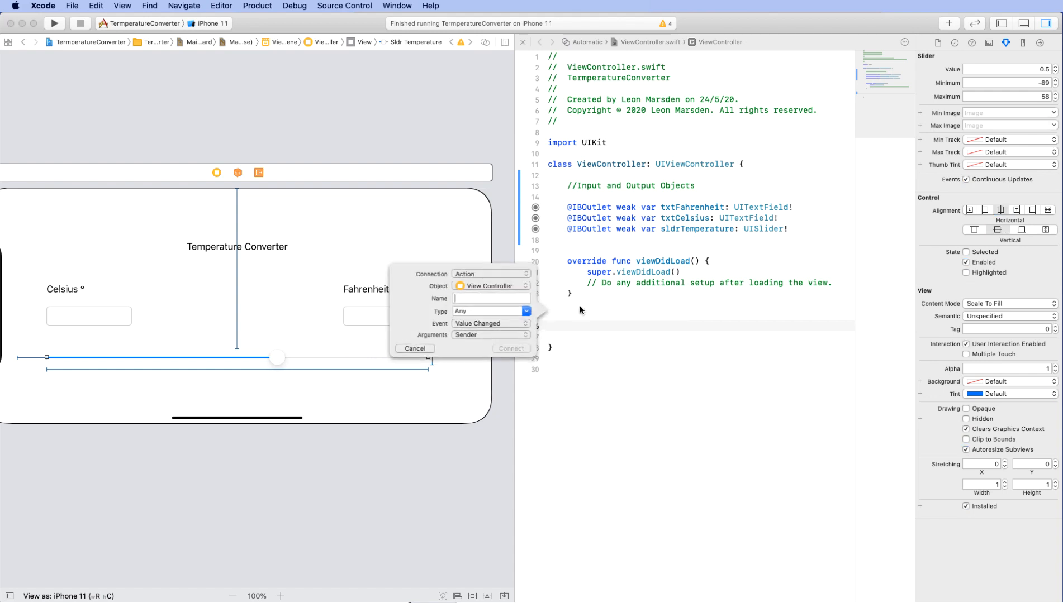
Create the sldrTemperatureAction action for the slider's Value Changed event
{"action": "left_click", "coordinate": [491, 299]}
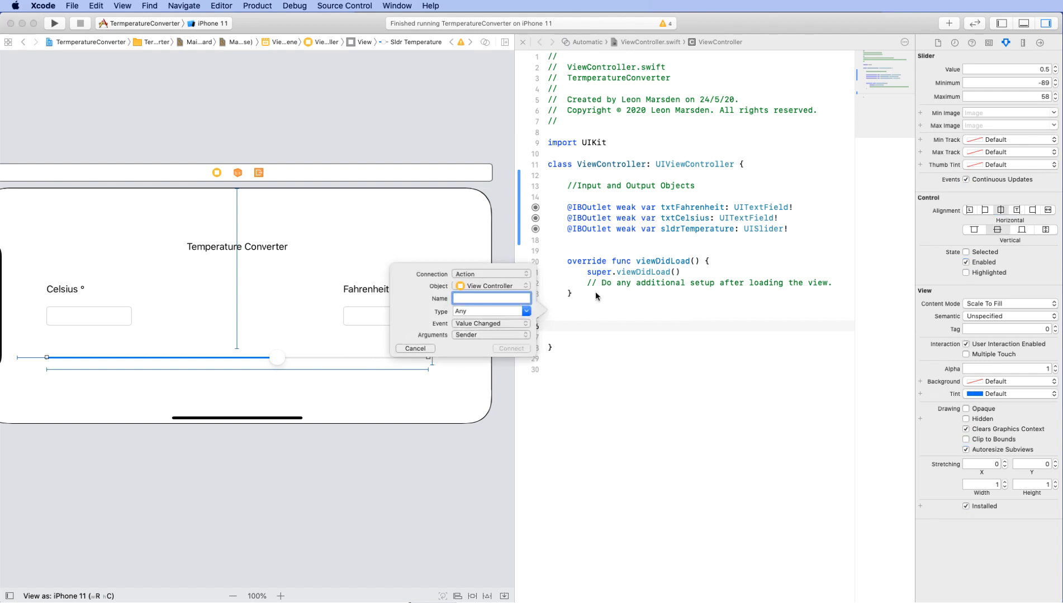
{"action": "mouse_move", "coordinate": [550, 354]}
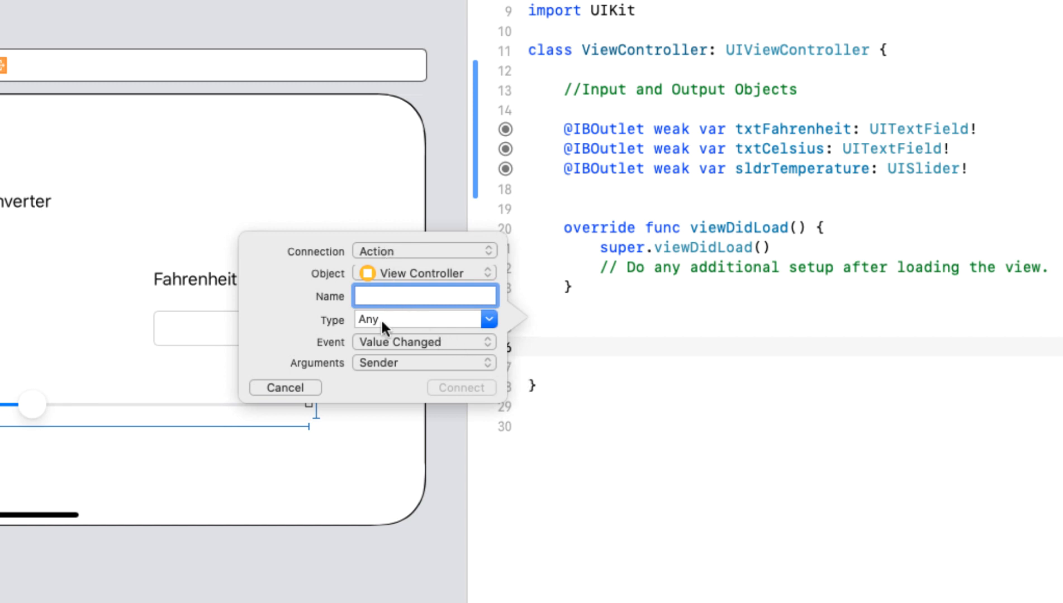
{"action": "mouse_move", "coordinate": [335, 353]}
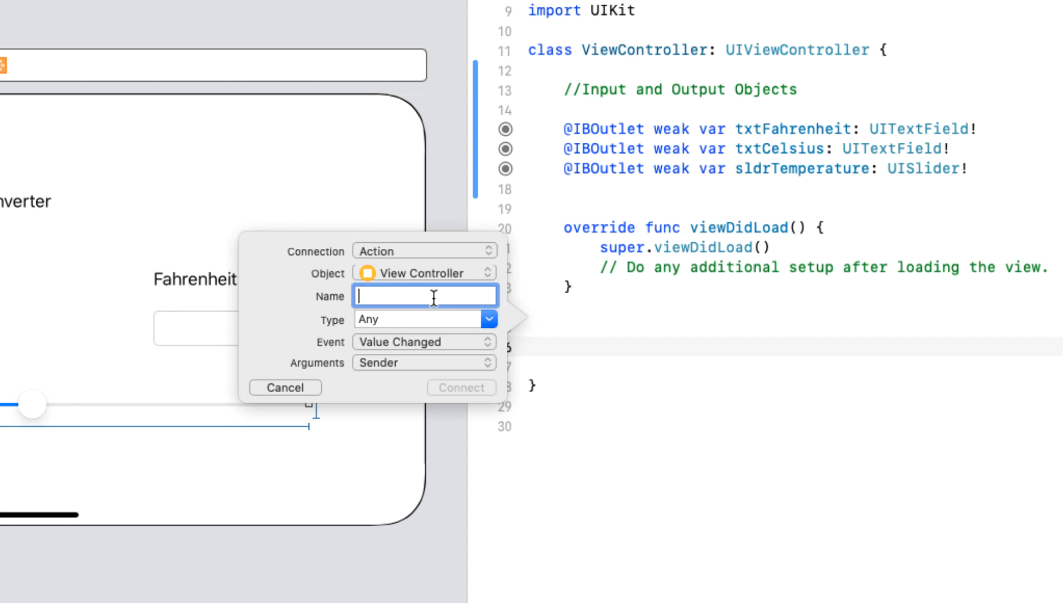
{"action": "type", "text": "sldrTempera"}
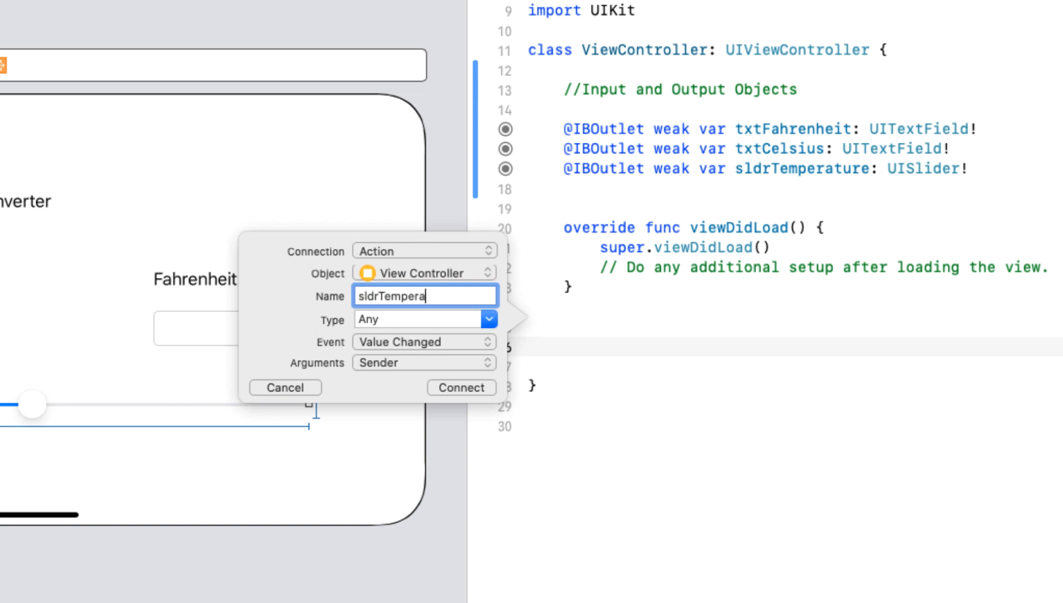
{"action": "type", "text": "ture"}
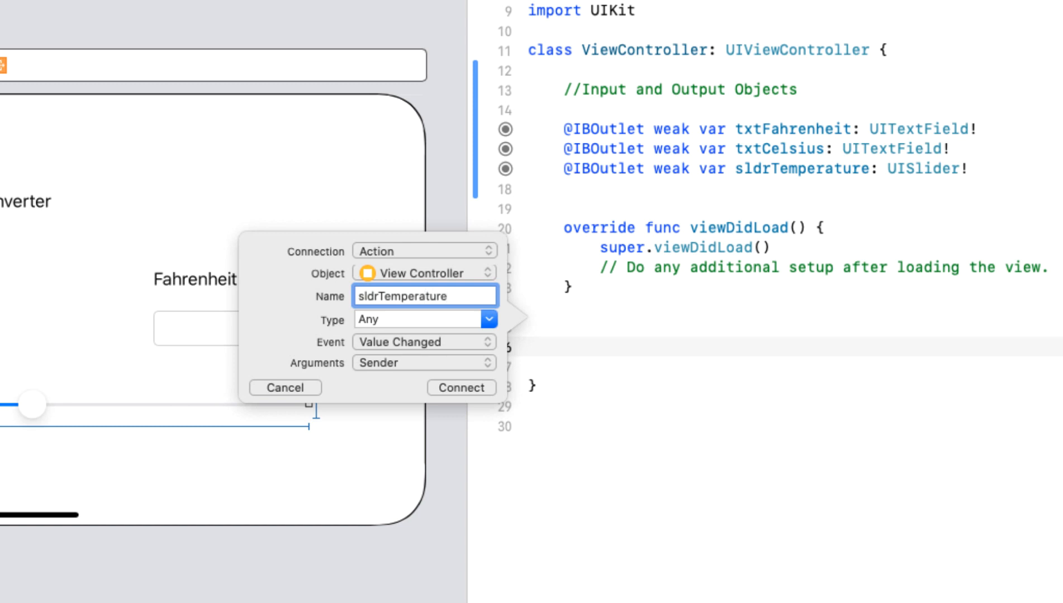
{"action": "type", "text": "Action"}
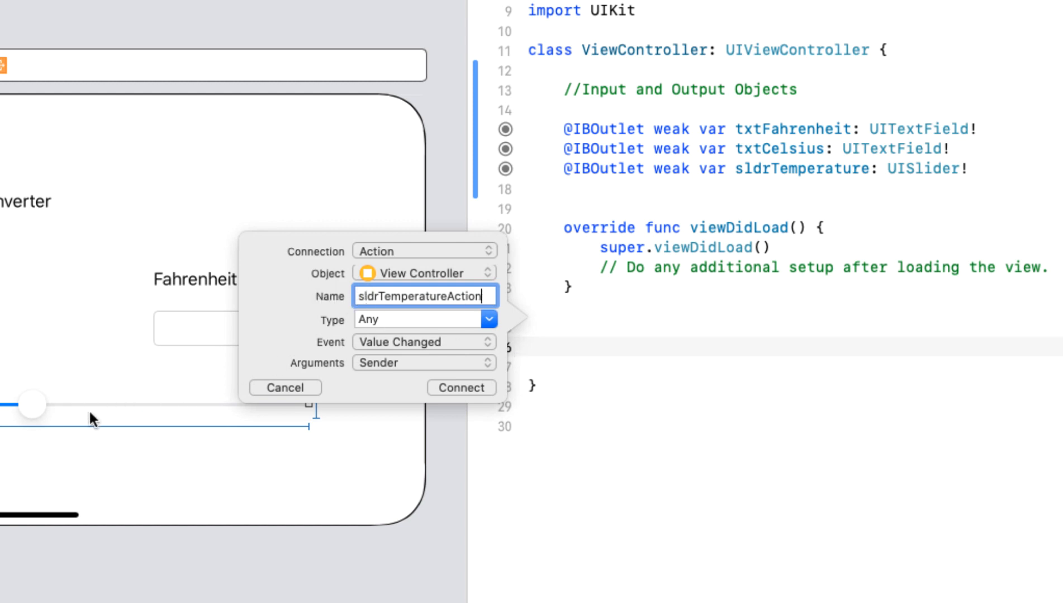
{"action": "mouse_move", "coordinate": [237, 461]}
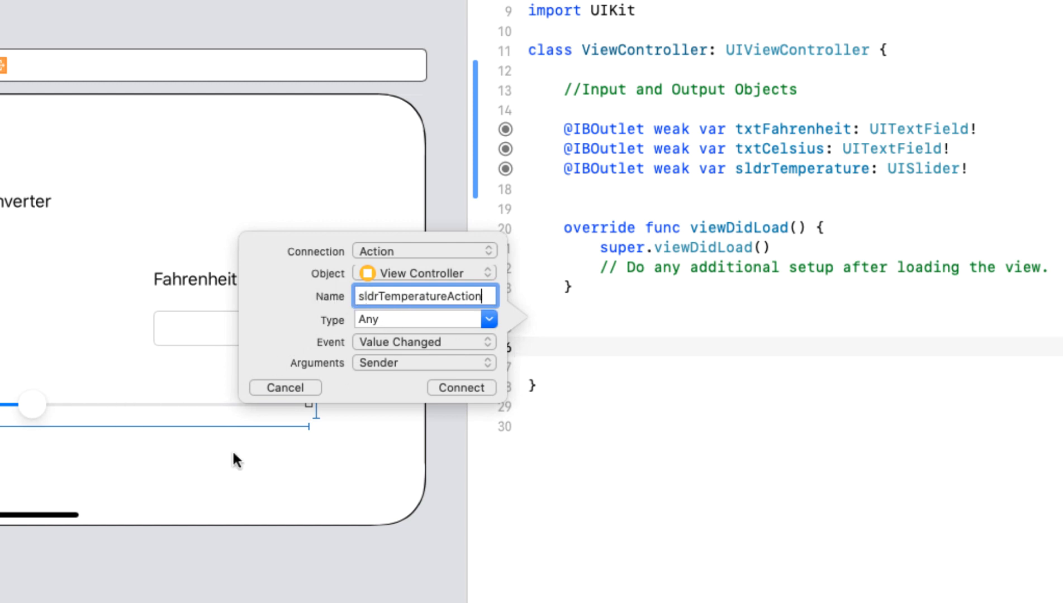
{"action": "mouse_move", "coordinate": [76, 446]}
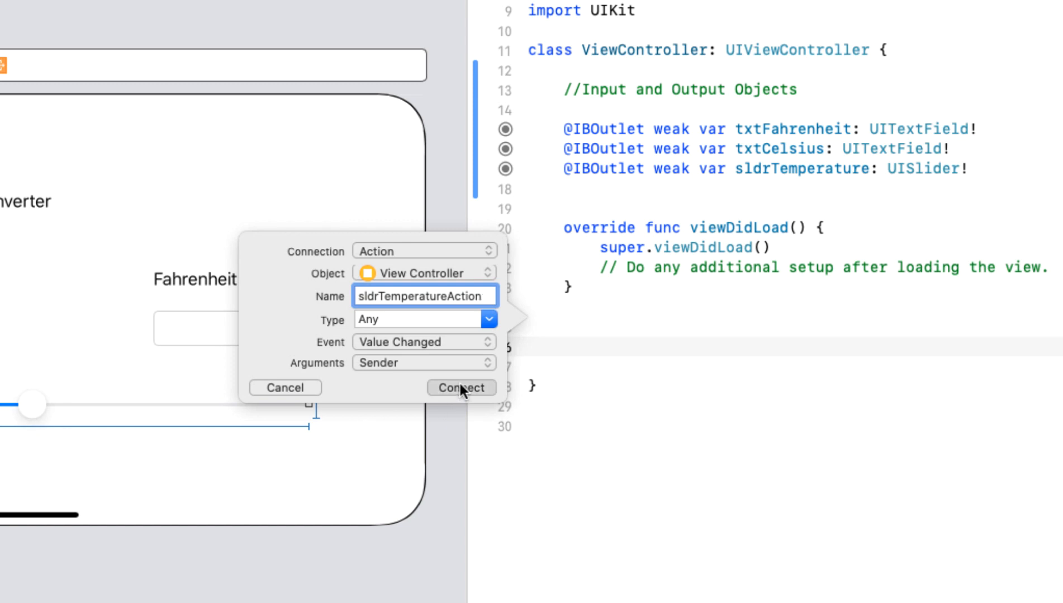
{"action": "left_click", "coordinate": [461, 388]}
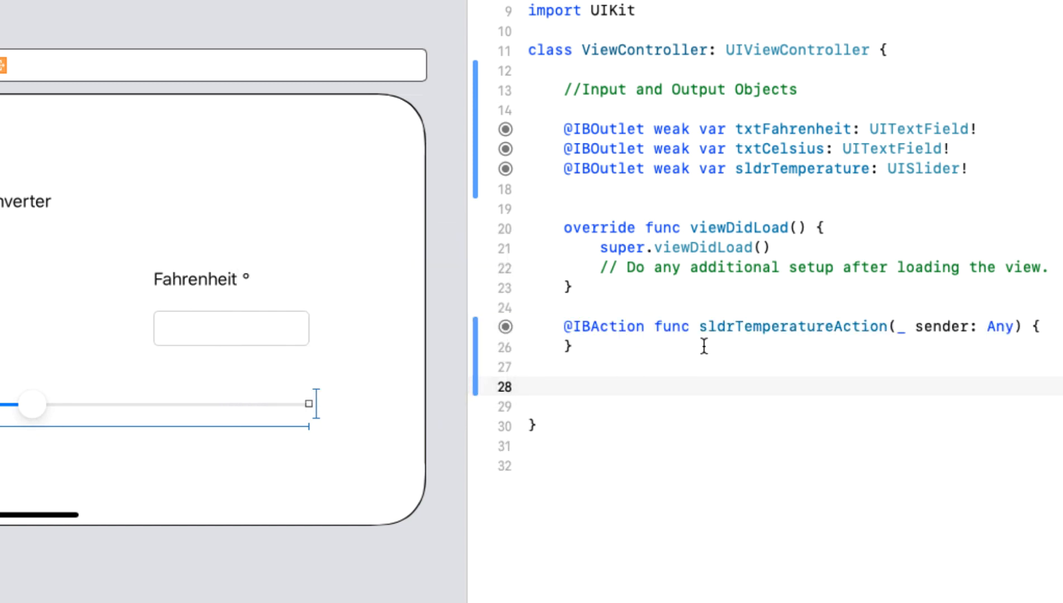
{"action": "mouse_move", "coordinate": [860, 333]}
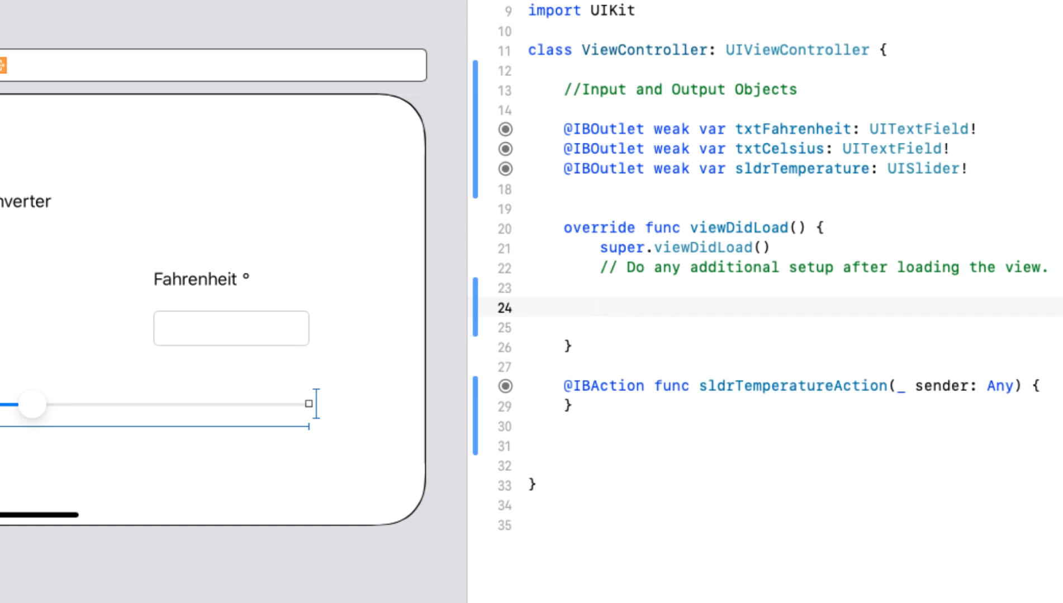
{"action": "mouse_move", "coordinate": [797, 174]}
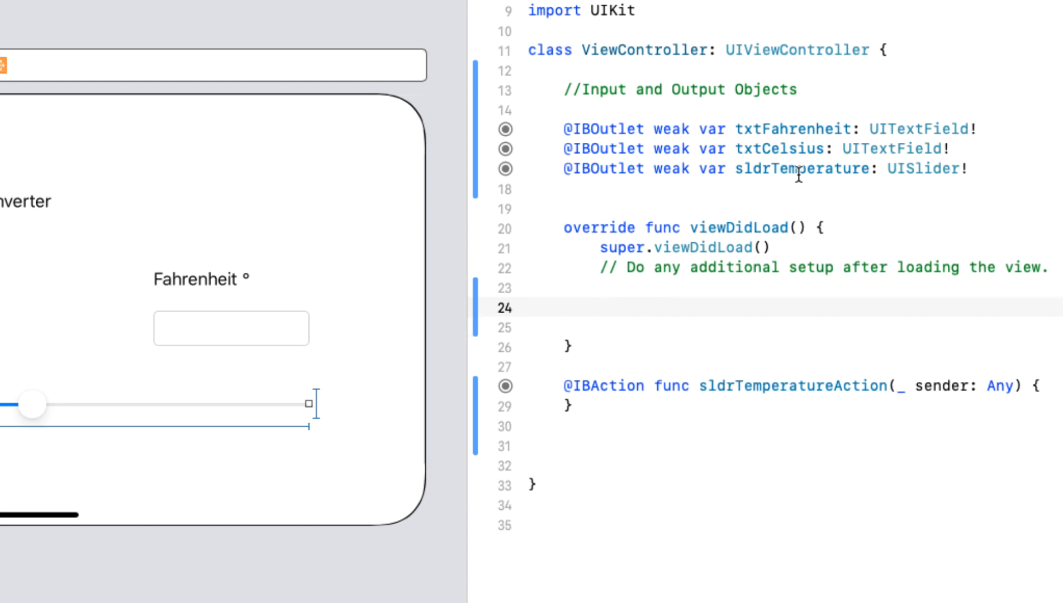
{"action": "mouse_move", "coordinate": [834, 313]}
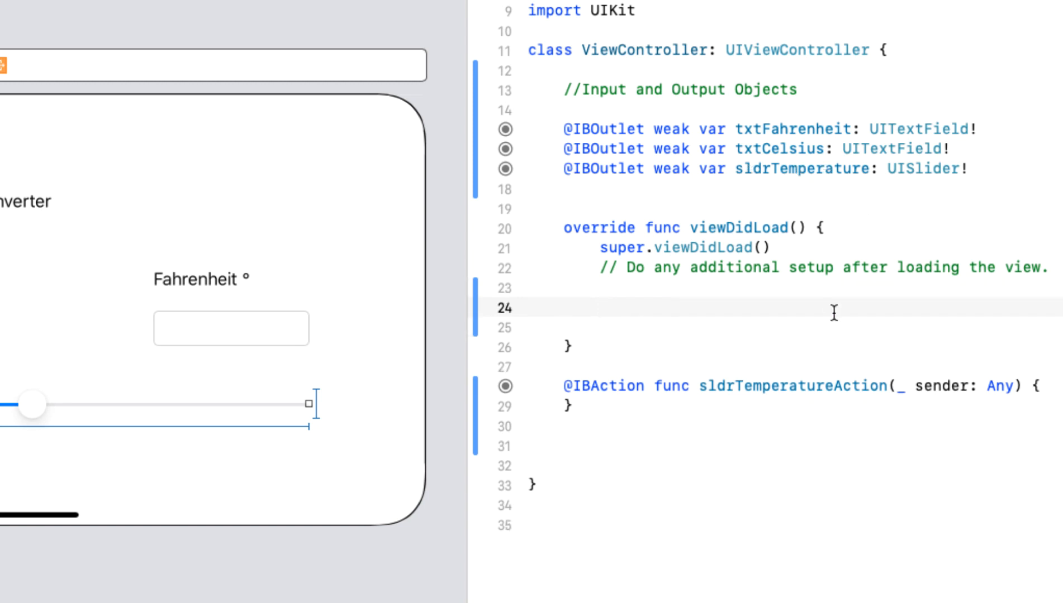
Add sldrTemperature.value = 0 to viewDidLoad, then place the cursor inside the slider action
{"action": "type", "text": "sldrTemperature"}
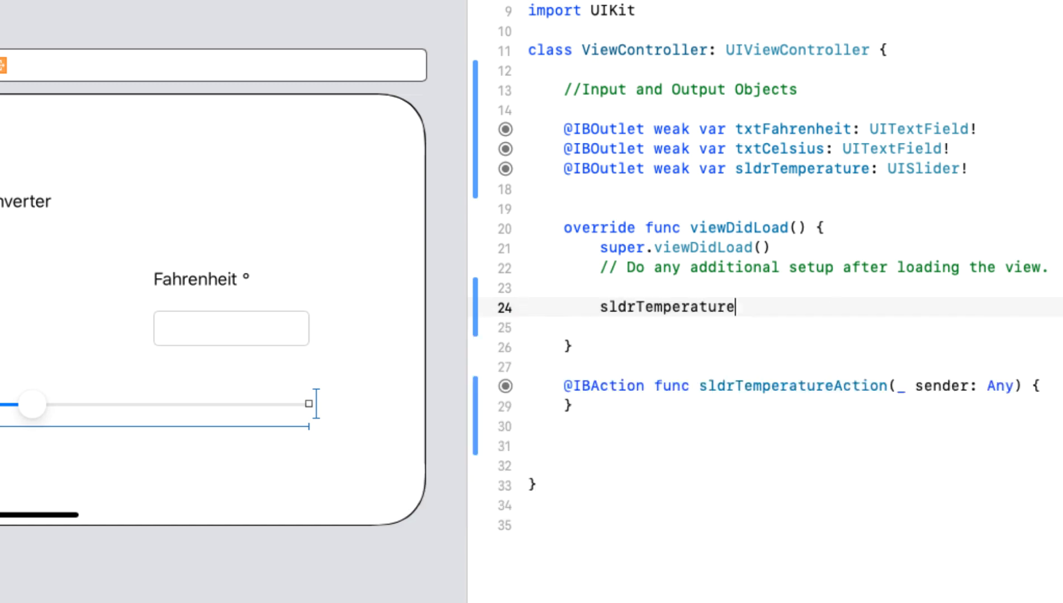
{"action": "type", "text": ".value = 0"}
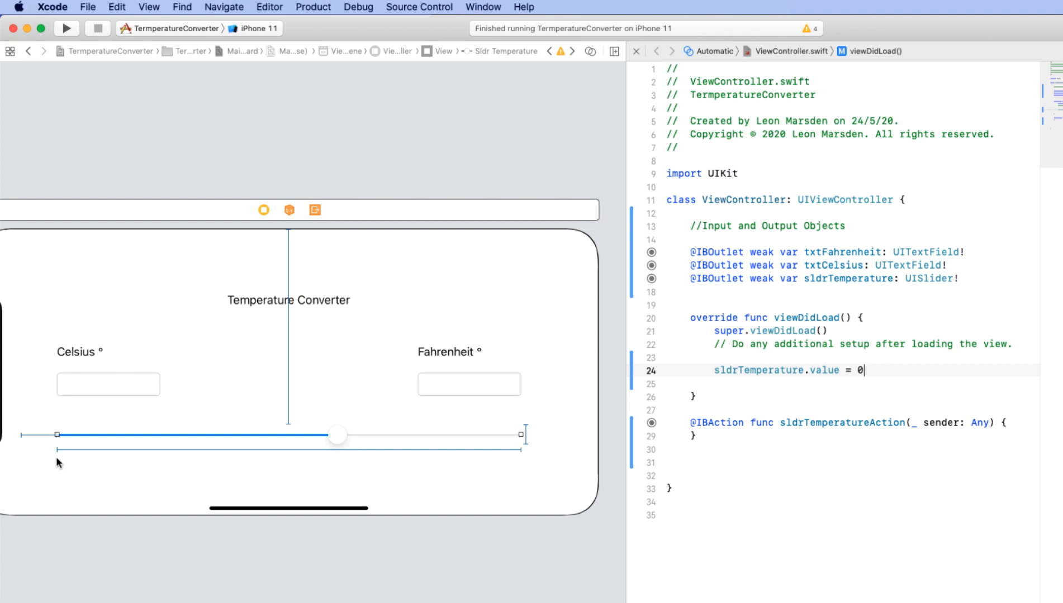
{"action": "mouse_move", "coordinate": [520, 436]}
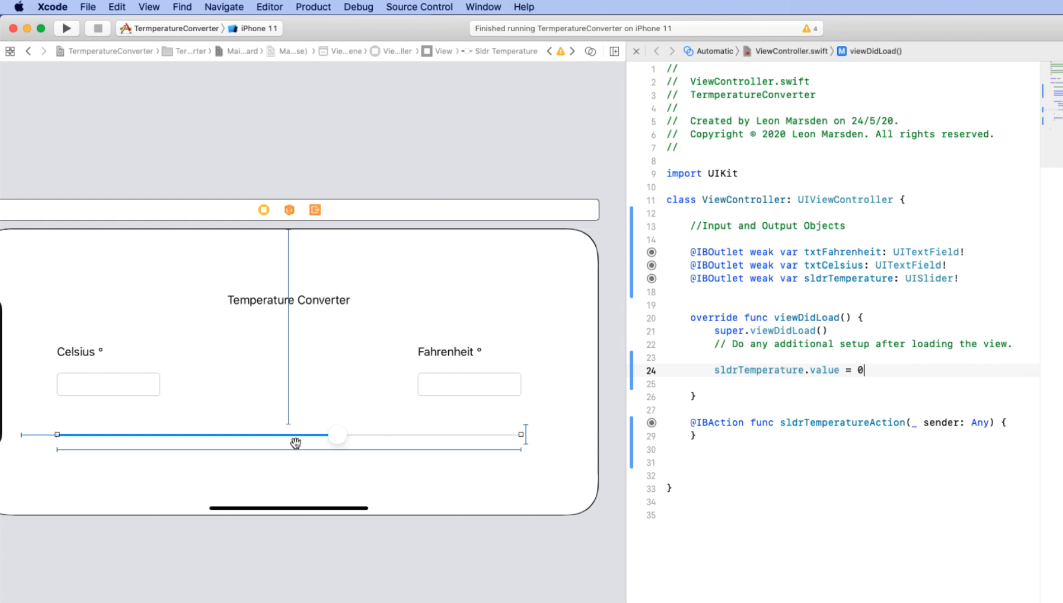
{"action": "mouse_move", "coordinate": [423, 470]}
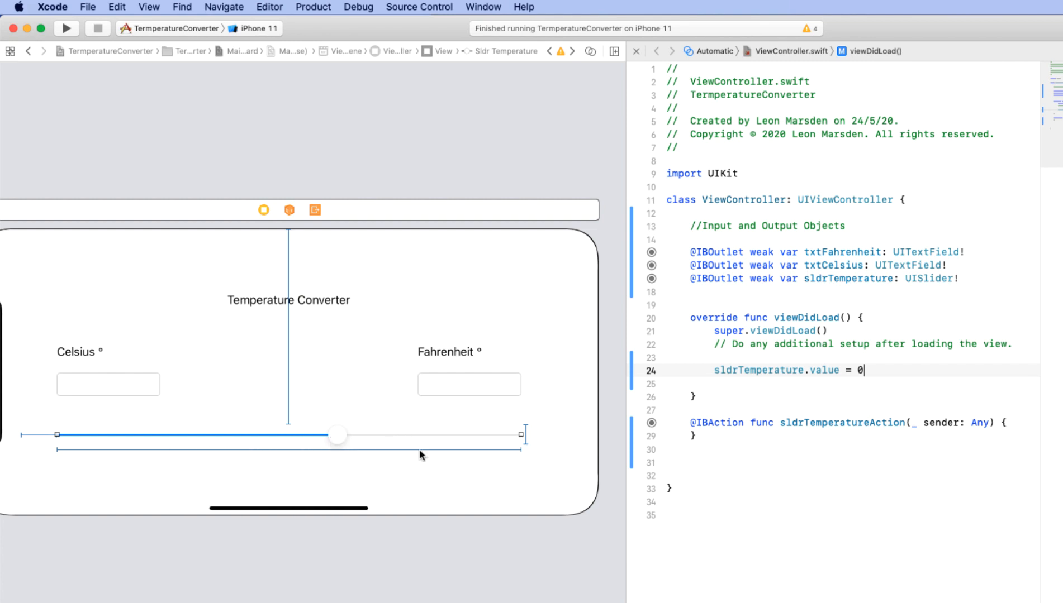
{"action": "mouse_move", "coordinate": [107, 385]}
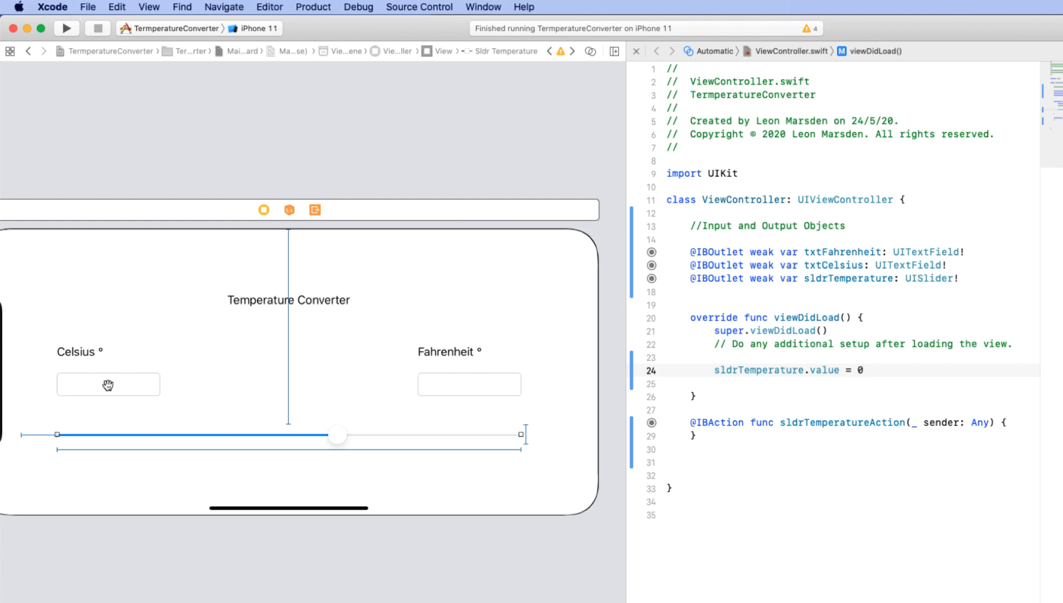
{"action": "left_click", "coordinate": [1015, 422]}
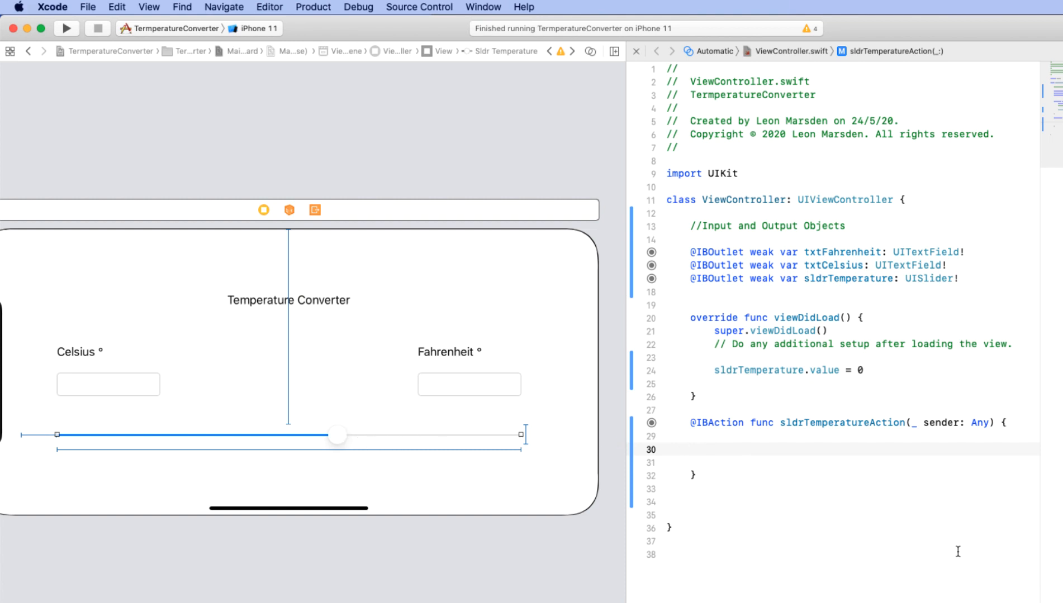
In sldrTemperatureAction, add let sldrTempValue = sldrTemperature.value
{"action": "type", "text": "let"}
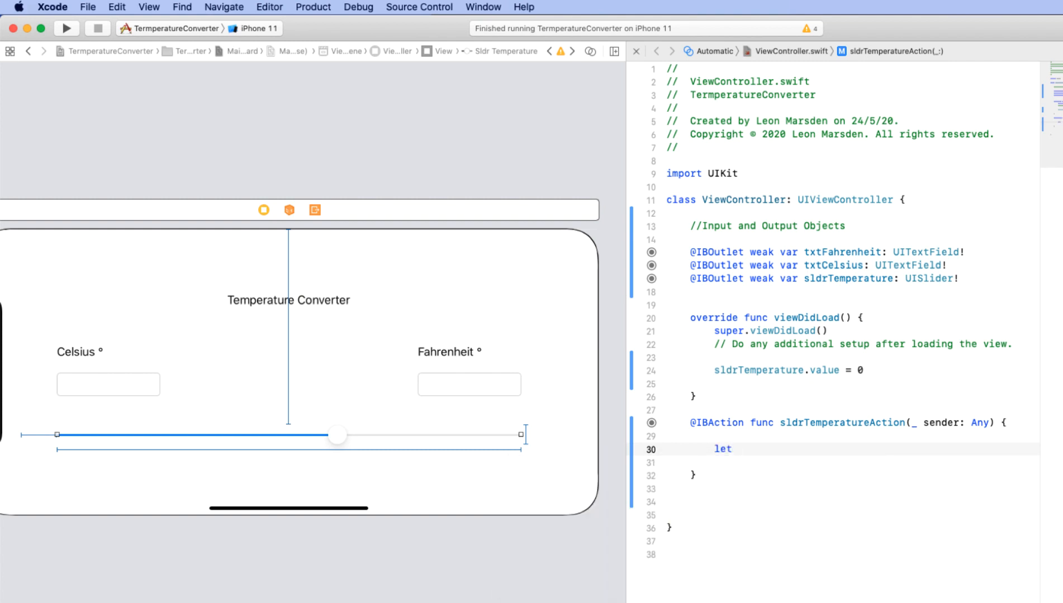
{"action": "type", "text": "sldr"}
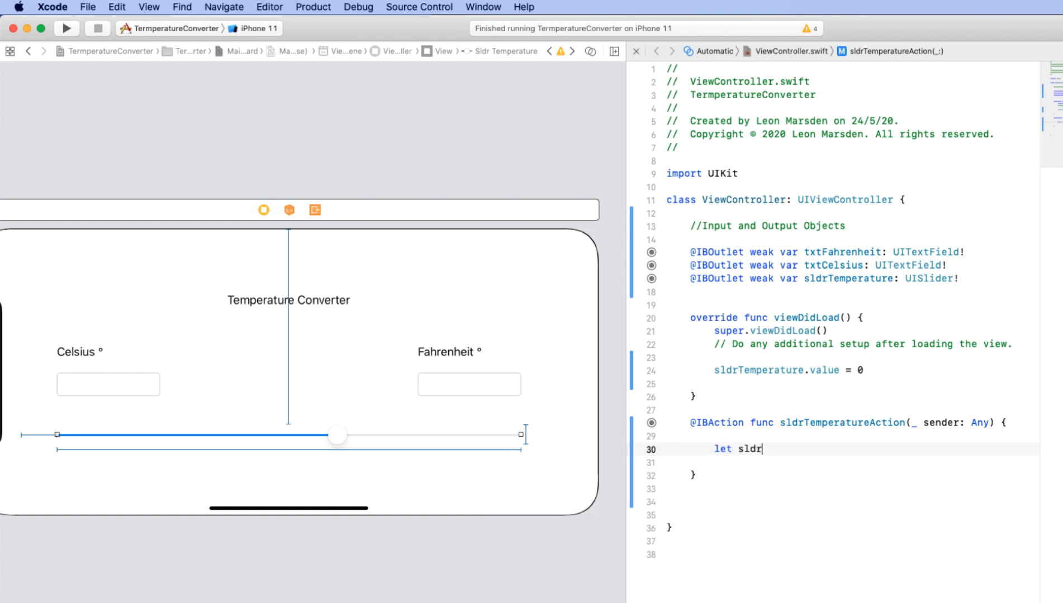
{"action": "type", "text": "TempValue"}
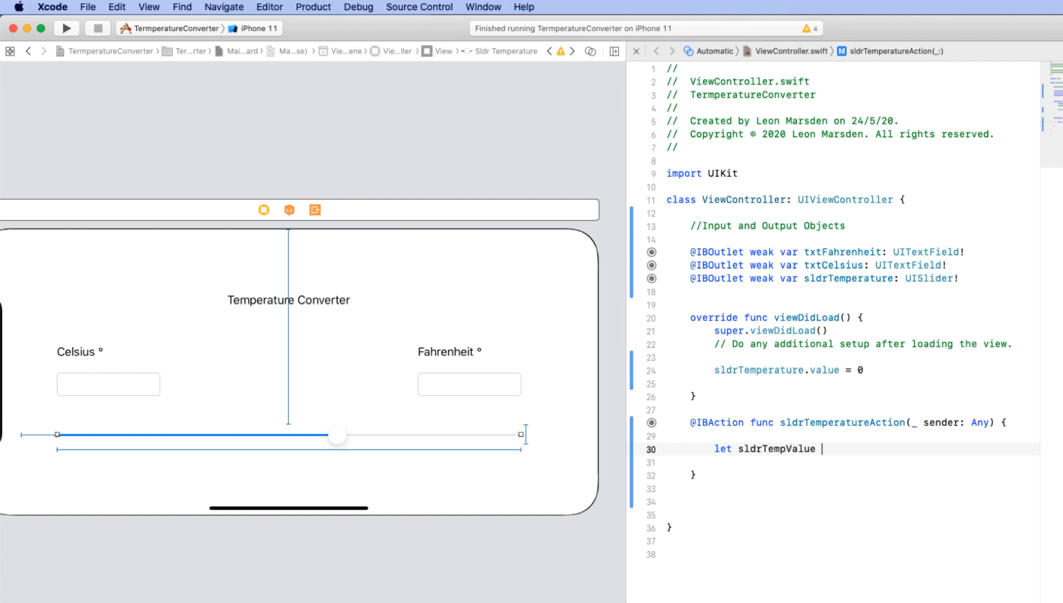
{"action": "type", "text": "= sldrTemperature"}
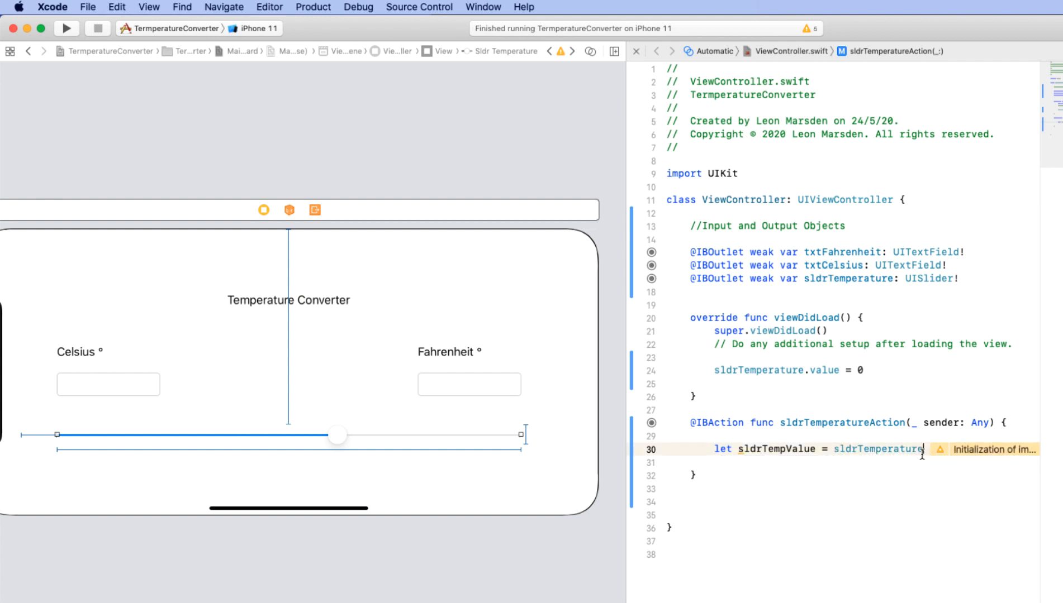
{"action": "type", "text": ".v"}
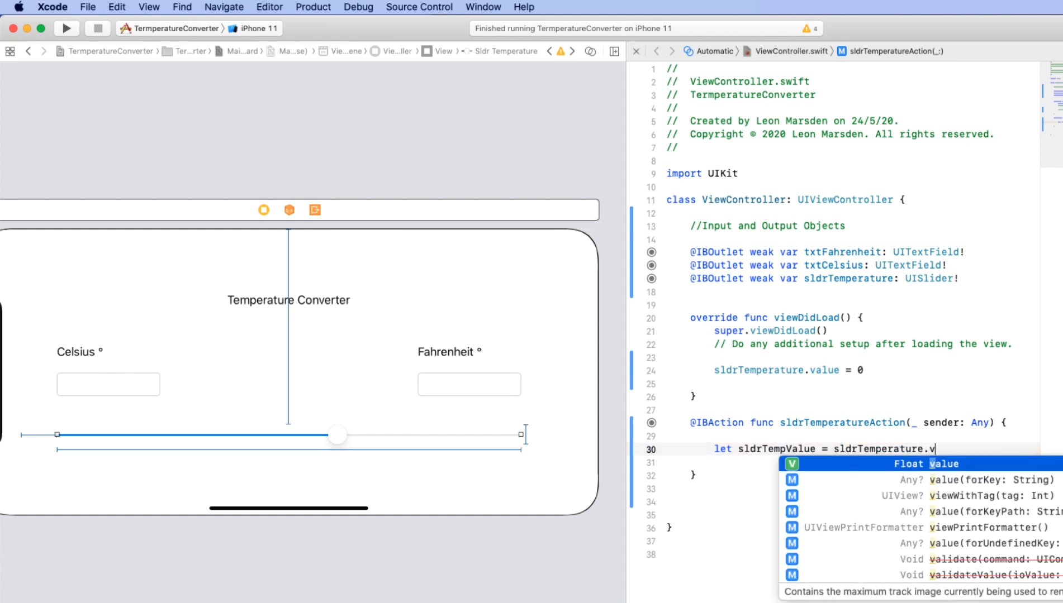
{"action": "type", "text": "alue"}
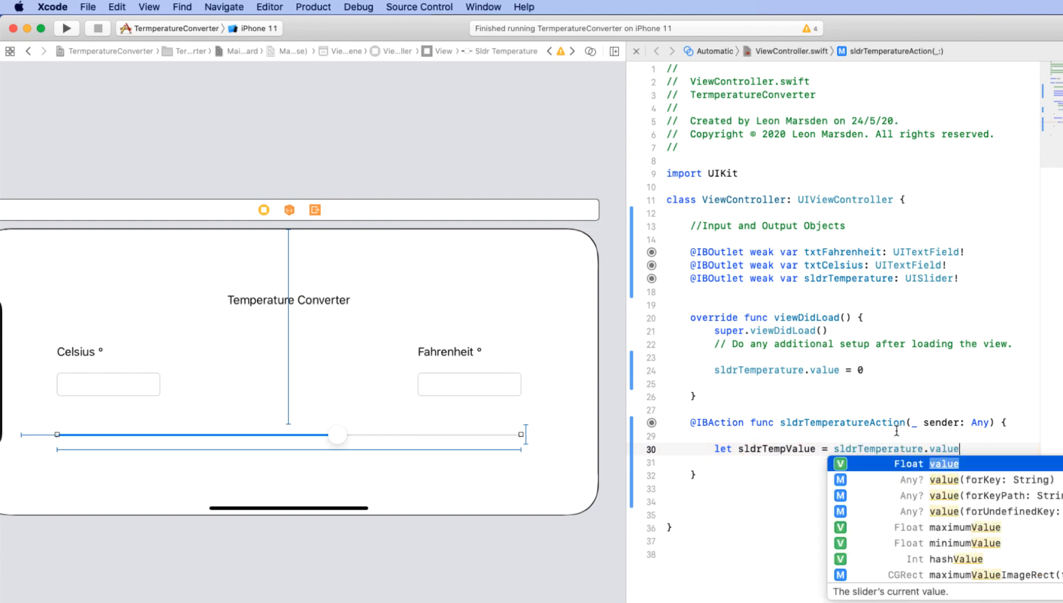
{"action": "key", "text": "Escape"}
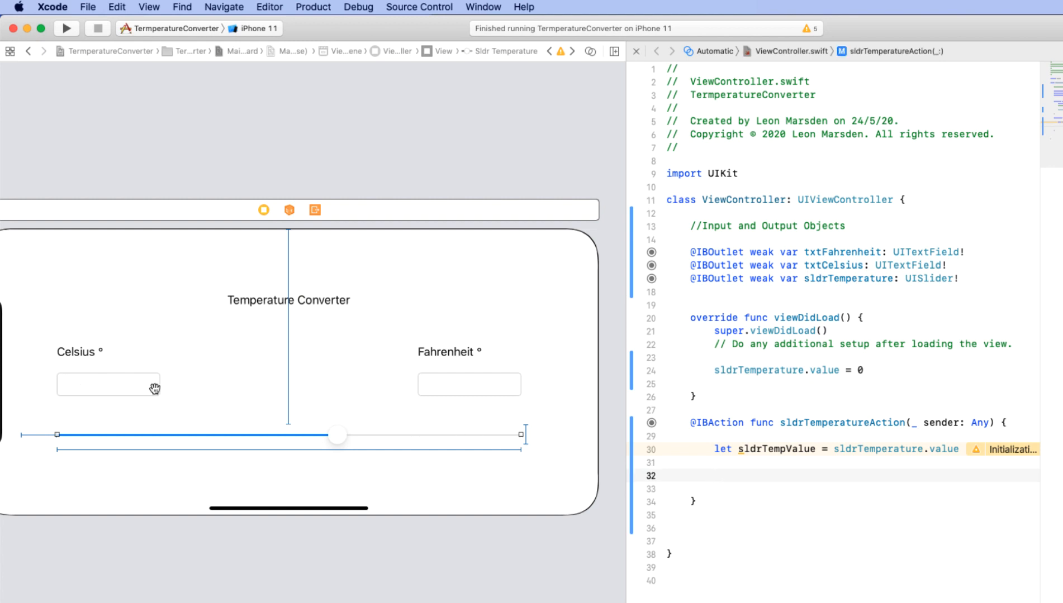
{"action": "mouse_move", "coordinate": [838, 269]}
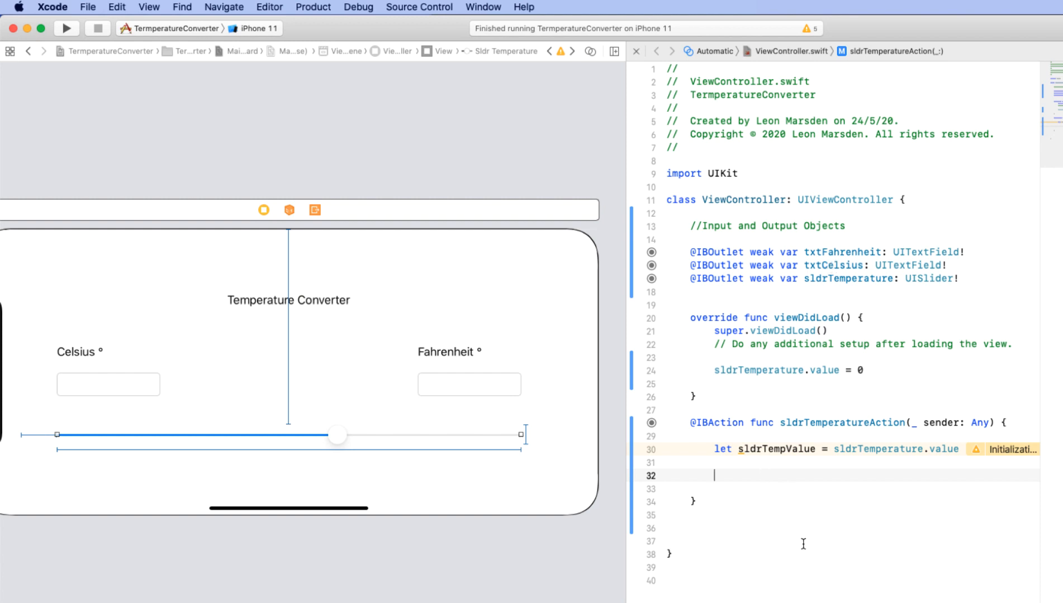
Set txtCelsius.text = String(sldrTempValue) and run the app on iPhone 11
{"action": "type", "text": "txtCelsius"}
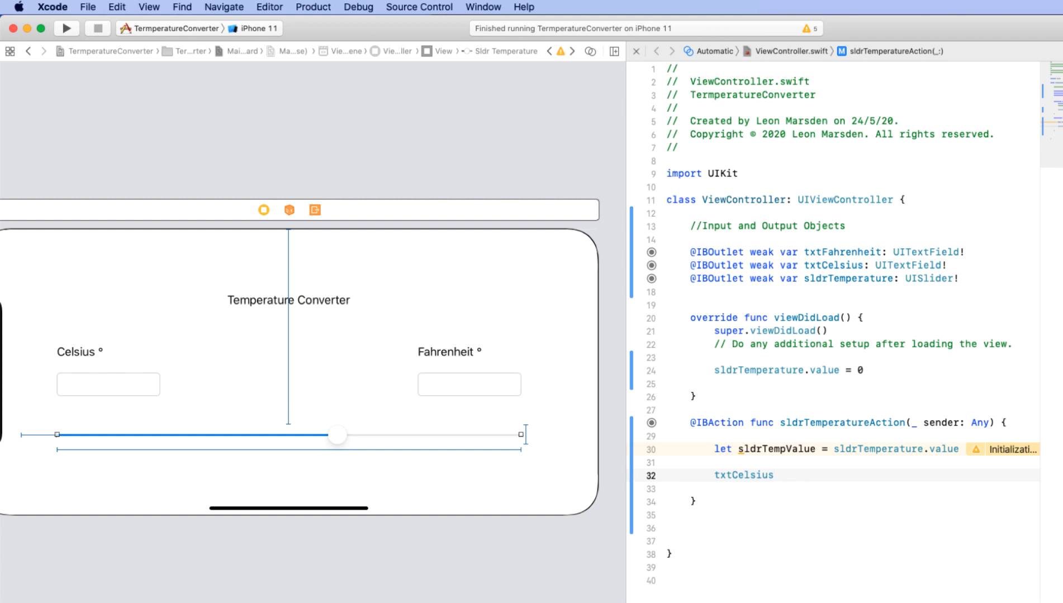
{"action": "type", "text": ".text ="}
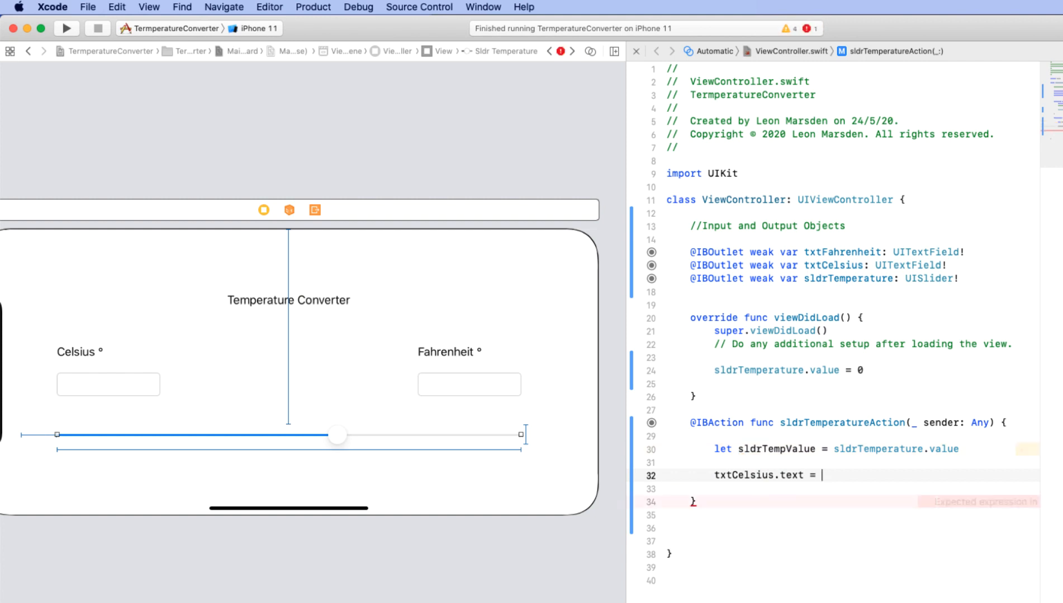
{"action": "type", "text": "sldrTempValue"}
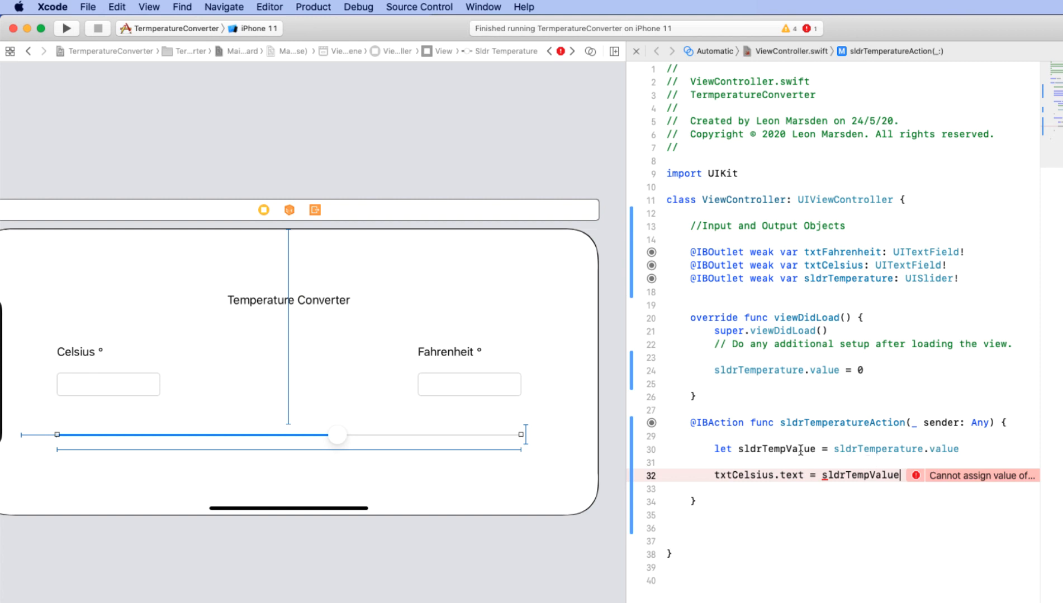
{"action": "mouse_move", "coordinate": [809, 462]}
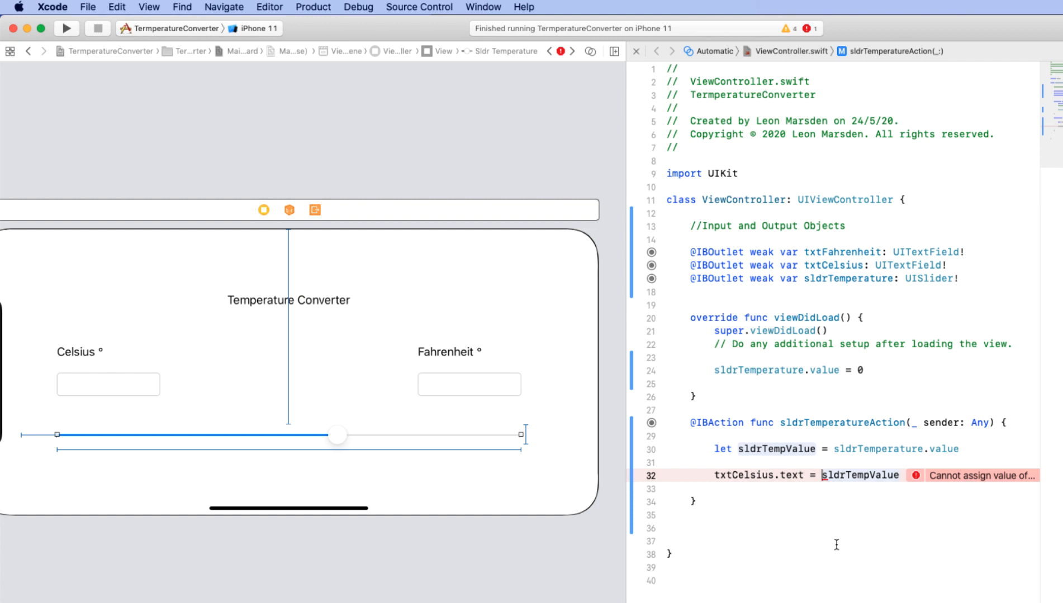
{"action": "type", "text": "String("}
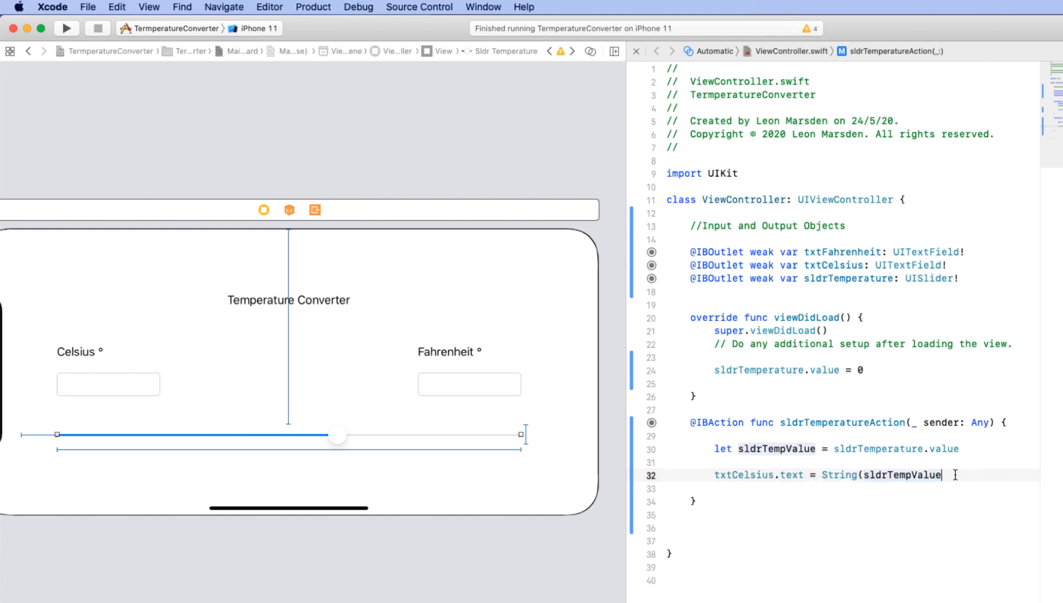
{"action": "type", "text": ")"}
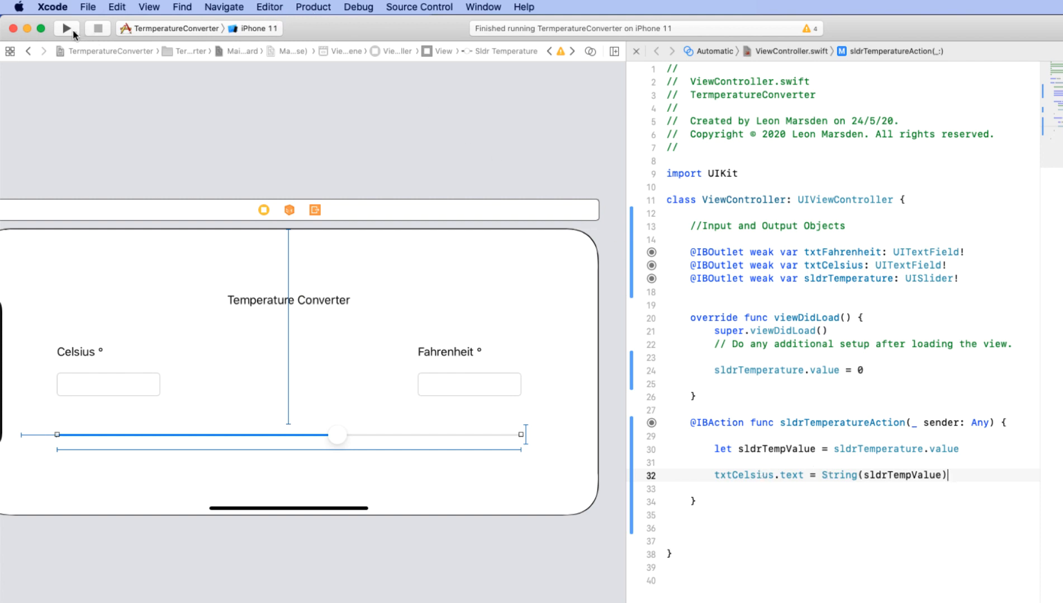
{"action": "left_click", "coordinate": [66, 28]}
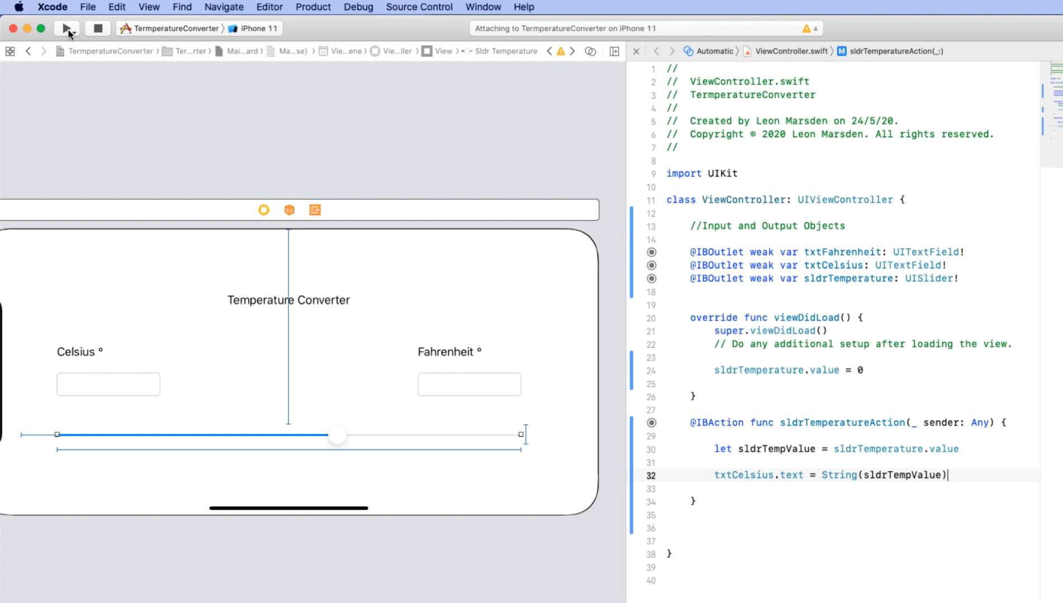
Drag the slider to about 12.9, -11 and -12.3 Celsius, watching unrounded values appear
{"action": "left_click", "coordinate": [69, 28]}
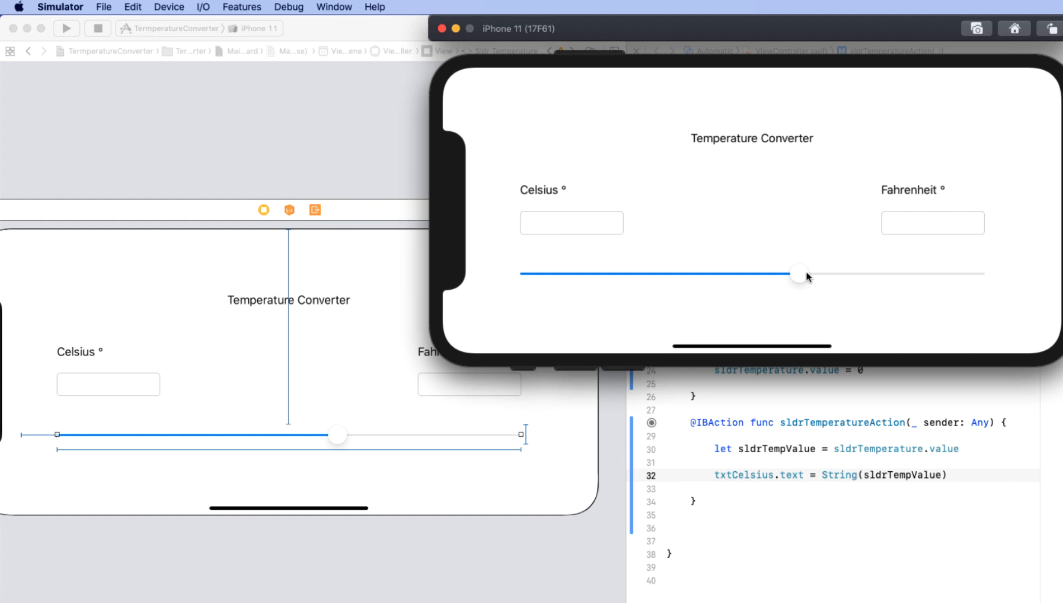
{"action": "left_click_drag", "start_coordinate": [799, 274], "coordinate": [844, 274]}
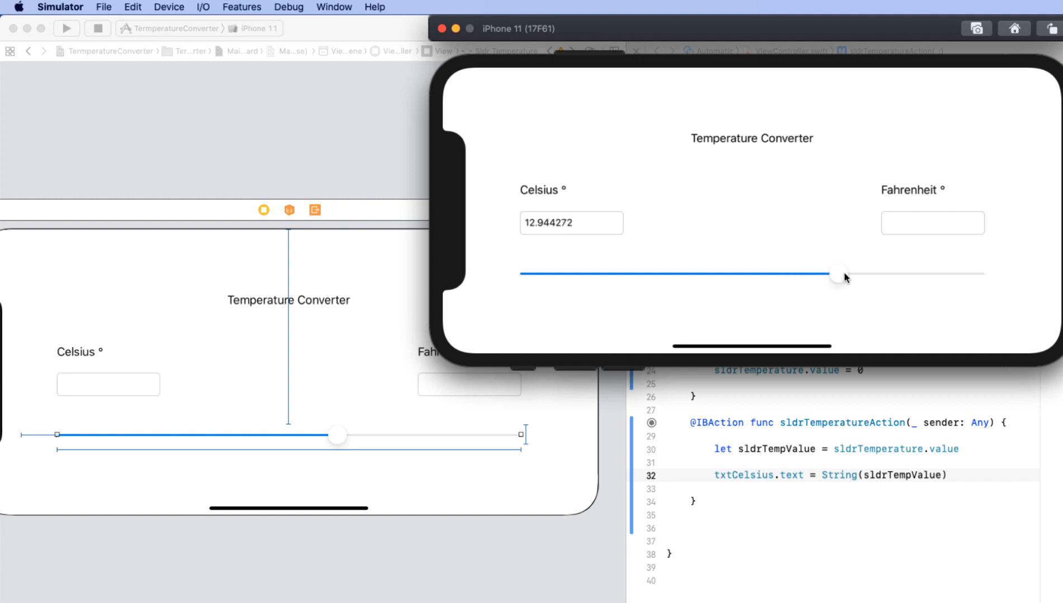
{"action": "left_click_drag", "start_coordinate": [843, 274], "coordinate": [768, 274]}
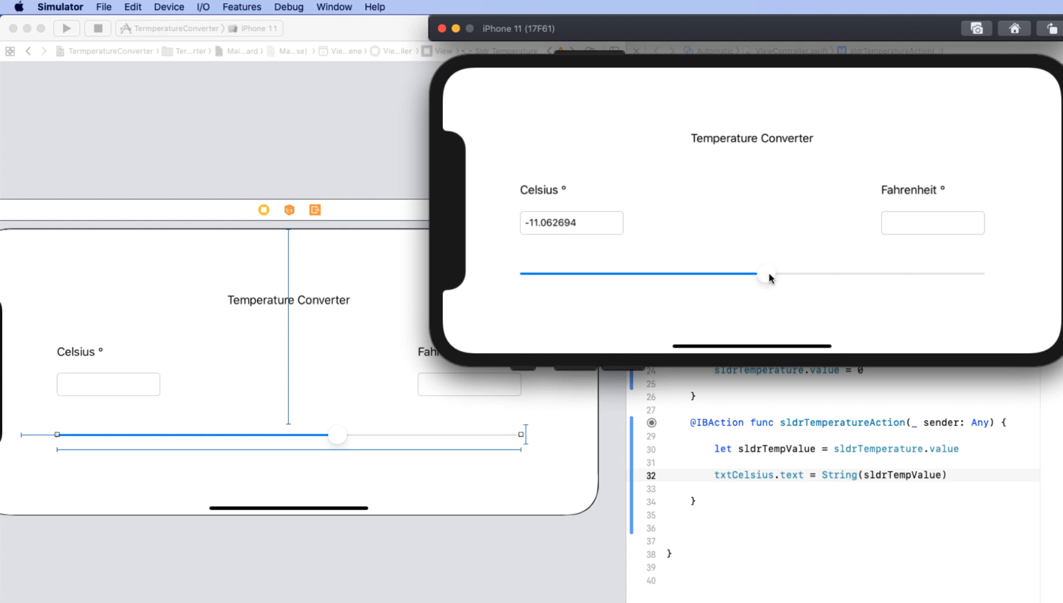
{"action": "left_click_drag", "start_coordinate": [767, 275], "coordinate": [762, 276]}
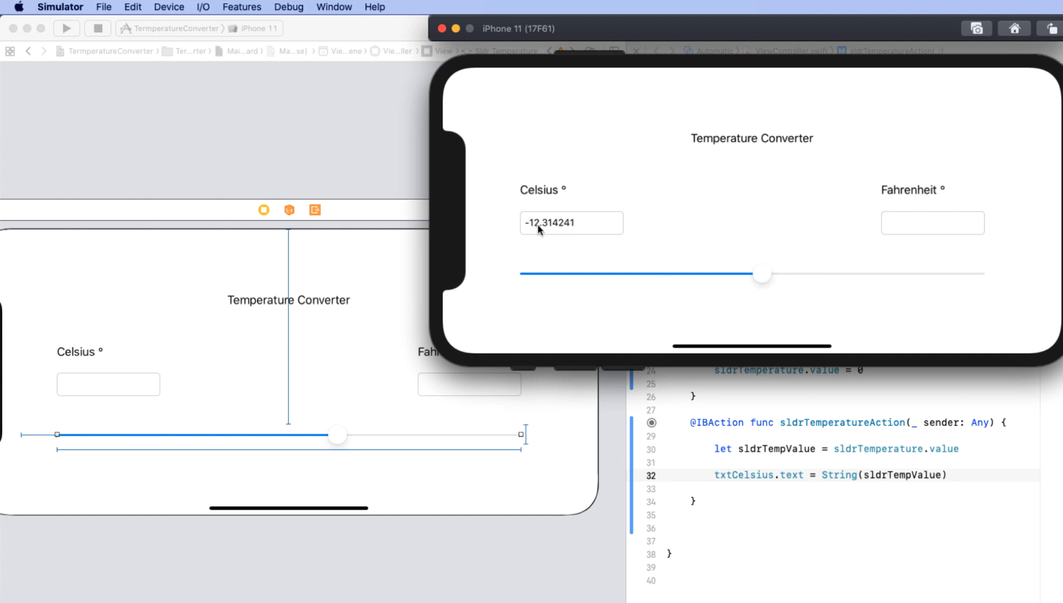
{"action": "mouse_move", "coordinate": [516, 233]}
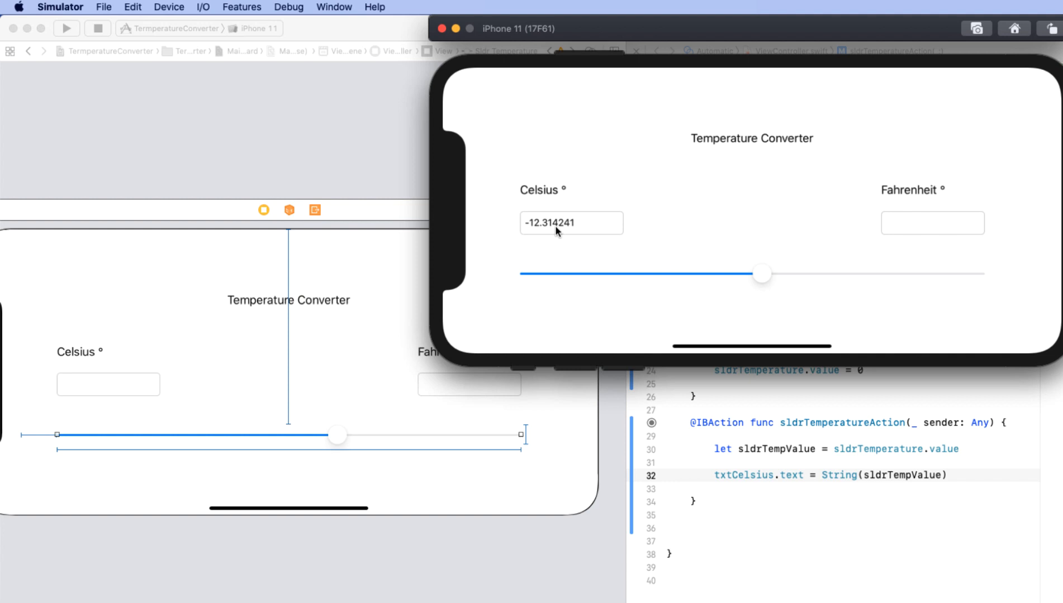
{"action": "mouse_move", "coordinate": [524, 189]}
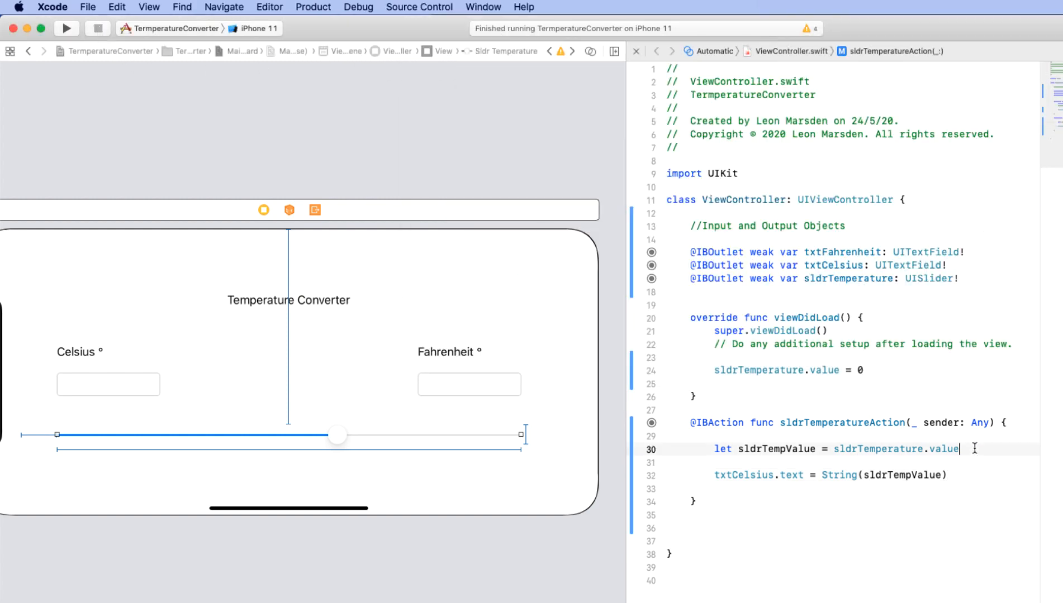
Add a celsisusValue = round(sldrTempValue) line and select sldrTempValue in the Celsius text line
{"action": "key", "text": "Return"}
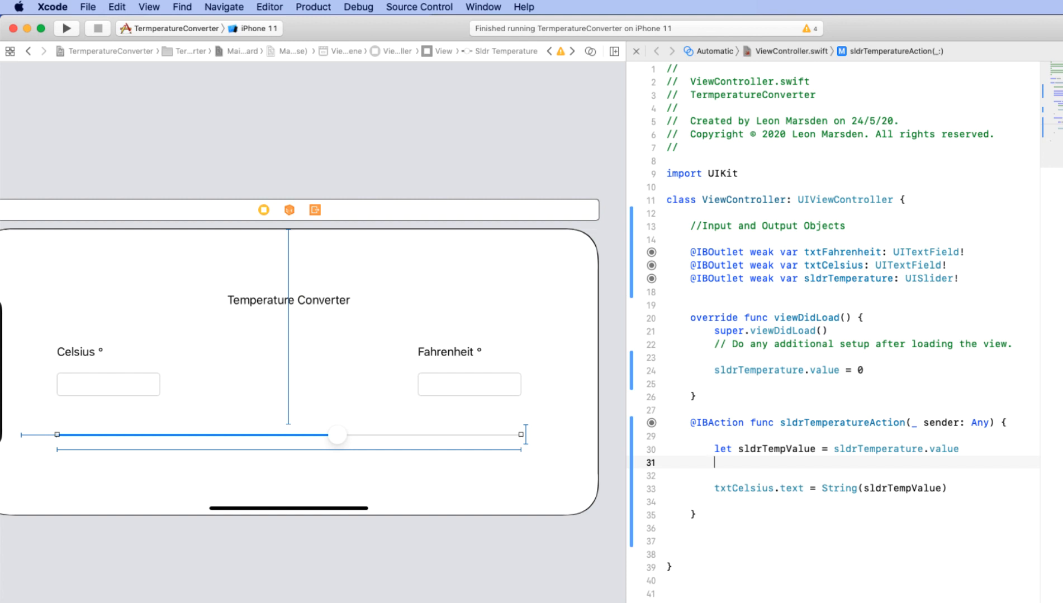
{"action": "type", "text": "let"}
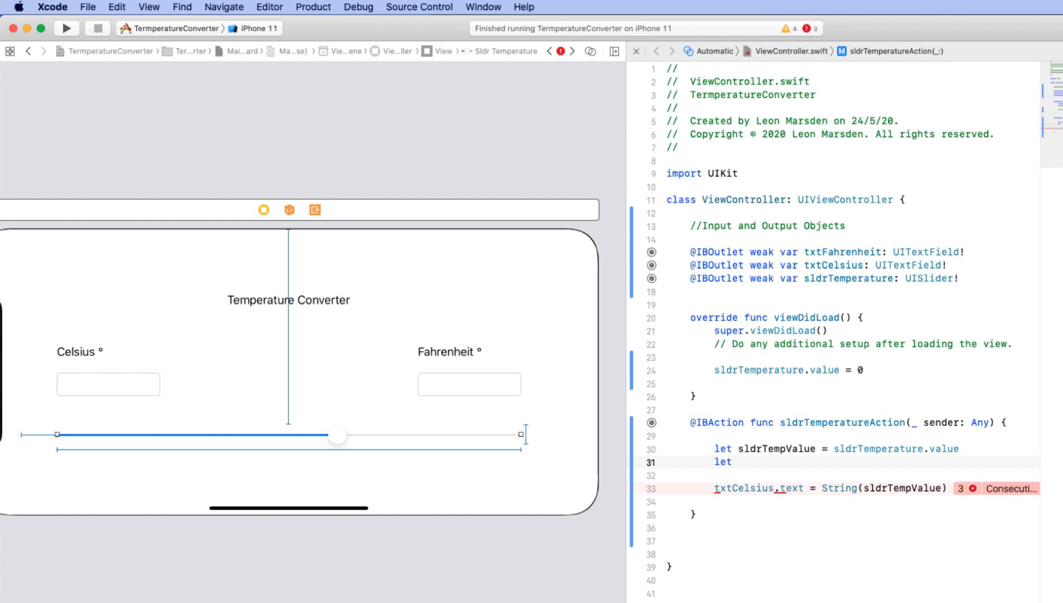
{"action": "type", "text": "celsisusValue"}
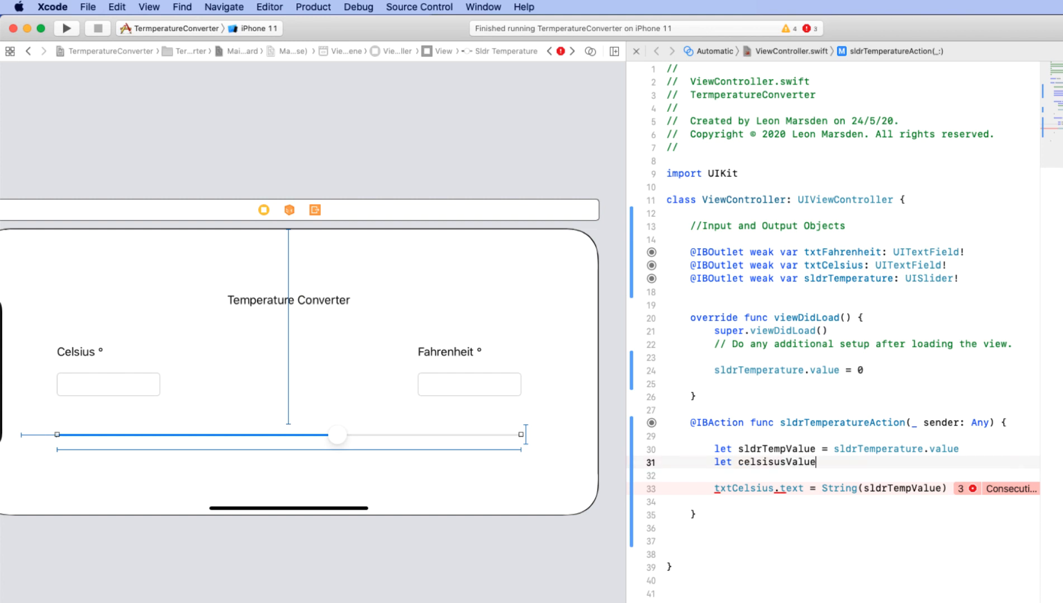
{"action": "type", "text": "= round(sldrTempValue"}
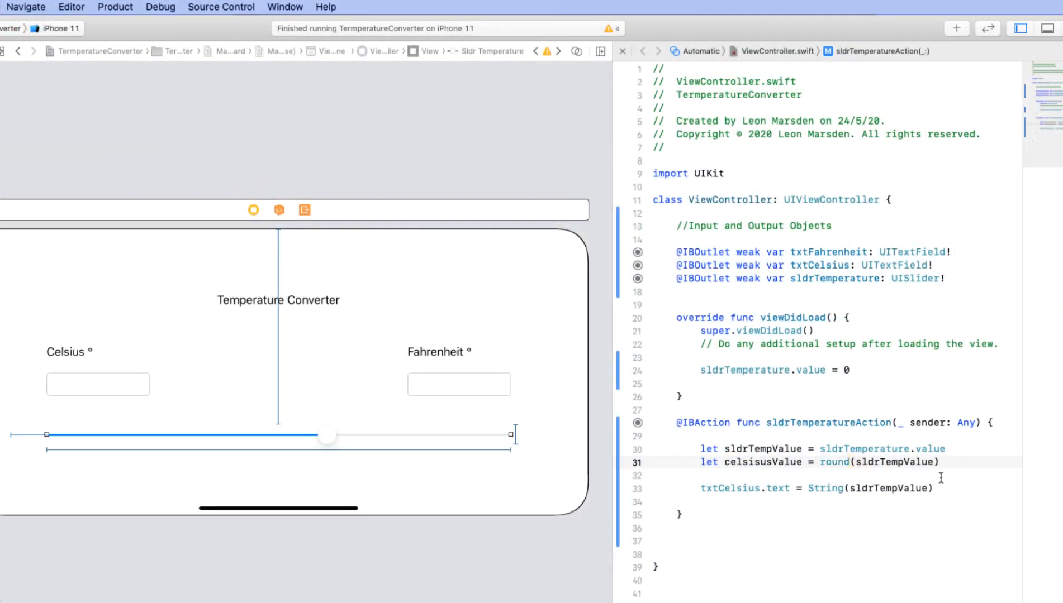
{"action": "double_click", "coordinate": [887, 488]}
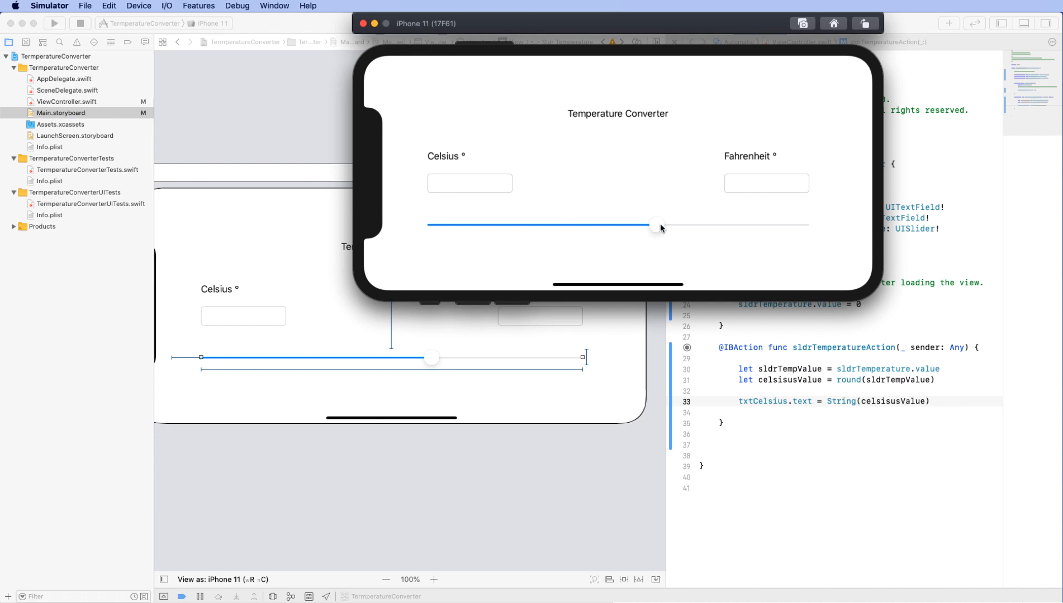
Drag the slider to -25.0 and then 20.0 Celsius, confirming whole-number values
{"action": "left_click_drag", "start_coordinate": [657, 225], "coordinate": [595, 225]}
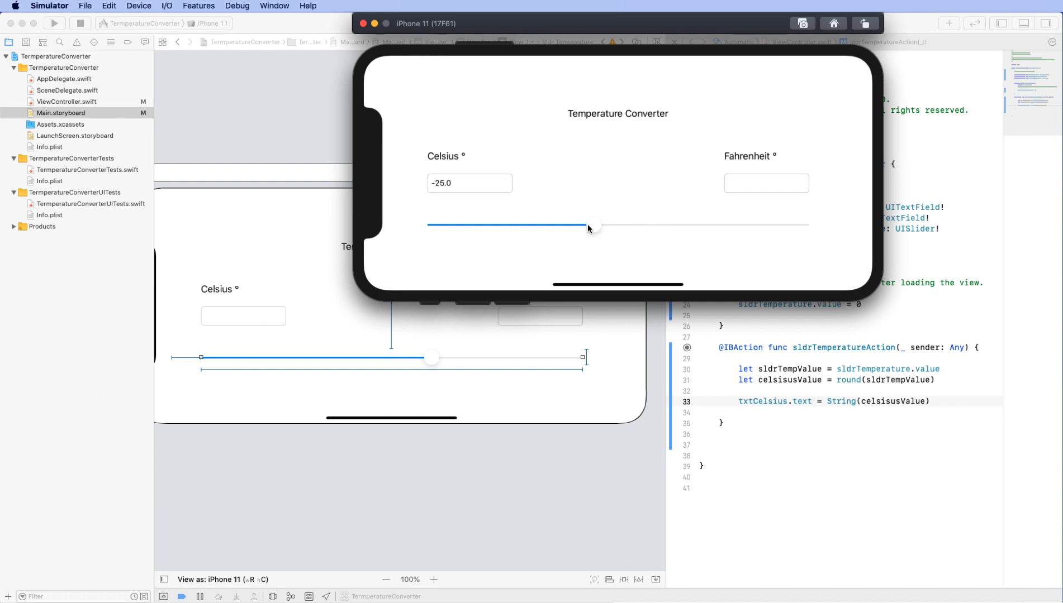
{"action": "left_click_drag", "start_coordinate": [588, 225], "coordinate": [705, 225]}
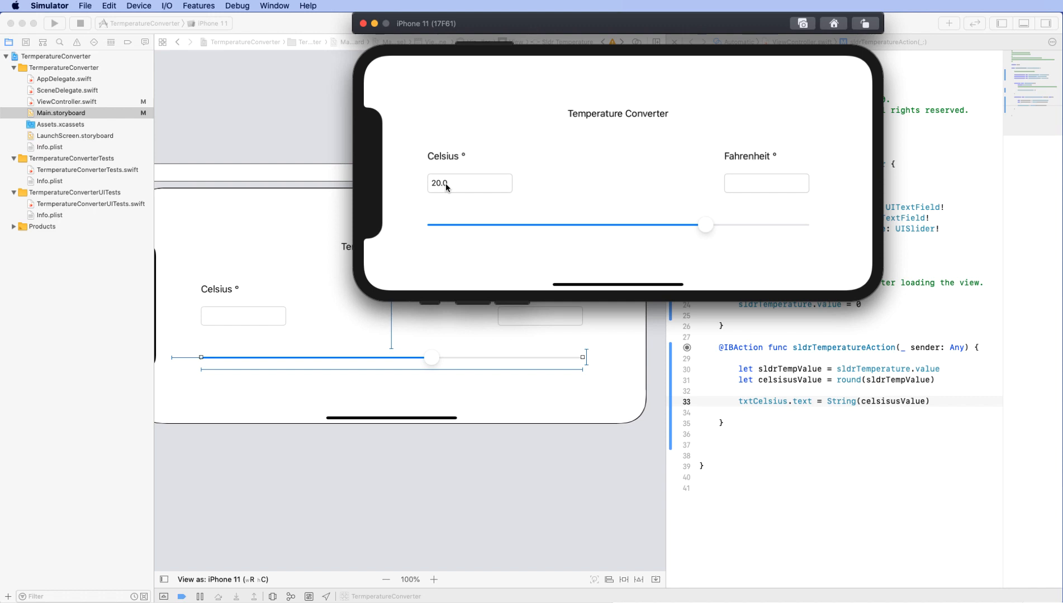
{"action": "mouse_move", "coordinate": [784, 425]}
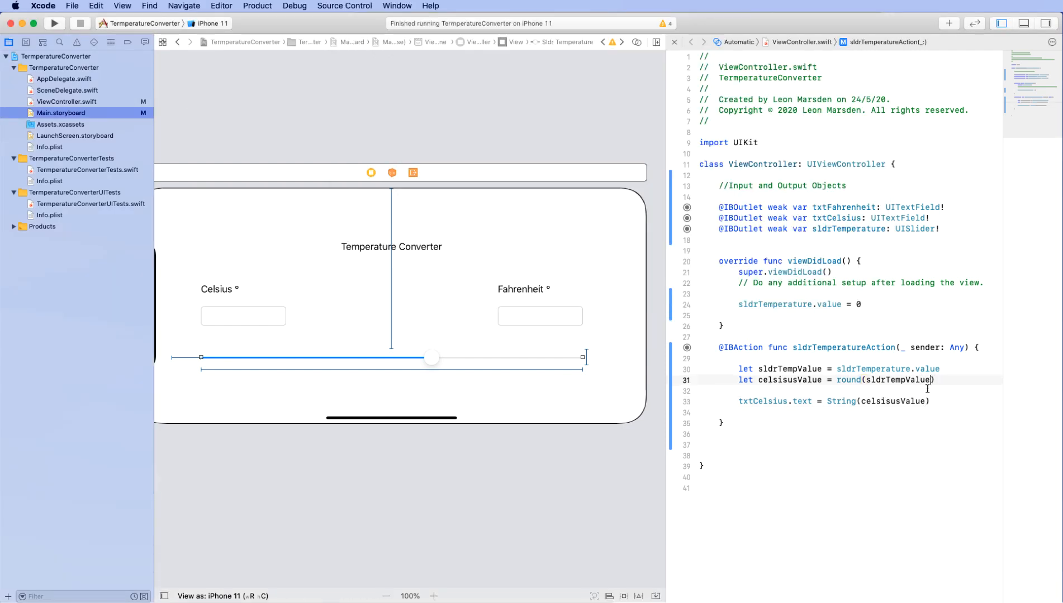
Multiply sldrTempValue by 100 and comment the example 15.3456 *100 = 1534
{"action": "type", "text": "*"}
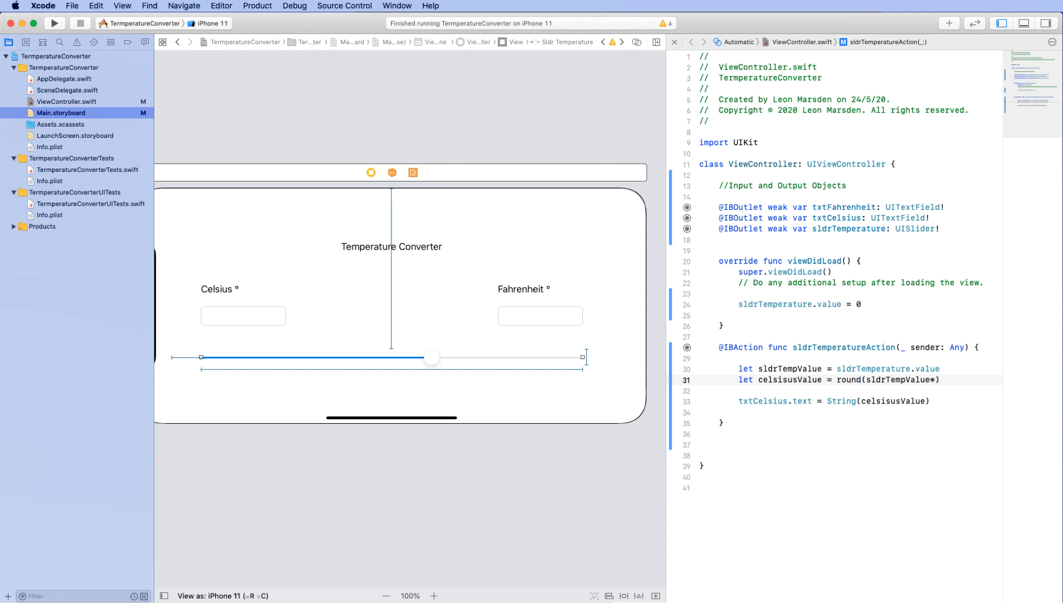
{"action": "type", "text": "100"}
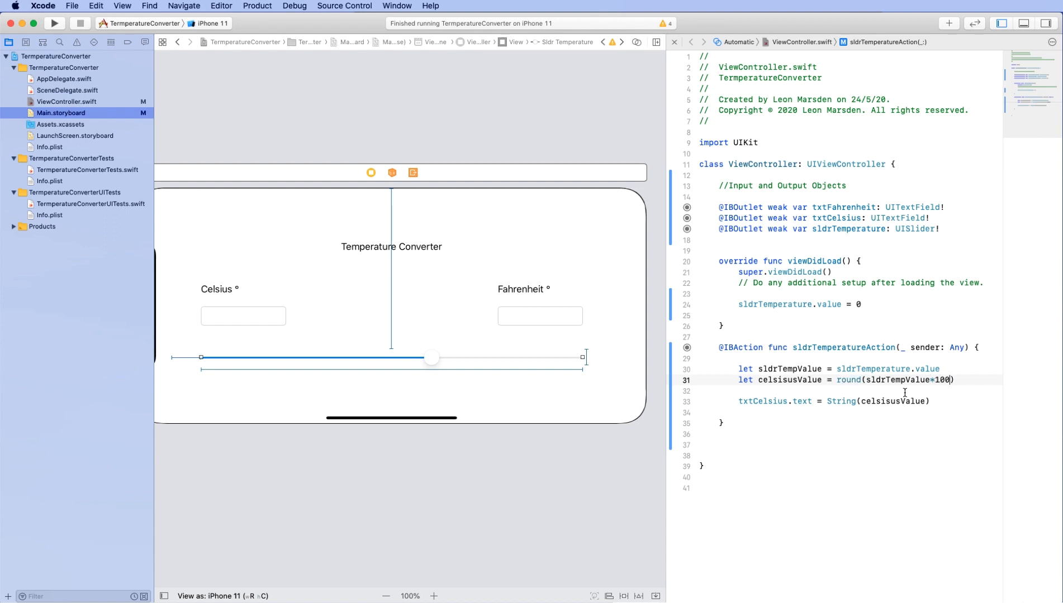
{"action": "type", "text": "//"}
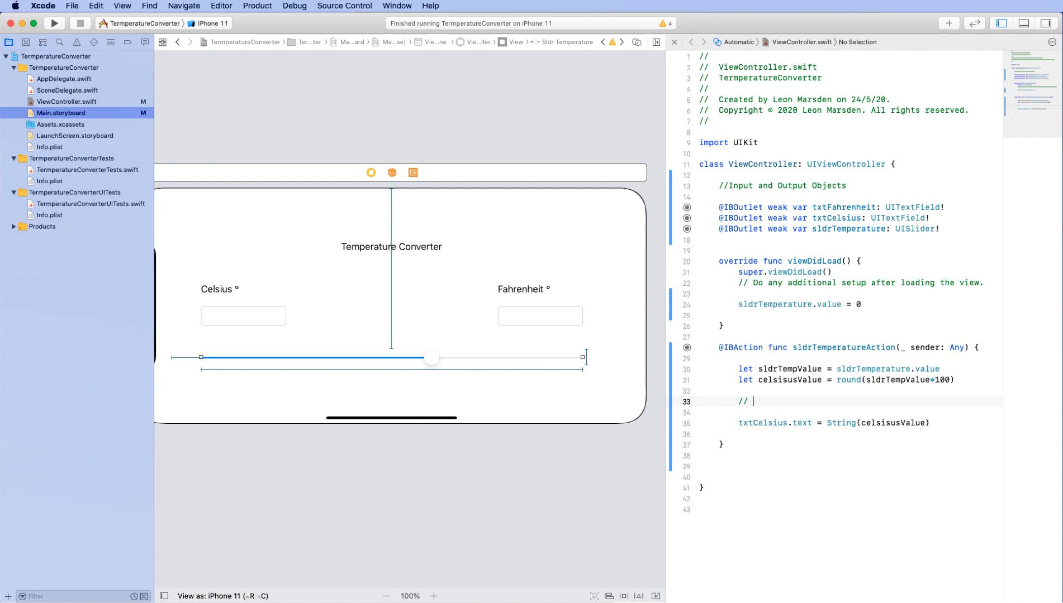
{"action": "type", "text": "15"}
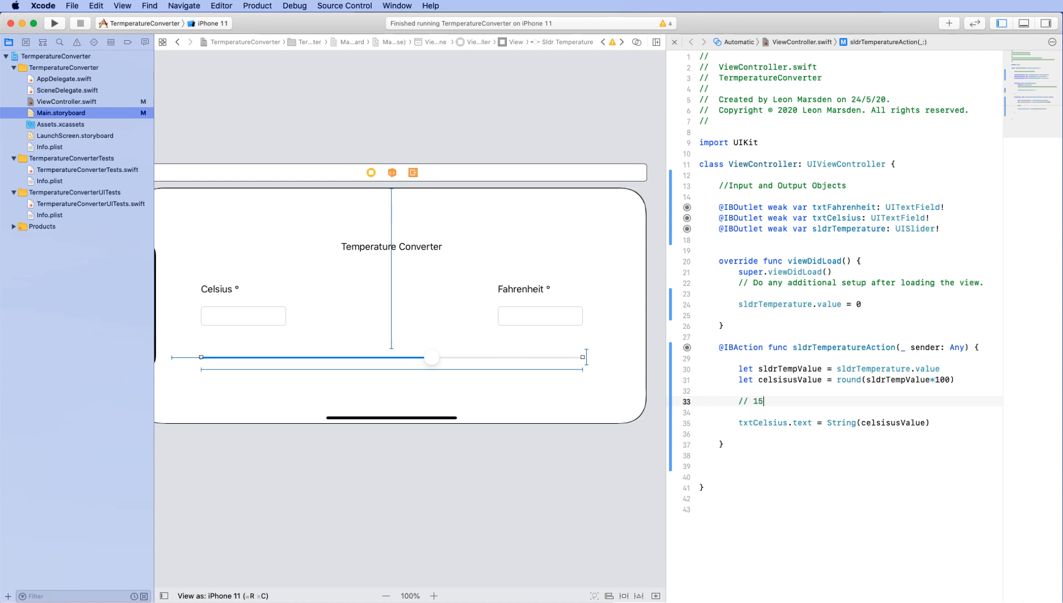
{"action": "type", "text": ".3456"}
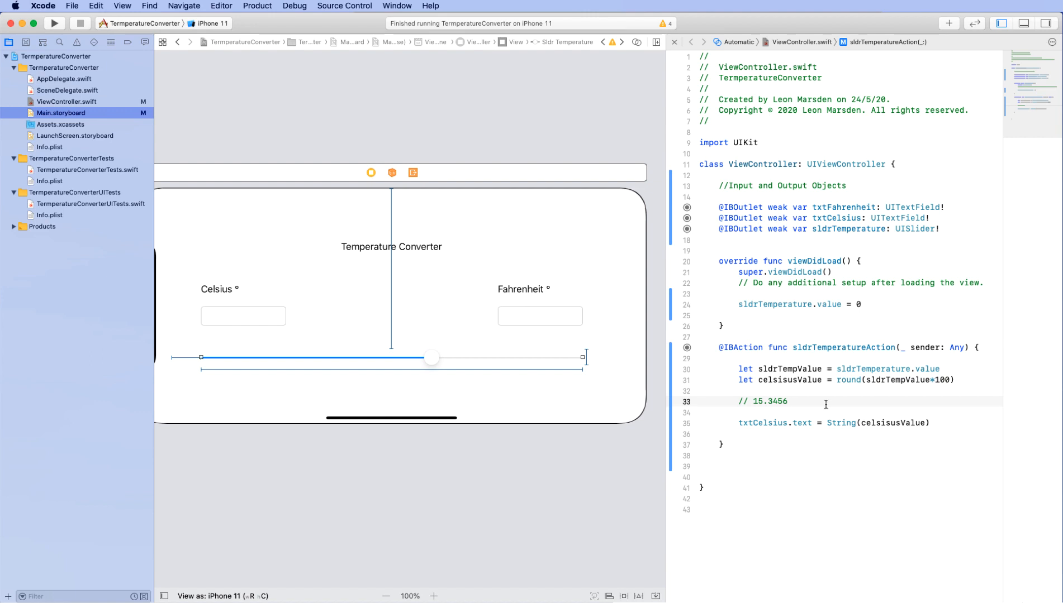
{"action": "type", "text": "*100"}
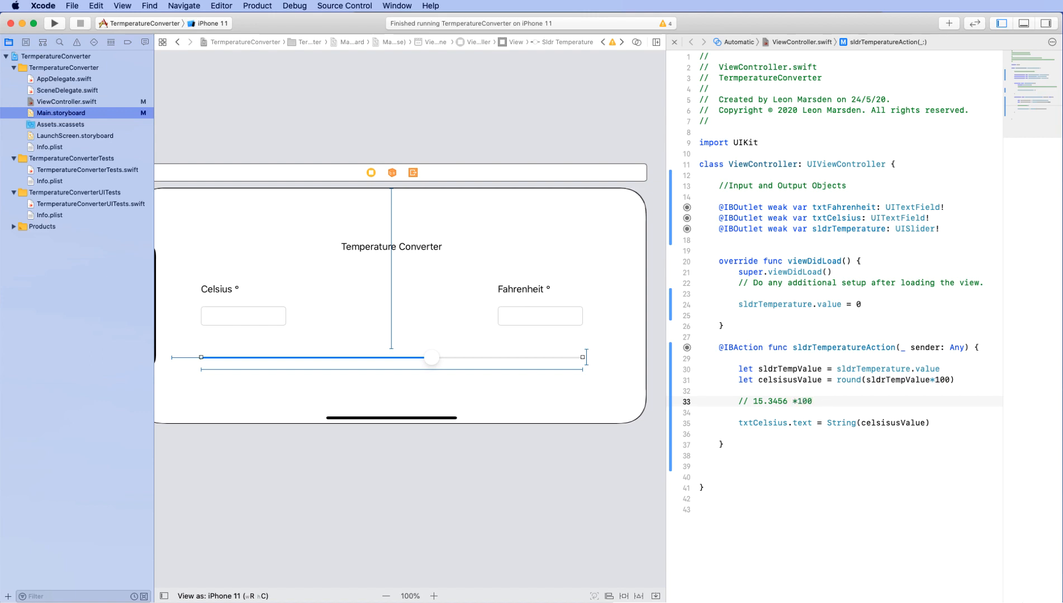
{"action": "left_click", "coordinate": [816, 401]}
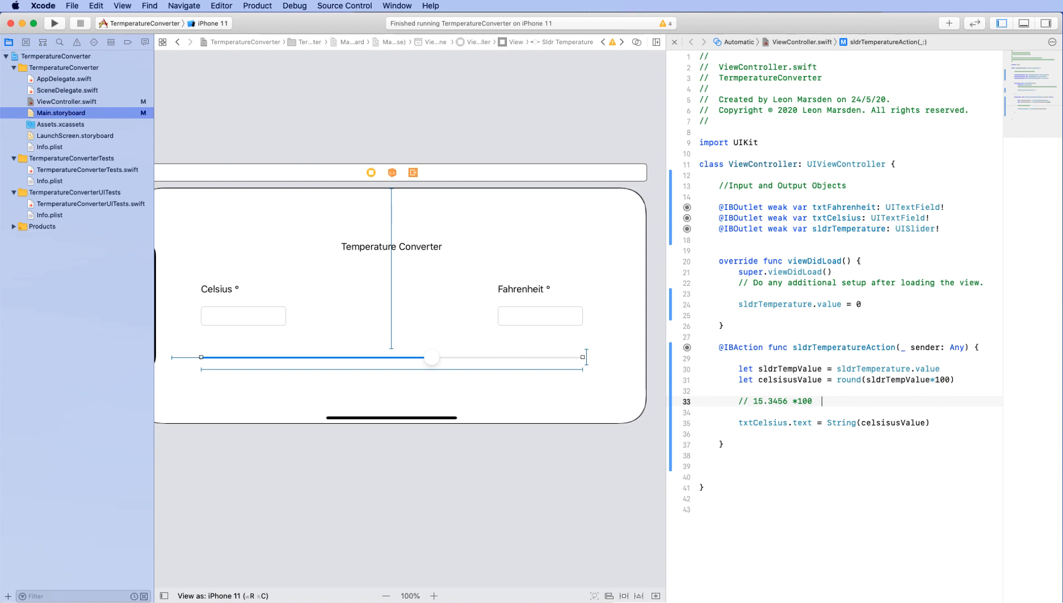
{"action": "type", "text": "="}
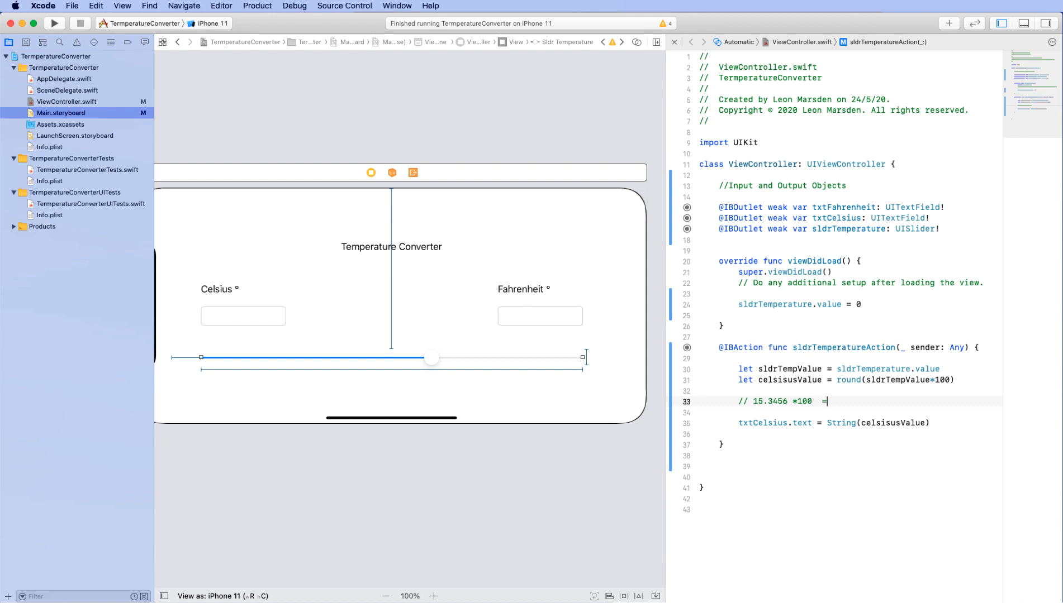
{"action": "type", "text": "15"}
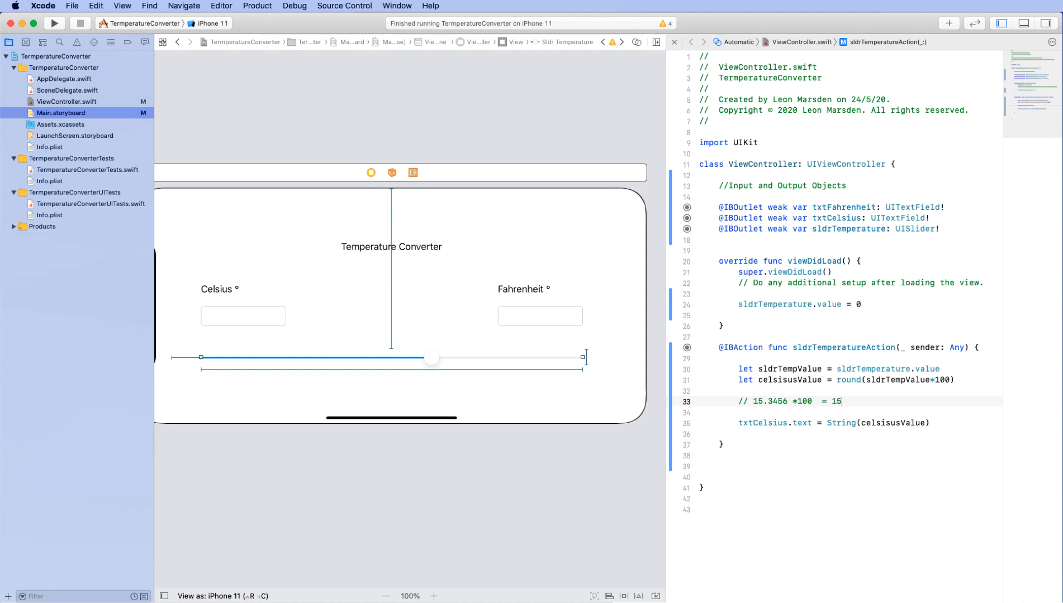
{"action": "type", "text": "34.56"}
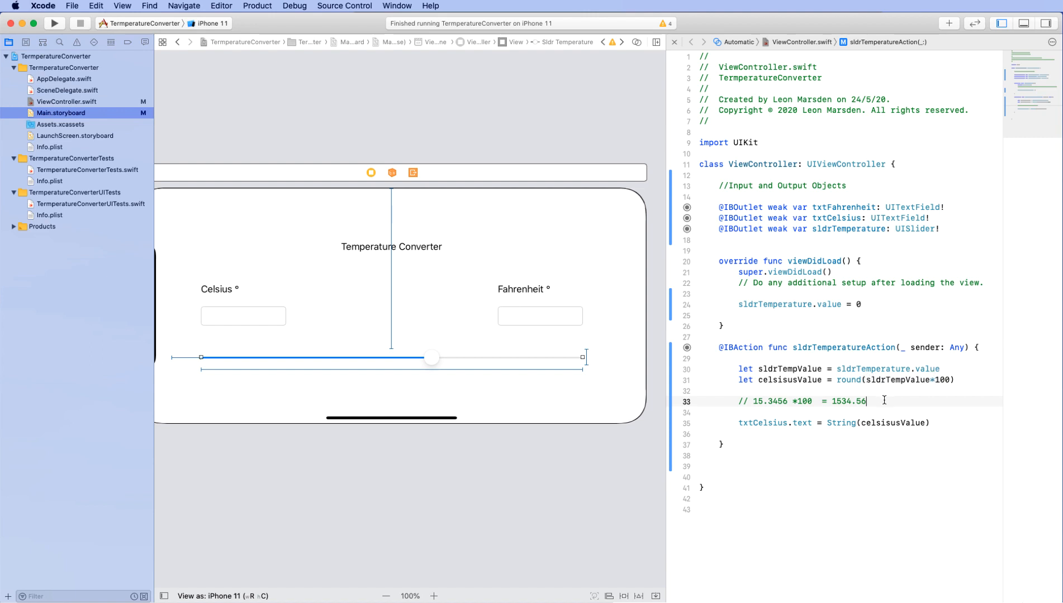
{"action": "key", "text": "backspace"}
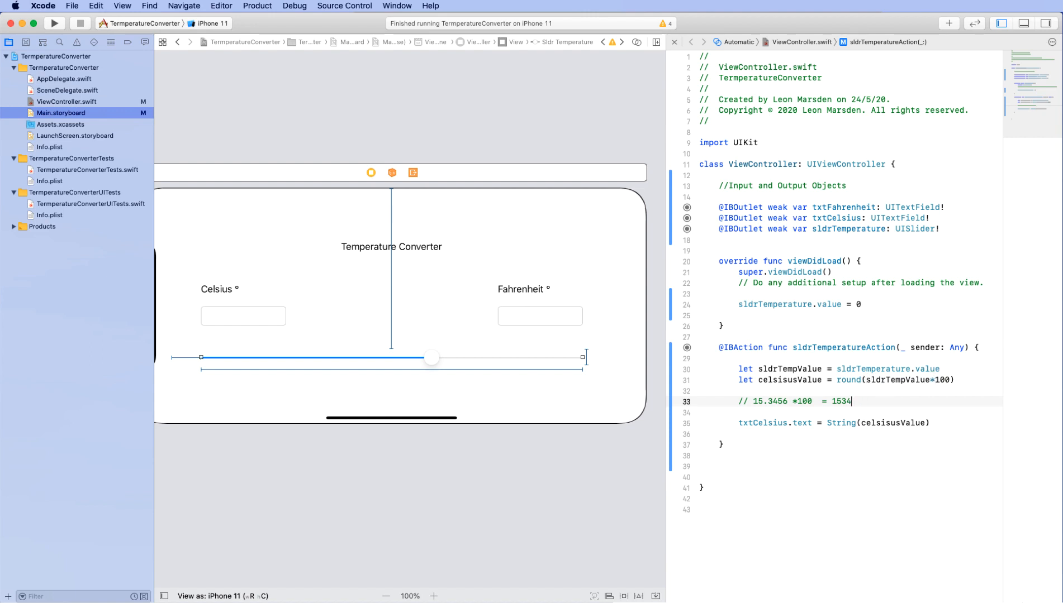
Divide the rounded value by 100 and extend the comment with / 100 = 15.34
{"action": "left_click", "coordinate": [852, 401]}
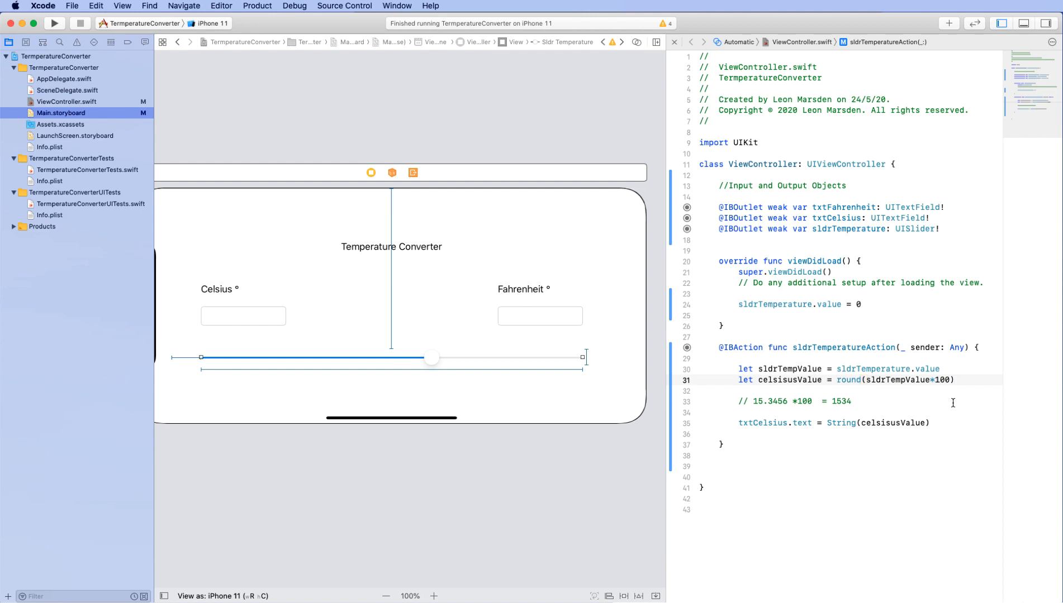
{"action": "type", "text": "/100"}
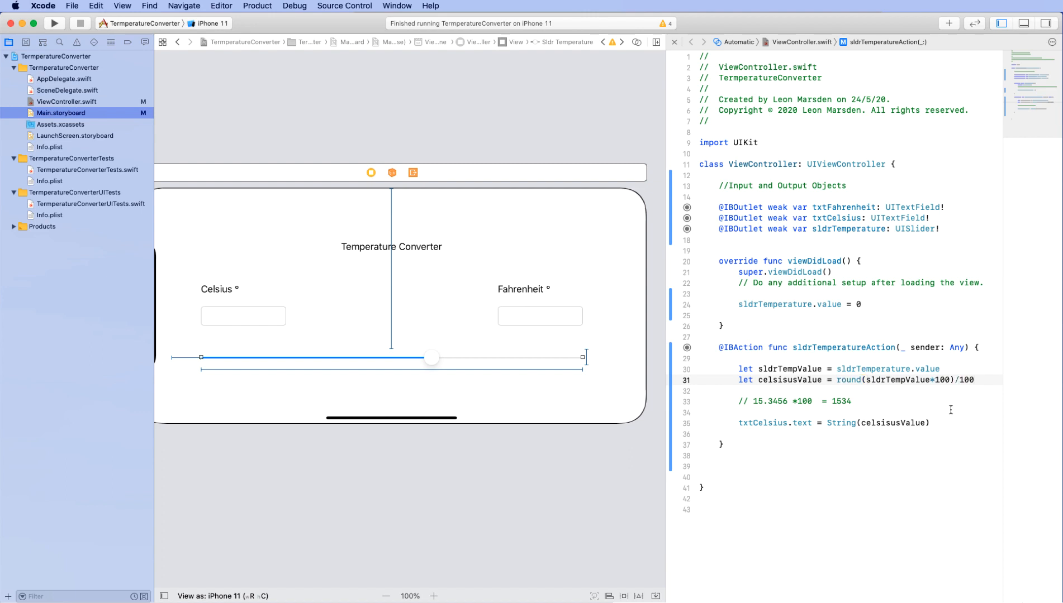
{"action": "type", "text": "/"}
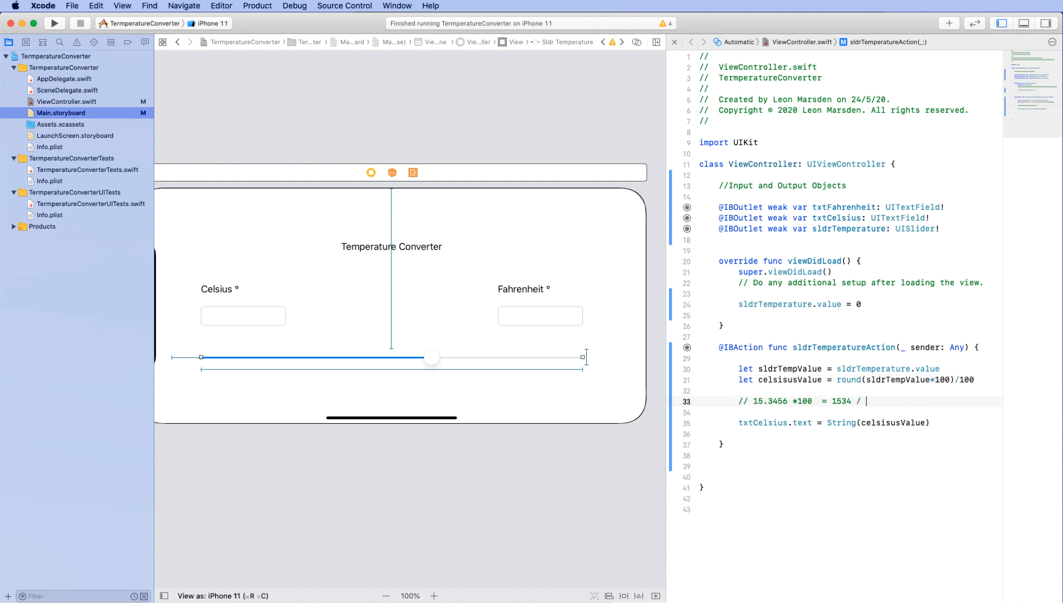
{"action": "type", "text": "100 ="}
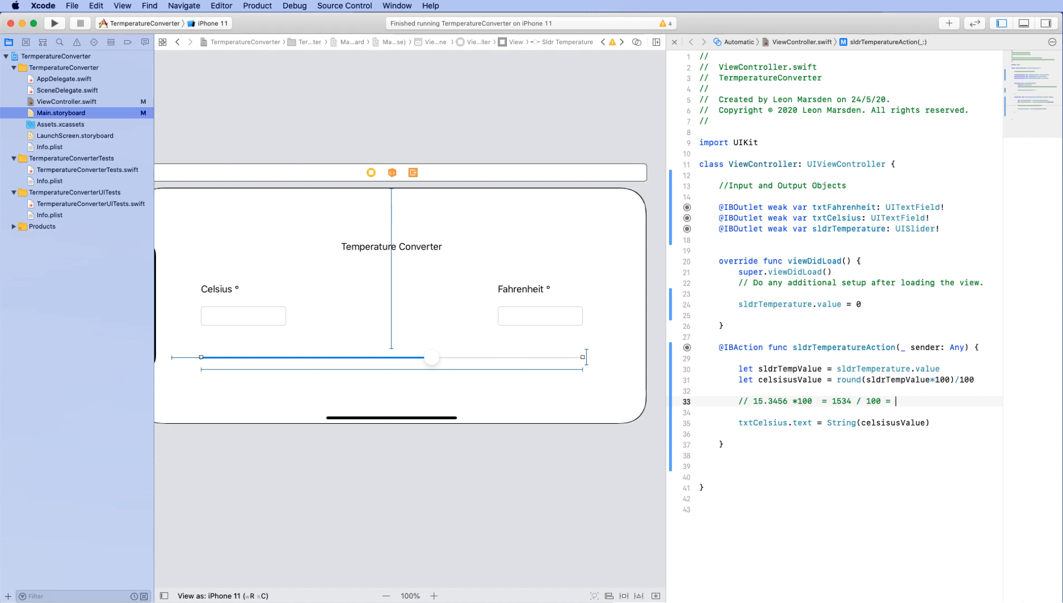
{"action": "type", "text": "15.34"}
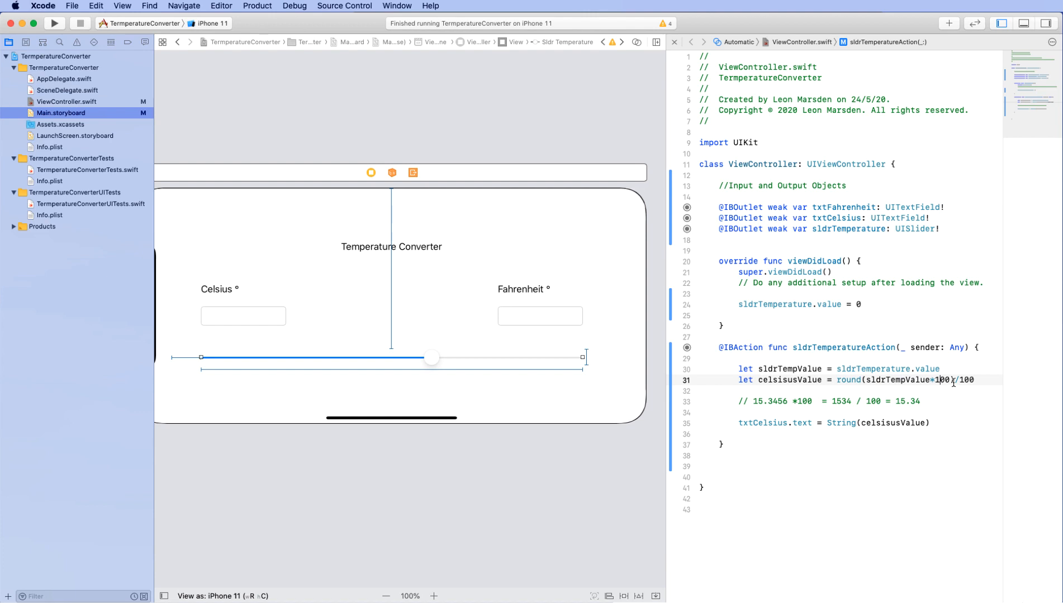
{"action": "double_click", "coordinate": [942, 380]}
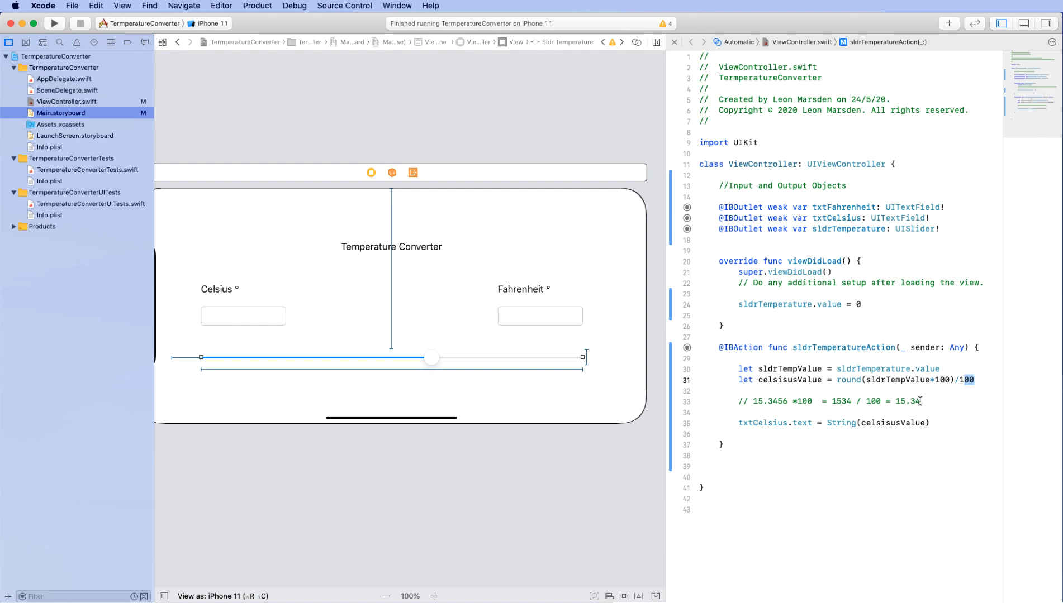
{"action": "mouse_move", "coordinate": [423, 307]}
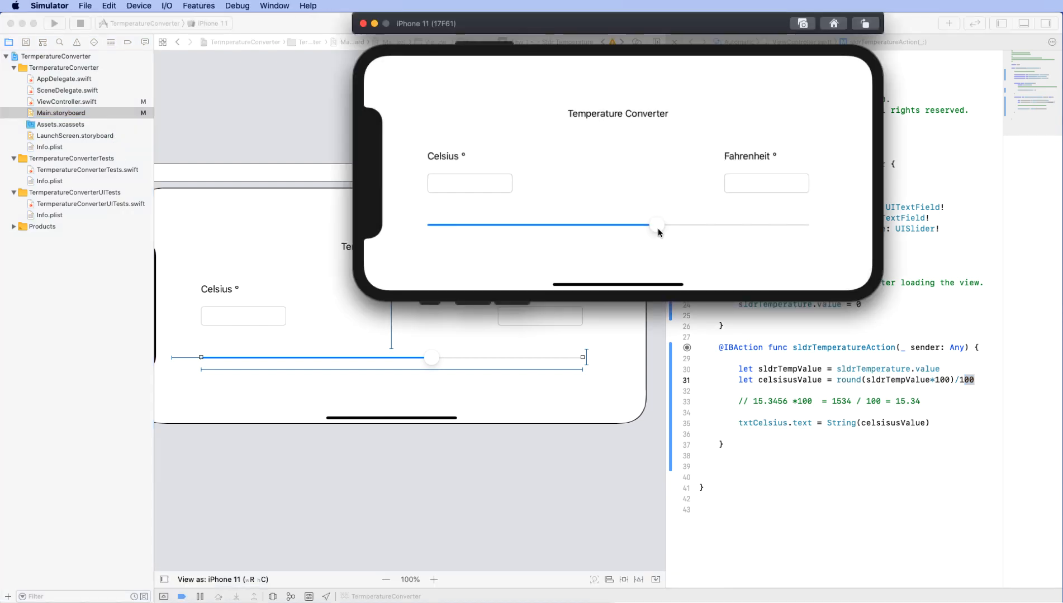
Drag the slider up to maximum and back, seeing two-decimal Celsius values like 32.86 and 37.18
{"action": "left_click_drag", "start_coordinate": [658, 224], "coordinate": [738, 224]}
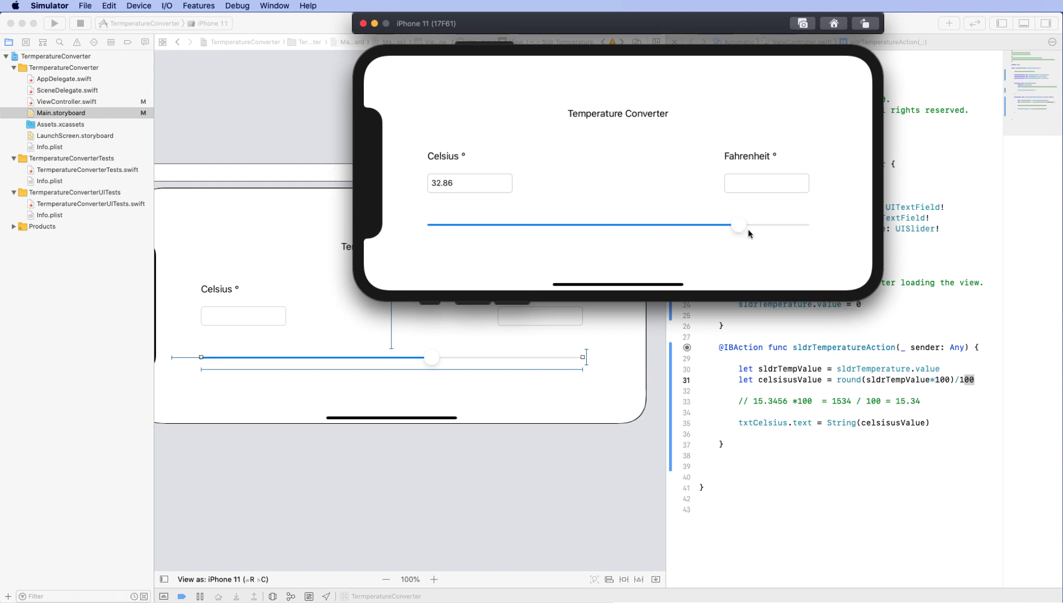
{"action": "left_click_drag", "start_coordinate": [737, 225], "coordinate": [803, 225]}
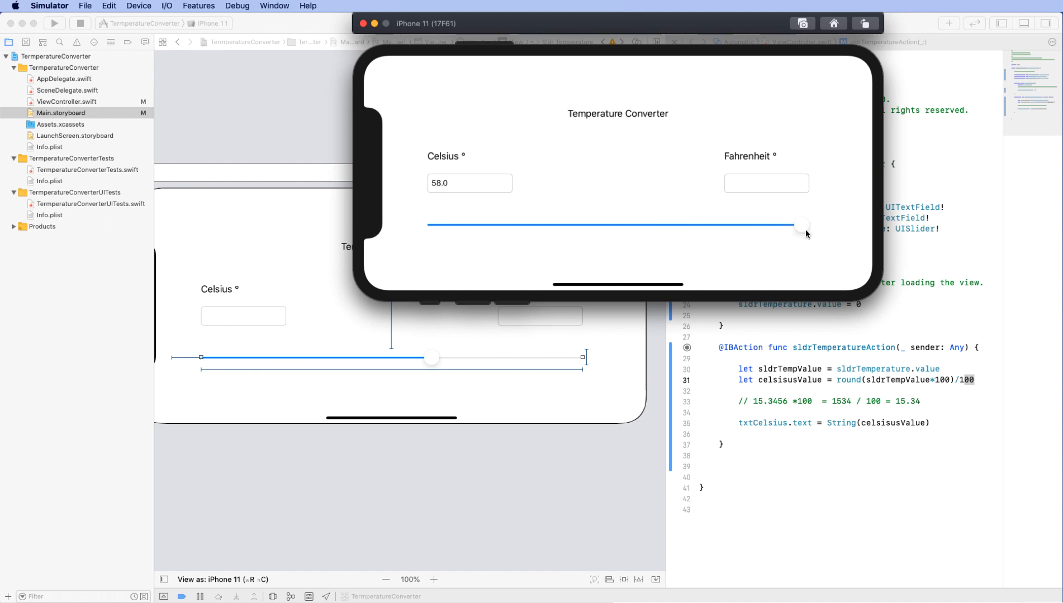
{"action": "mouse_move", "coordinate": [811, 235]}
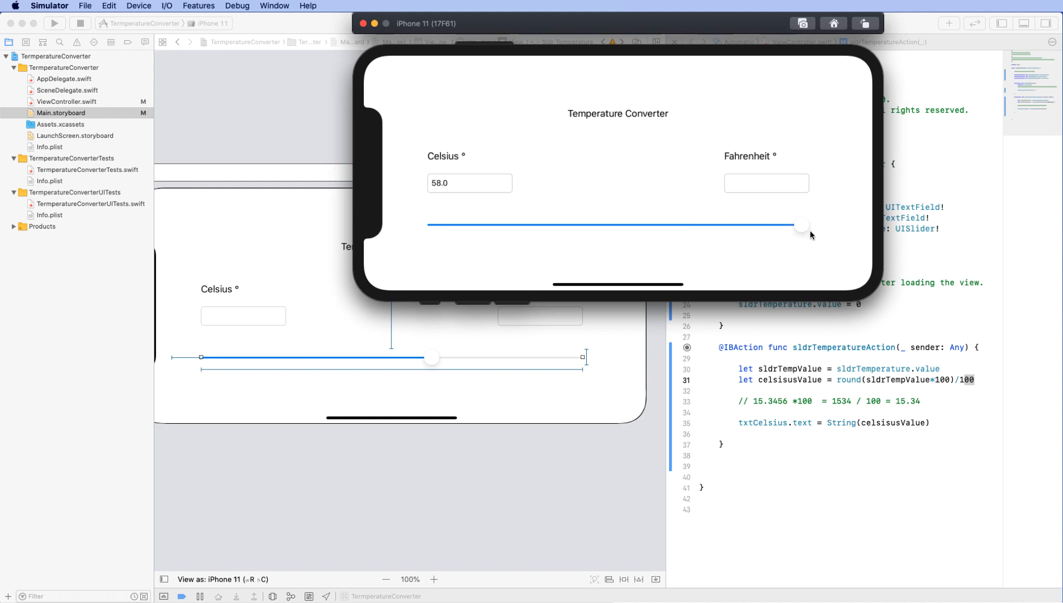
{"action": "left_click_drag", "start_coordinate": [801, 226], "coordinate": [747, 225]}
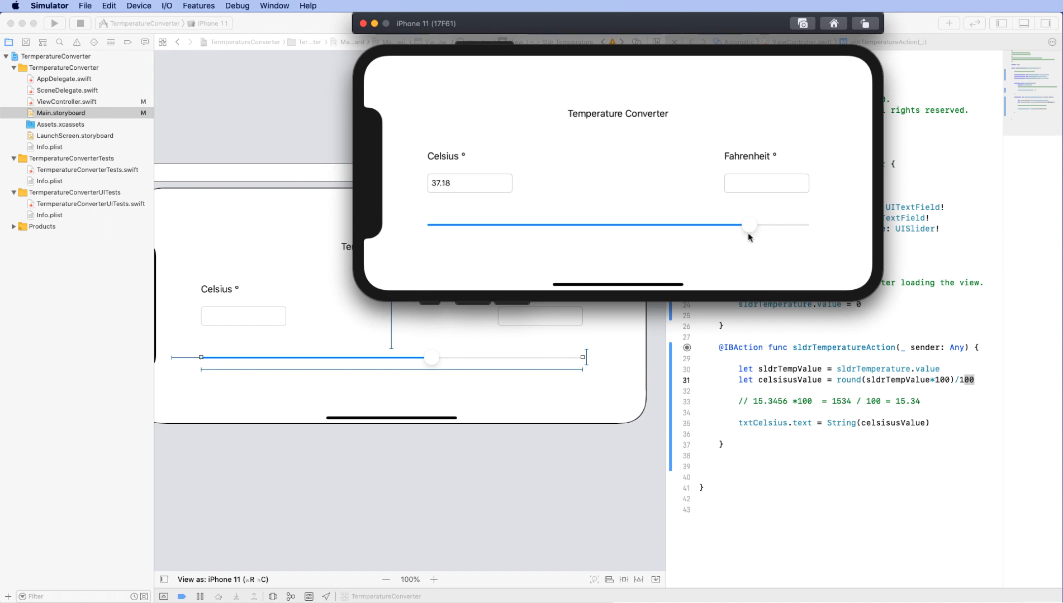
{"action": "left_click_drag", "start_coordinate": [746, 225], "coordinate": [725, 225]}
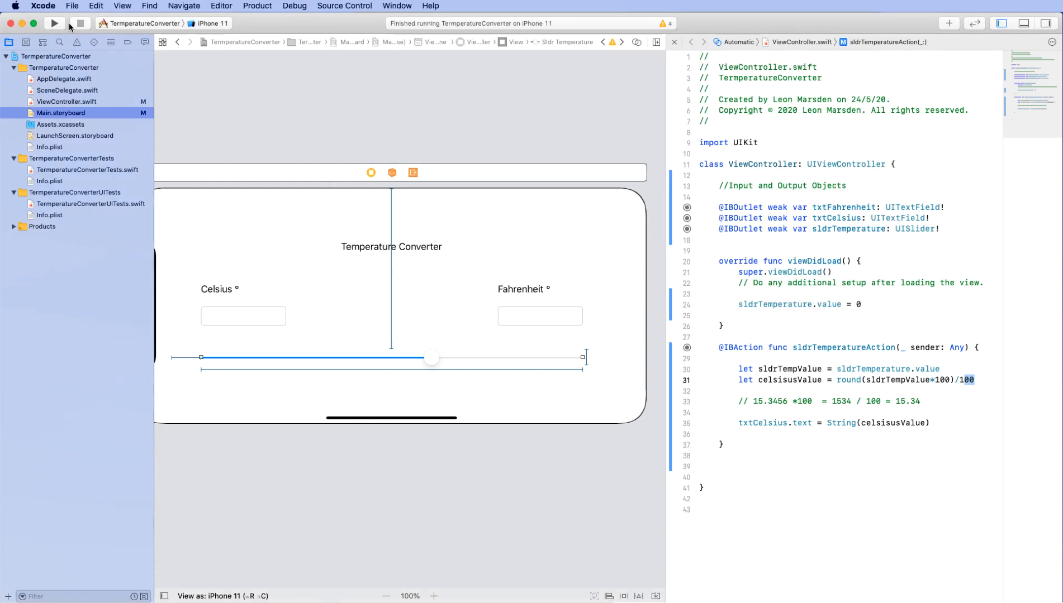
{"action": "mouse_move", "coordinate": [461, 236]}
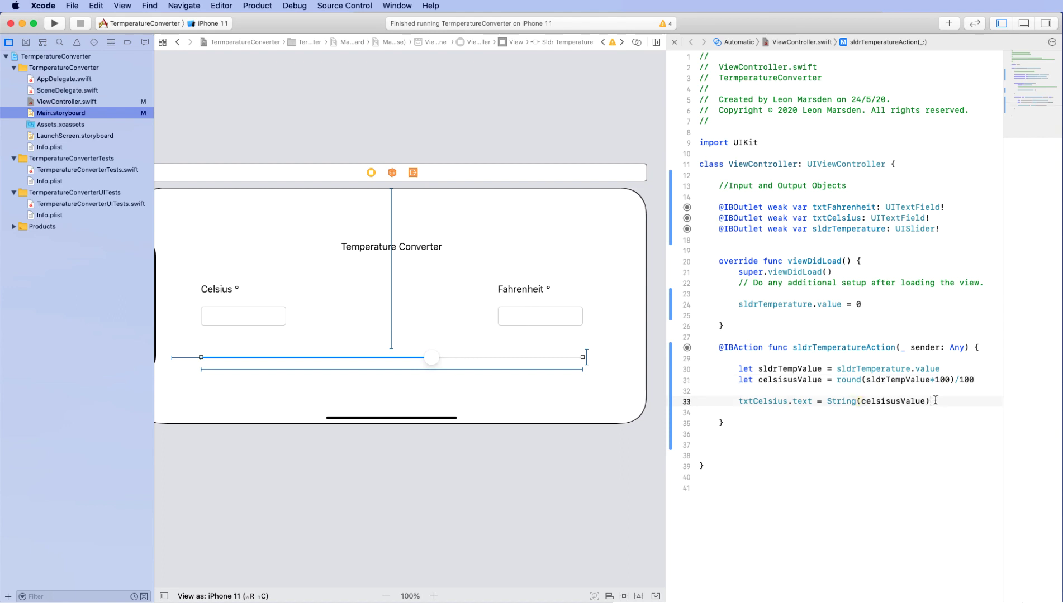
Delete the rounding comment, leaving a fresh blank line below the Celsius assignment
{"action": "key", "text": "Return"}
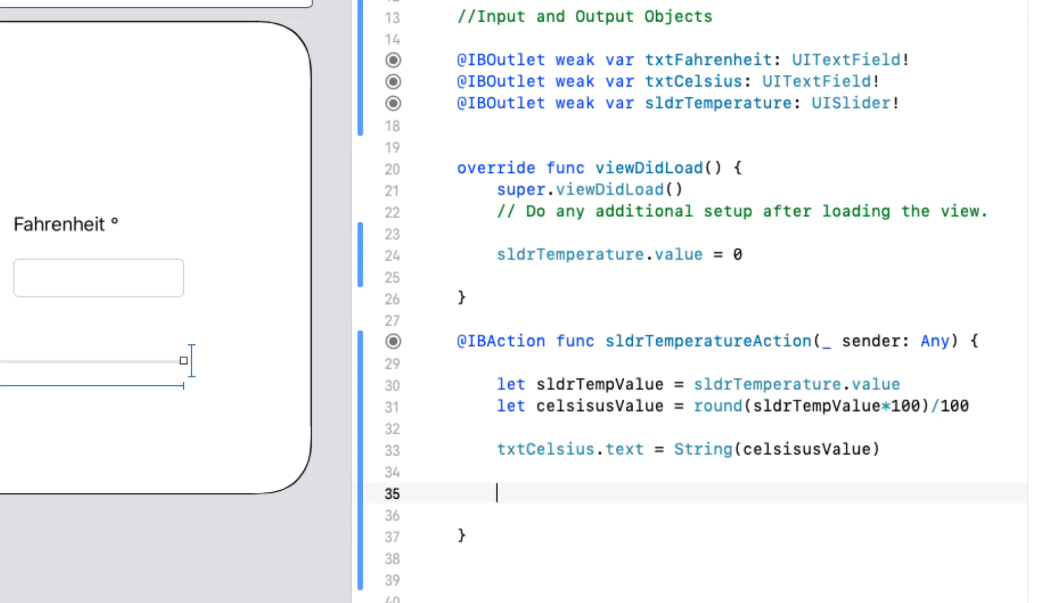
Start declaring var fahrenheitValue = sldrTempValue on the new line
{"action": "type", "text": "var"}
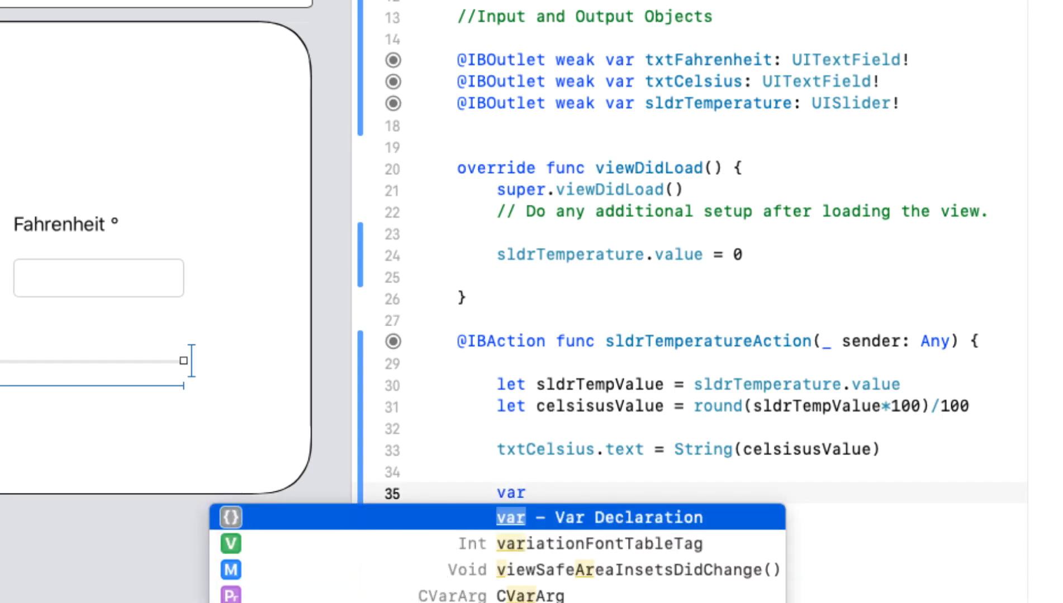
{"action": "type", "text": "fahren"}
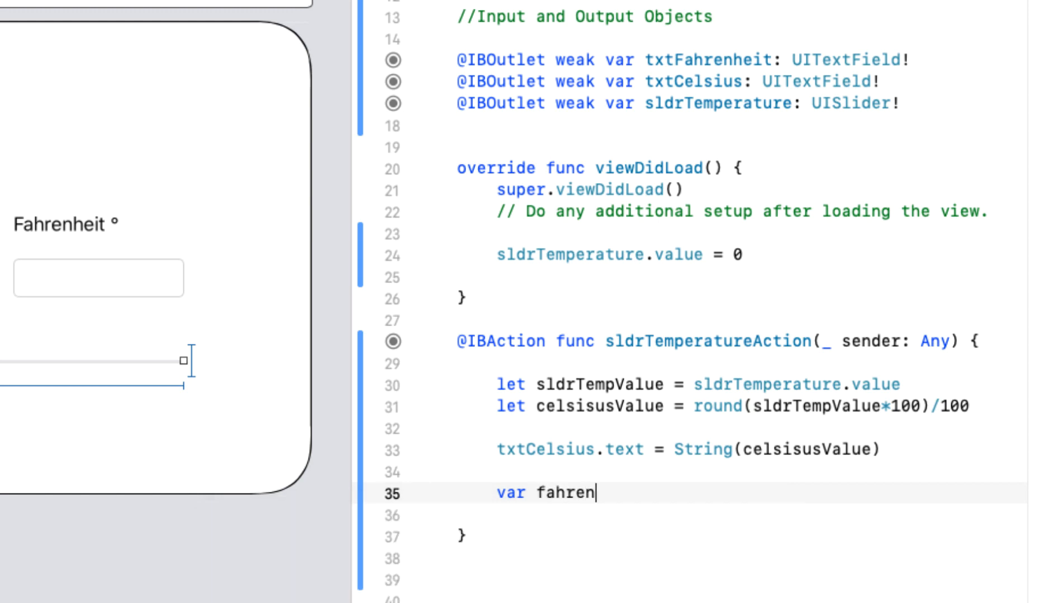
{"action": "type", "text": "heit"}
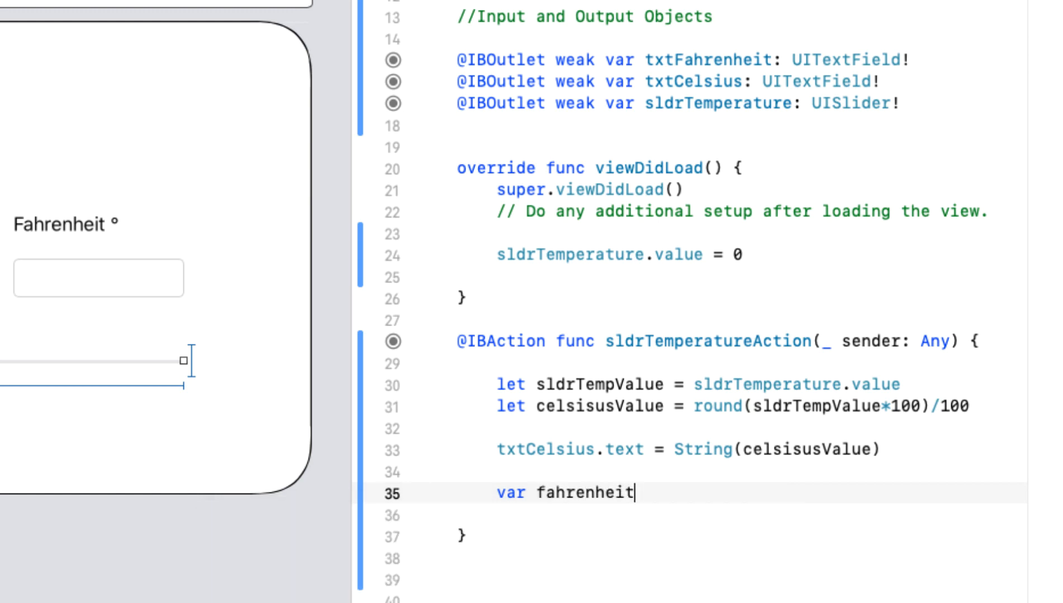
{"action": "type", "text": "Value"}
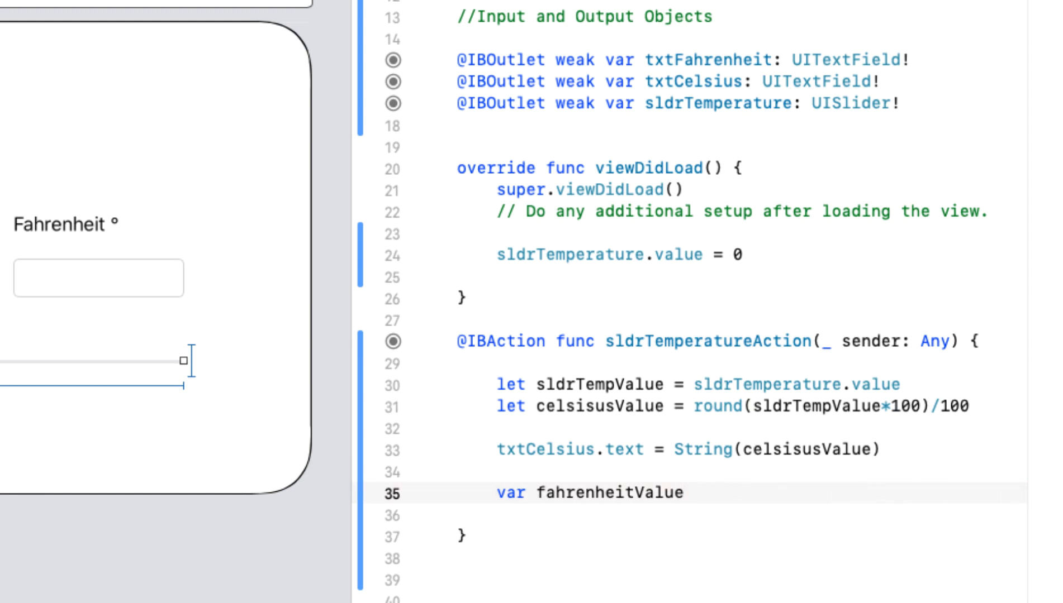
{"action": "type", "text": "="}
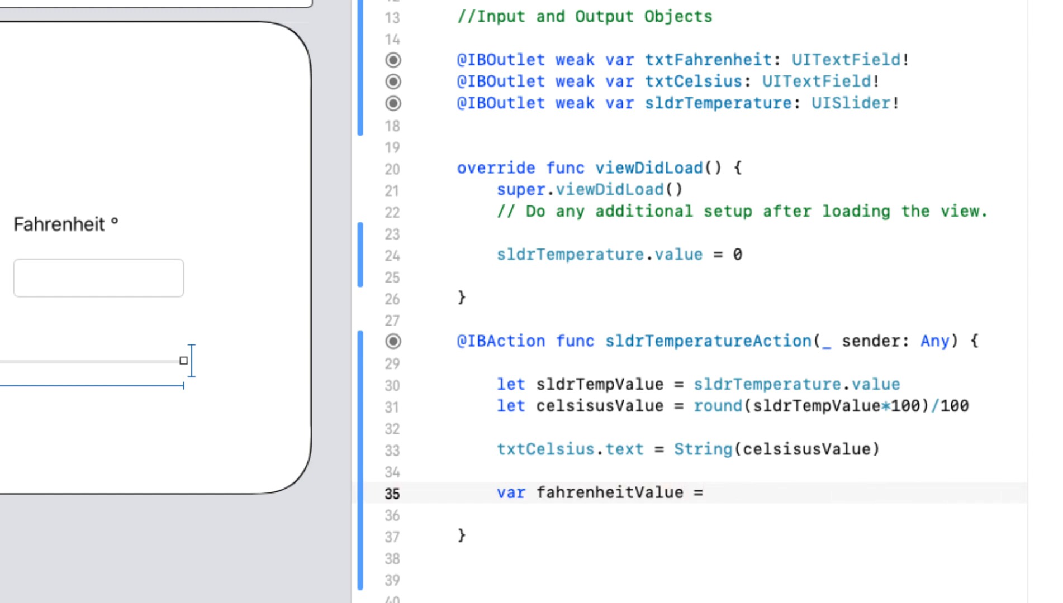
{"action": "type", "text": "sldrTempValue"}
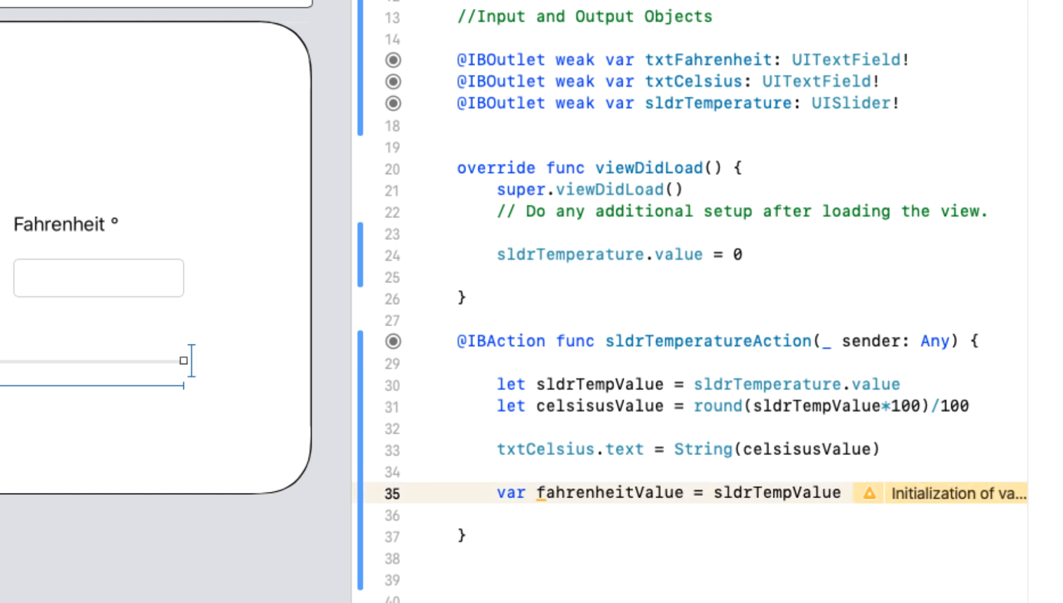
Complete the Fahrenheit formula as ((sldrTempValue*9)/5)+32
{"action": "type", "text": "*"}
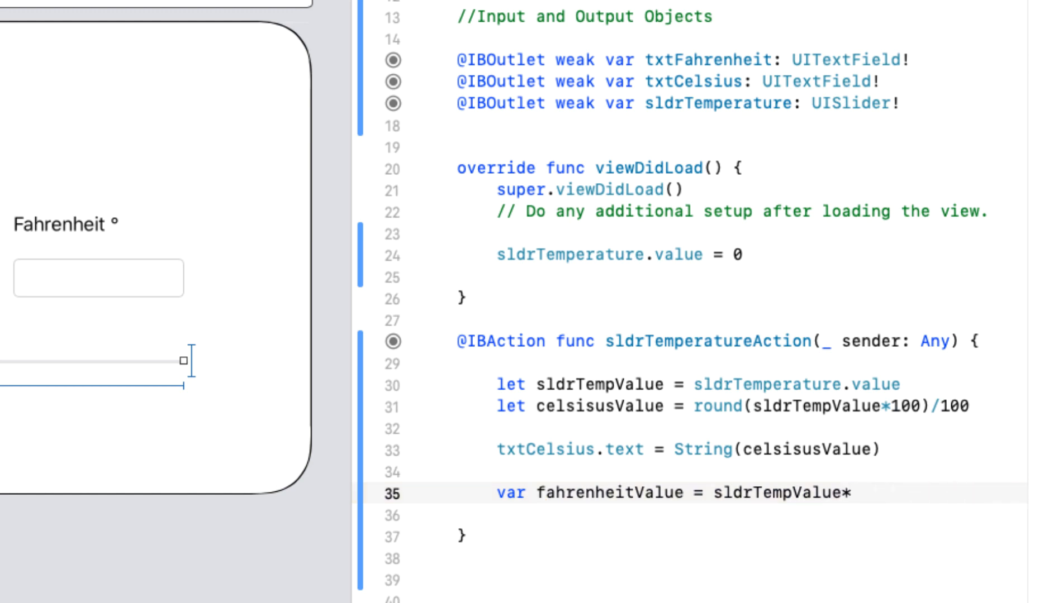
{"action": "type", "text": "9)"}
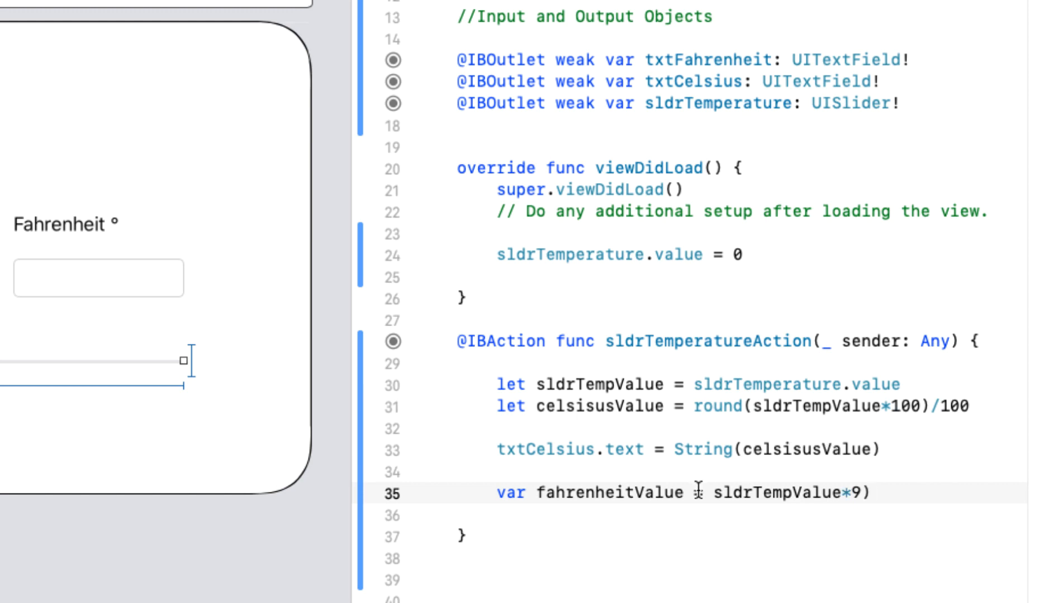
{"action": "type", "text": "= ("}
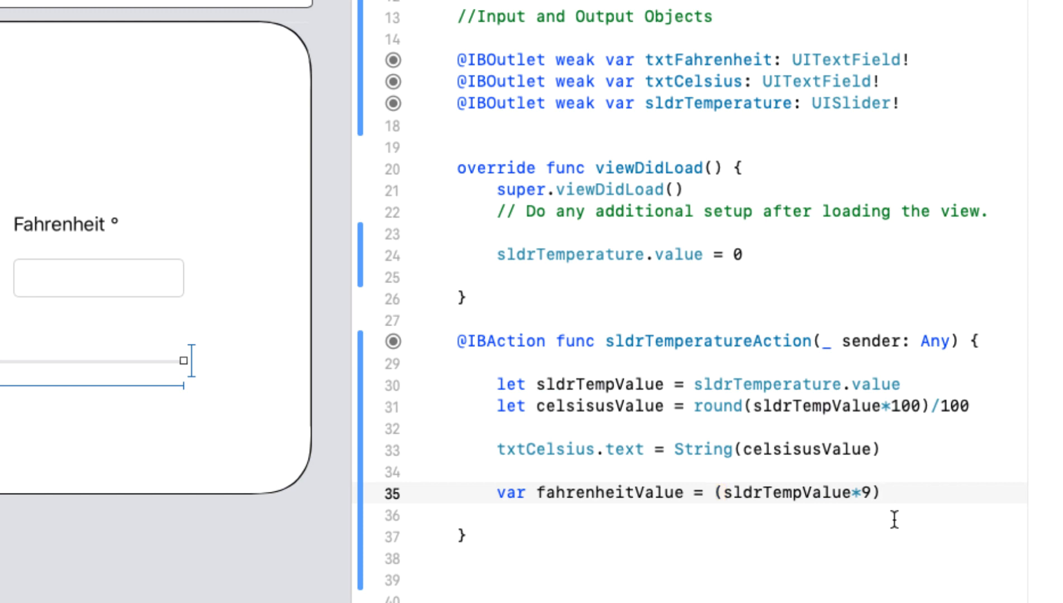
{"action": "type", "text": "/"}
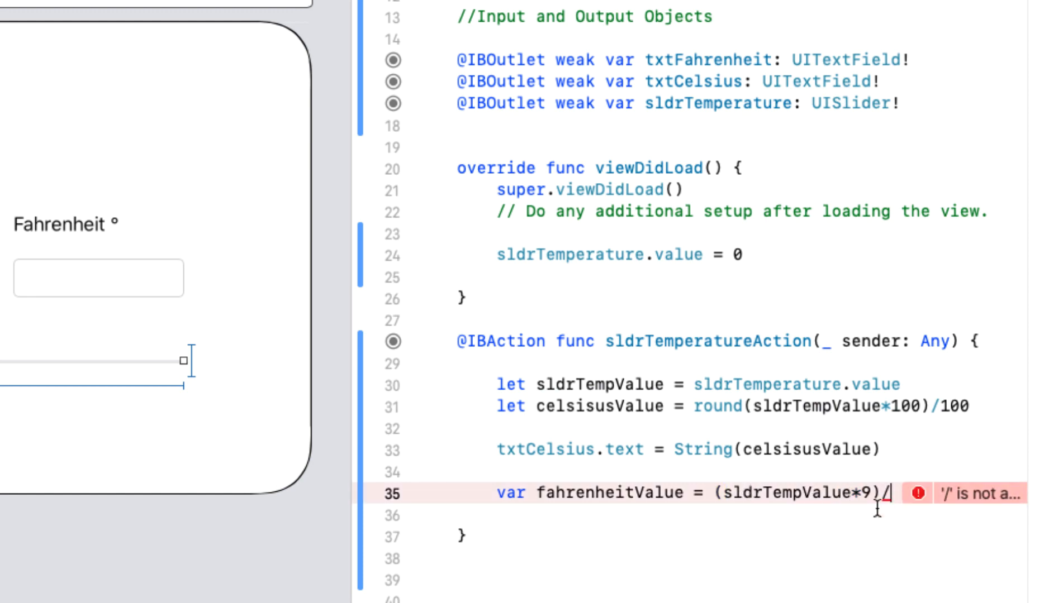
{"action": "type", "text": "5"}
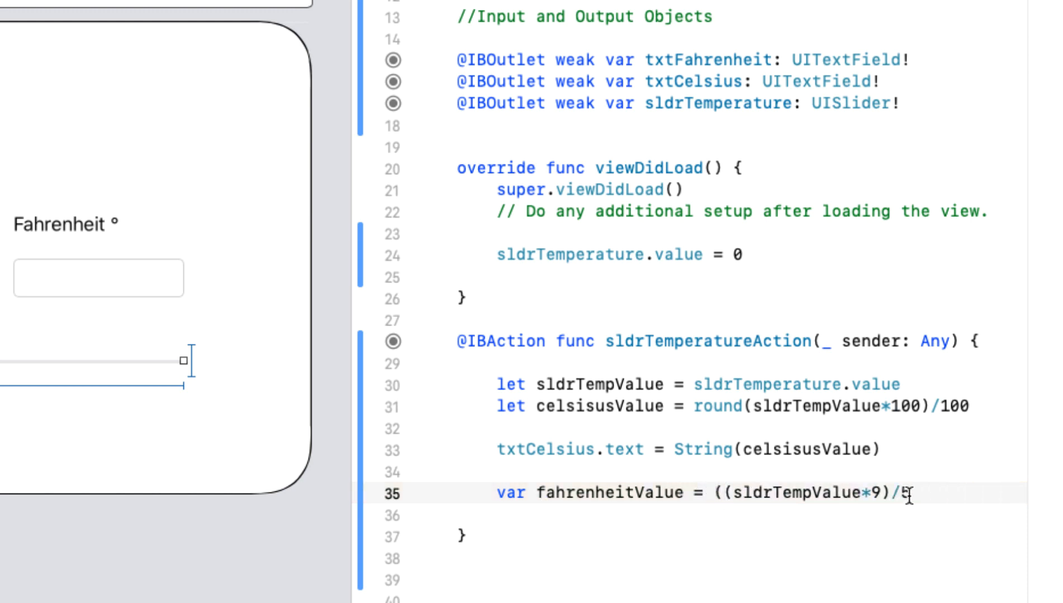
{"action": "type", "text": "5"}
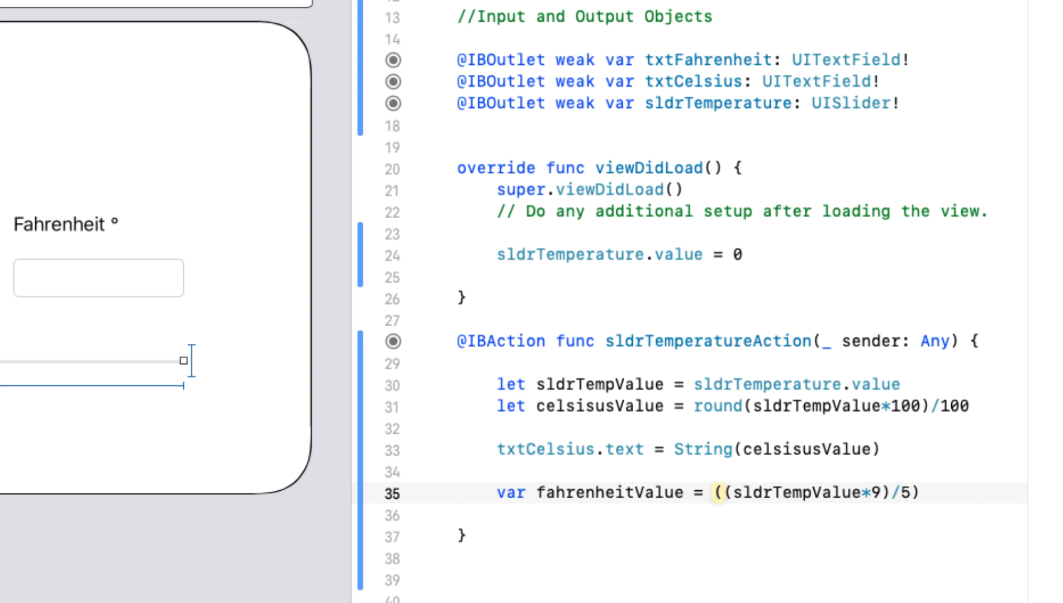
{"action": "type", "text": "+"}
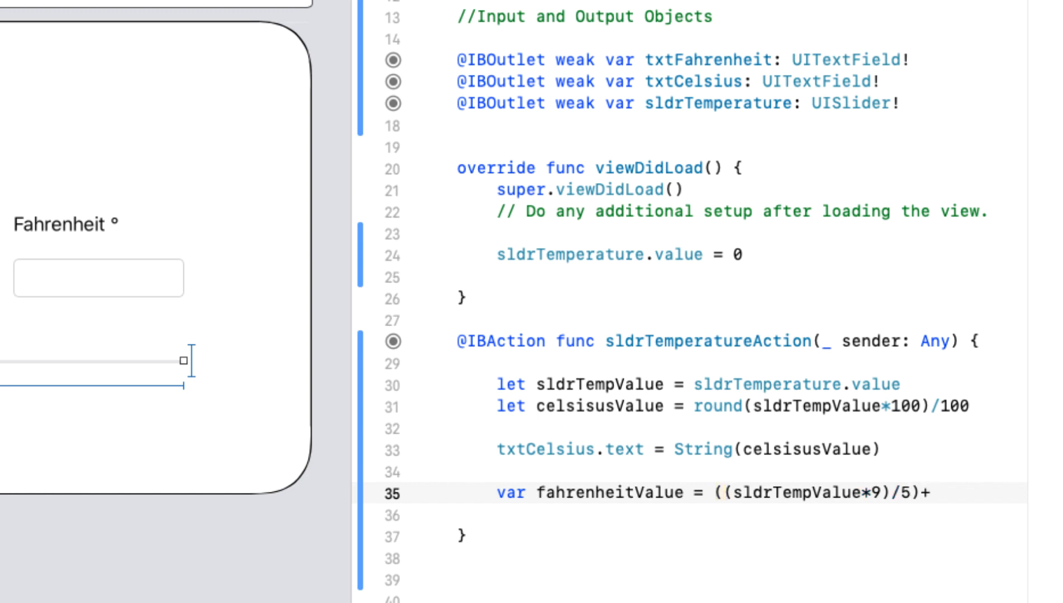
{"action": "type", "text": "32"}
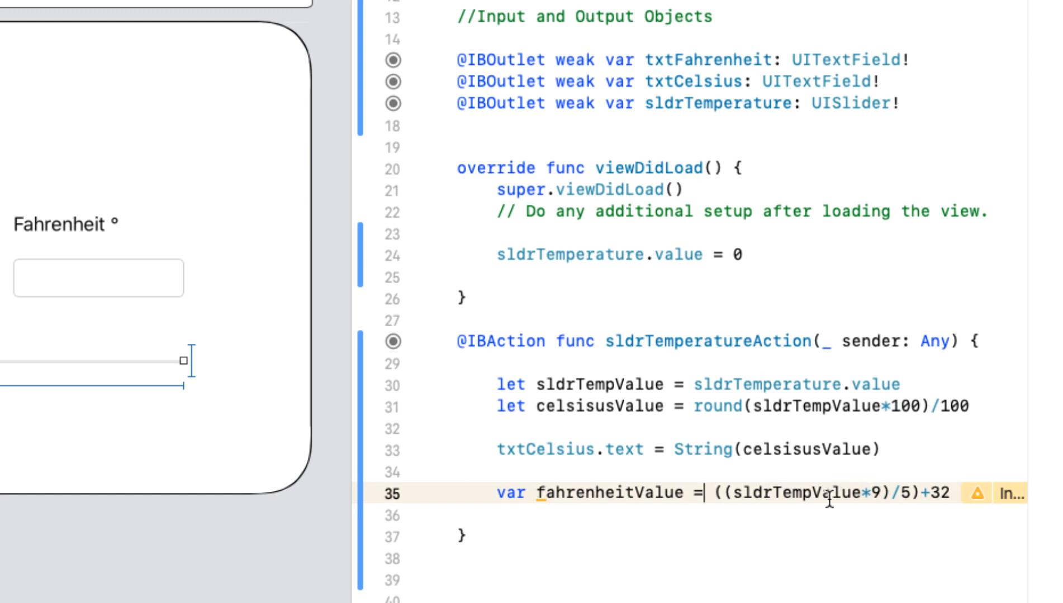
{"action": "mouse_move", "coordinate": [656, 488]}
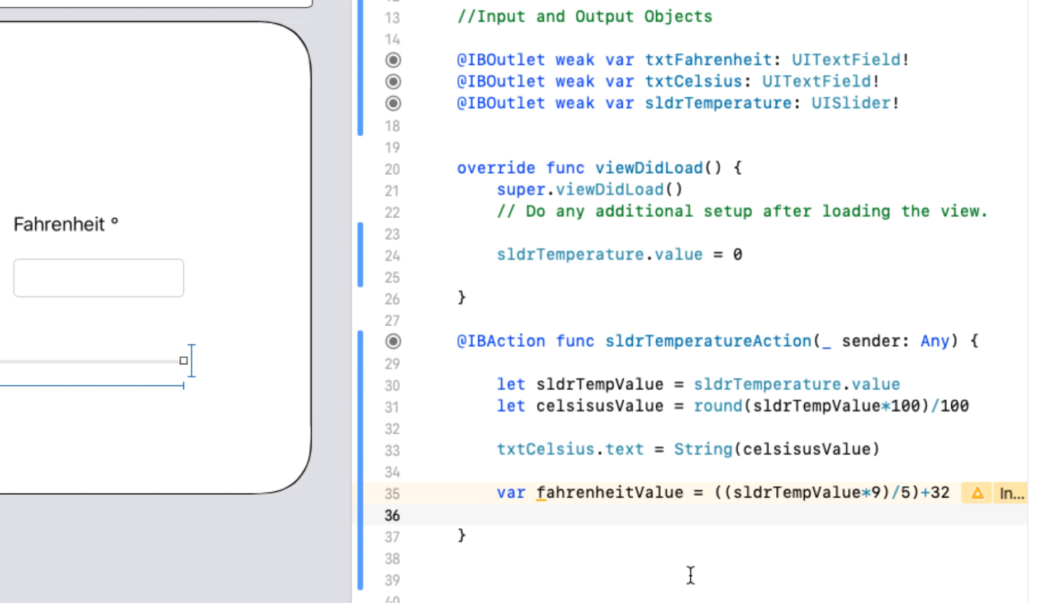
Type txtFahrenheit.text = String(fahrenheitValue), autocompleting the variable name
{"action": "type", "text": "txtFahrenheit"}
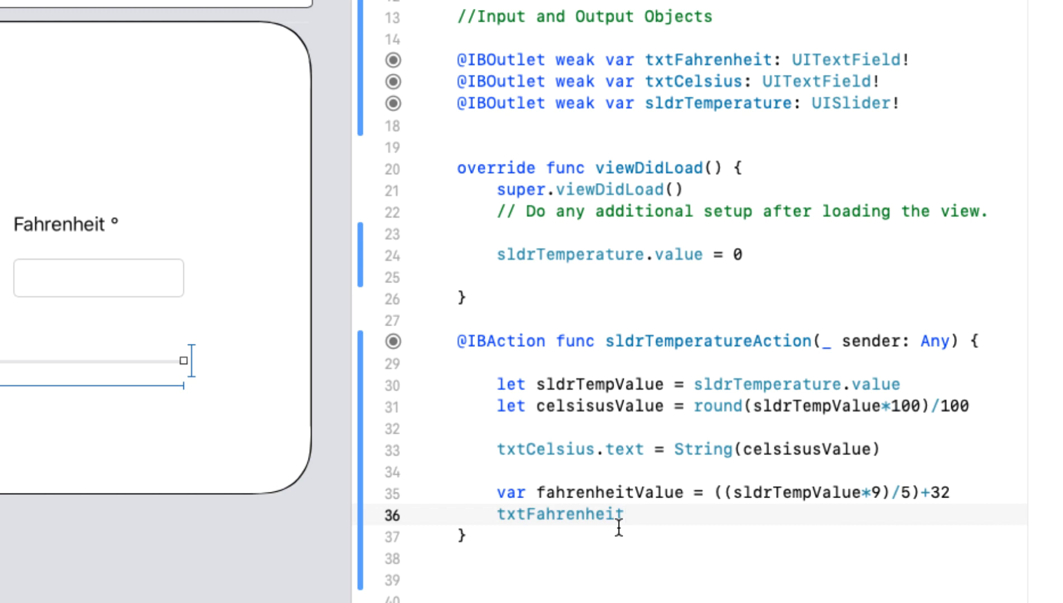
{"action": "type", "text": ".text"}
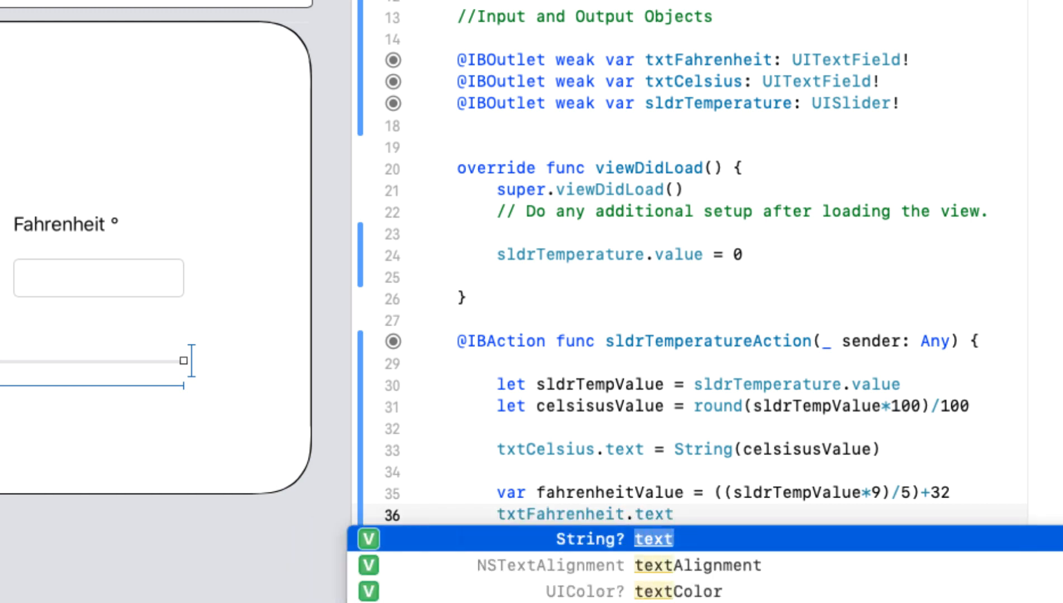
{"action": "type", "text": "="}
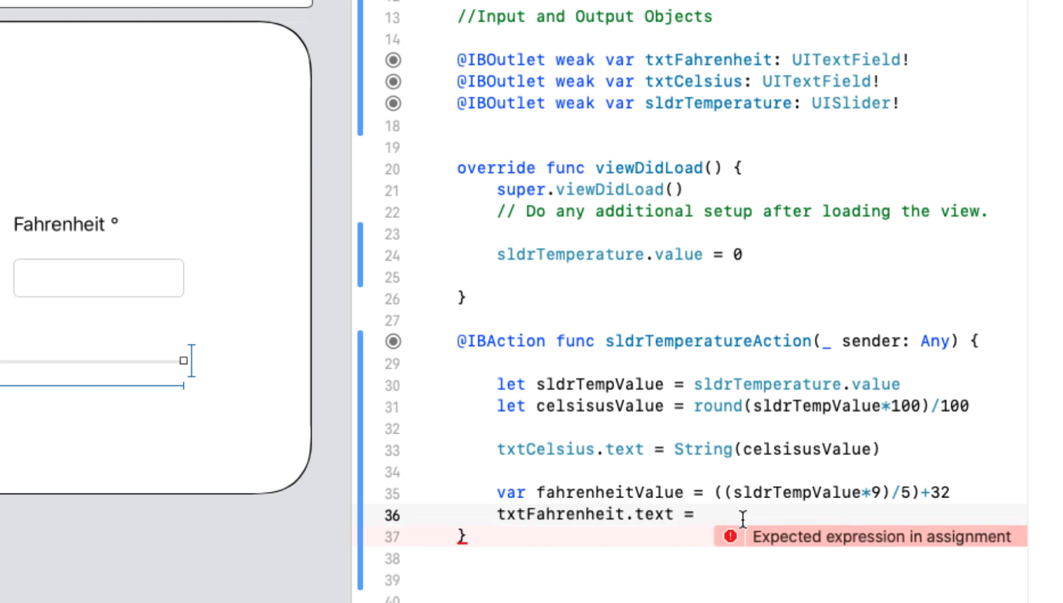
{"action": "type", "text": "String("}
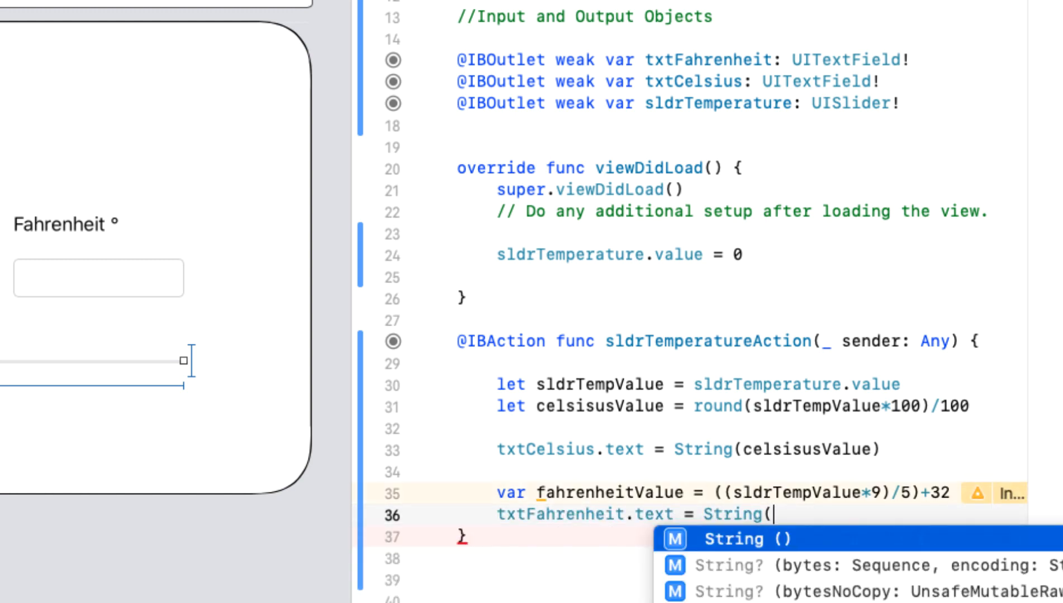
{"action": "type", "text": "fahrenheitValue)"}
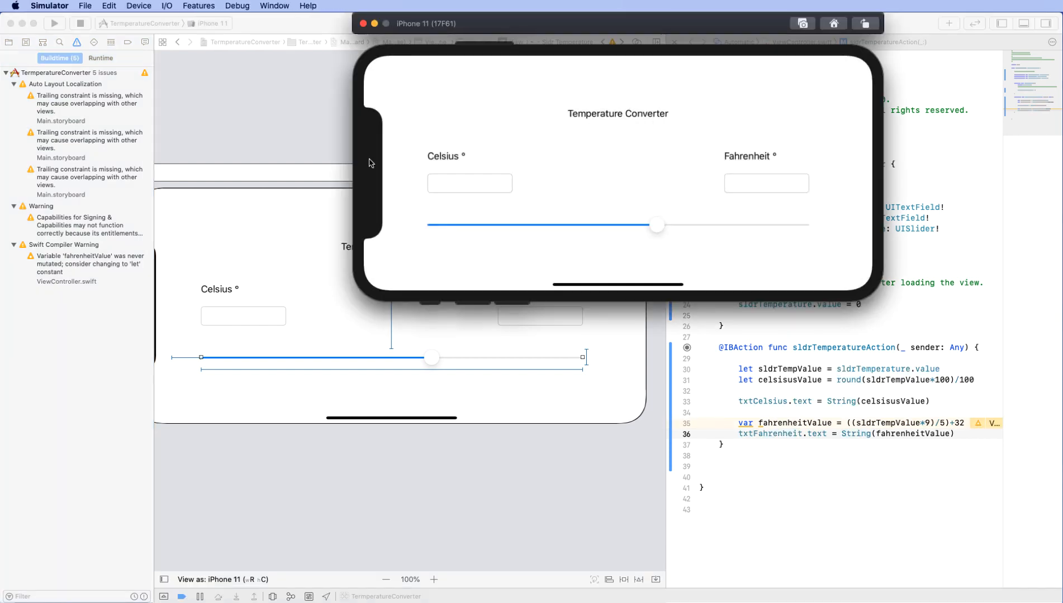
Drag the slider to 27.85 Celsius, seeing unrounded Fahrenheit 82.12833, then stop the app
{"action": "left_click_drag", "start_coordinate": [656, 225], "coordinate": [661, 225]}
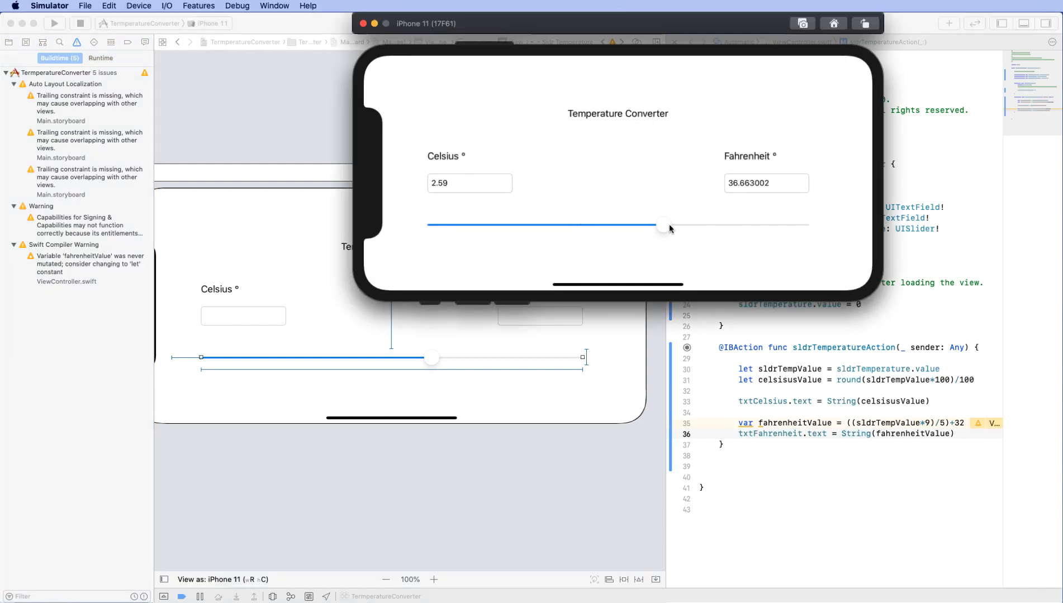
{"action": "left_click_drag", "start_coordinate": [662, 225], "coordinate": [658, 227]}
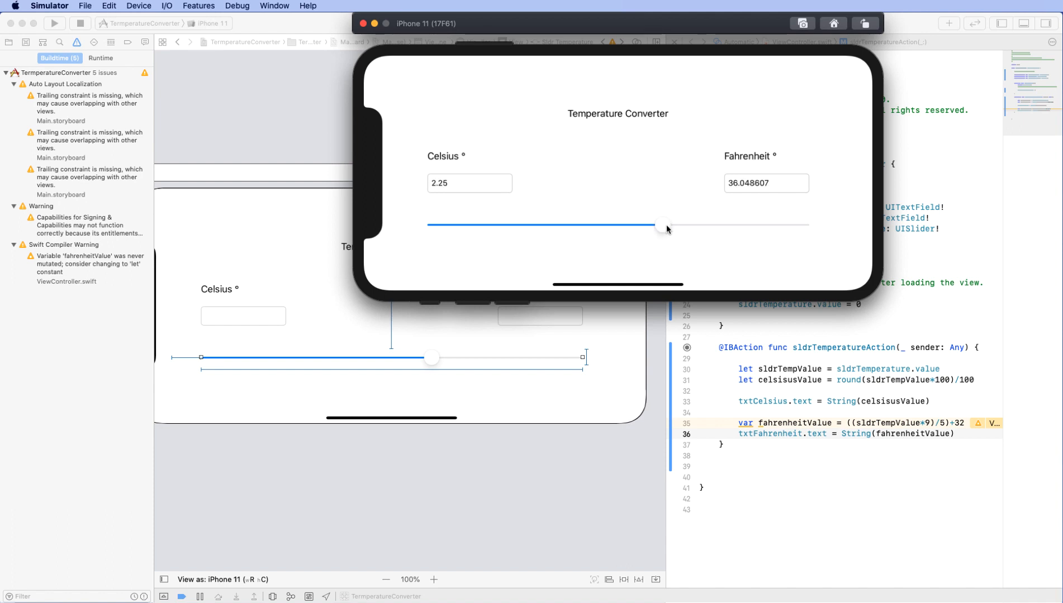
{"action": "left_click_drag", "start_coordinate": [661, 228], "coordinate": [726, 224]}
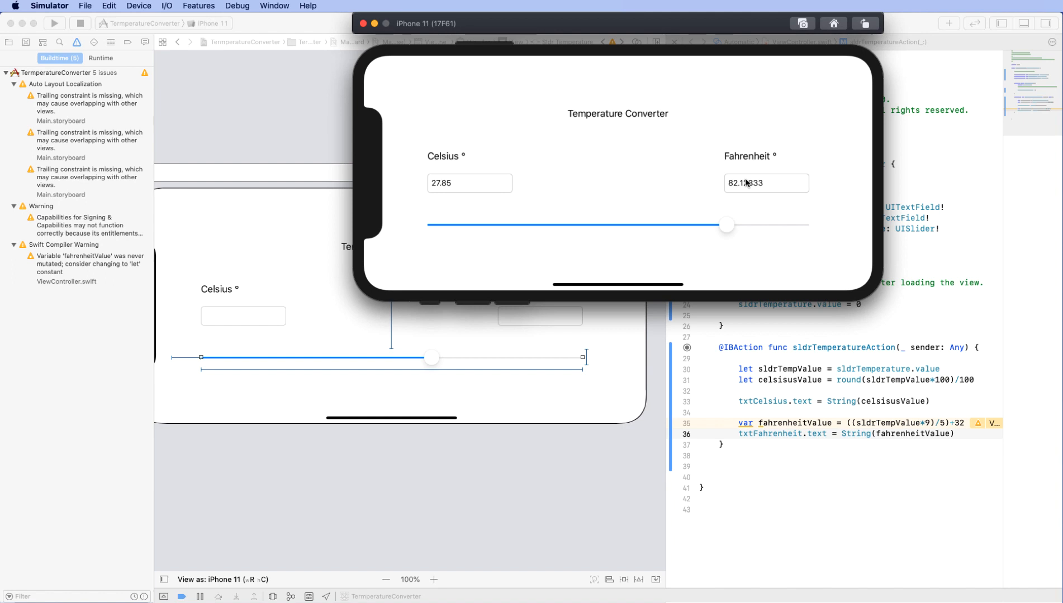
{"action": "mouse_move", "coordinate": [430, 176]}
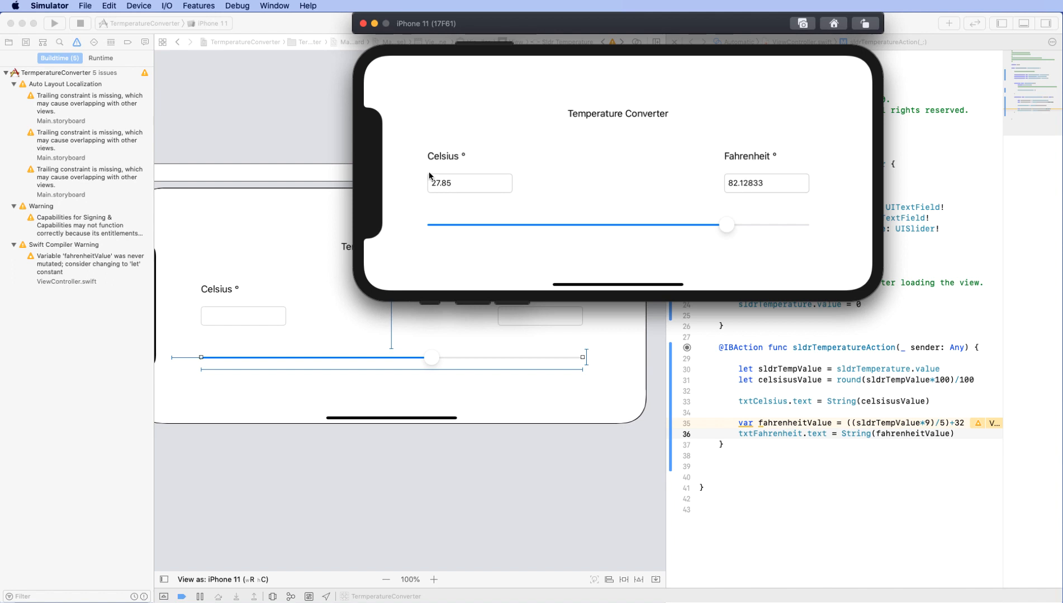
{"action": "mouse_move", "coordinate": [455, 183]}
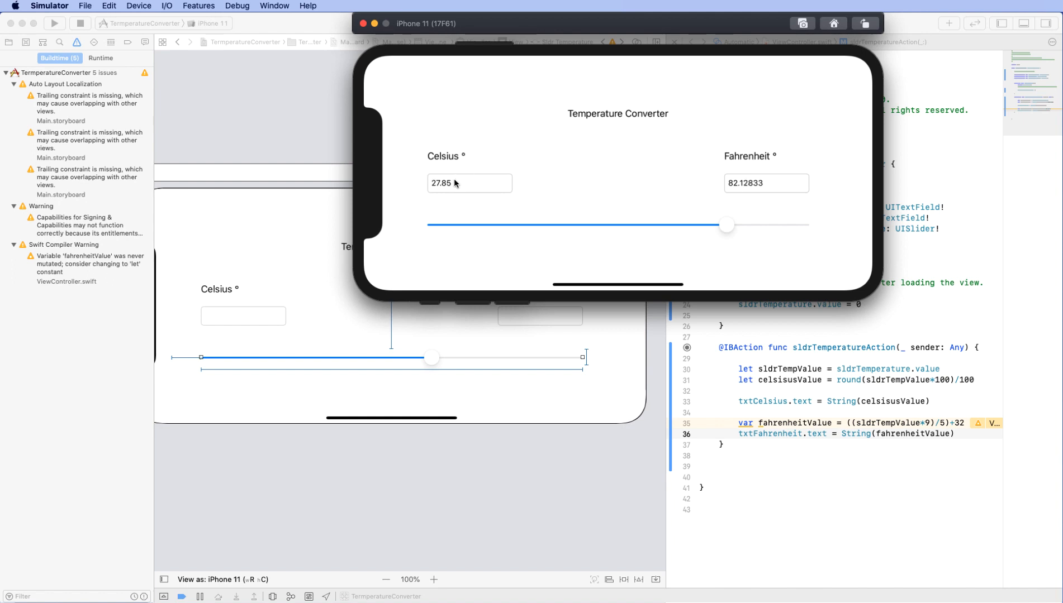
{"action": "mouse_move", "coordinate": [462, 184]}
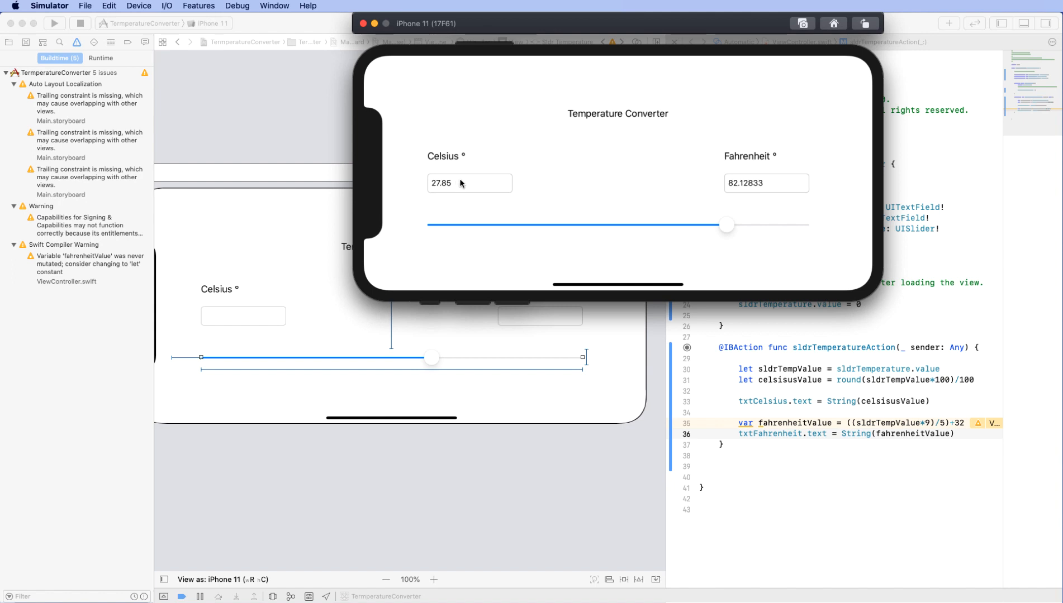
{"action": "mouse_move", "coordinate": [782, 180]}
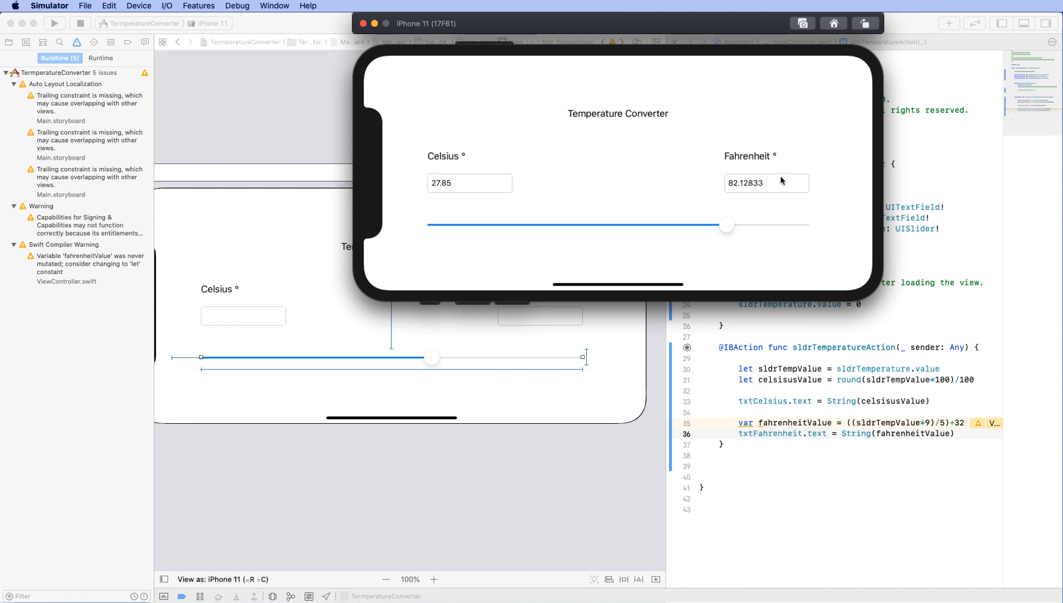
{"action": "mouse_move", "coordinate": [55, 22]}
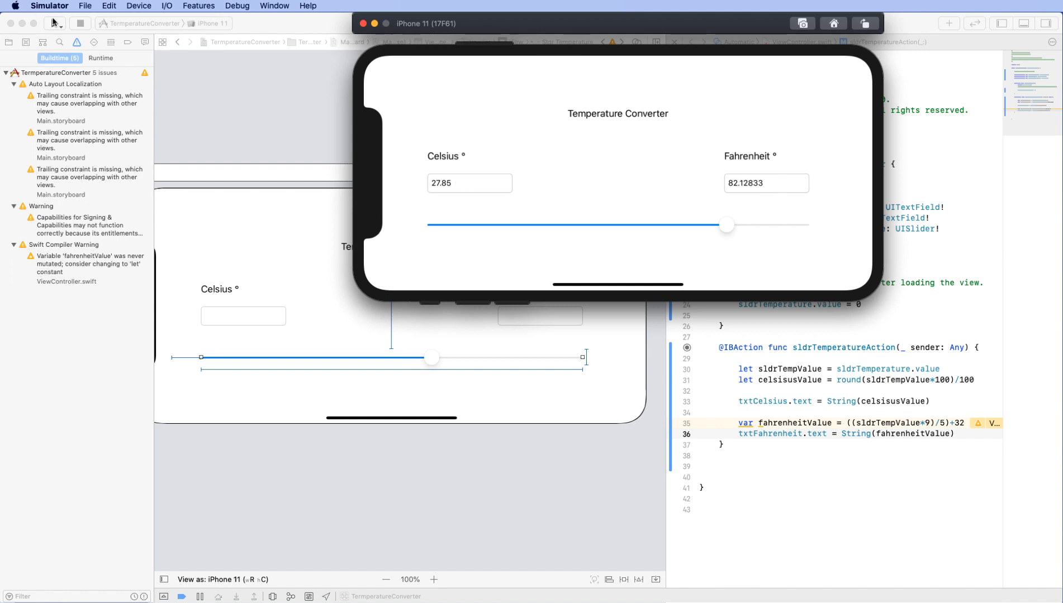
{"action": "left_click", "coordinate": [81, 24]}
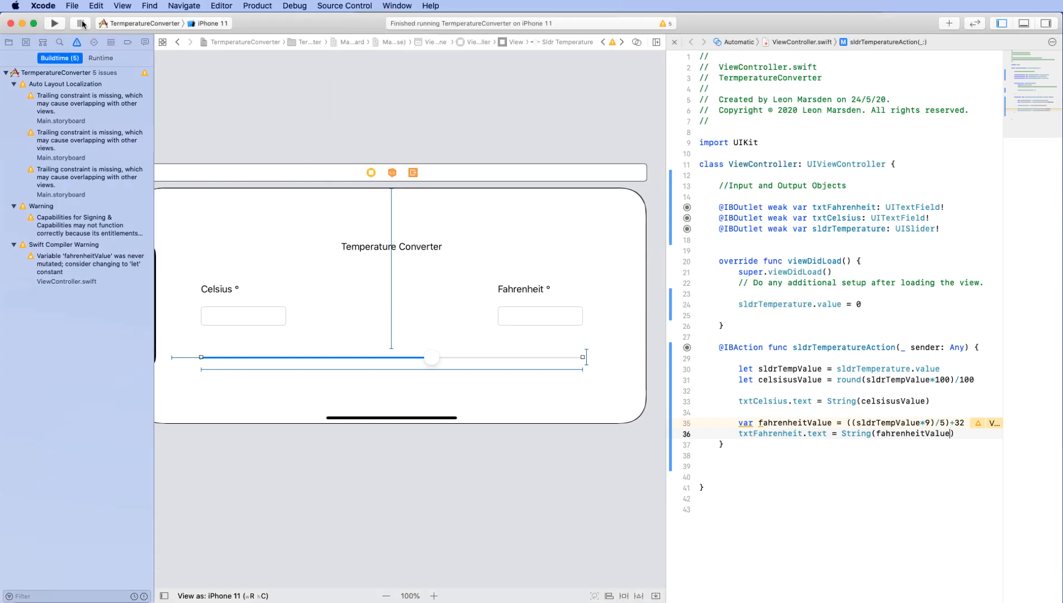
Add the line fahrenheitValue = round(fahrenheitValue*100)/100 after the Fahrenheit formula
{"action": "left_click", "coordinate": [8, 42]}
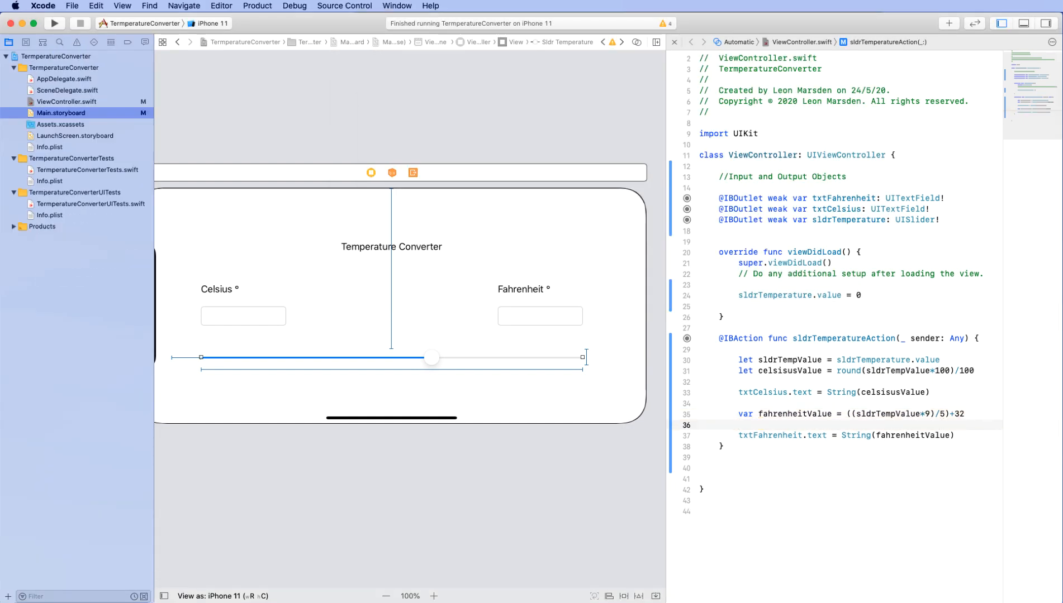
{"action": "type", "text": "fahrenheitValue ="}
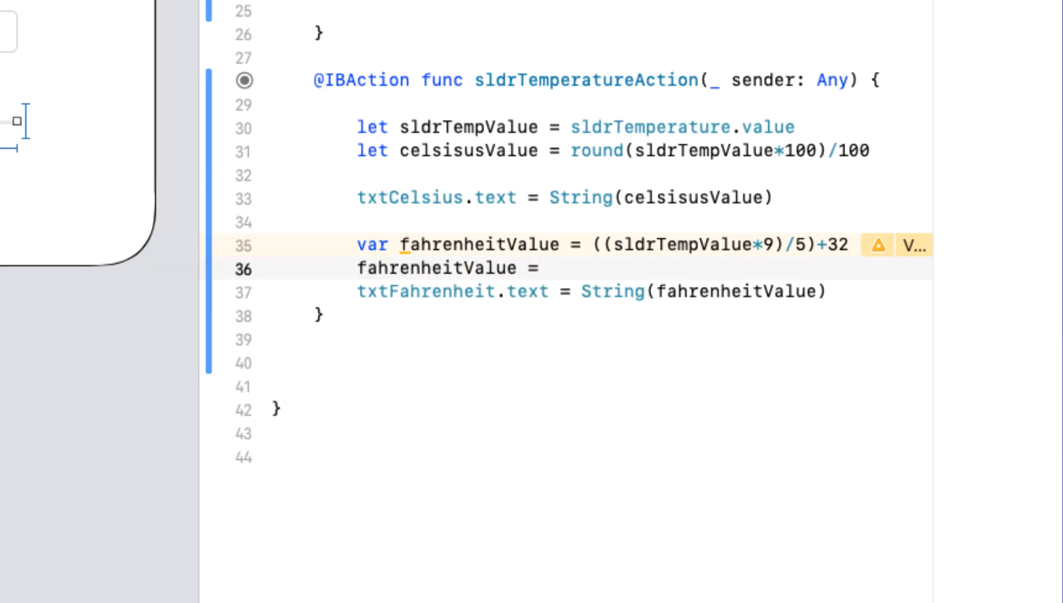
{"action": "type", "text": "round"}
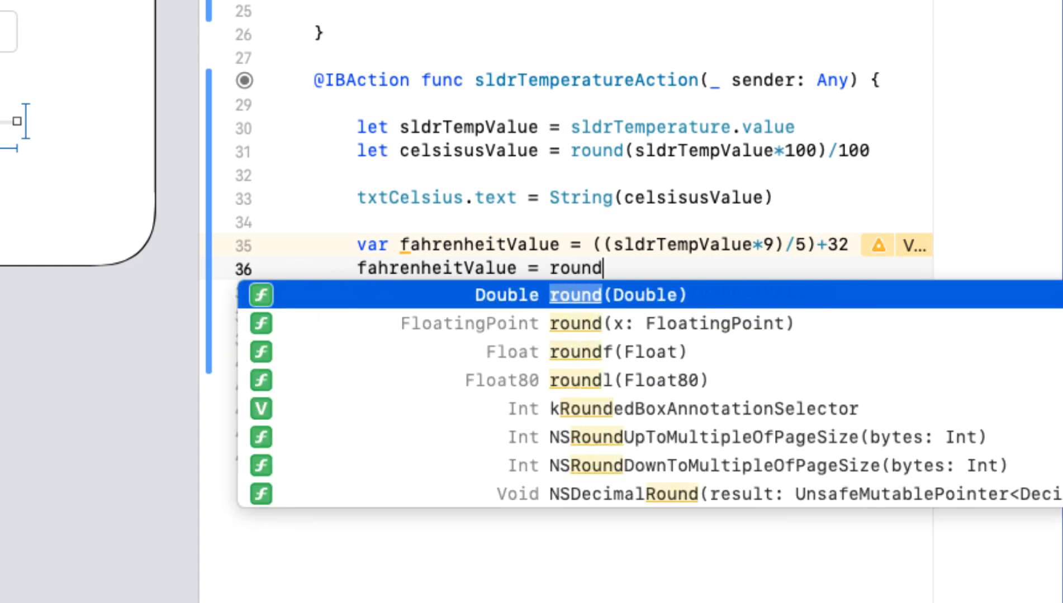
{"action": "type", "text": "("}
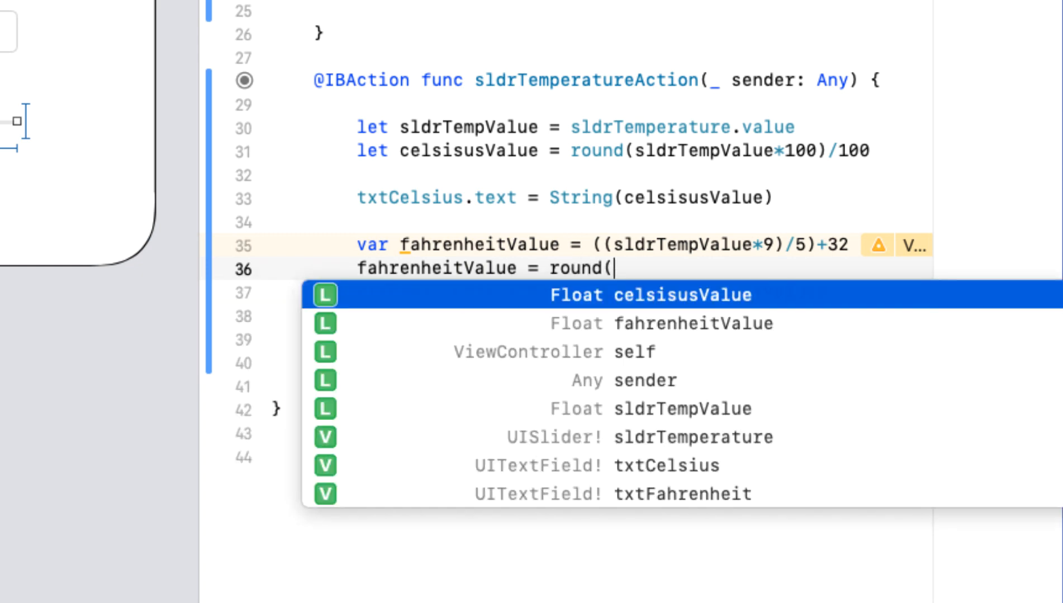
{"action": "key", "text": "Return"}
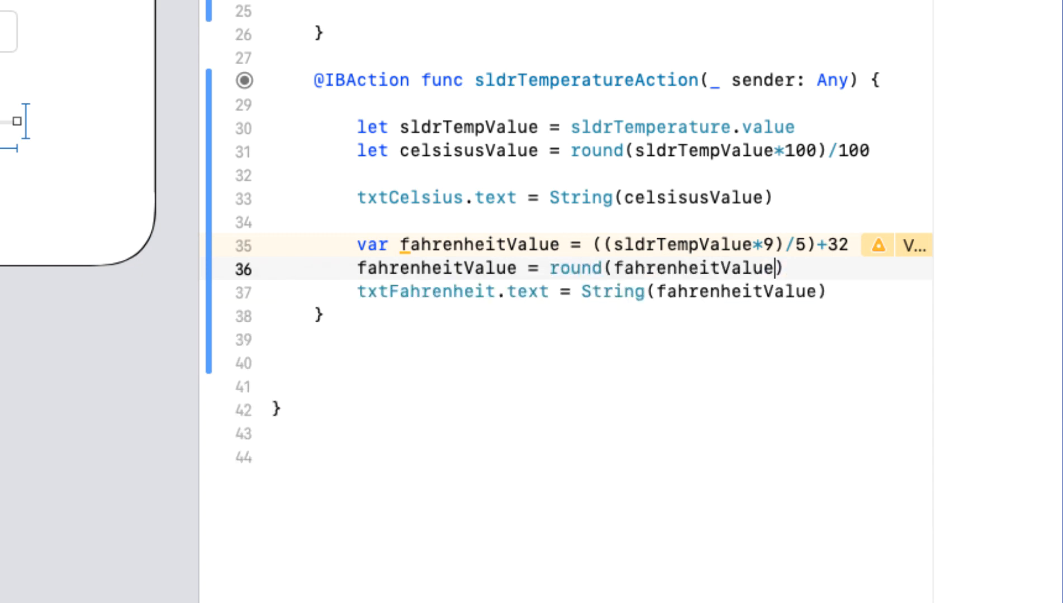
{"action": "type", "text": "*1"}
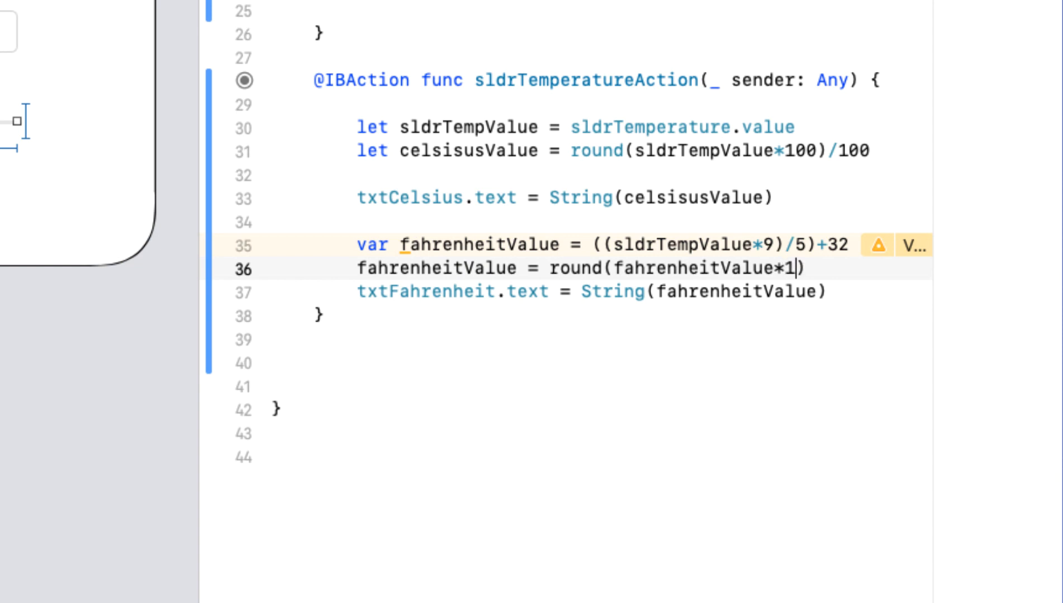
{"action": "type", "text": "00"}
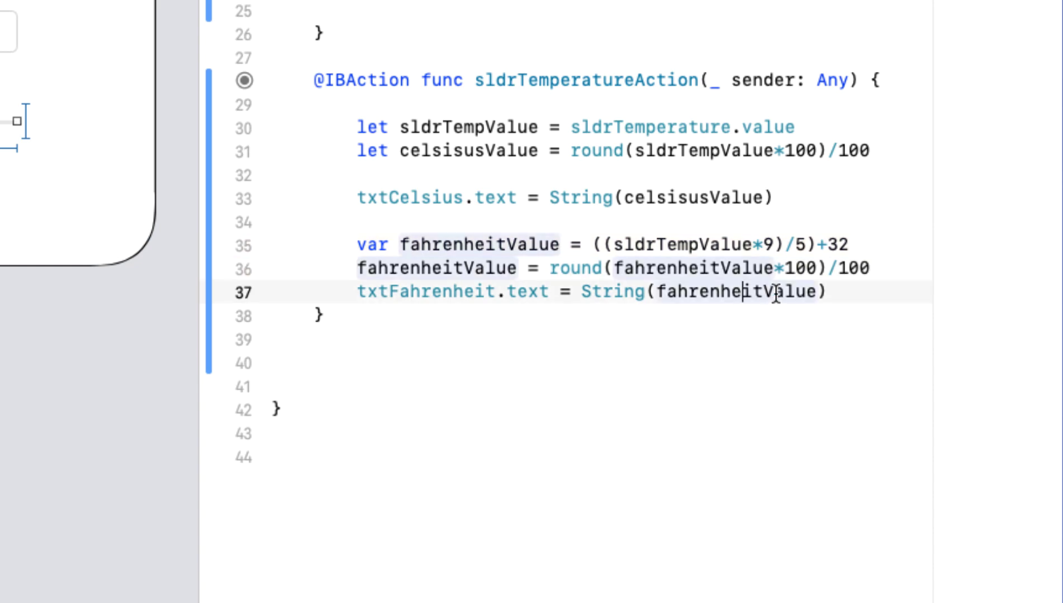
{"action": "mouse_move", "coordinate": [789, 198]}
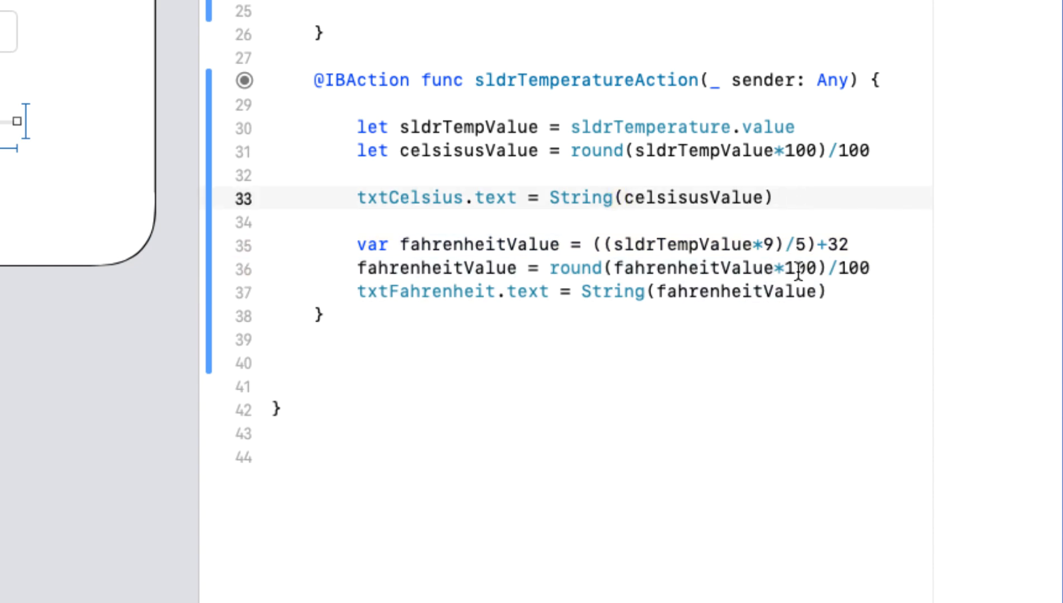
{"action": "left_click", "coordinate": [776, 196]}
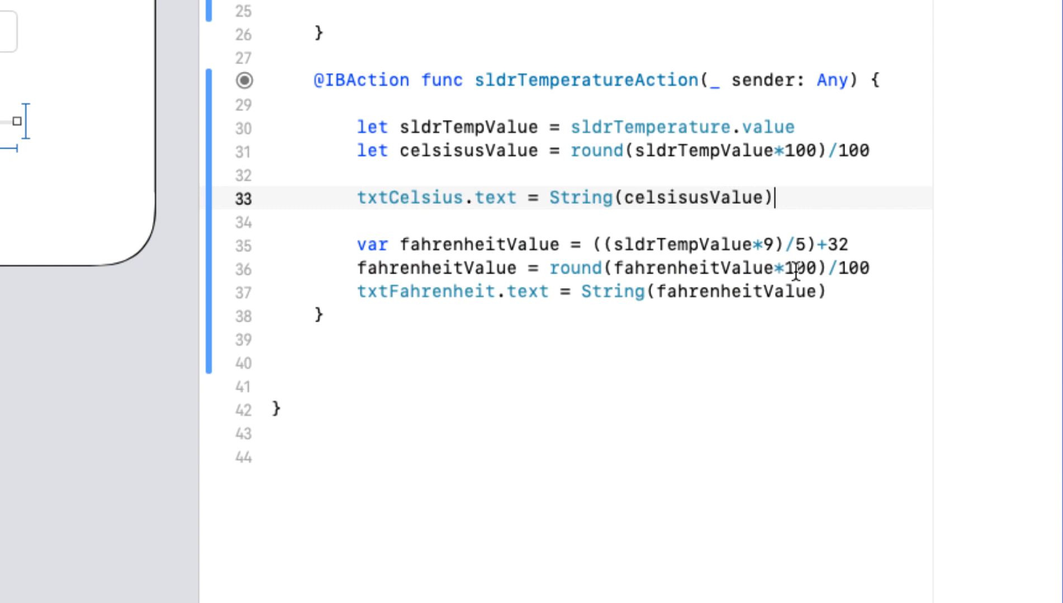
Append +" C°" to the txtCelsius.text line and +" F°" to the txtFahrenheit.text line
{"action": "type", "text": "+"}
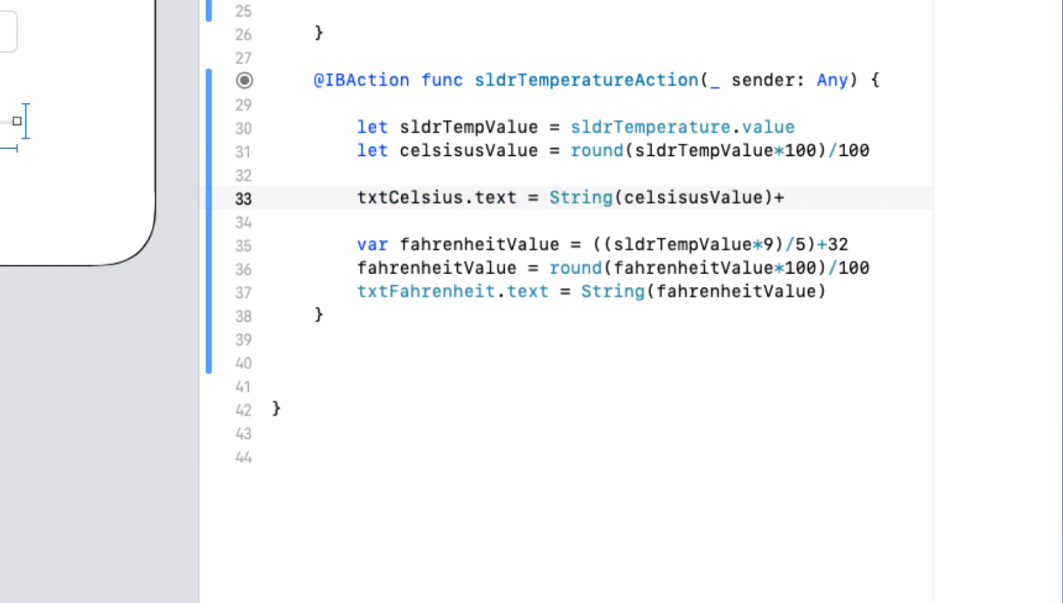
{"action": "type", "text": "\" C\""}
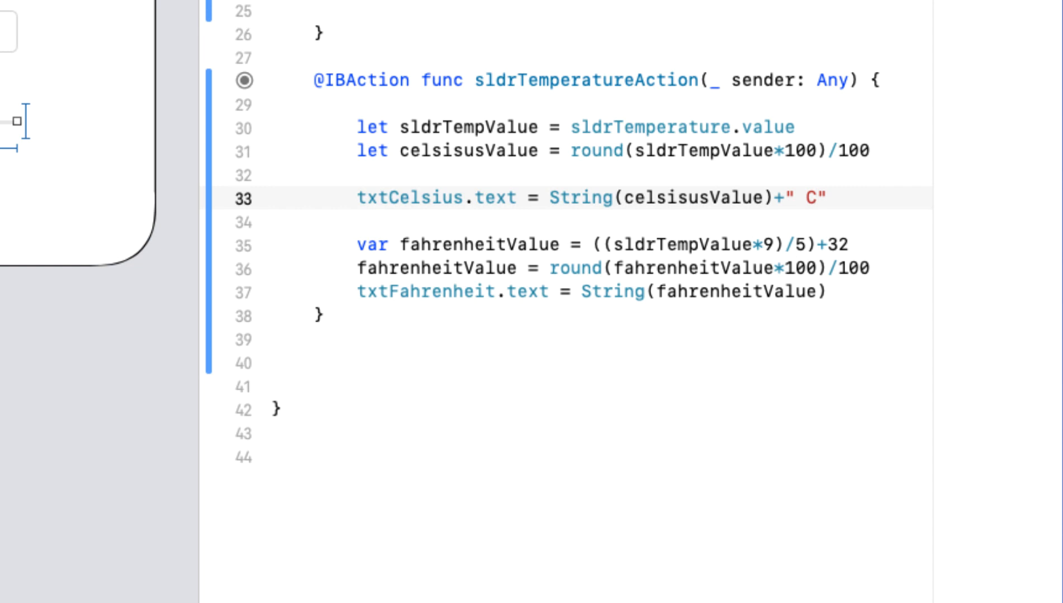
{"action": "type", "text": "°"}
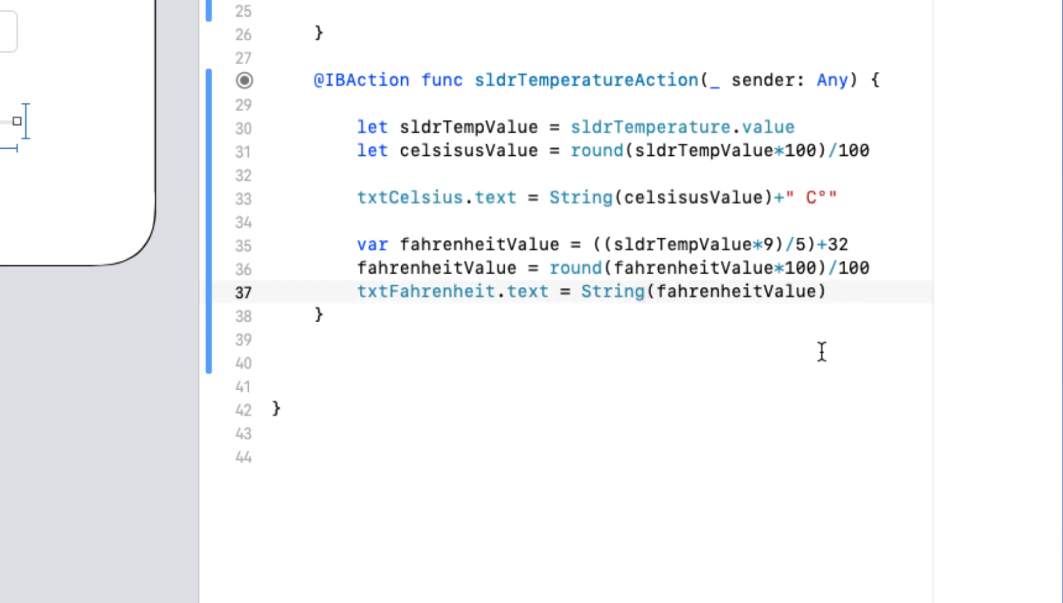
{"action": "type", "text": "+\""}
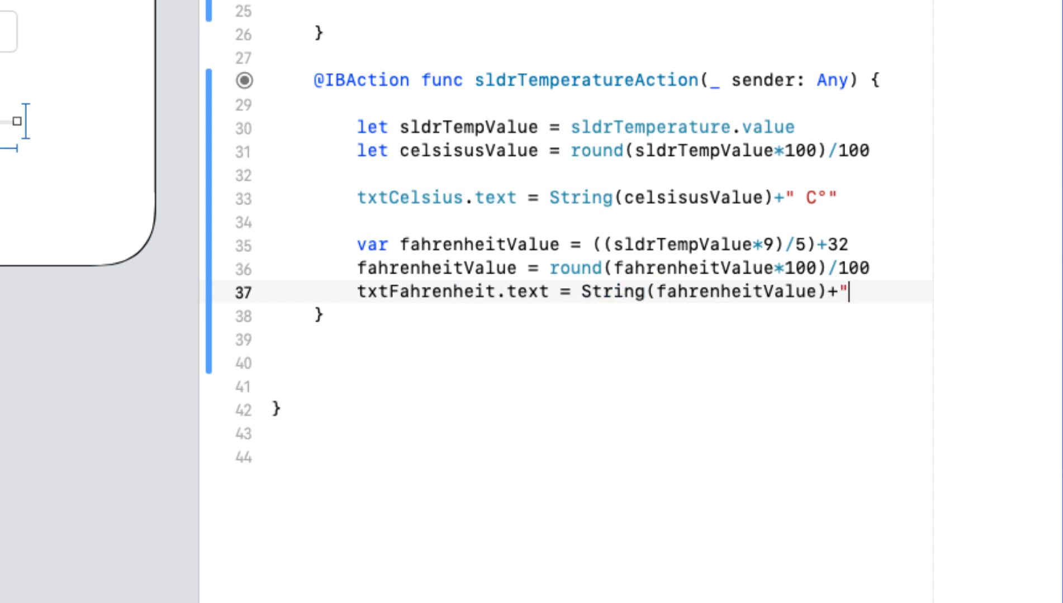
{"action": "type", "text": "F"}
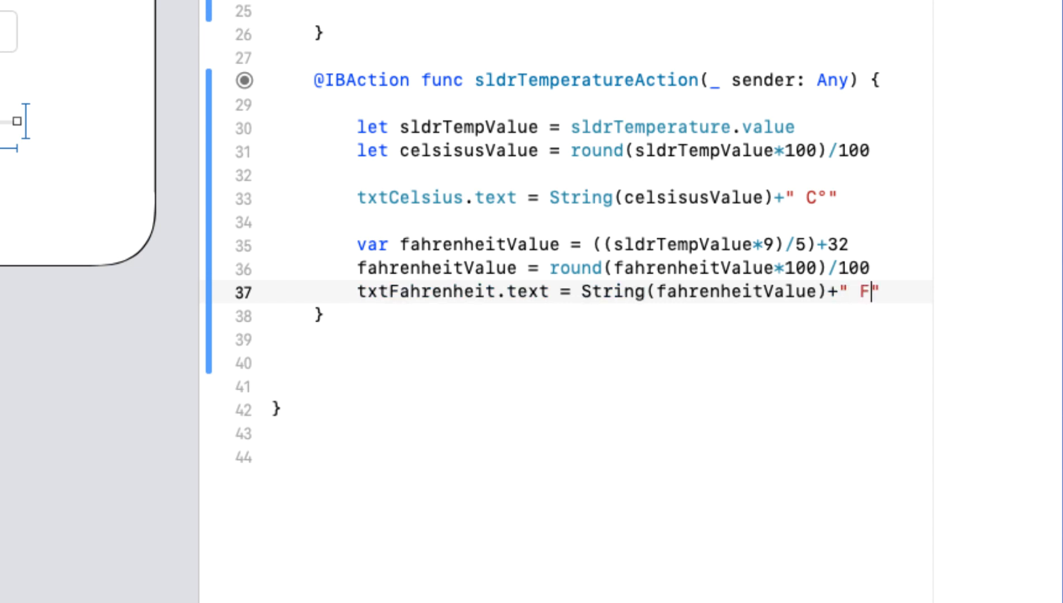
{"action": "type", "text": "°"}
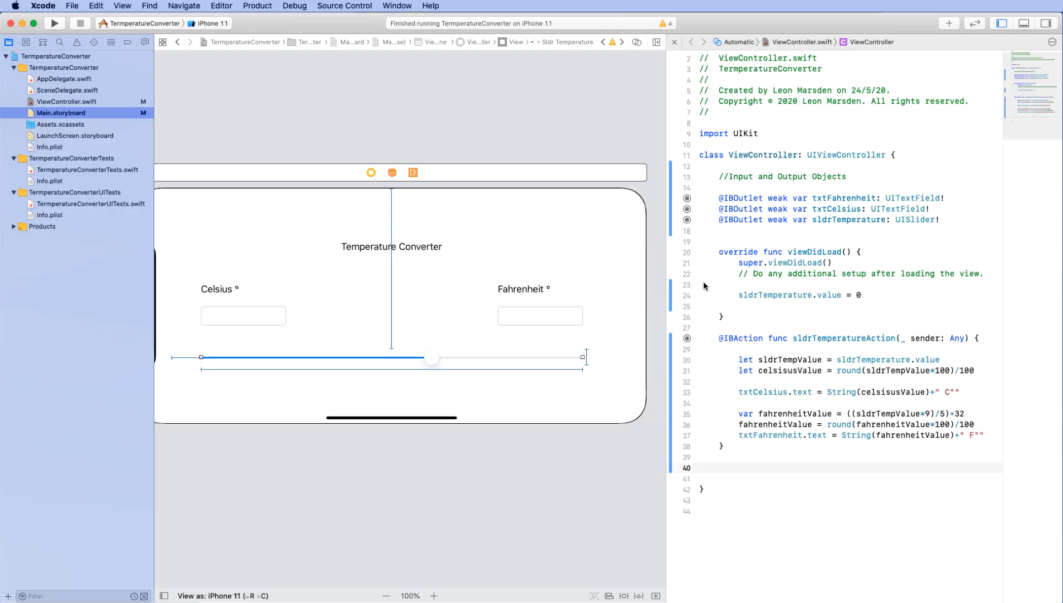
Build and run the updated converter in the iPhone 11 Simulator
{"action": "left_click", "coordinate": [54, 22]}
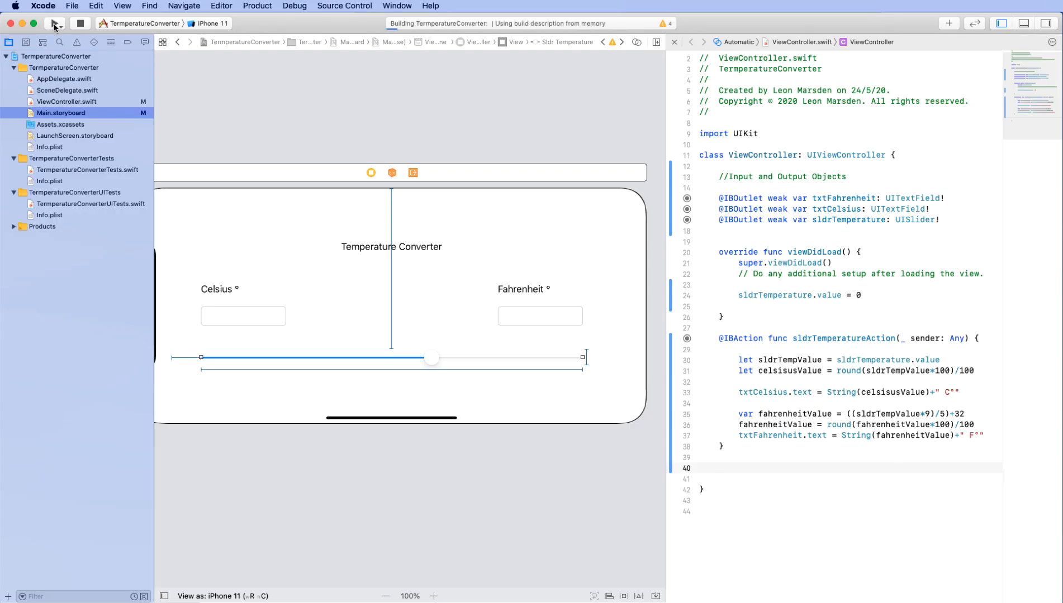
{"action": "left_click", "coordinate": [54, 23]}
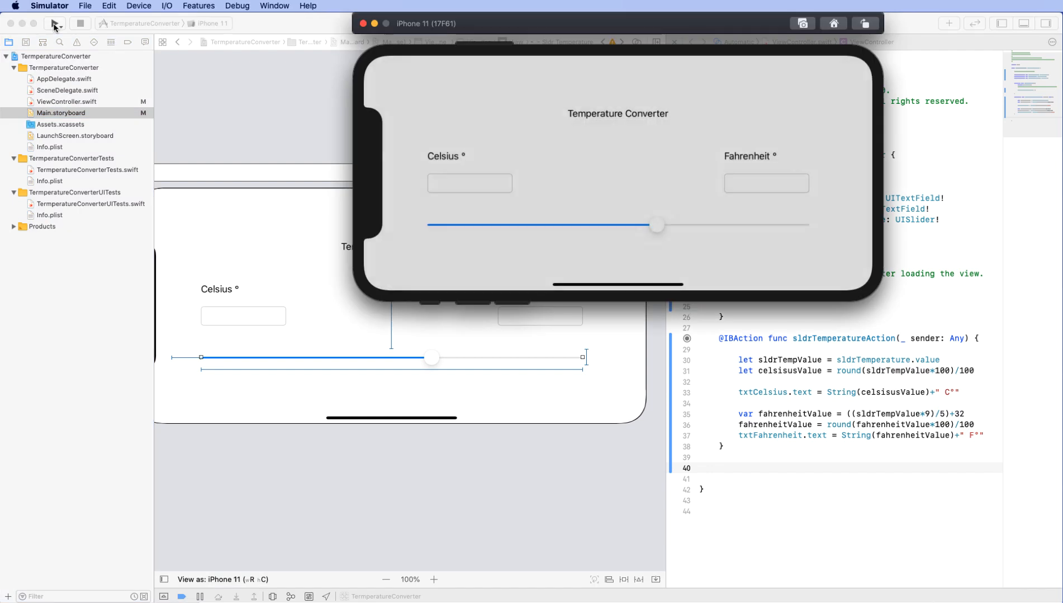